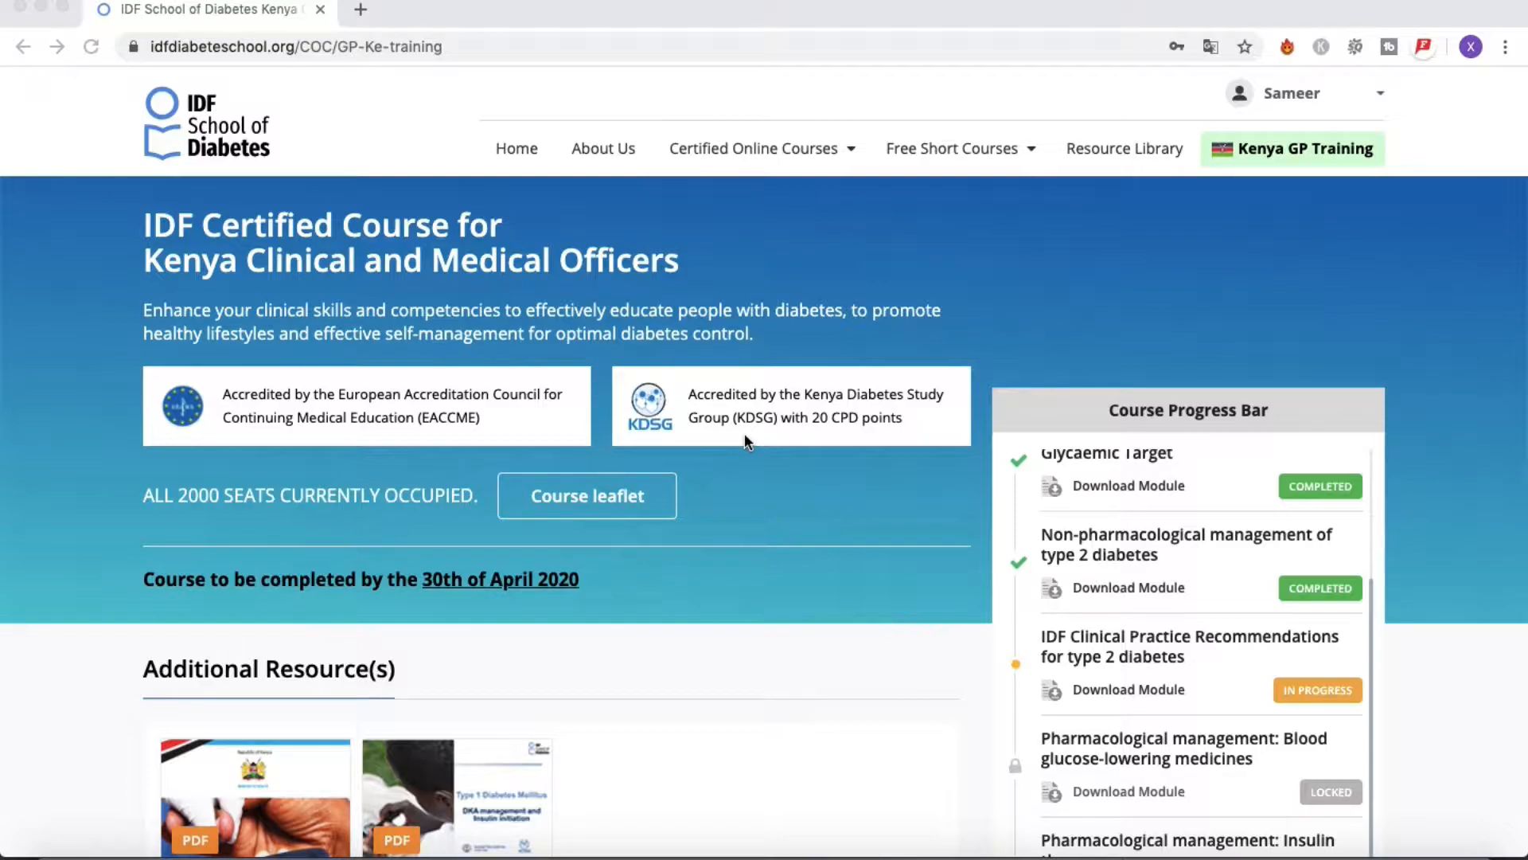
{"action": "mouse_move", "coordinate": [1411, 473]}
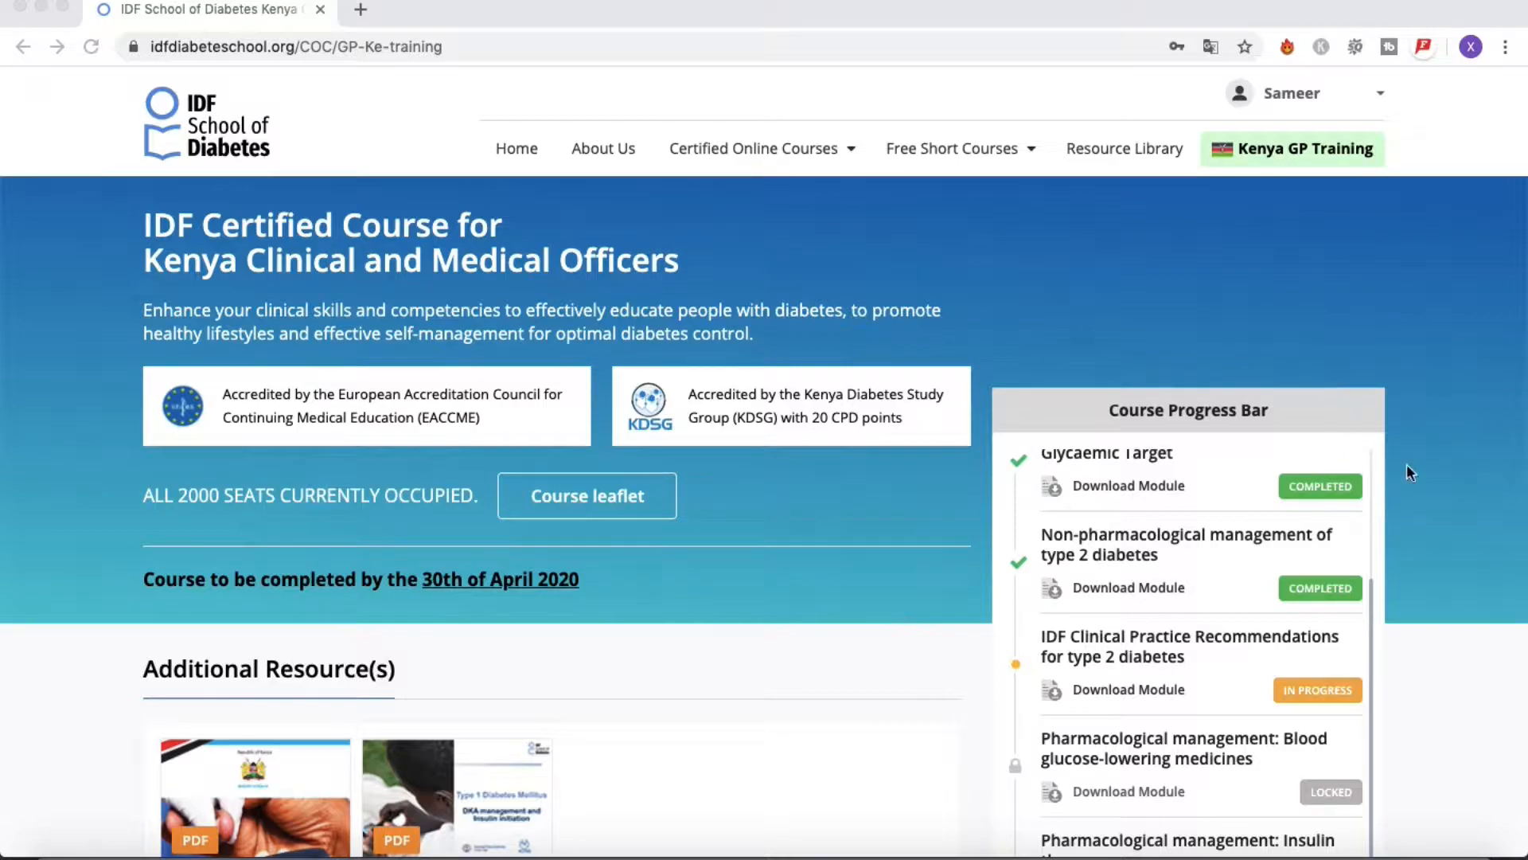
{"action": "mouse_move", "coordinate": [1430, 498]}
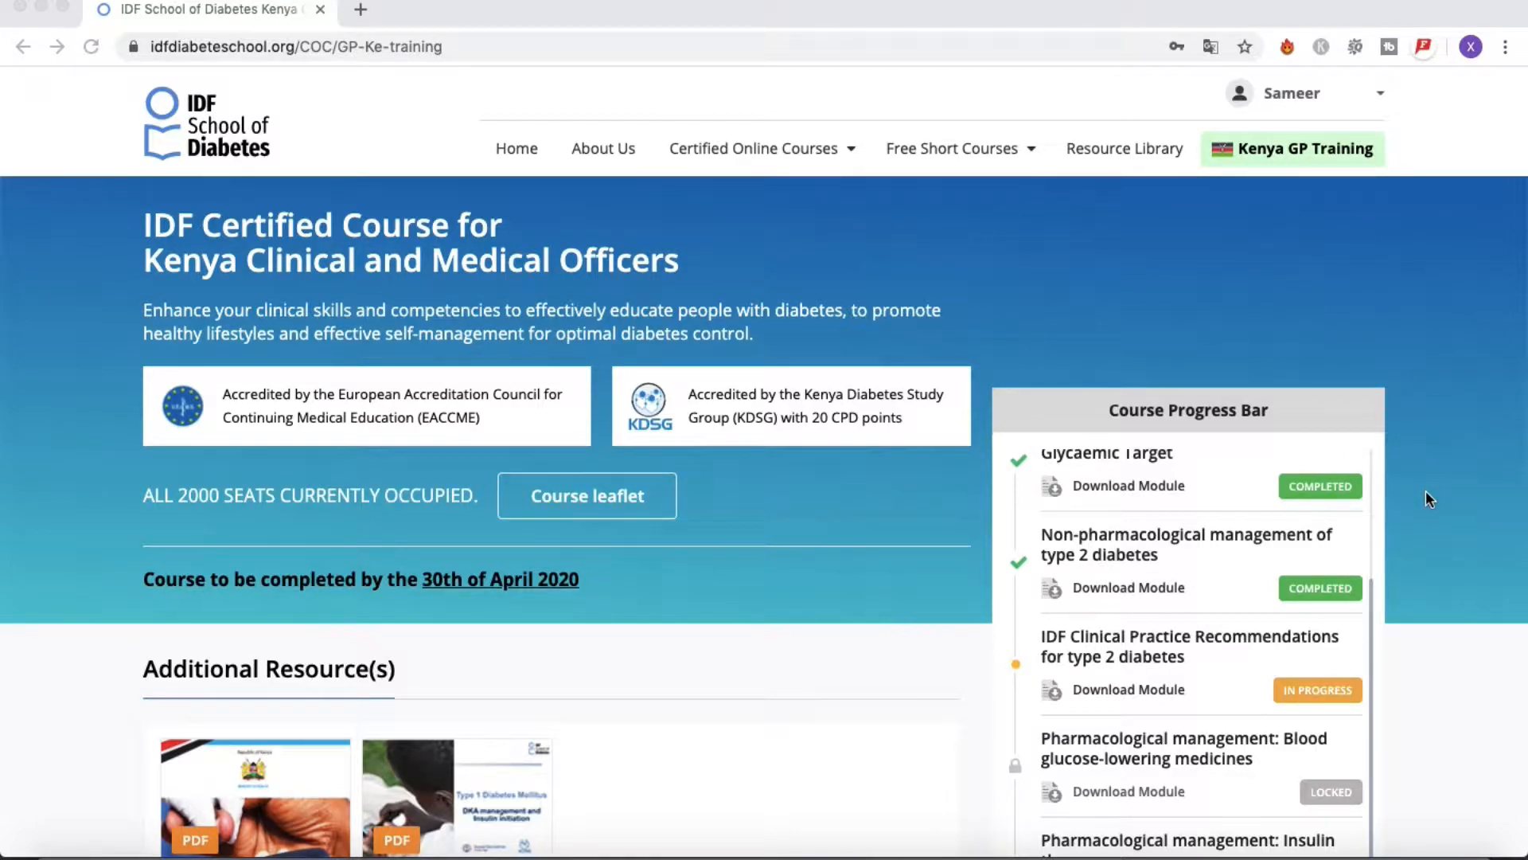
Locate and open the IDF Clinical Practice Recommendations for type 2 diabetes module
{"action": "scroll", "scroll_direction": "down", "scroll_amount": 3}
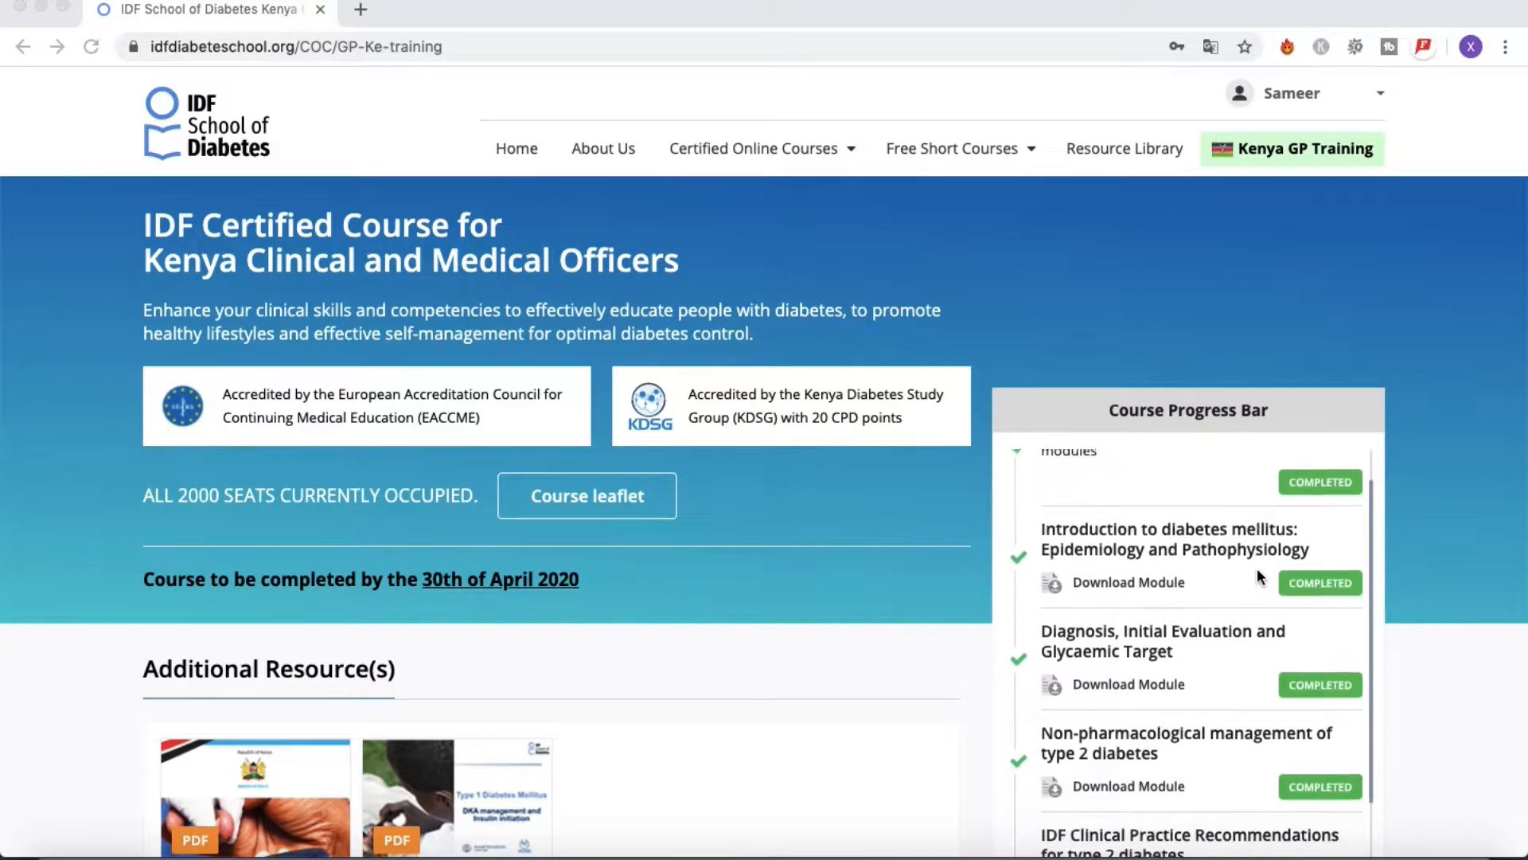
{"action": "scroll", "scroll_direction": "down", "scroll_amount": 3}
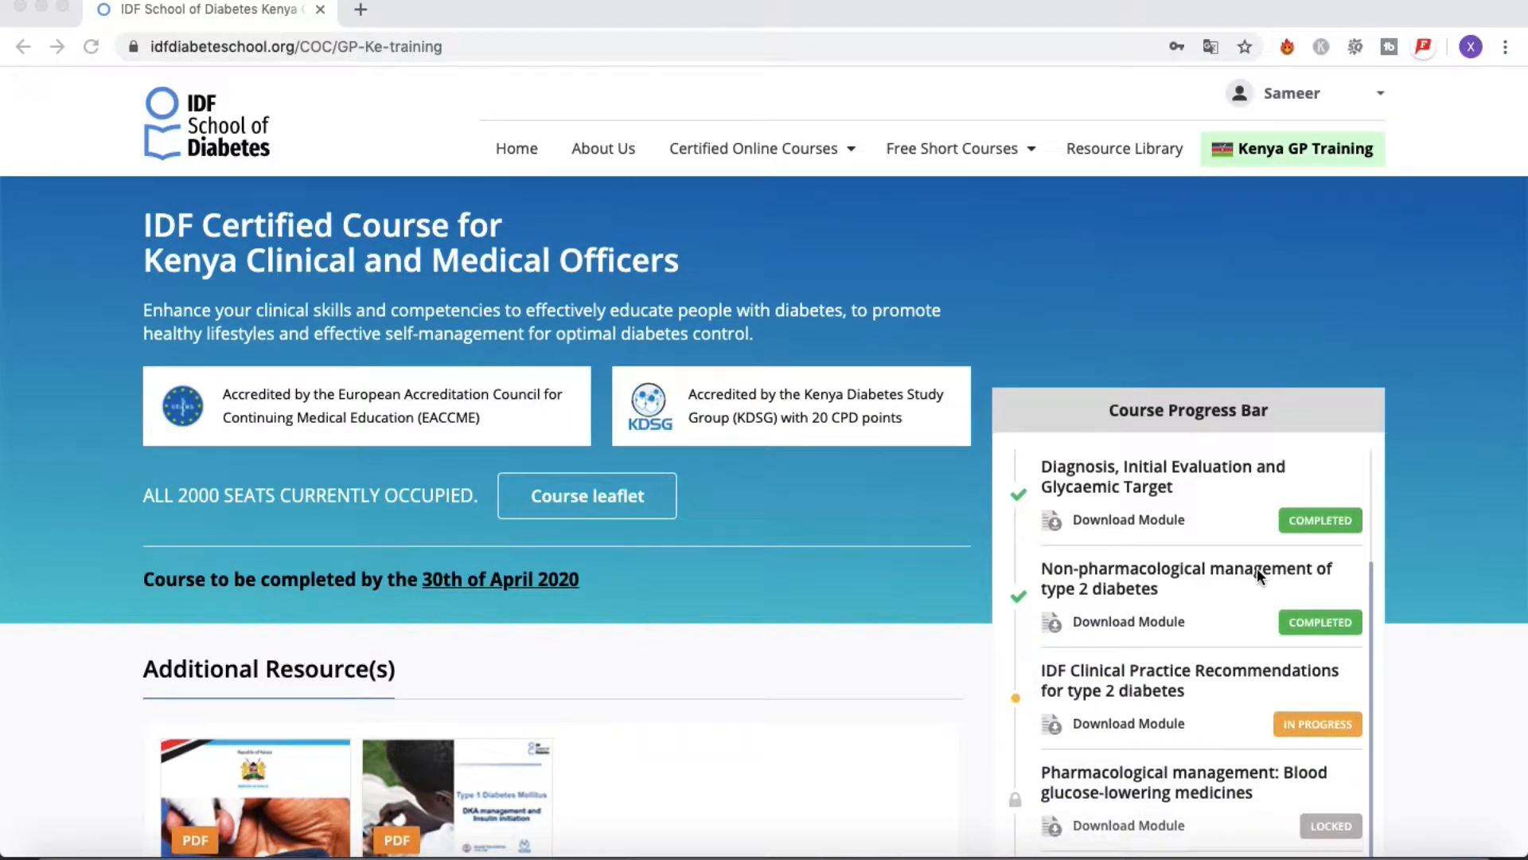
{"action": "scroll", "scroll_direction": "down", "scroll_amount": 3}
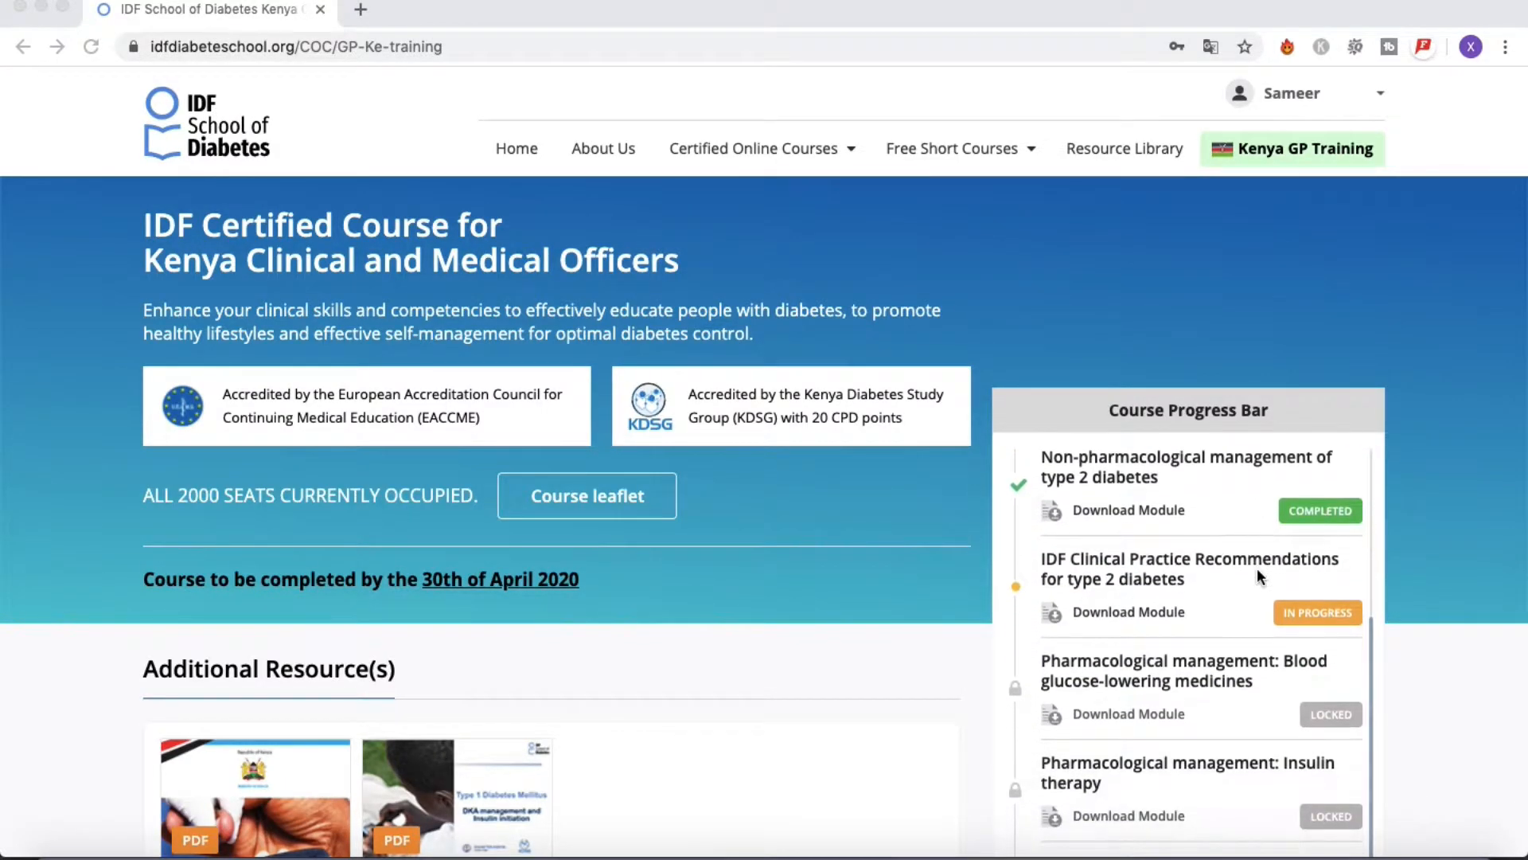
{"action": "scroll", "scroll_direction": "down", "scroll_amount": 3}
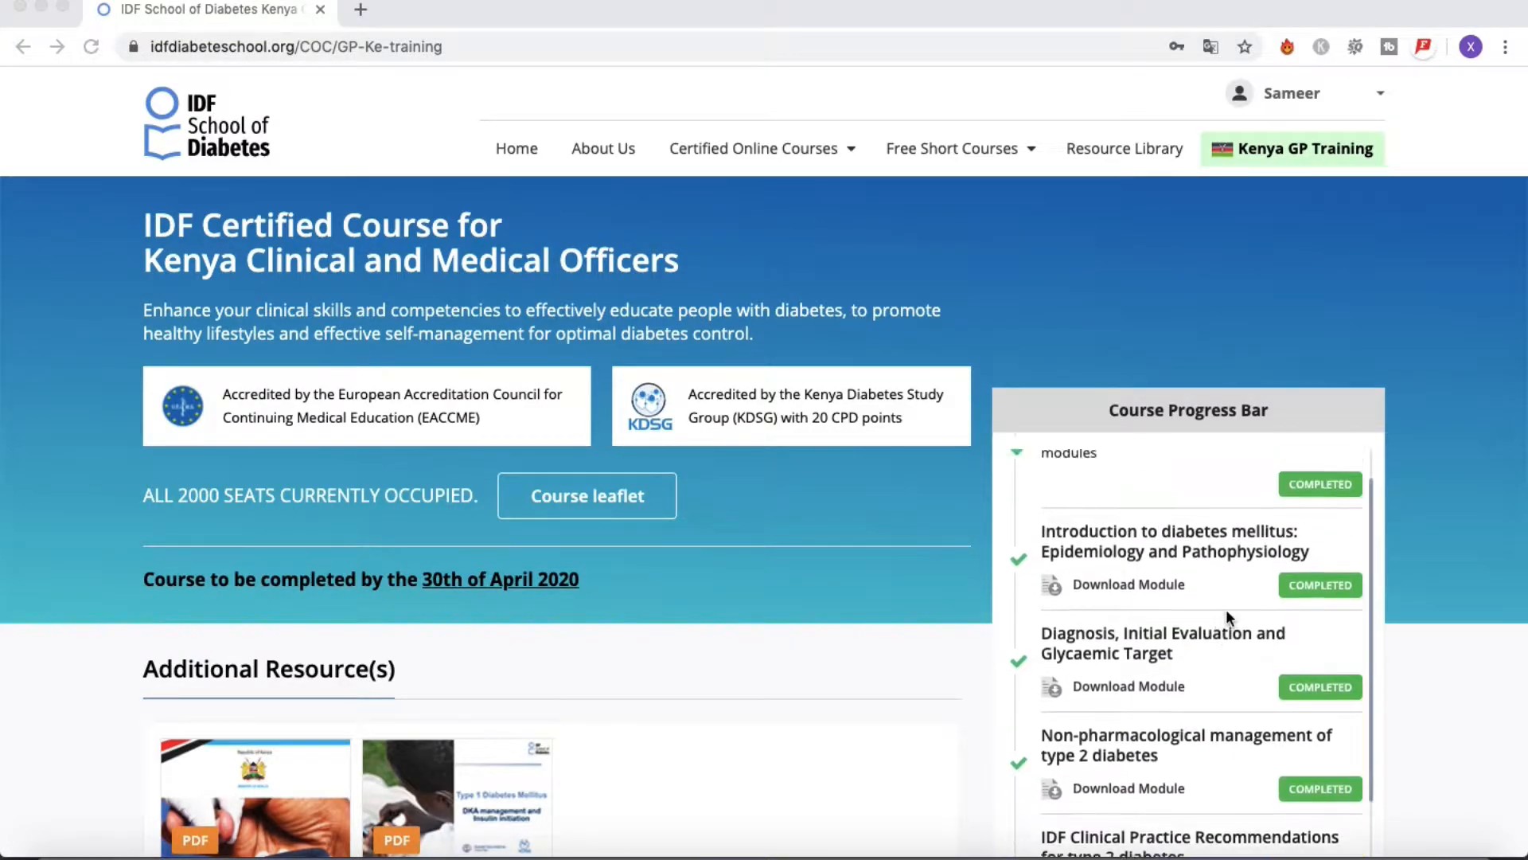
{"action": "scroll", "scroll_direction": "down", "scroll_amount": 3}
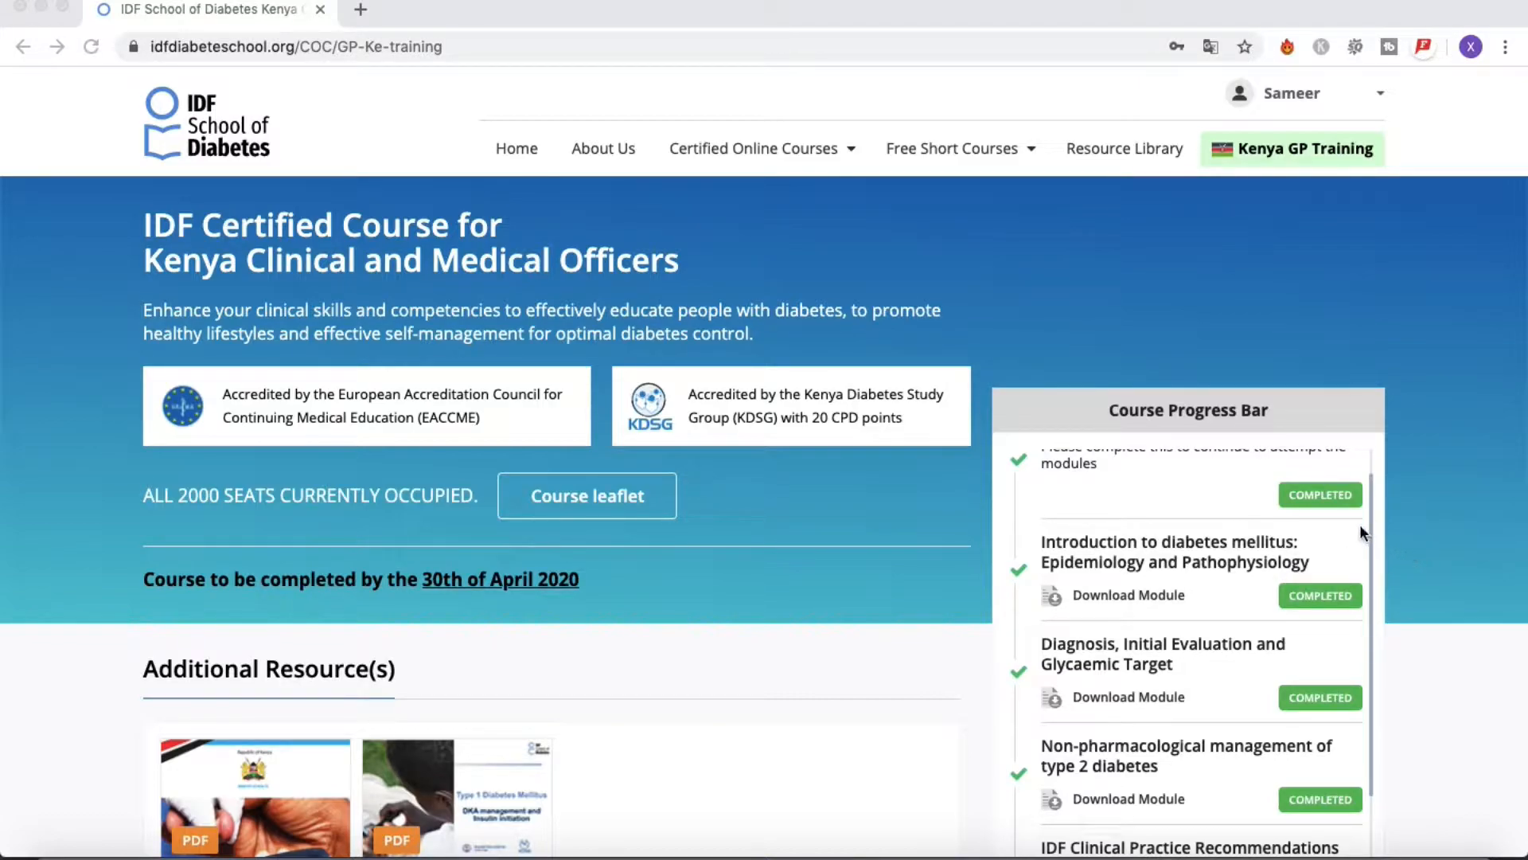
{"action": "mouse_move", "coordinate": [1288, 501]}
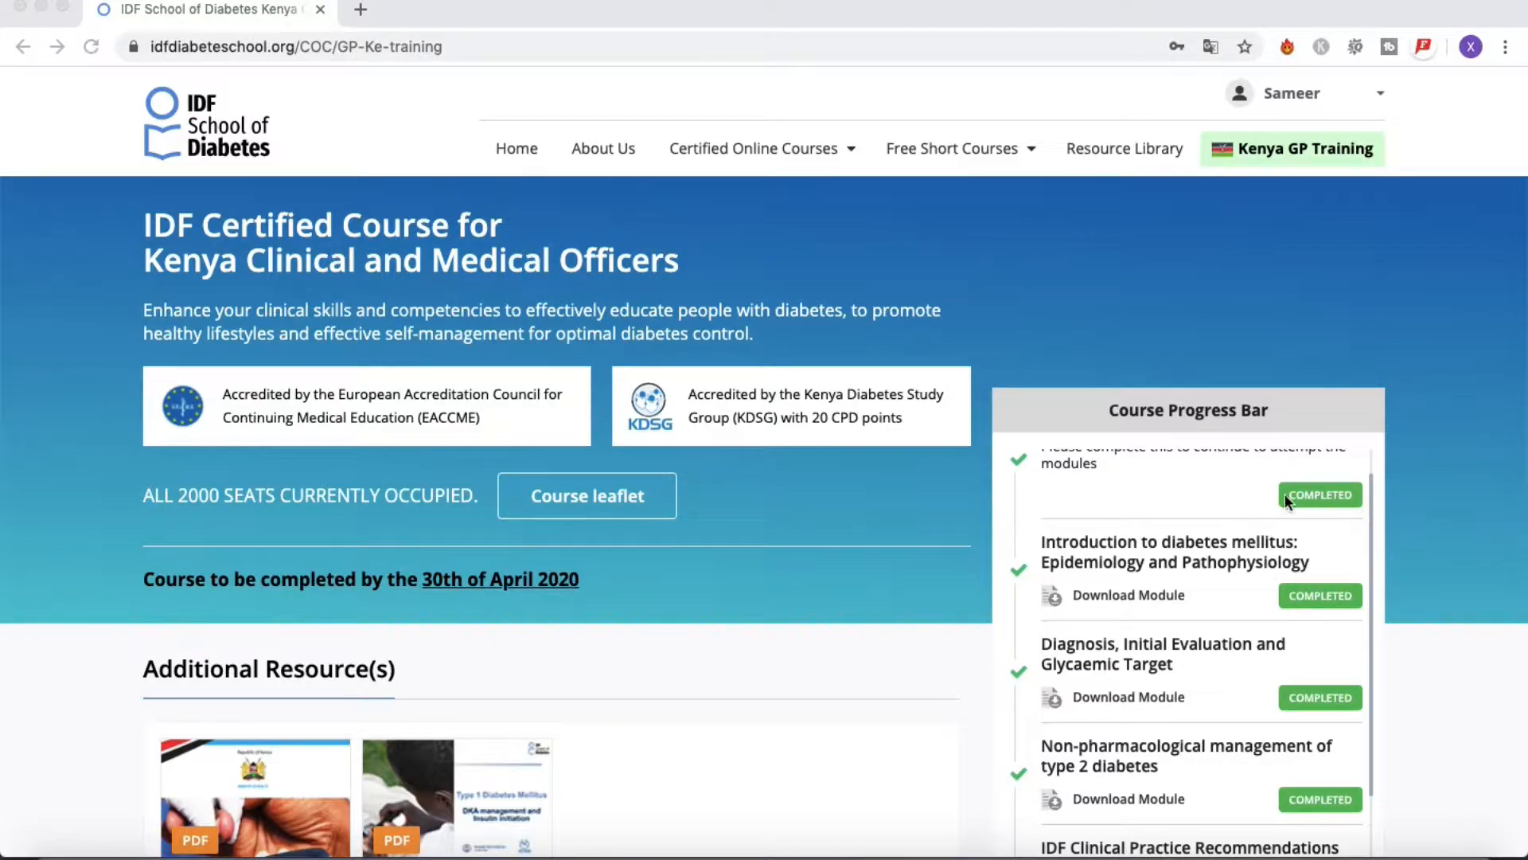
{"action": "mouse_move", "coordinate": [1320, 510]}
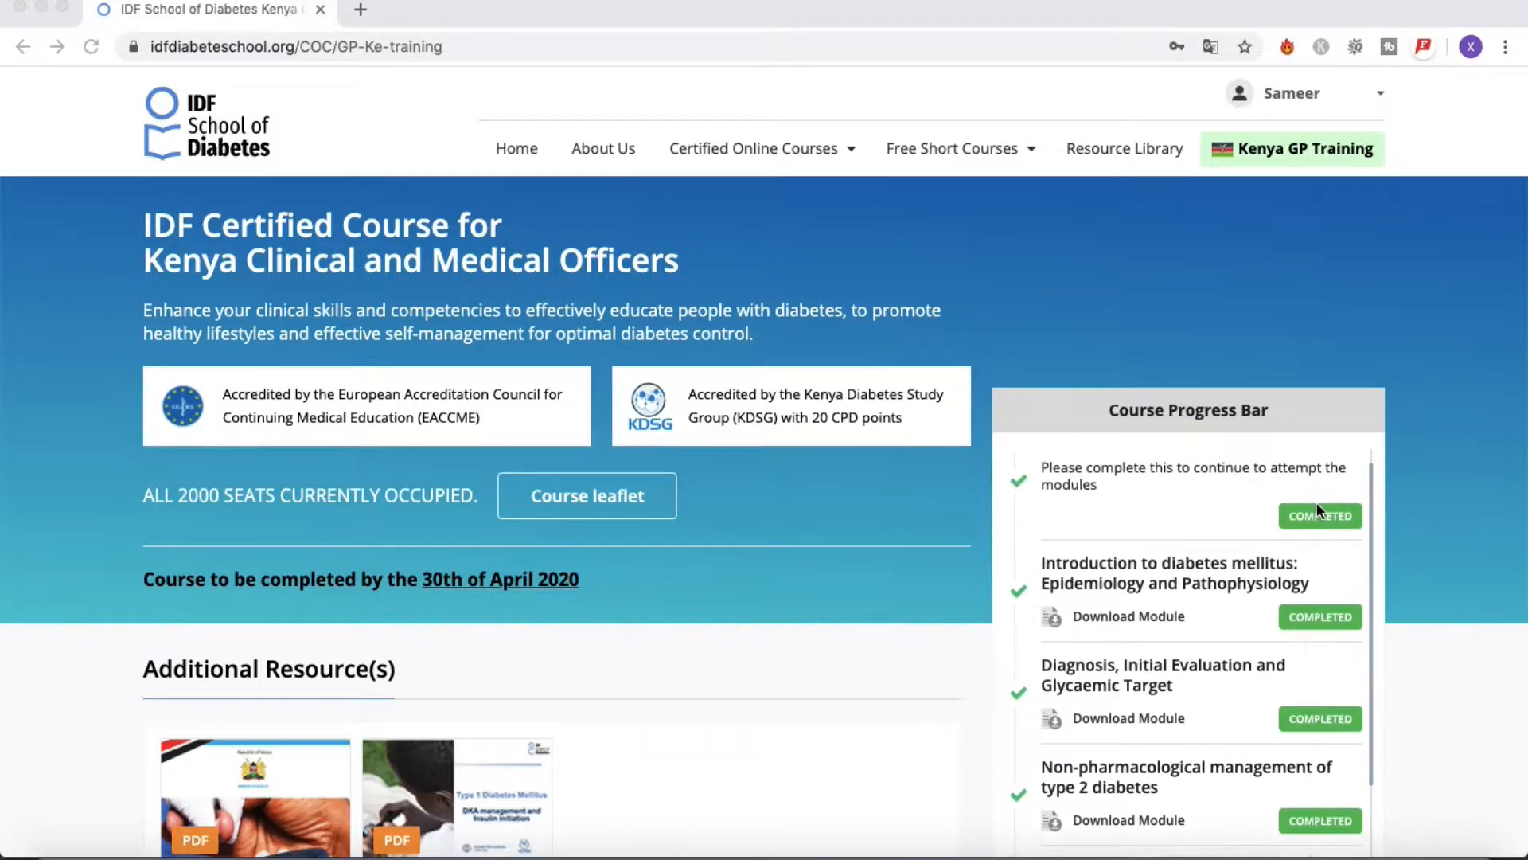
{"action": "scroll", "scroll_direction": "down", "scroll_amount": 3}
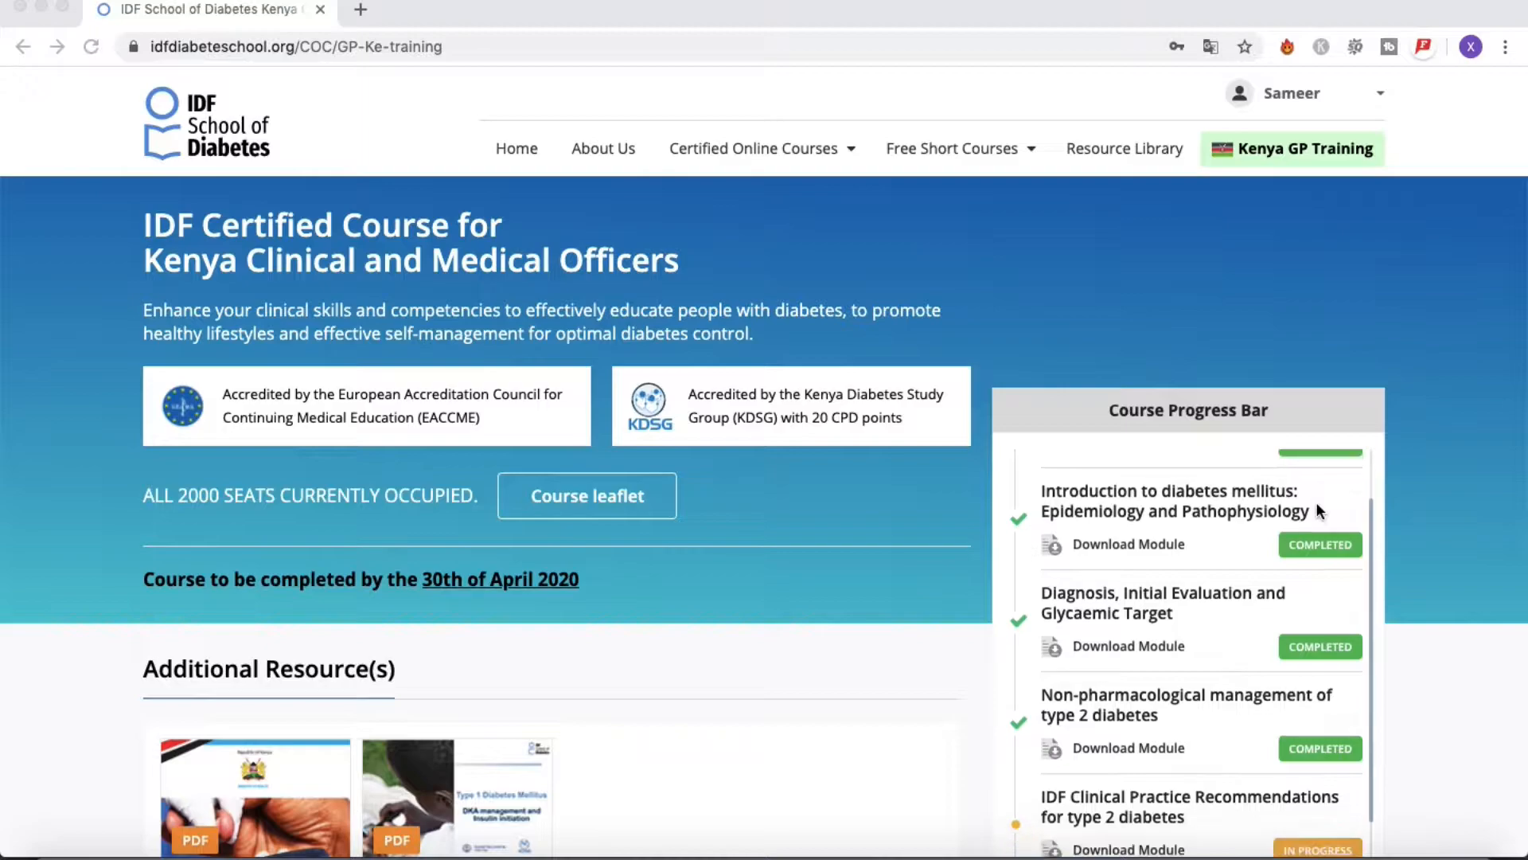
{"action": "scroll", "scroll_direction": "down", "scroll_amount": 3}
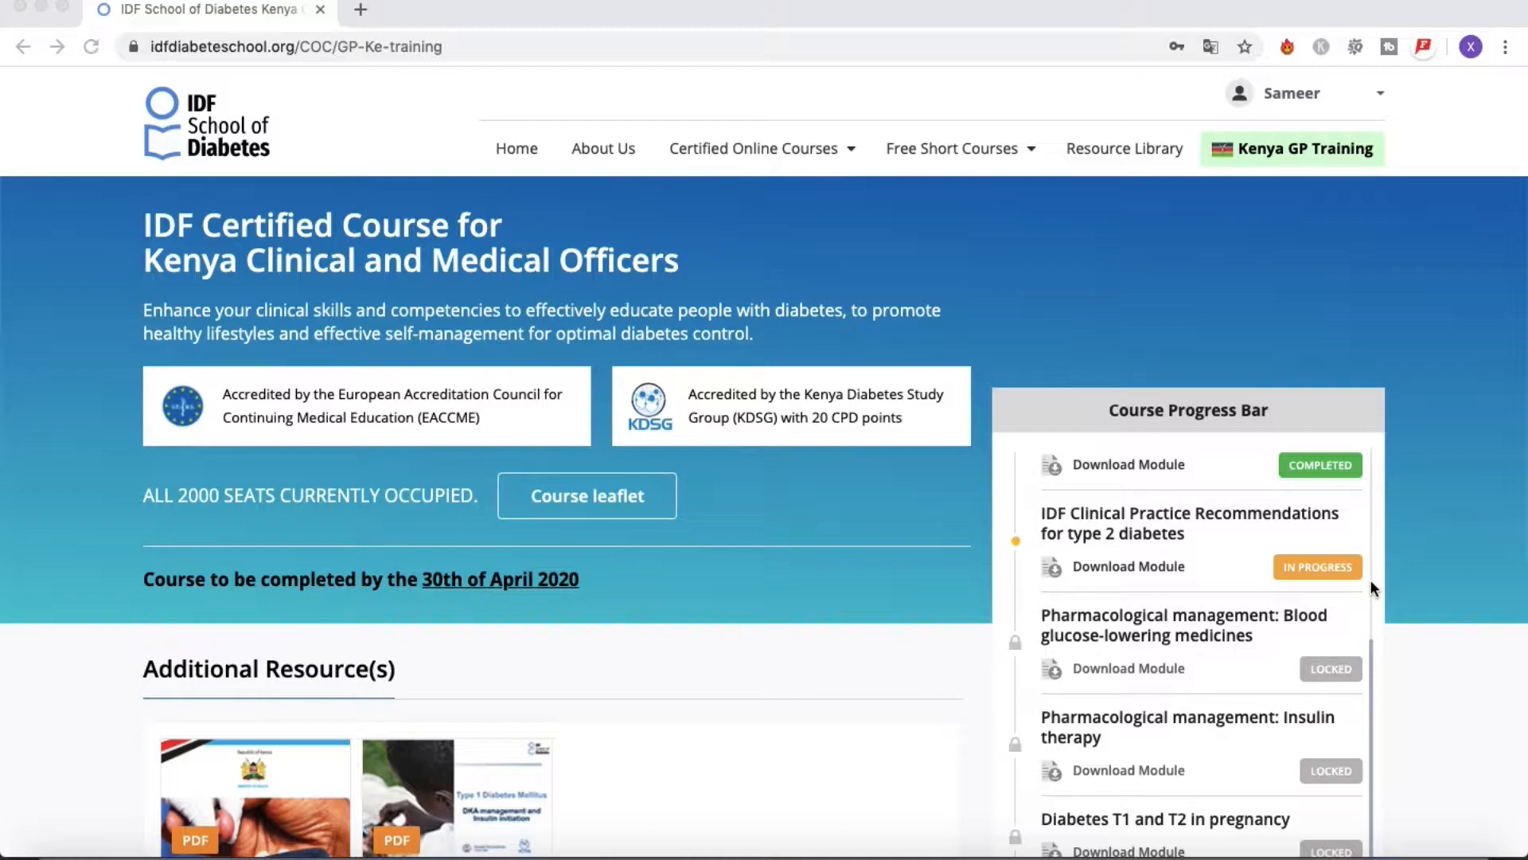
{"action": "mouse_move", "coordinate": [1354, 583]}
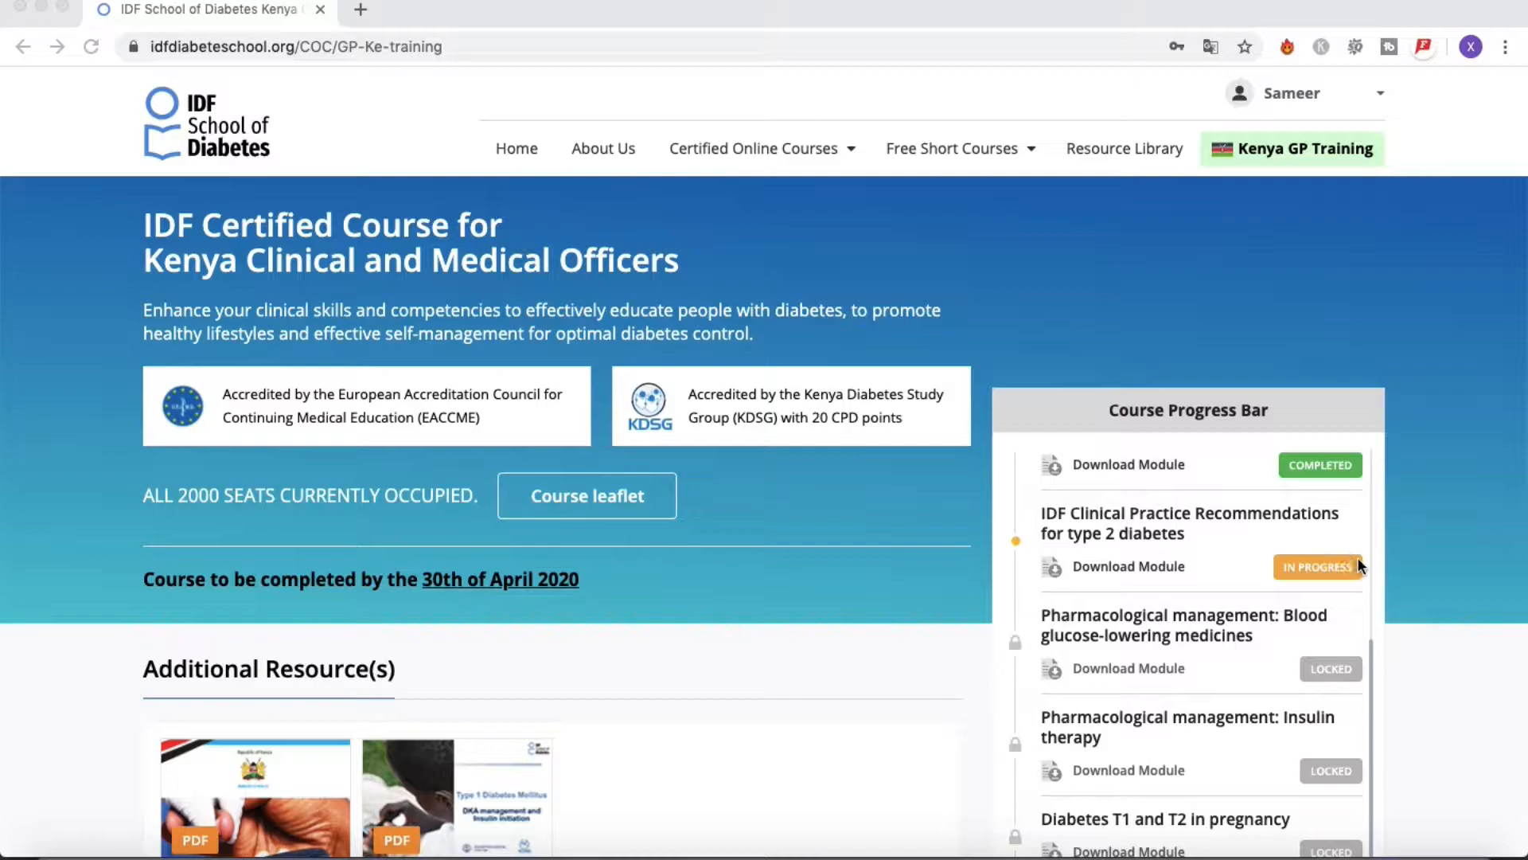
{"action": "mouse_move", "coordinate": [1106, 584]}
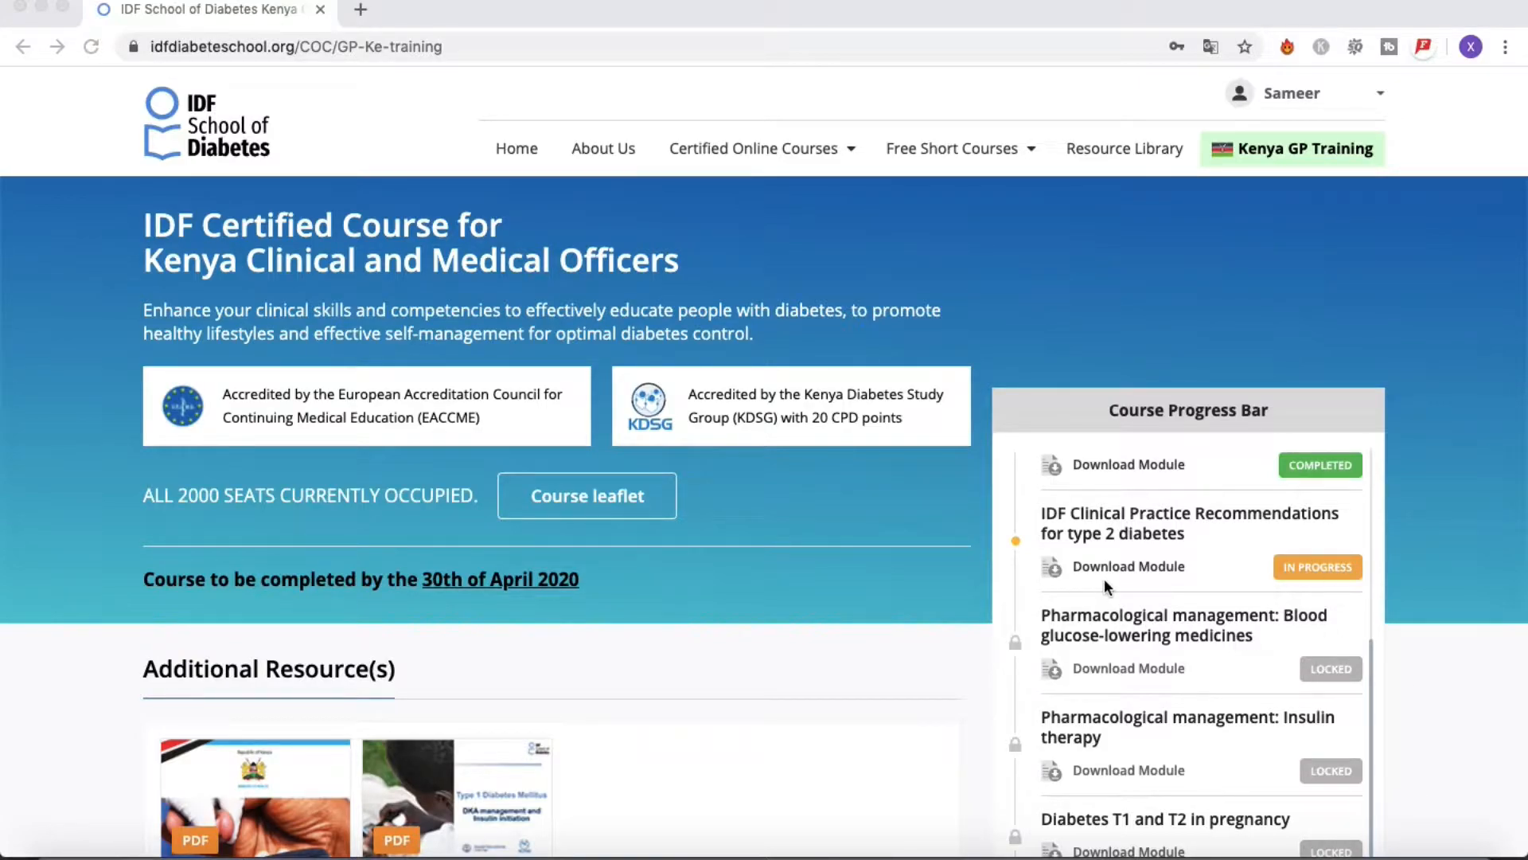
{"action": "mouse_move", "coordinate": [1228, 654]}
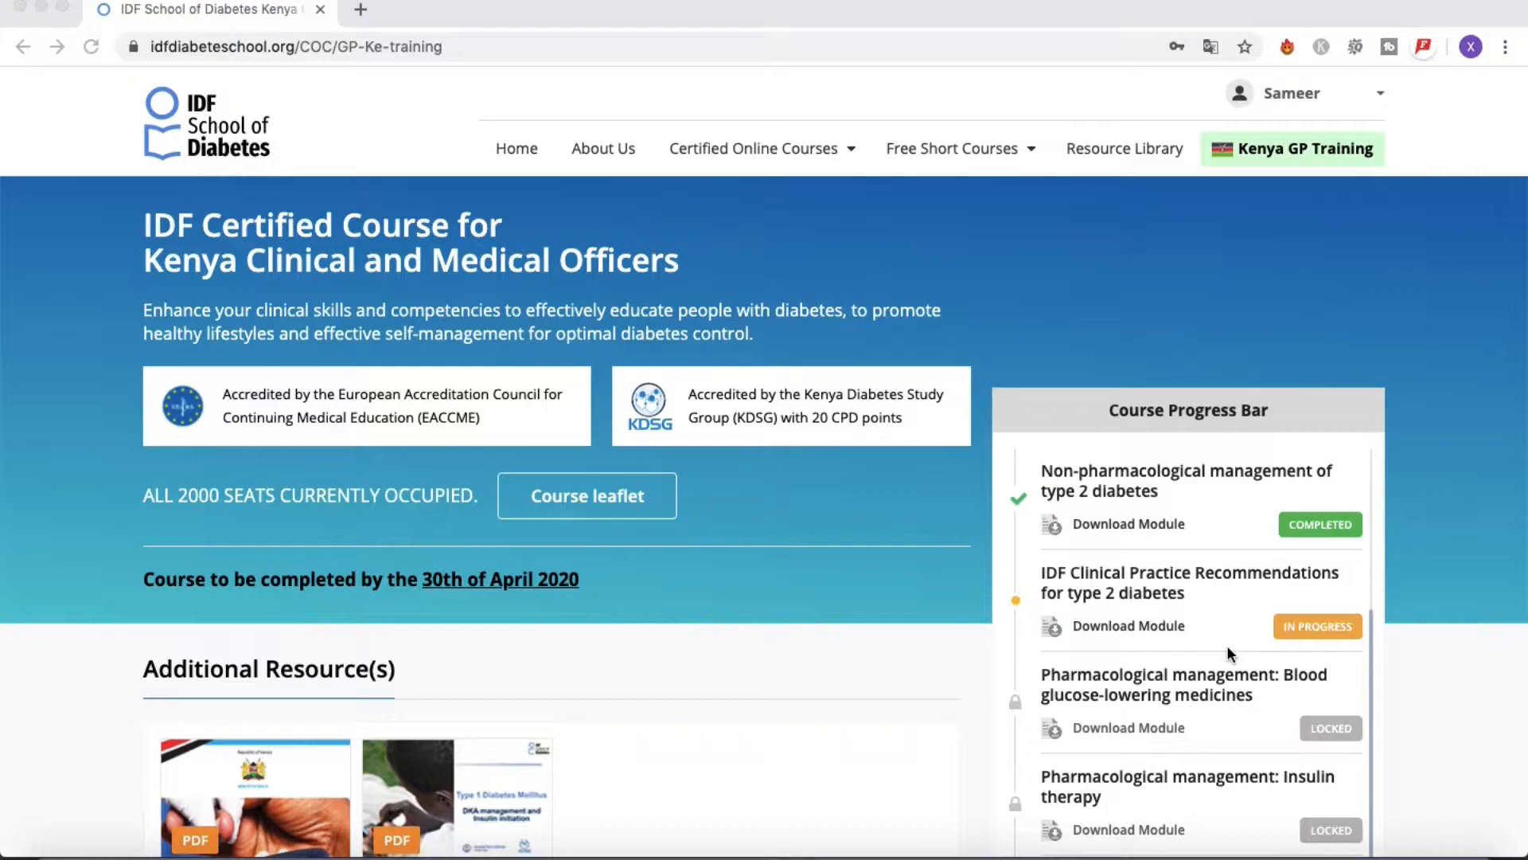
{"action": "mouse_move", "coordinate": [1131, 601]}
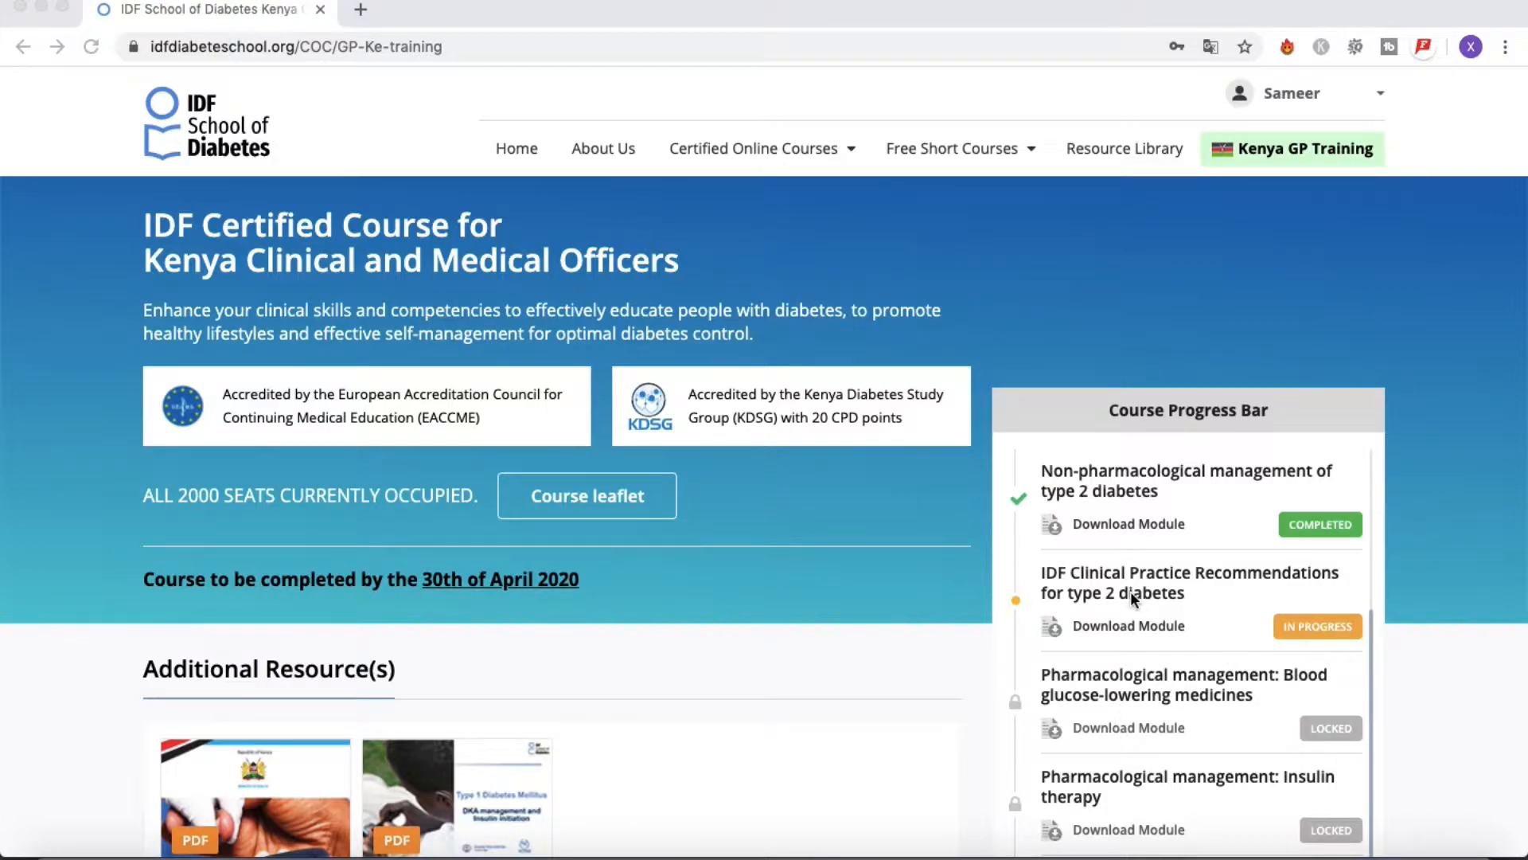
{"action": "mouse_move", "coordinate": [1138, 599]}
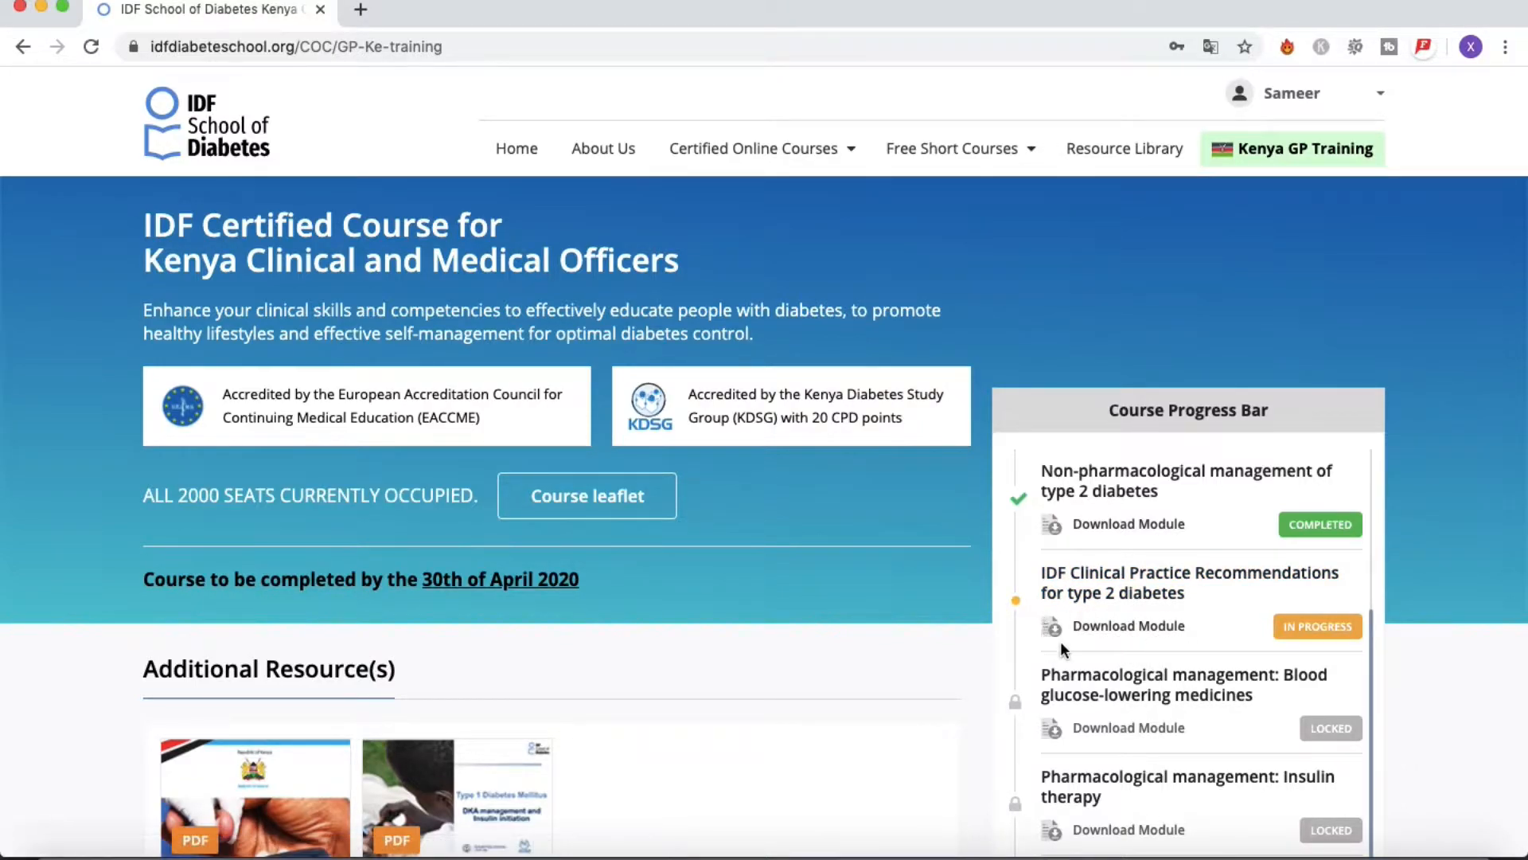
{"action": "mouse_move", "coordinate": [1170, 653]}
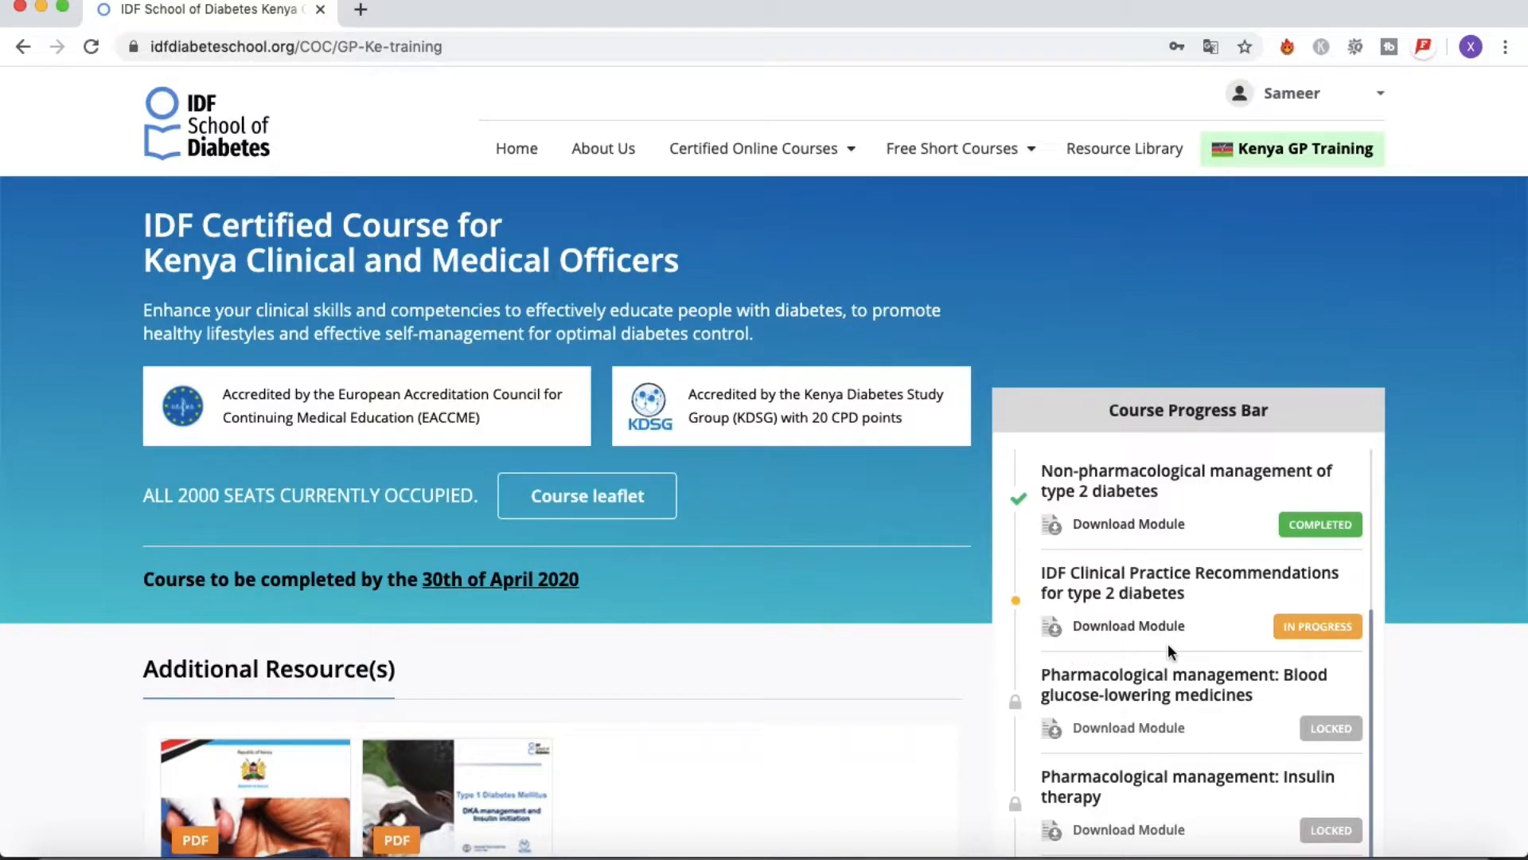
{"action": "mouse_move", "coordinate": [1148, 643]}
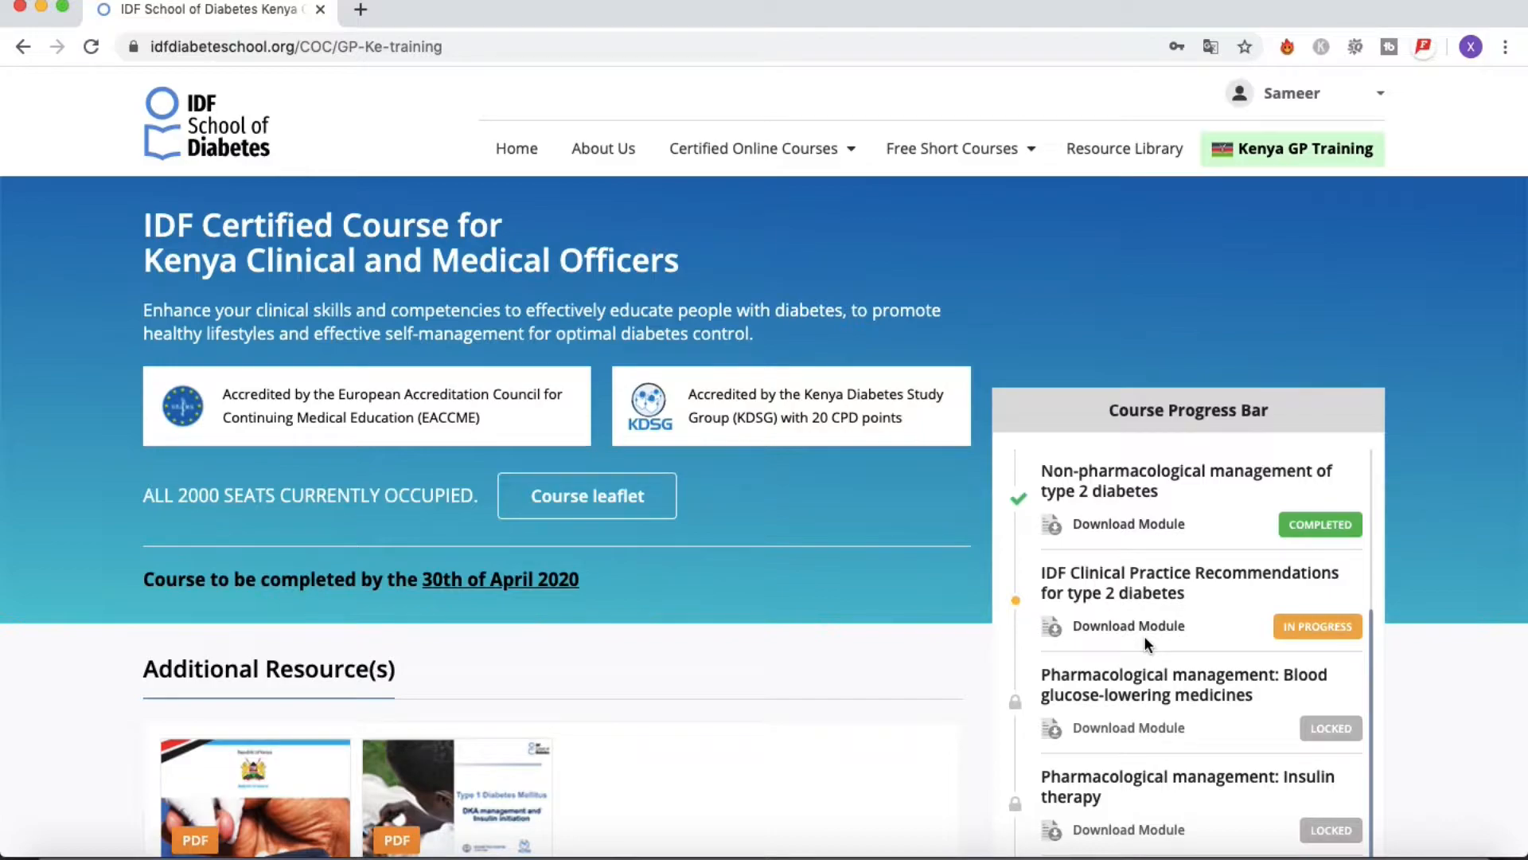
{"action": "mouse_move", "coordinate": [1138, 621]}
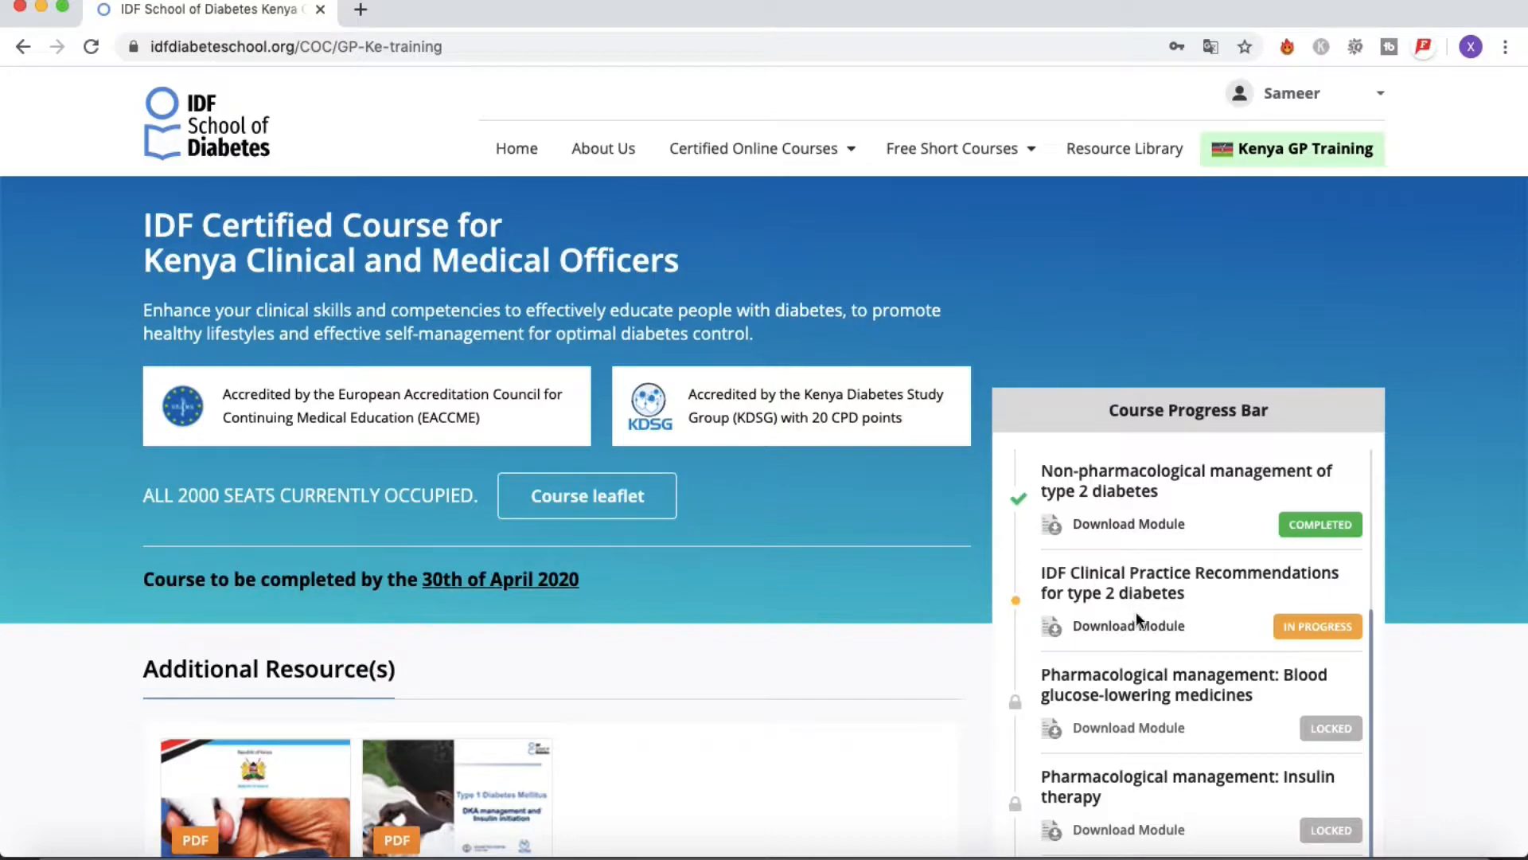
{"action": "mouse_move", "coordinate": [1127, 625]}
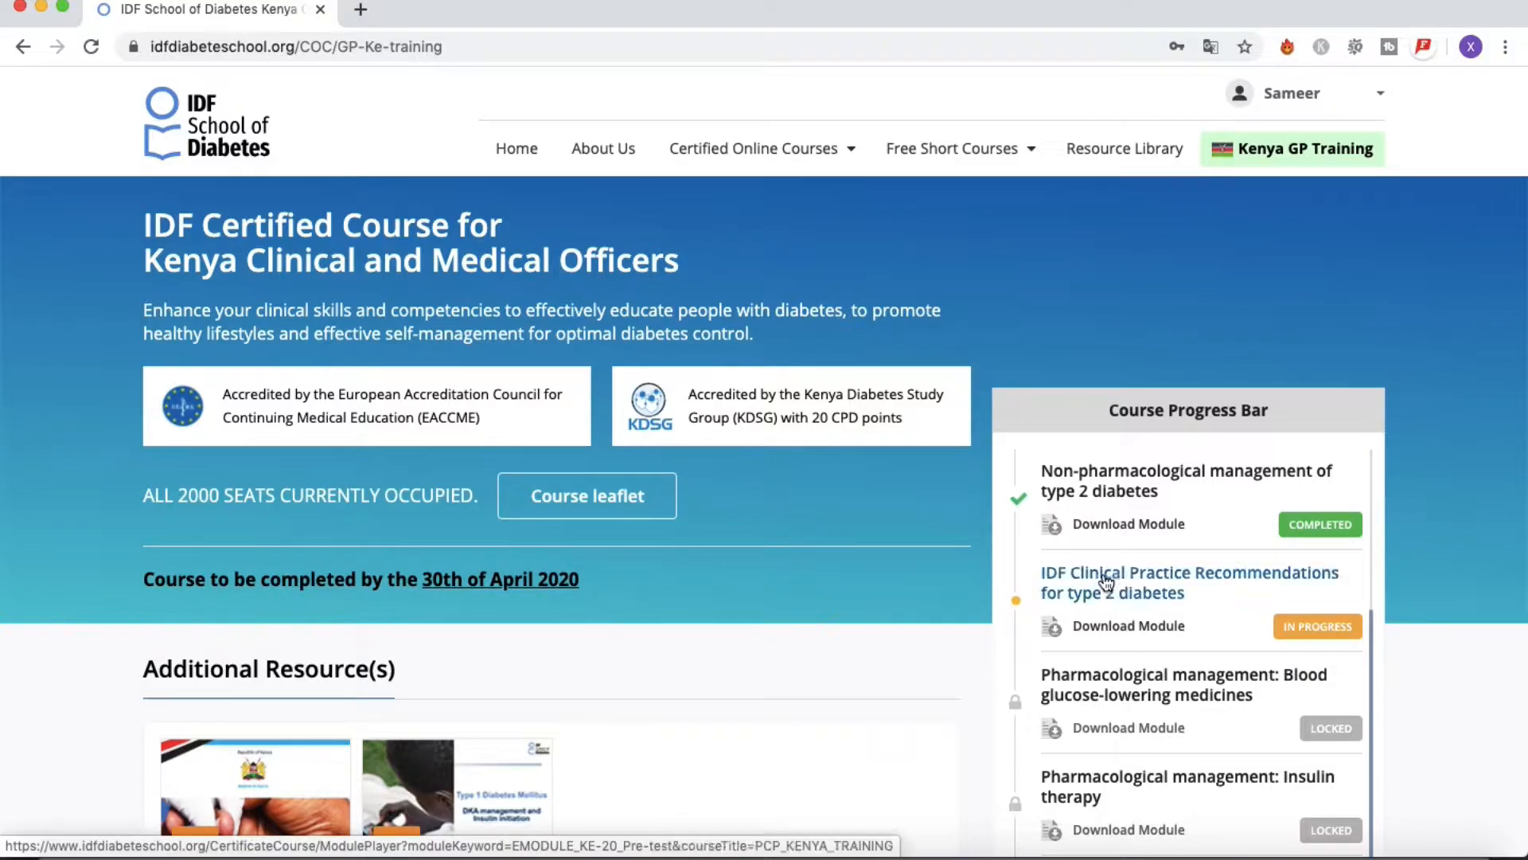
{"action": "left_click", "coordinate": [1191, 582]}
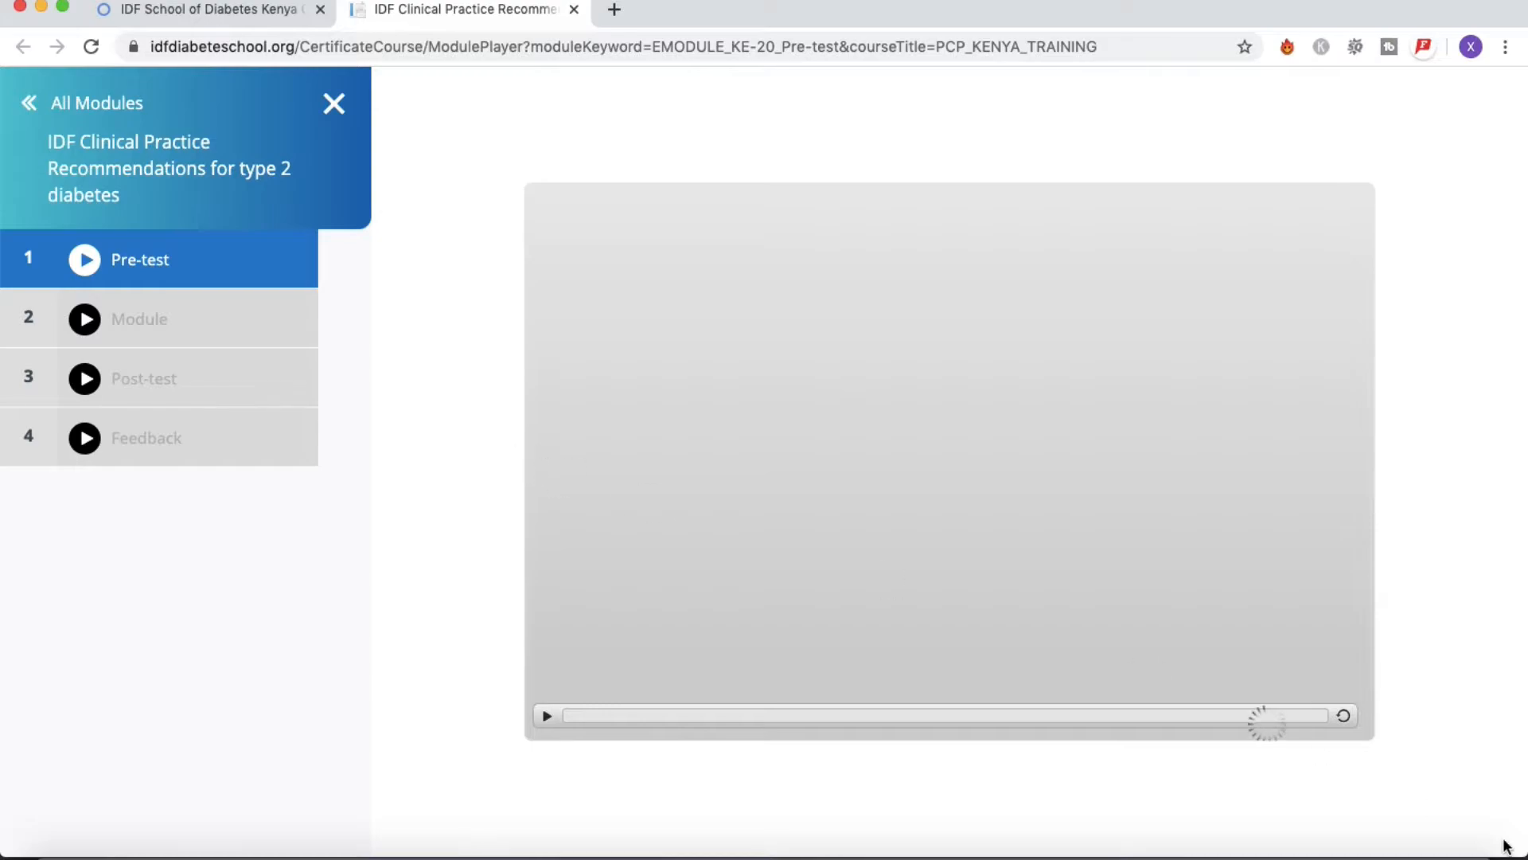
Start the pre-test player and launch it to reach the instructions page
{"action": "left_click", "coordinate": [546, 715]}
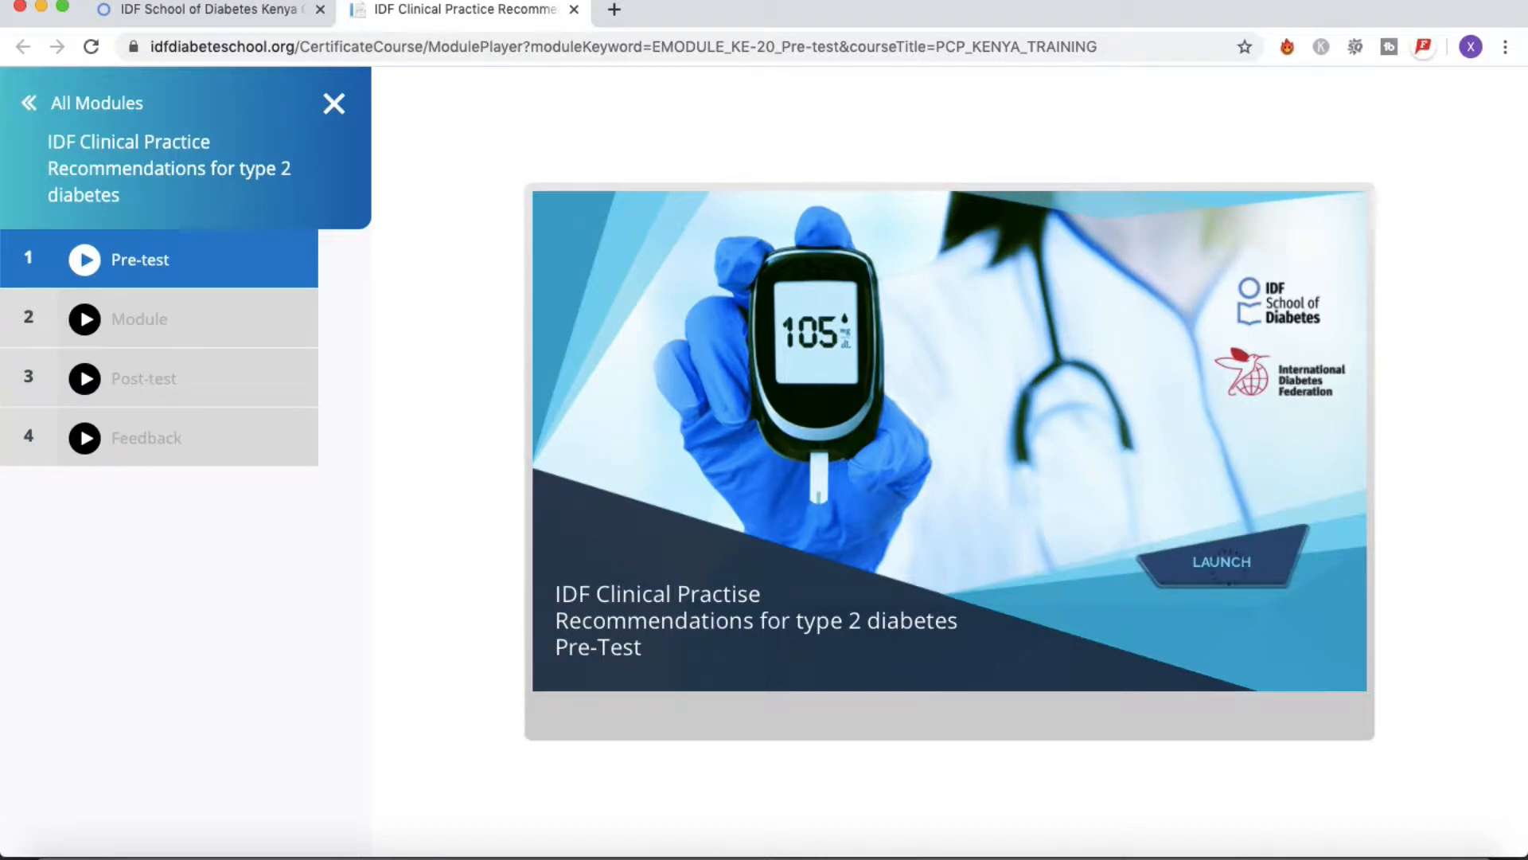
{"action": "left_click", "coordinate": [1217, 560]}
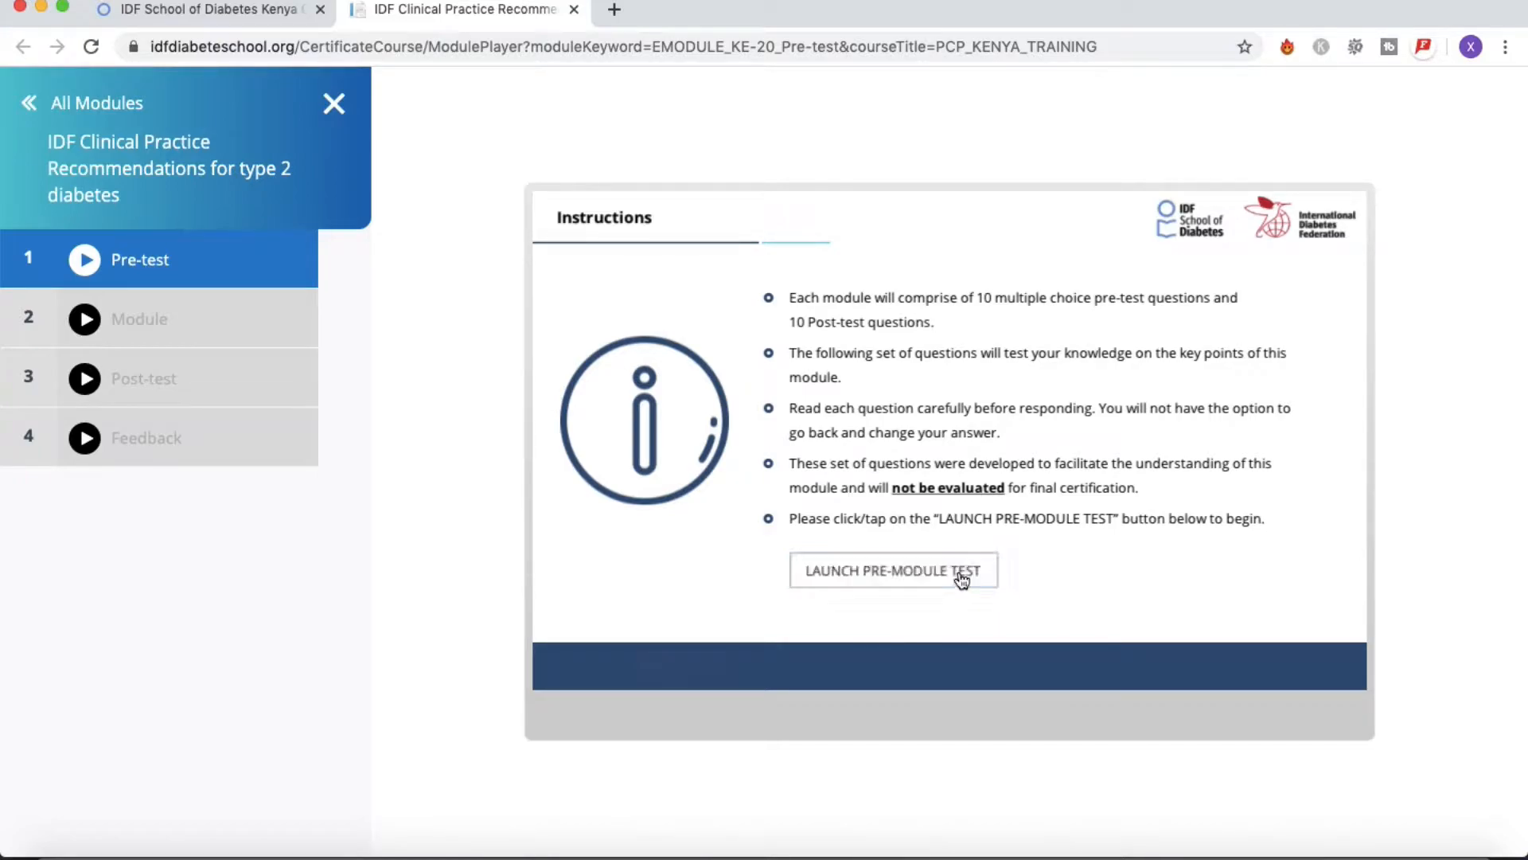
Answer the first pre-test questions: Juvenile-onset diabetes, 8% HbA1c target, second-generation sulphonylureas
{"action": "left_click", "coordinate": [892, 570]}
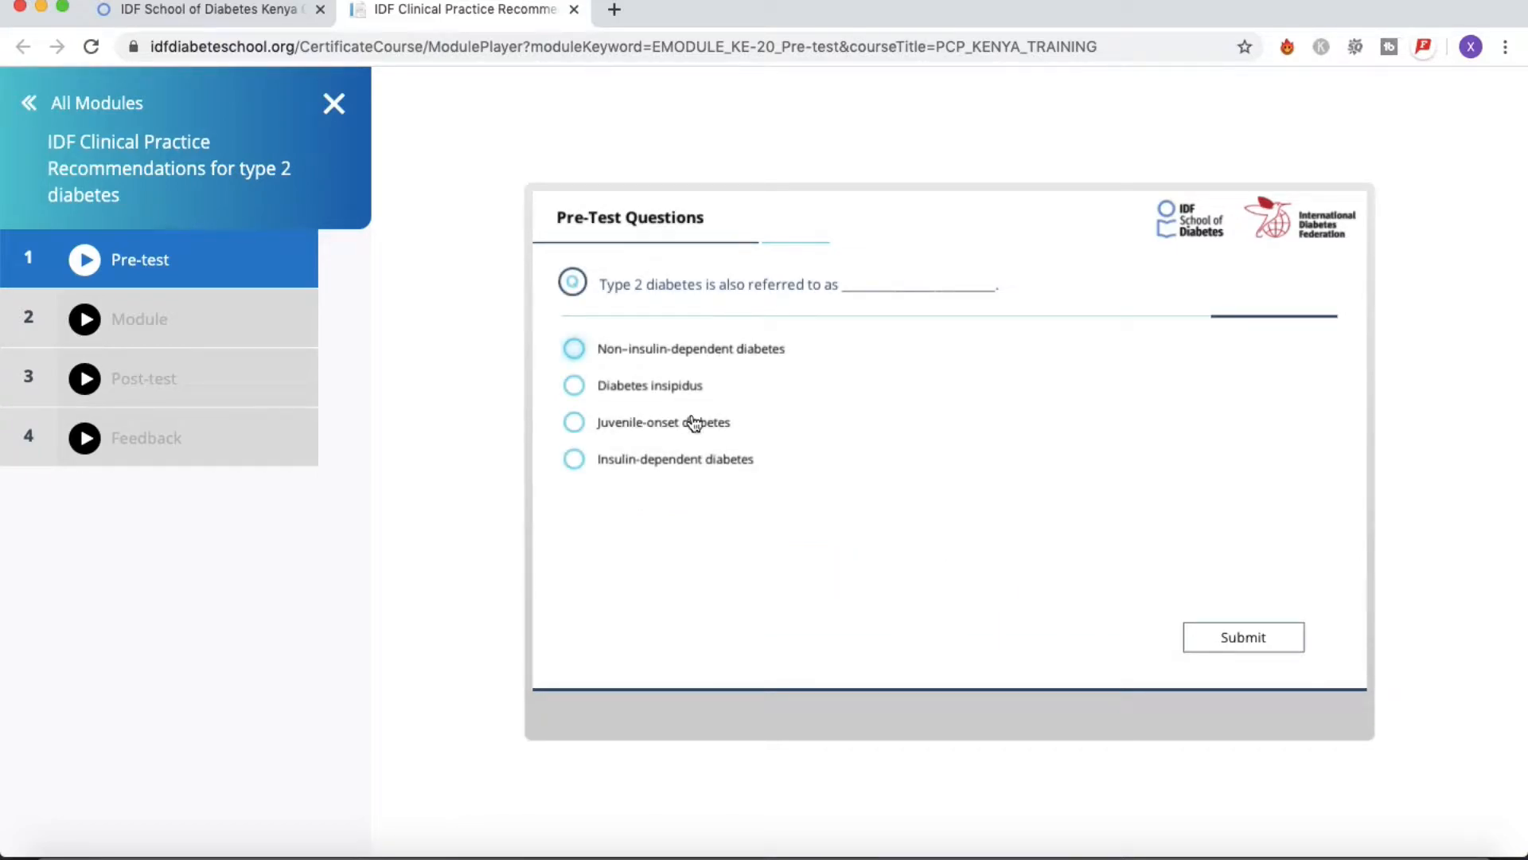
{"action": "left_click", "coordinate": [573, 422]}
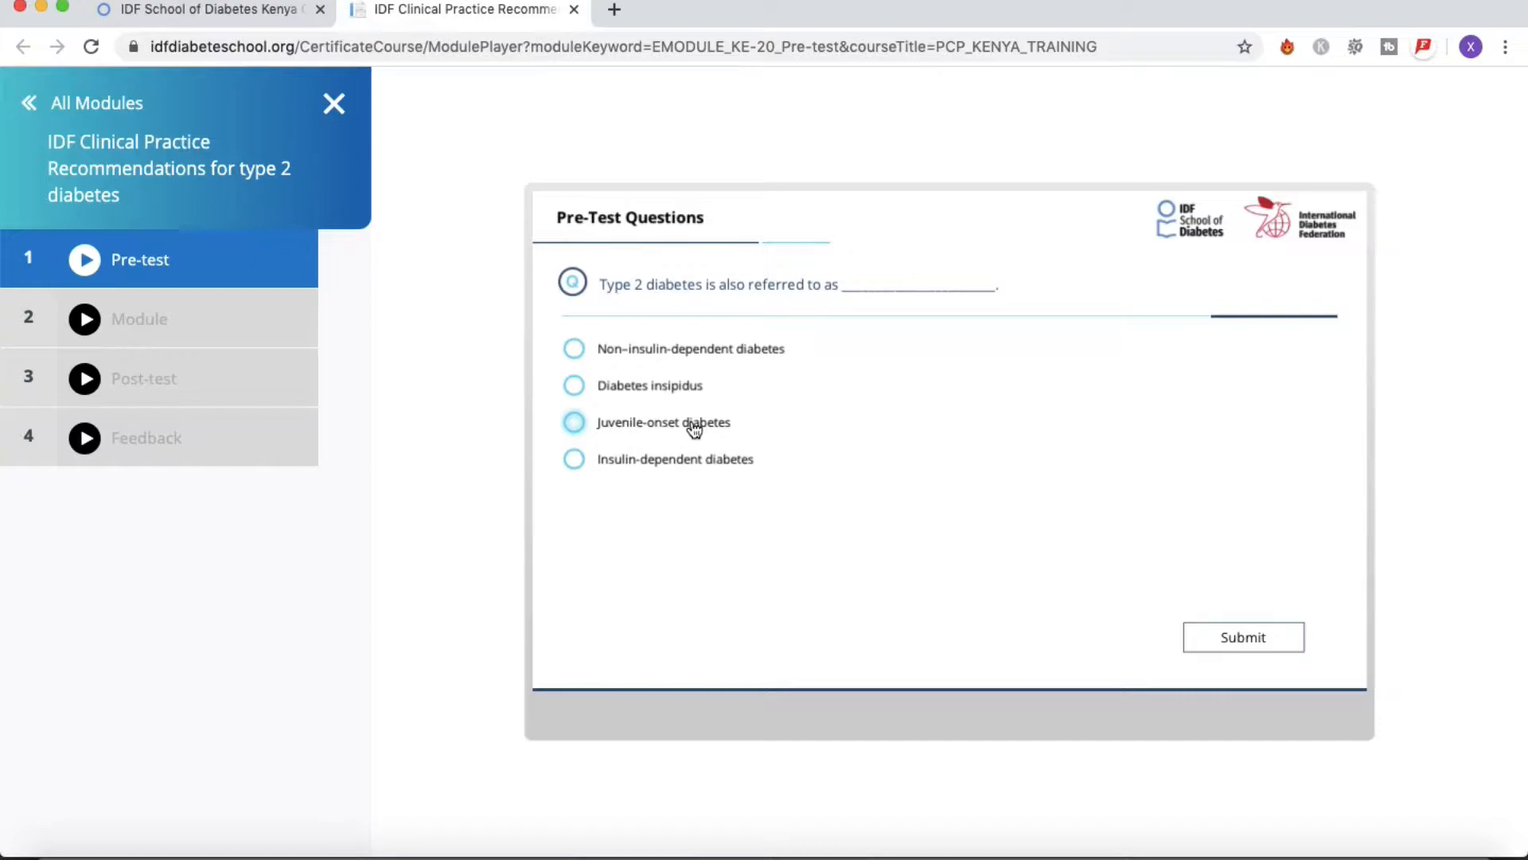
{"action": "left_click", "coordinate": [573, 422]}
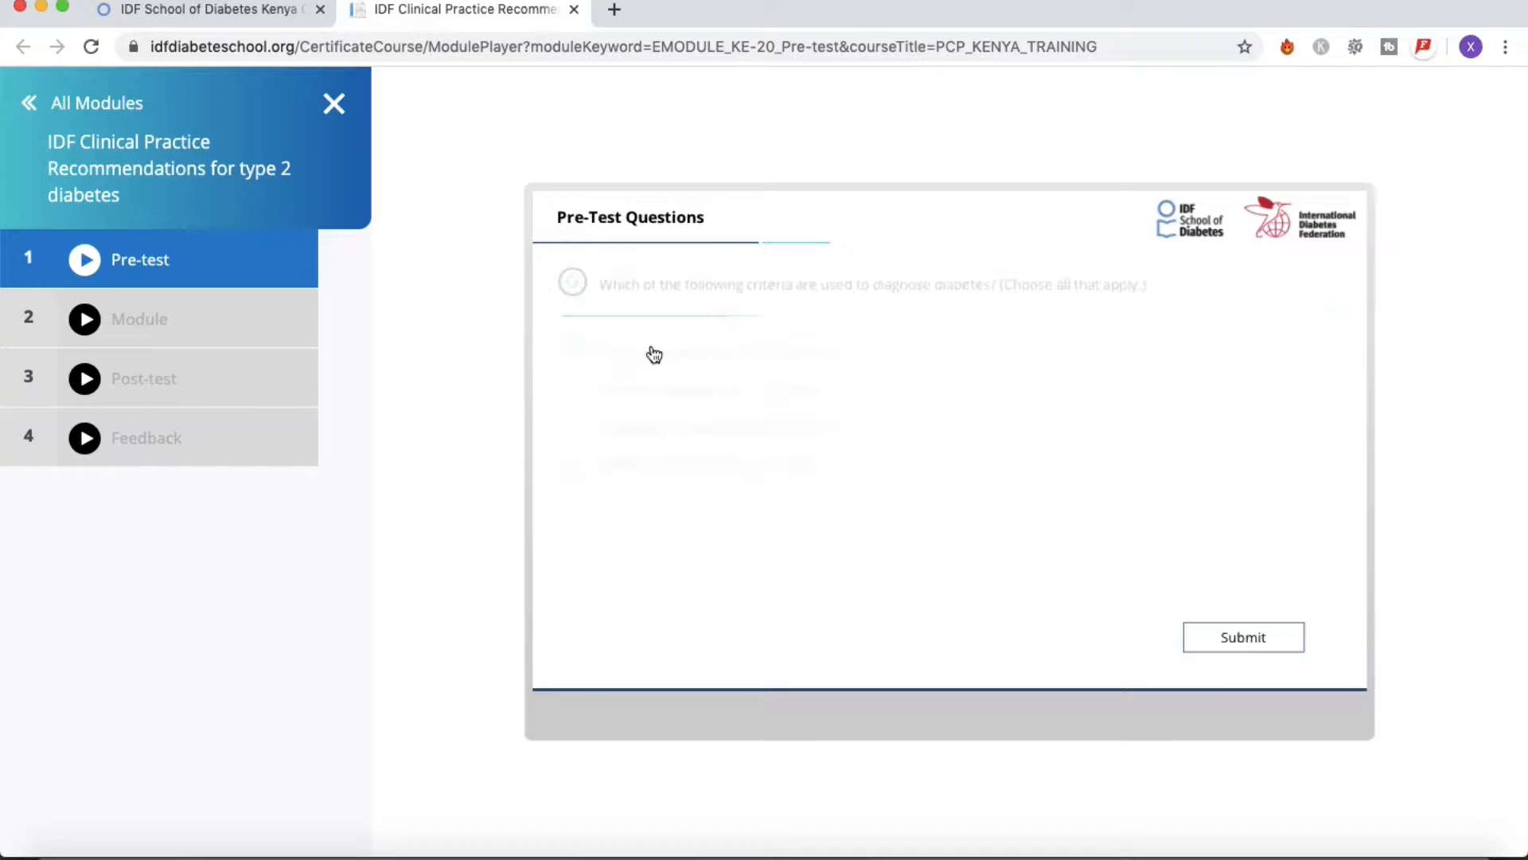
{"action": "left_click", "coordinate": [575, 389]}
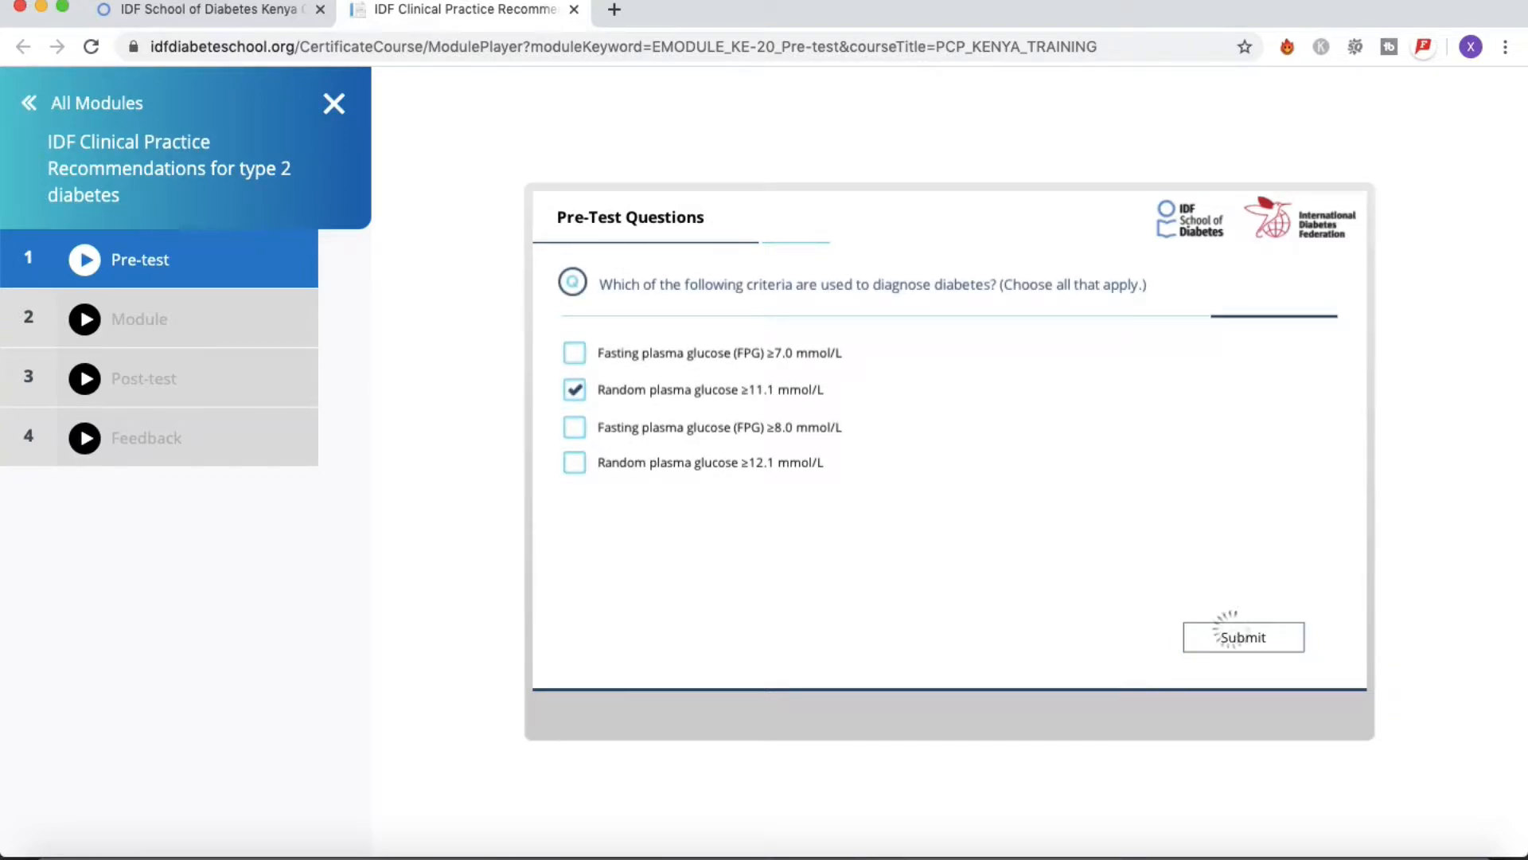
{"action": "left_click", "coordinate": [1242, 637]}
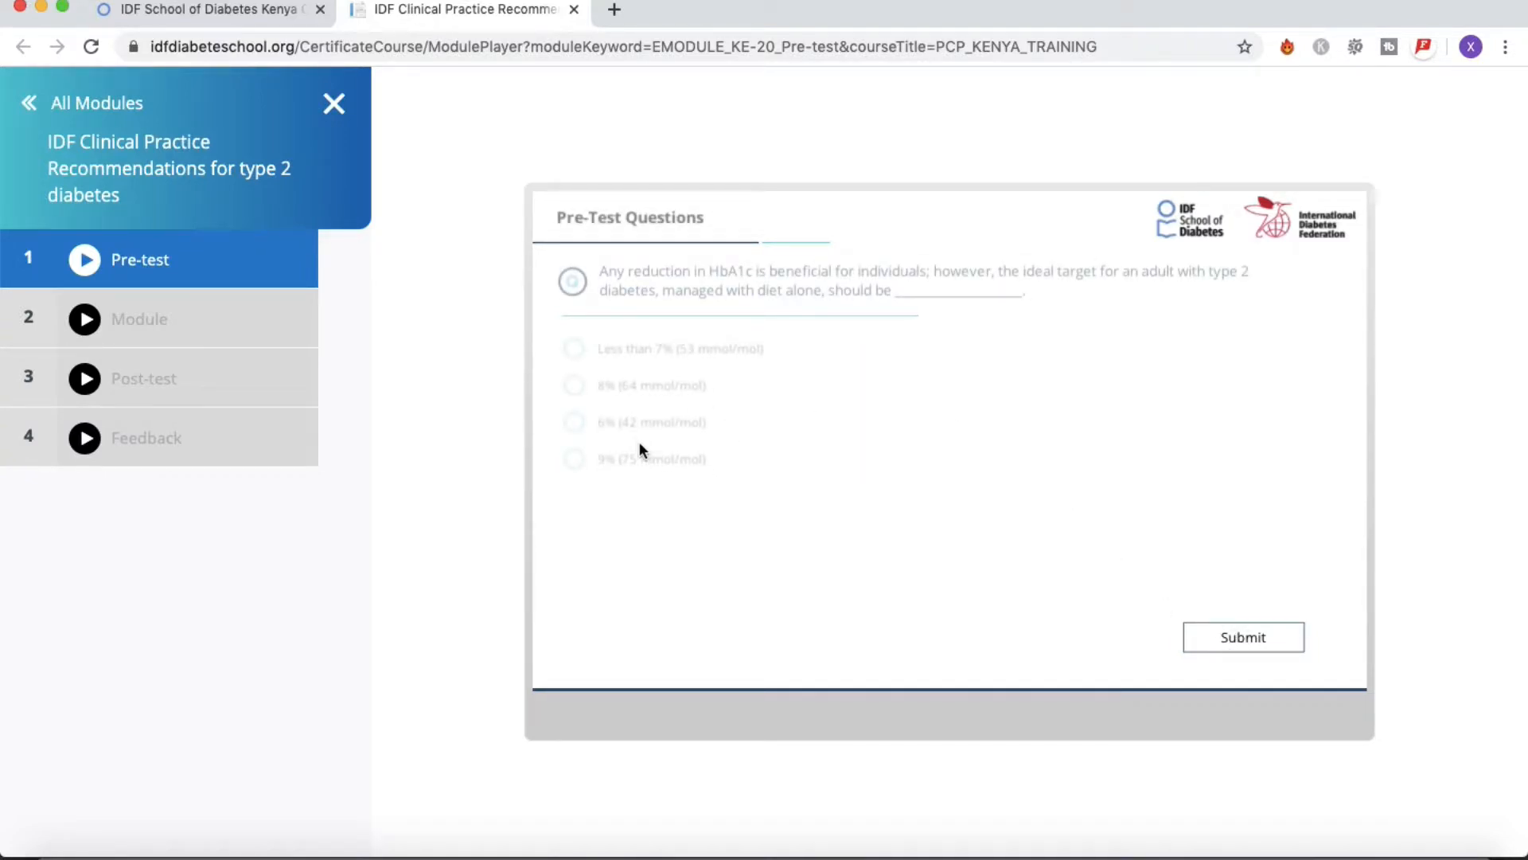
{"action": "left_click", "coordinate": [573, 386]}
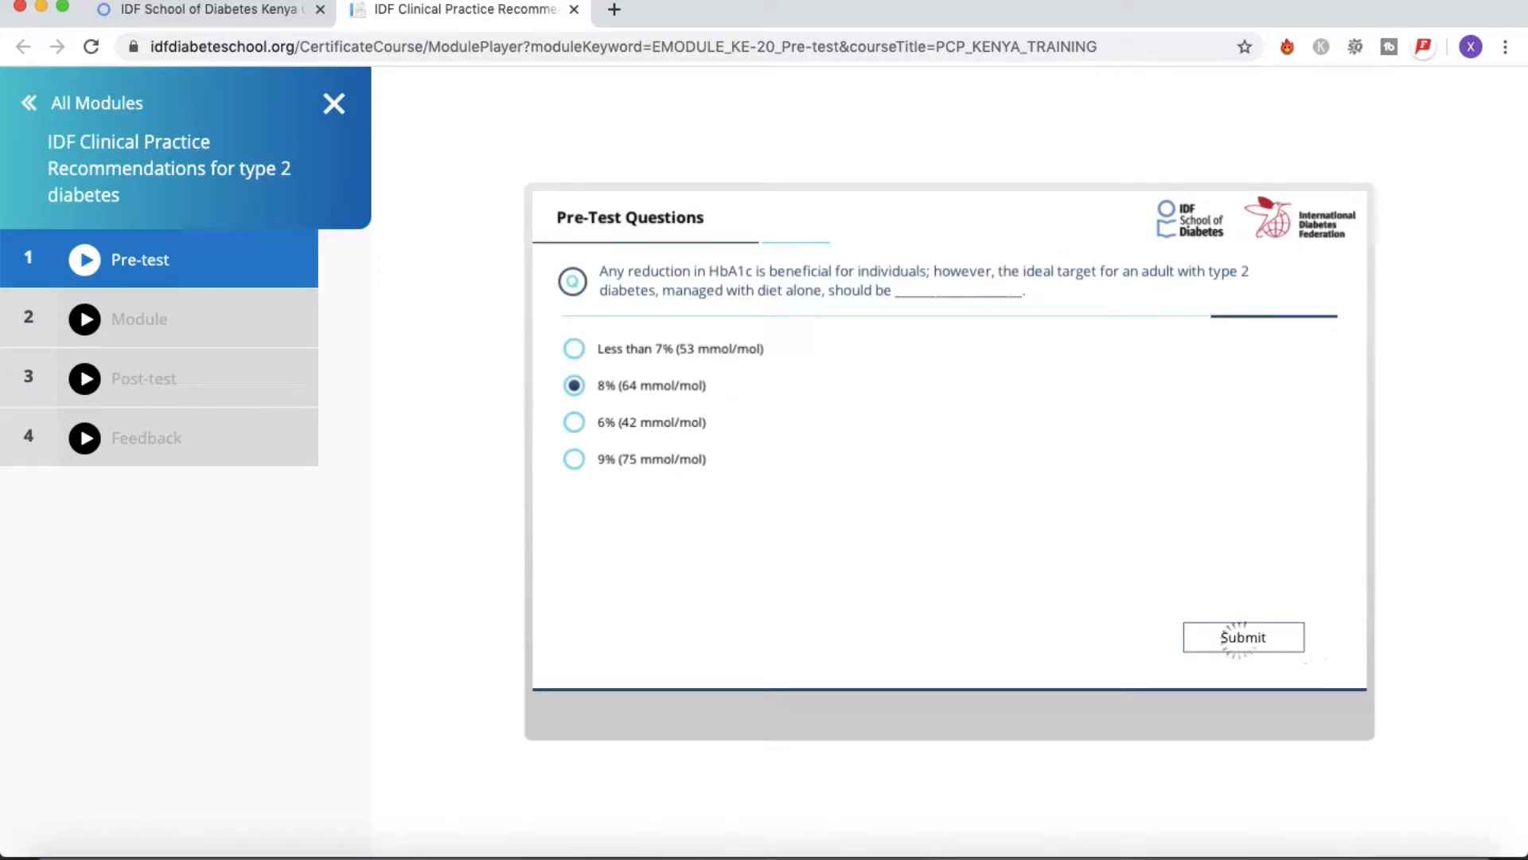
{"action": "left_click", "coordinate": [1244, 637]}
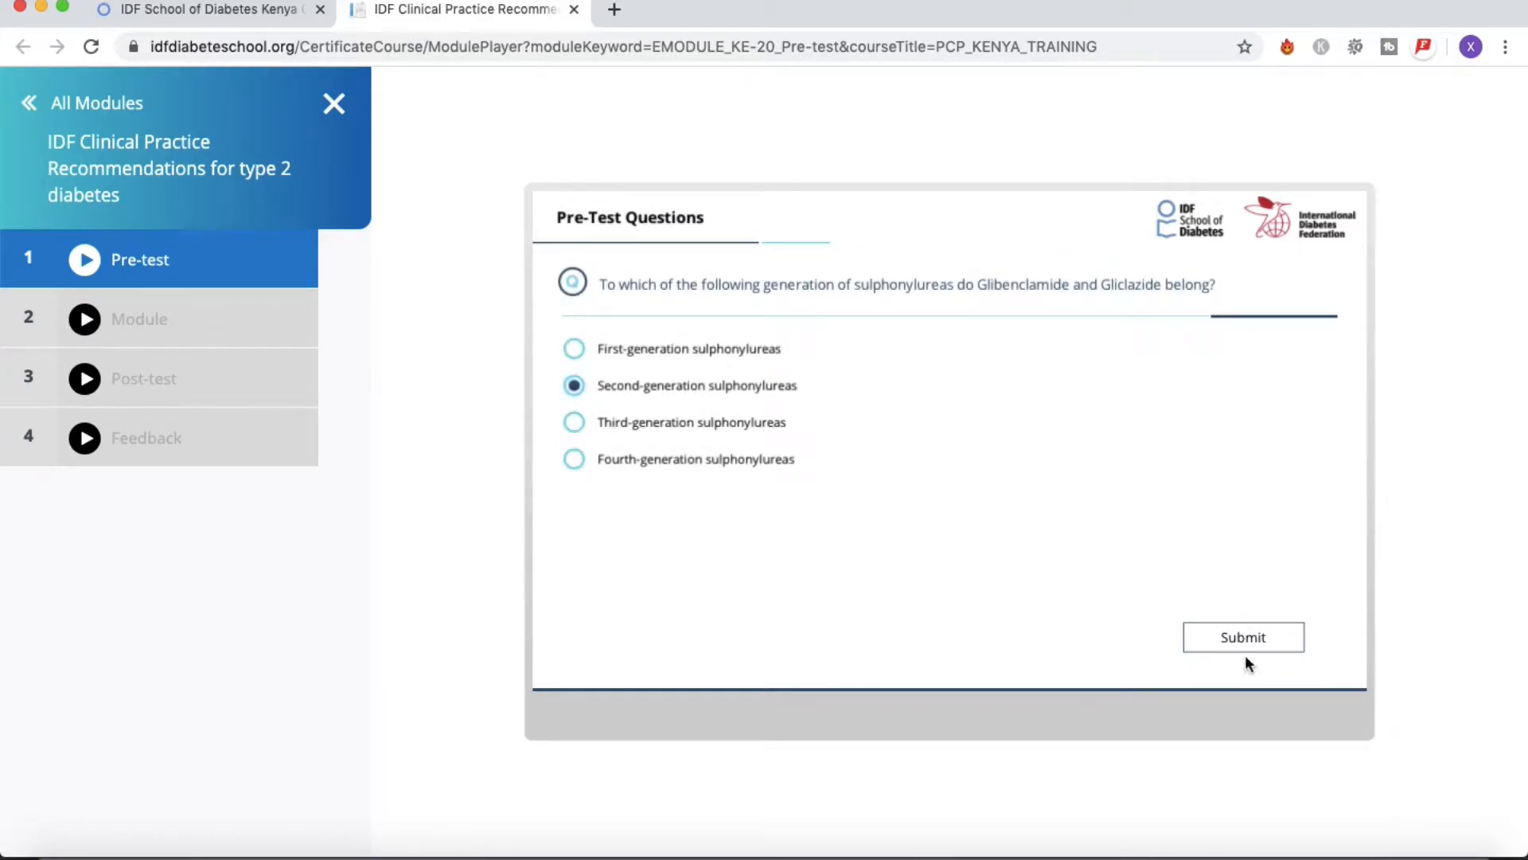
{"action": "left_click", "coordinate": [1243, 637]}
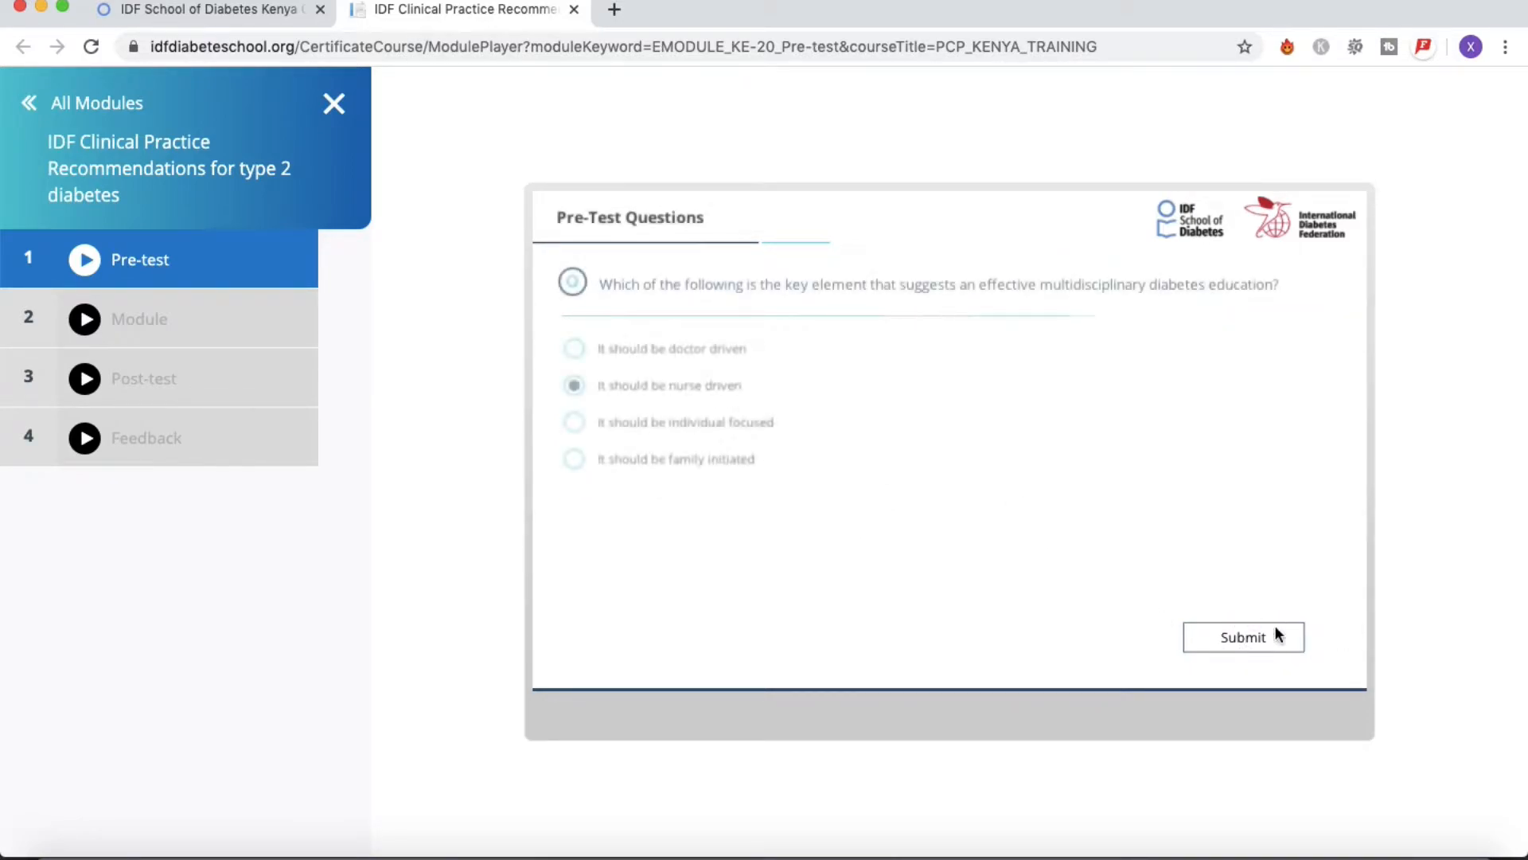
Answer the remaining questions (Metformin exception, complication matching, BMI ≥35 kg/m²) and finish with 11.11%
{"action": "left_click", "coordinate": [1243, 637]}
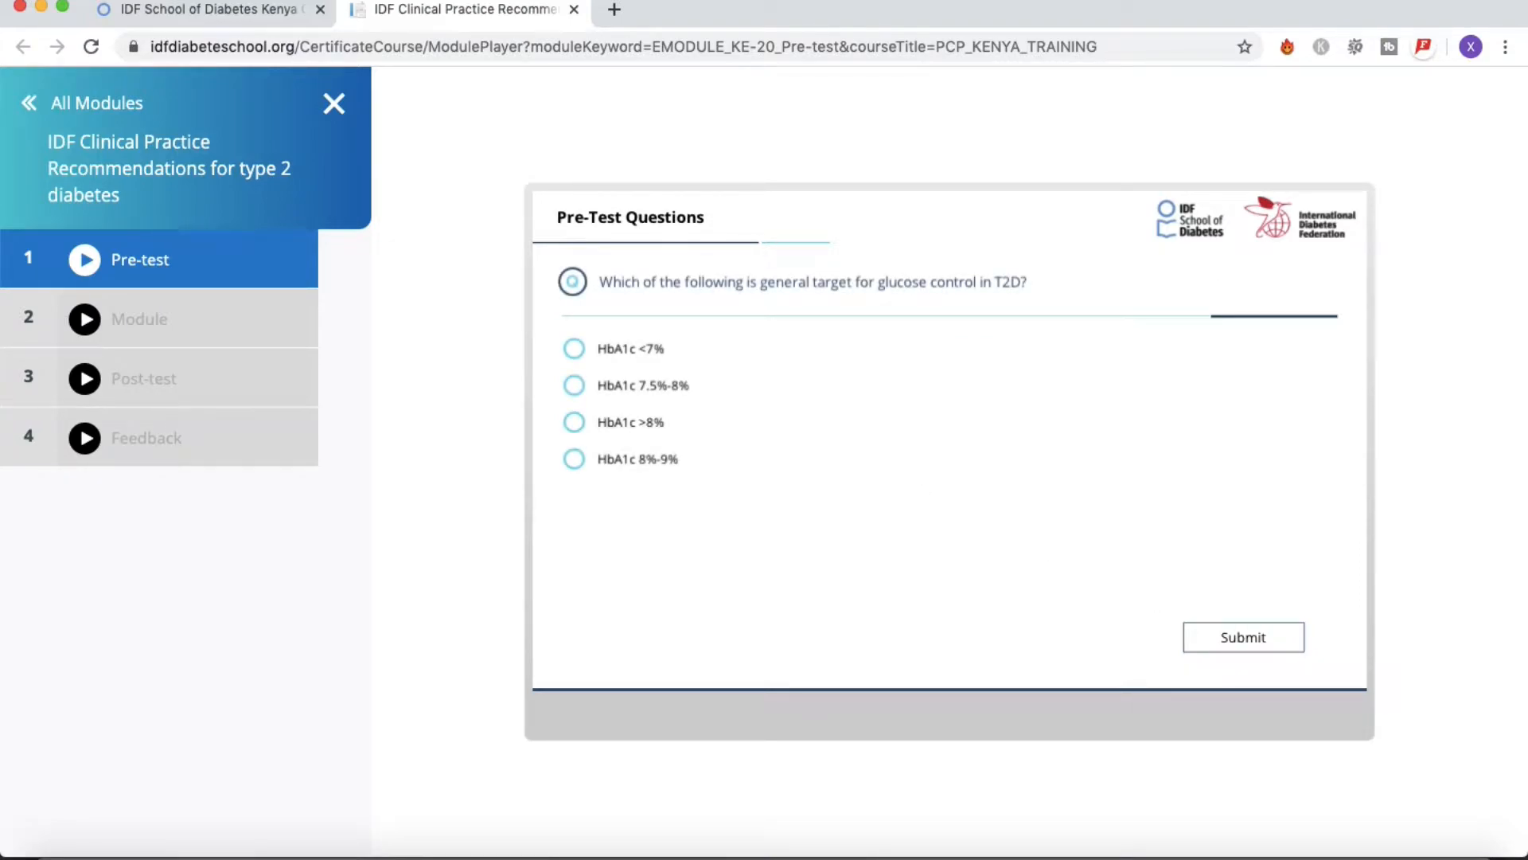
{"action": "left_click", "coordinate": [573, 420]}
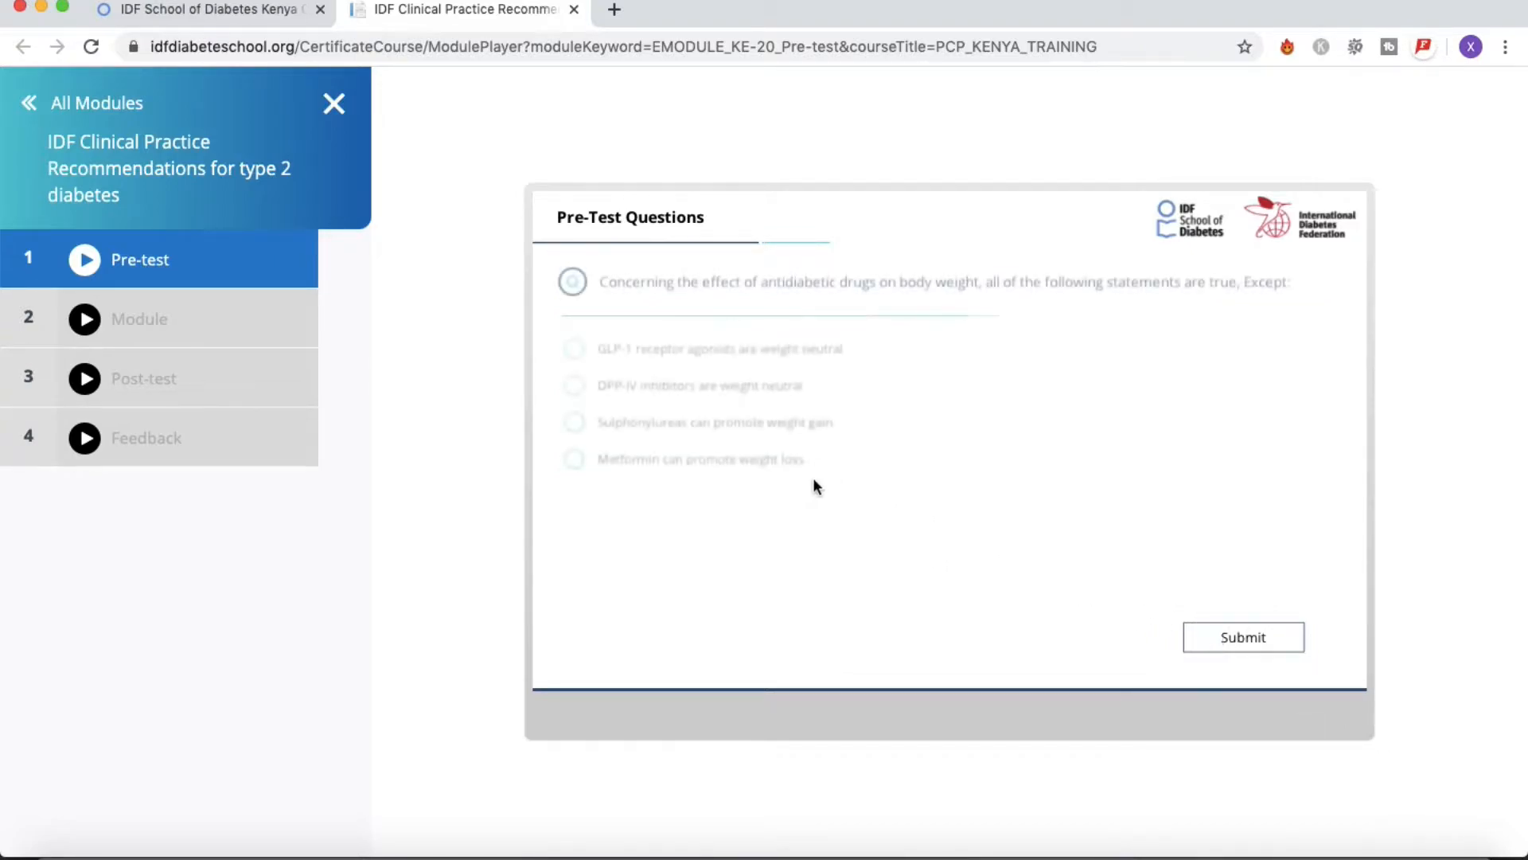
{"action": "left_click", "coordinate": [573, 459]}
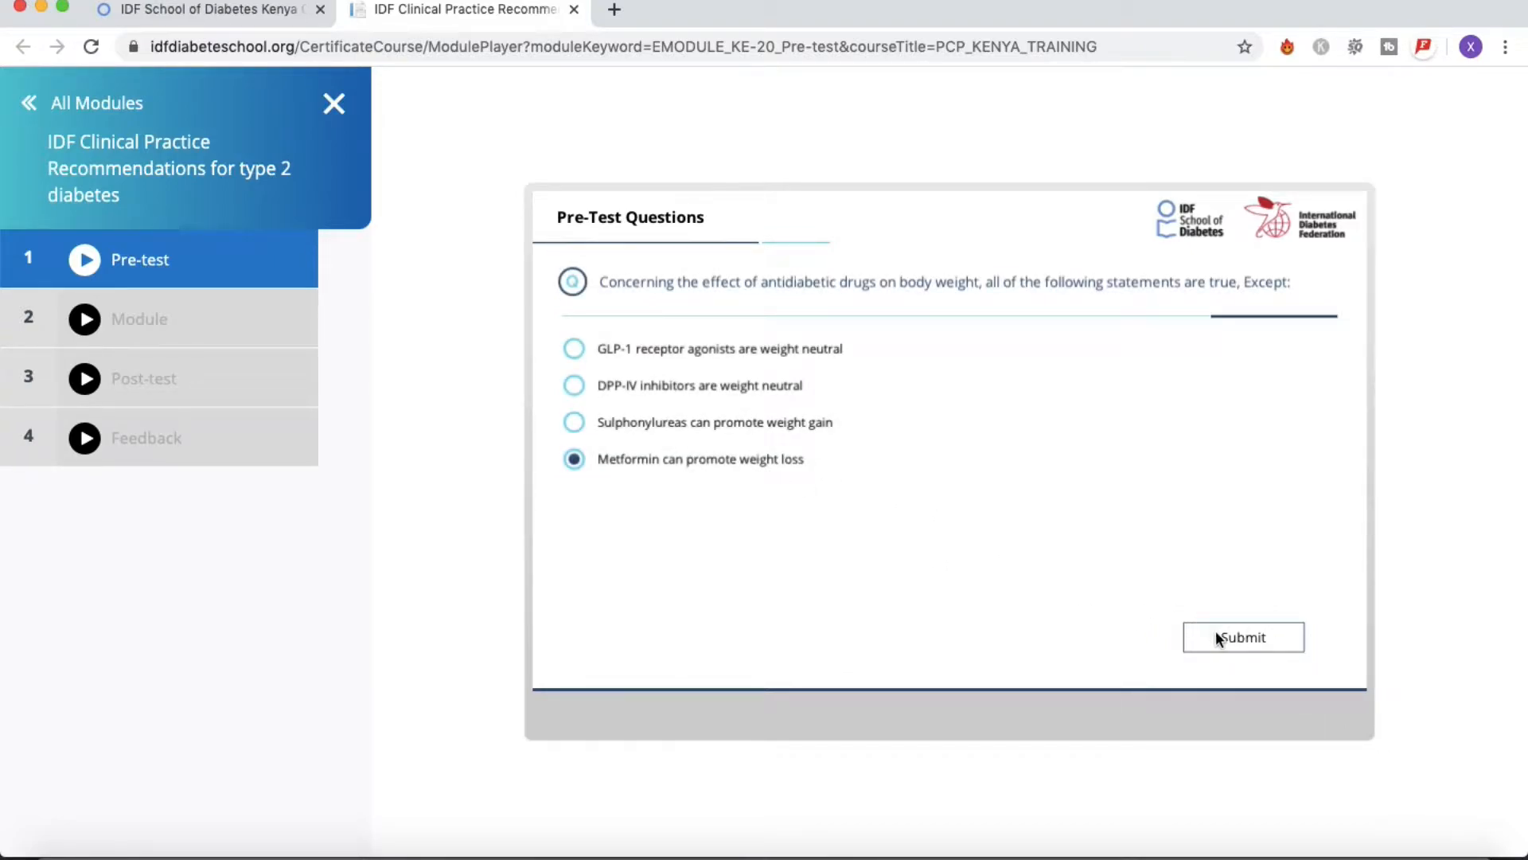
{"action": "left_click", "coordinate": [1243, 637]}
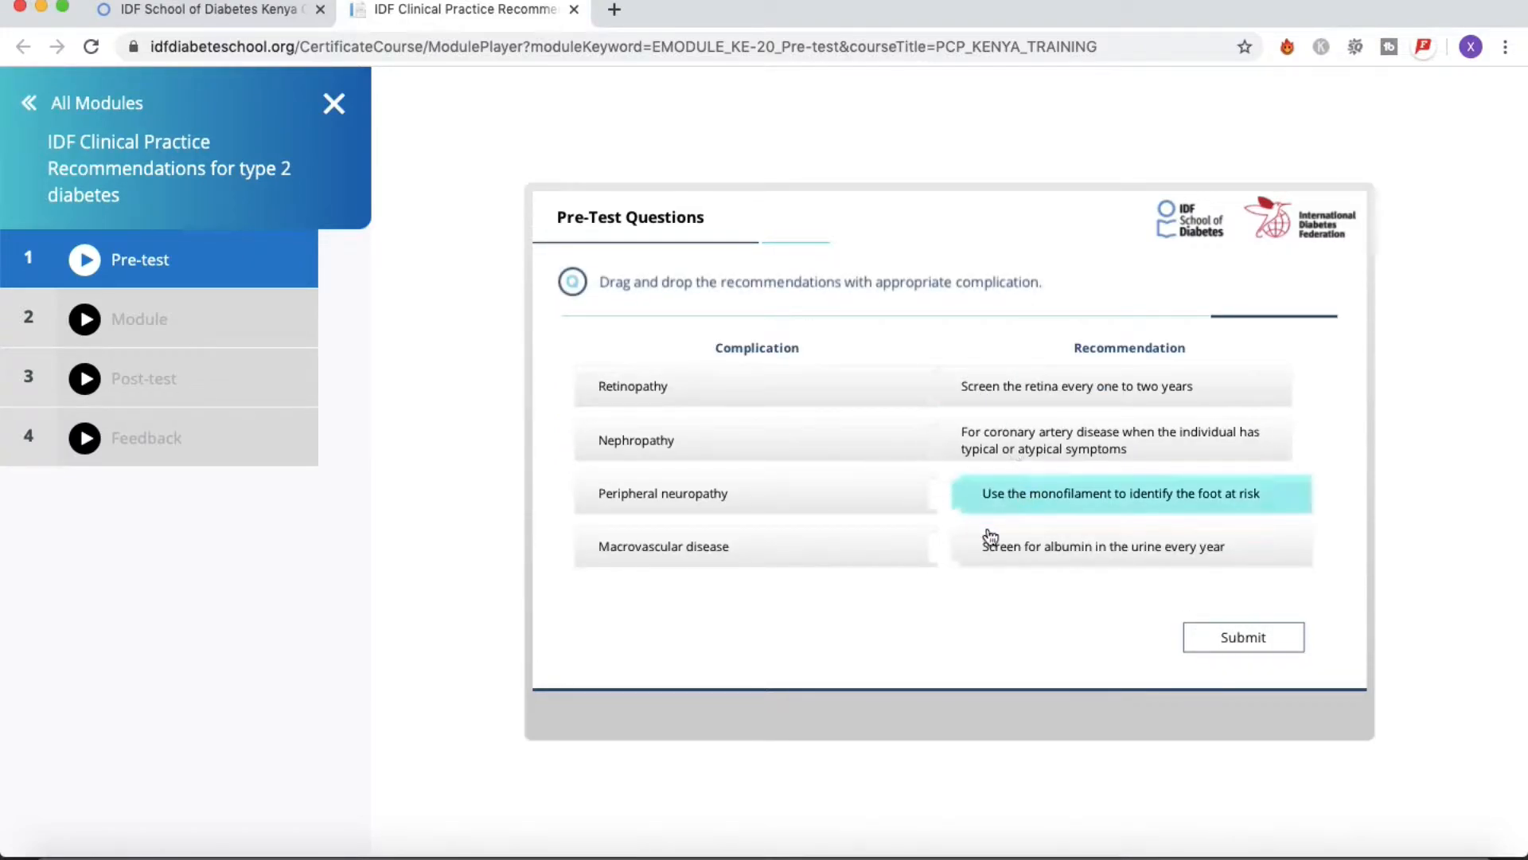
{"action": "left_click", "coordinate": [1243, 636]}
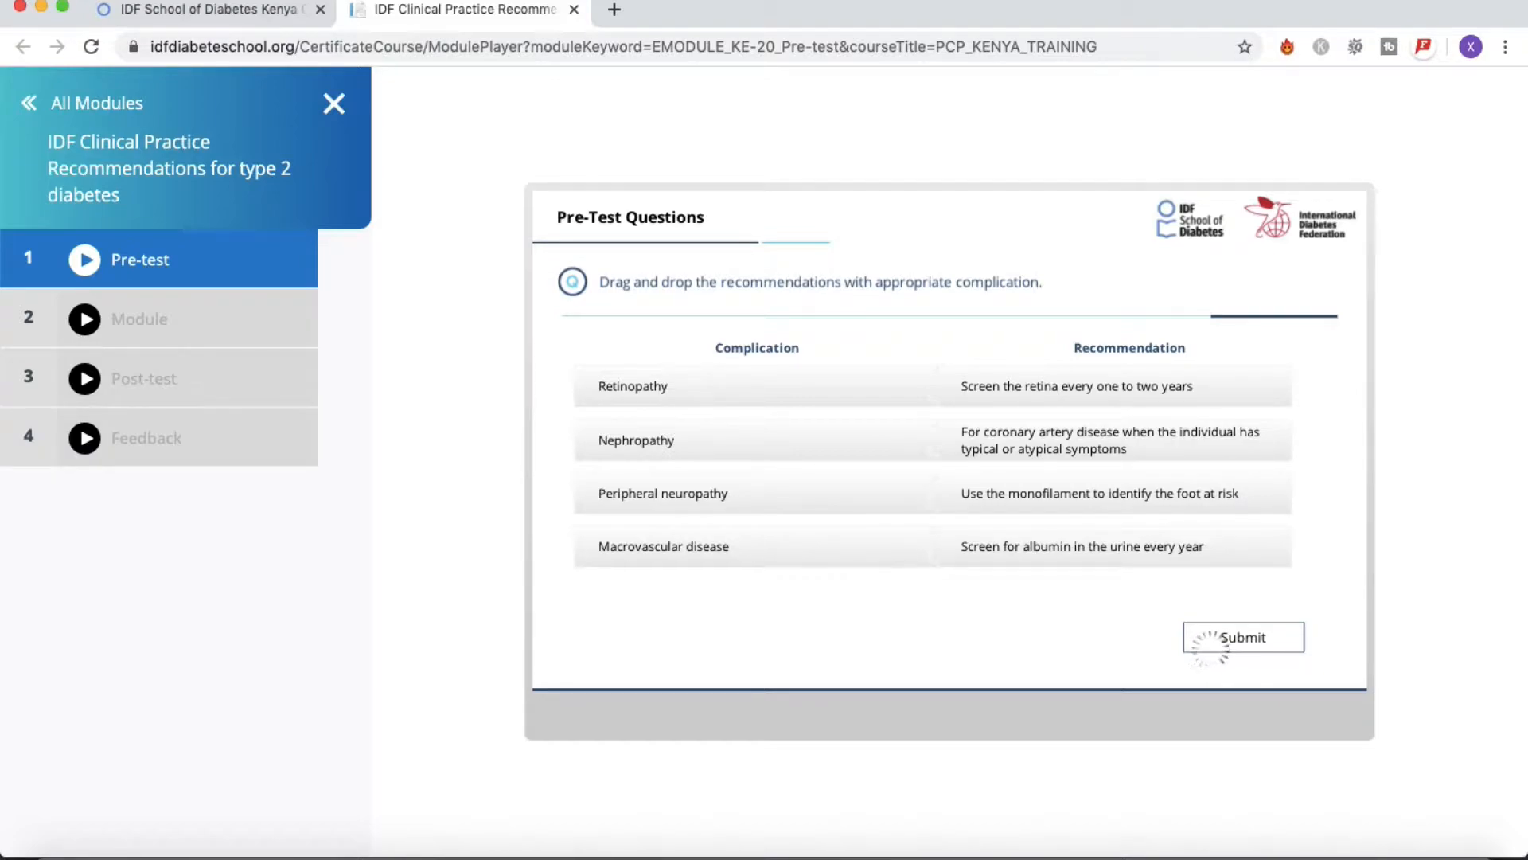
{"action": "left_click", "coordinate": [1244, 637]}
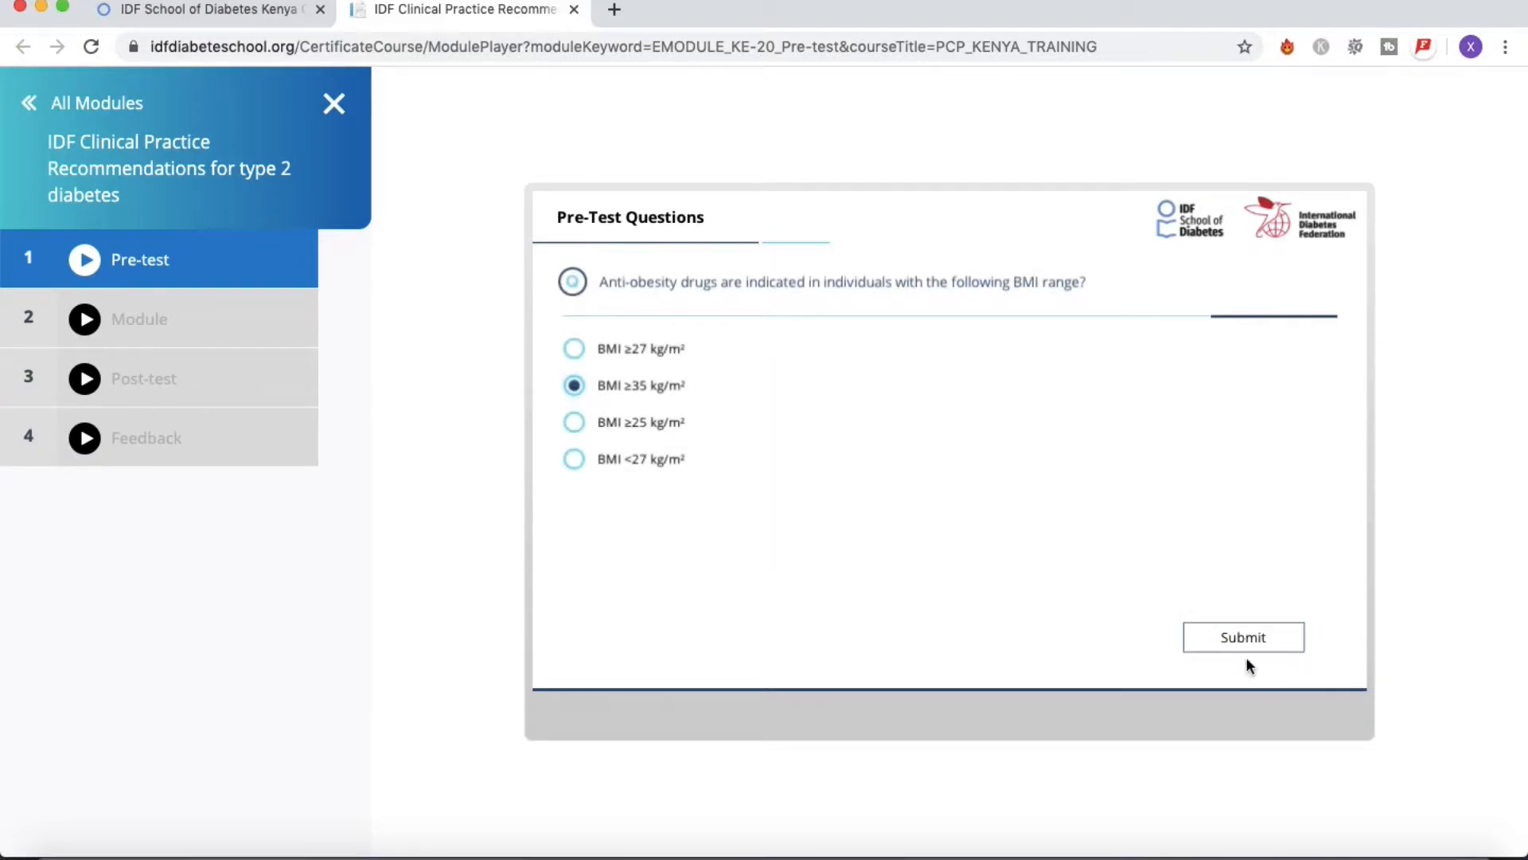
{"action": "left_click", "coordinate": [1243, 637]}
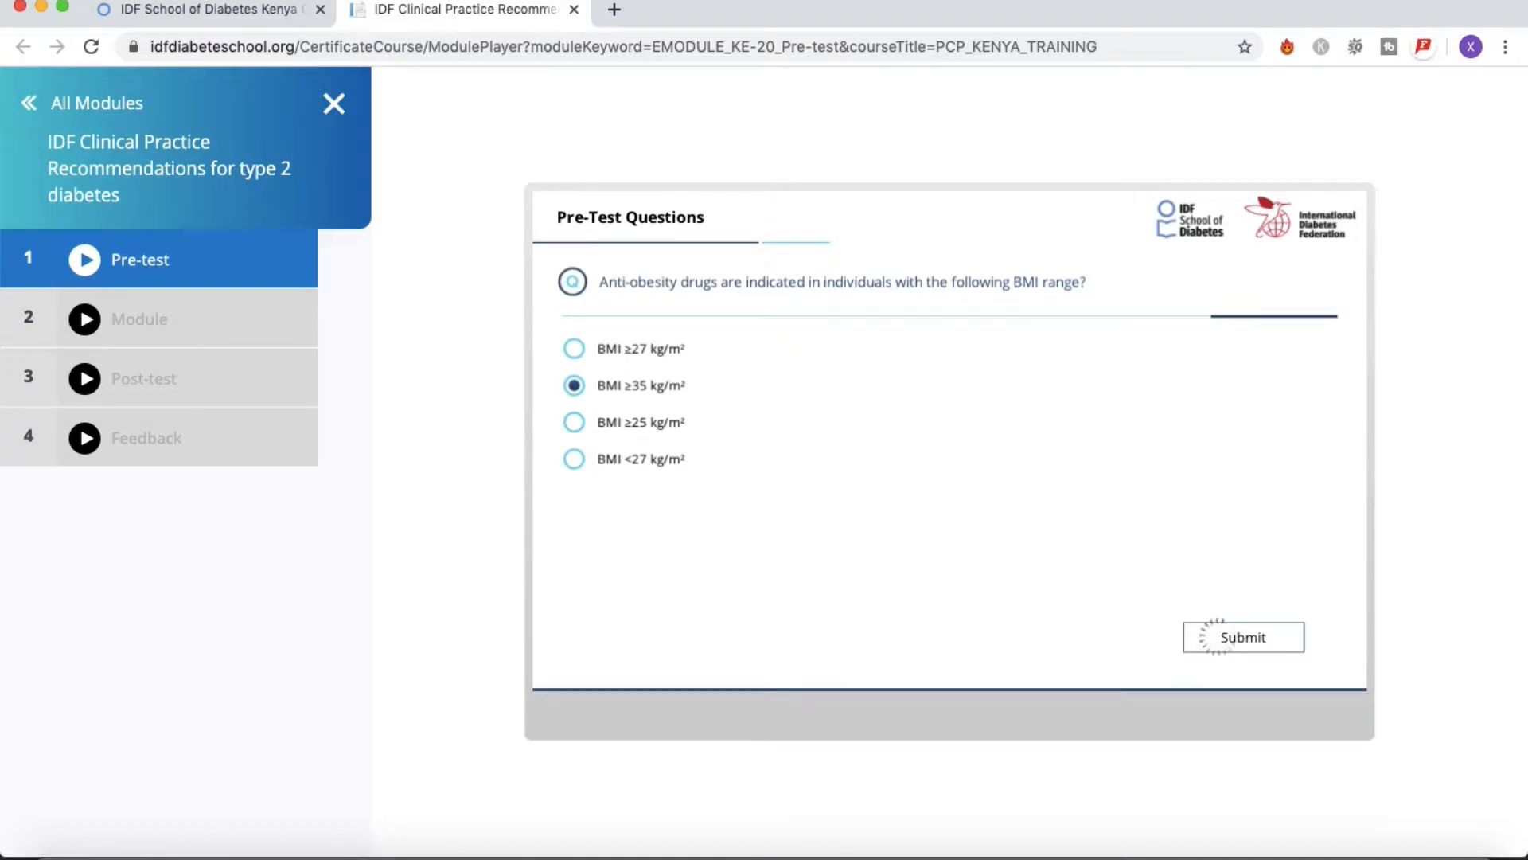
{"action": "left_click", "coordinate": [1243, 637]}
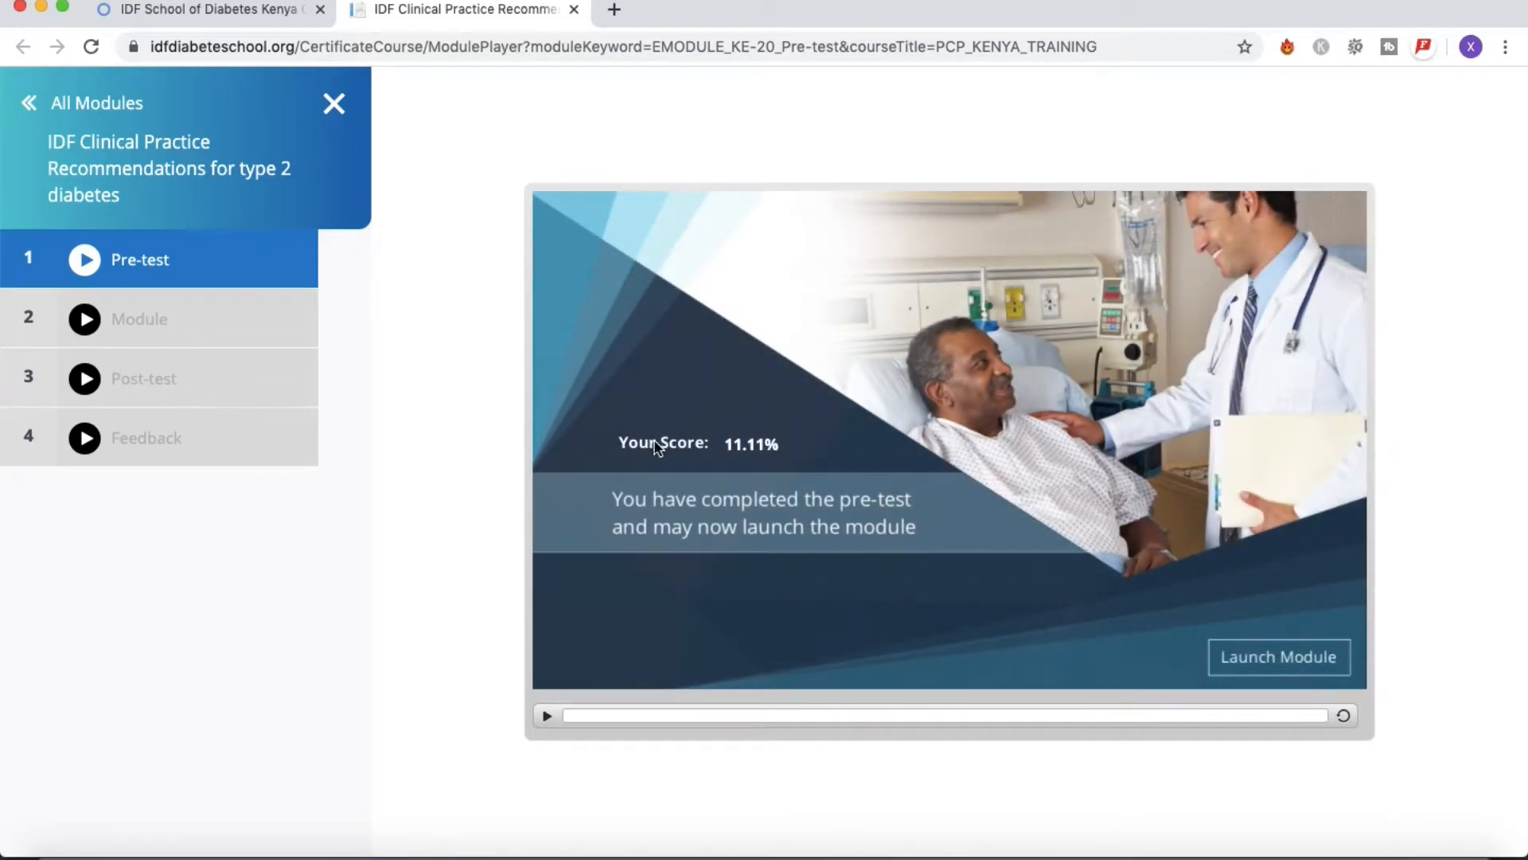
{"action": "mouse_move", "coordinate": [605, 455]}
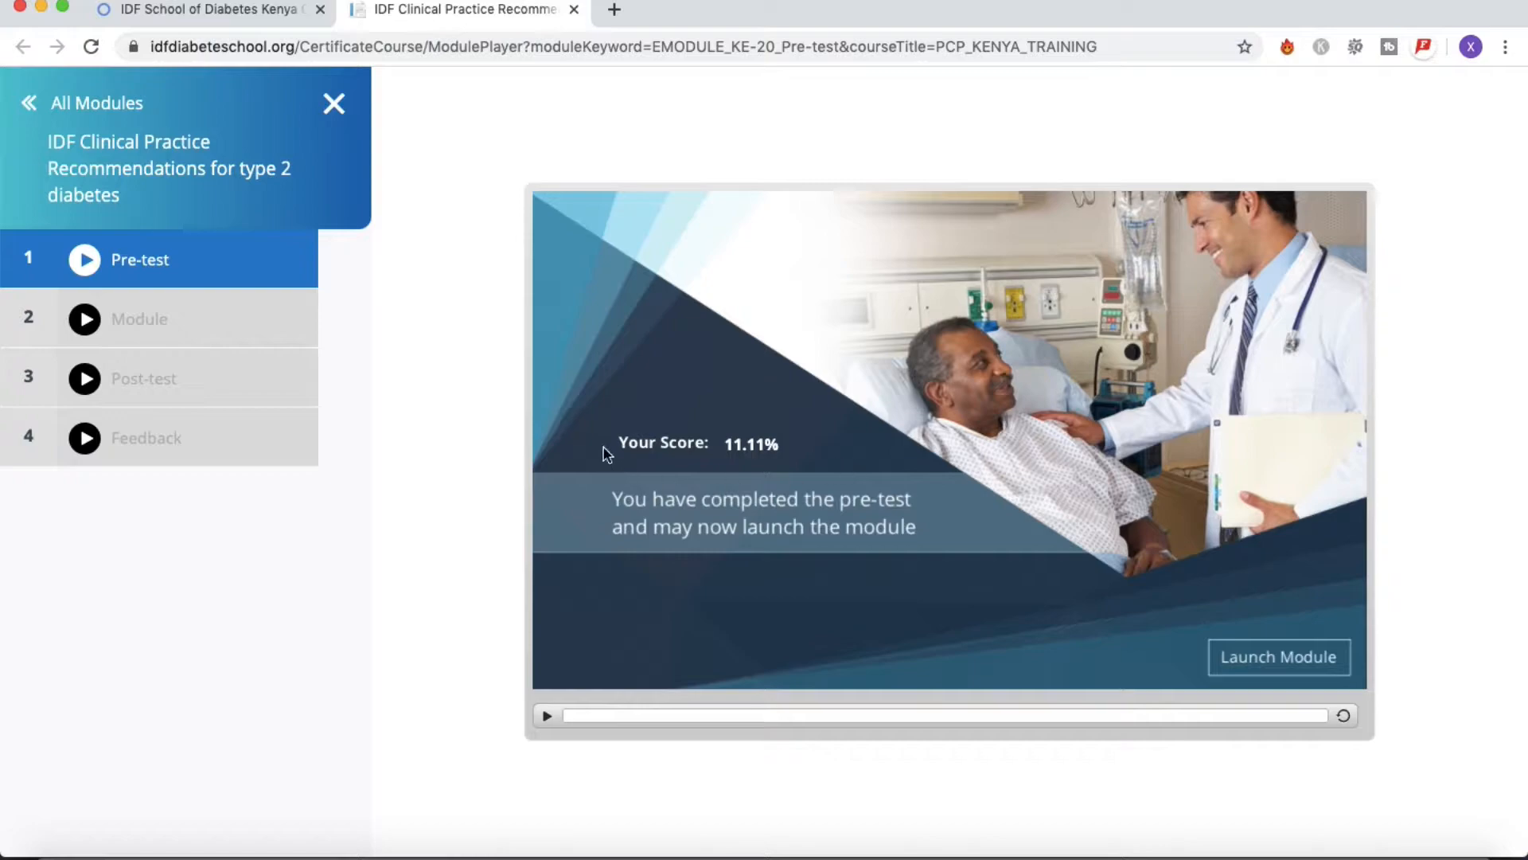
{"action": "mouse_move", "coordinate": [873, 466]}
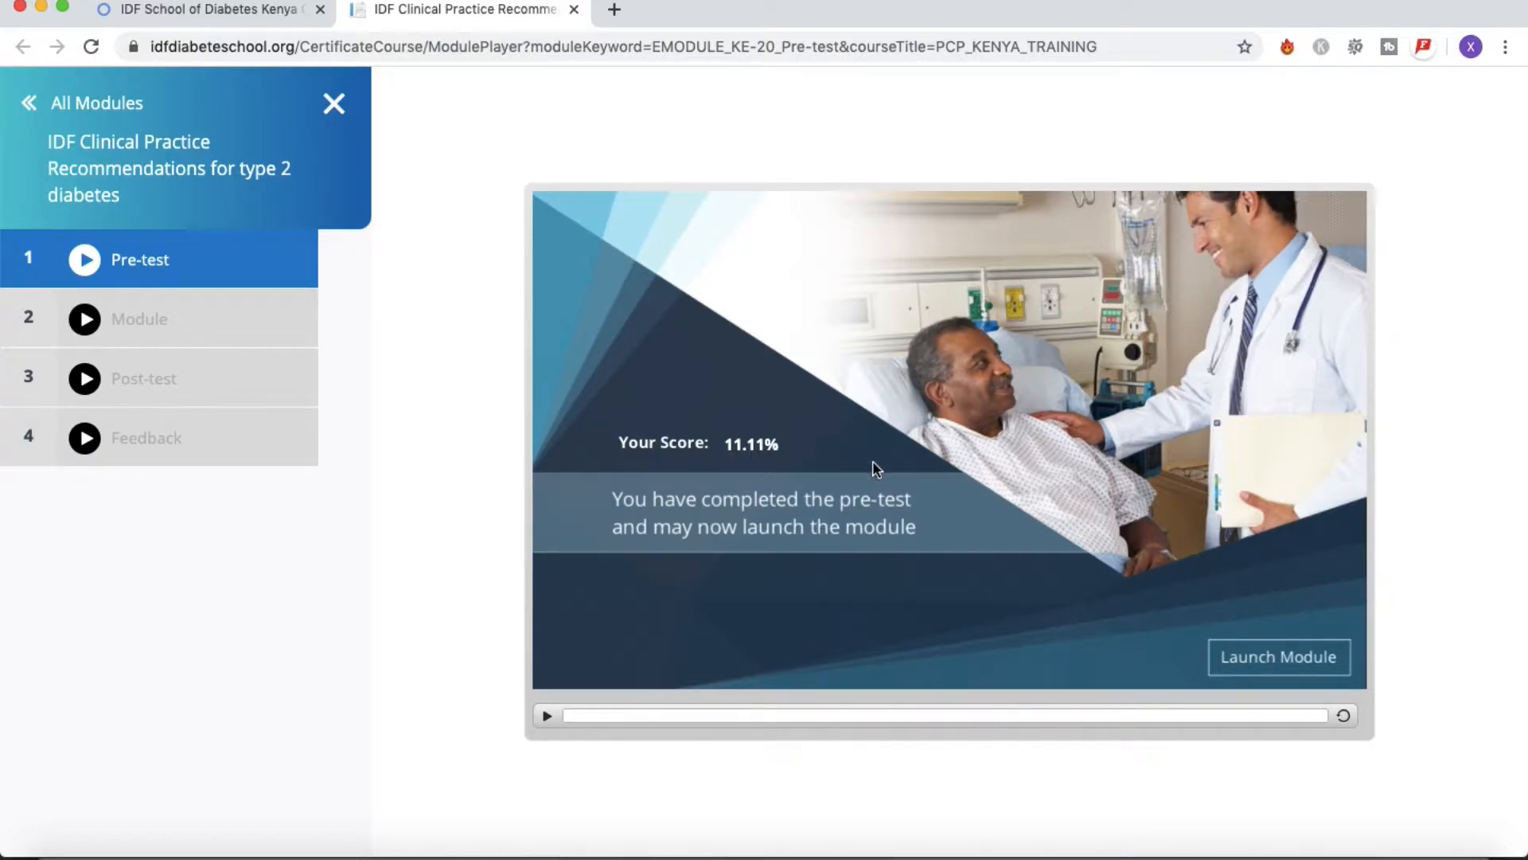
{"action": "mouse_move", "coordinate": [1056, 610]}
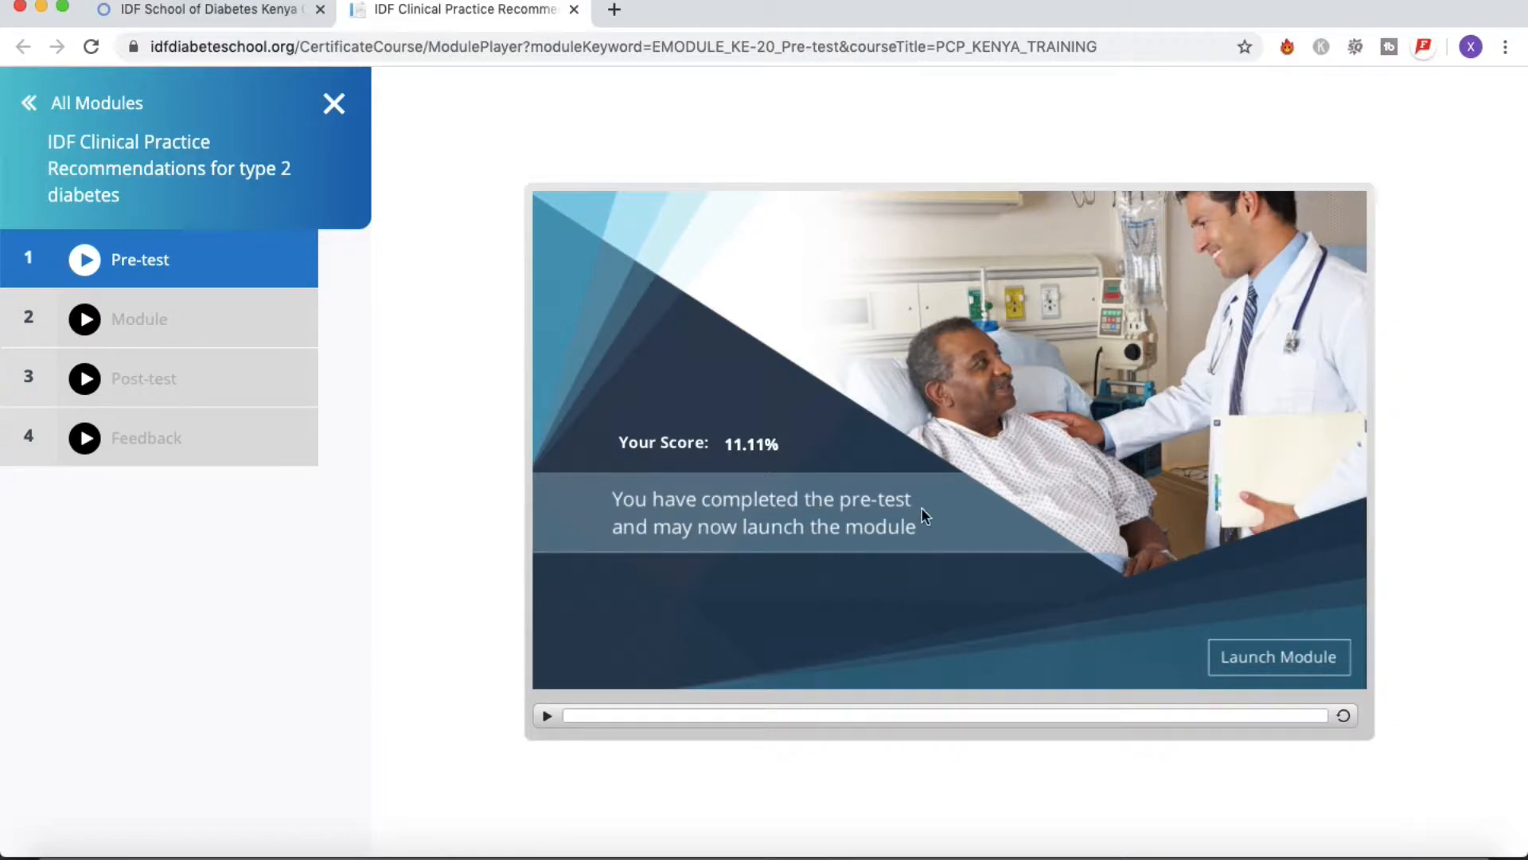
{"action": "mouse_move", "coordinate": [1278, 656]}
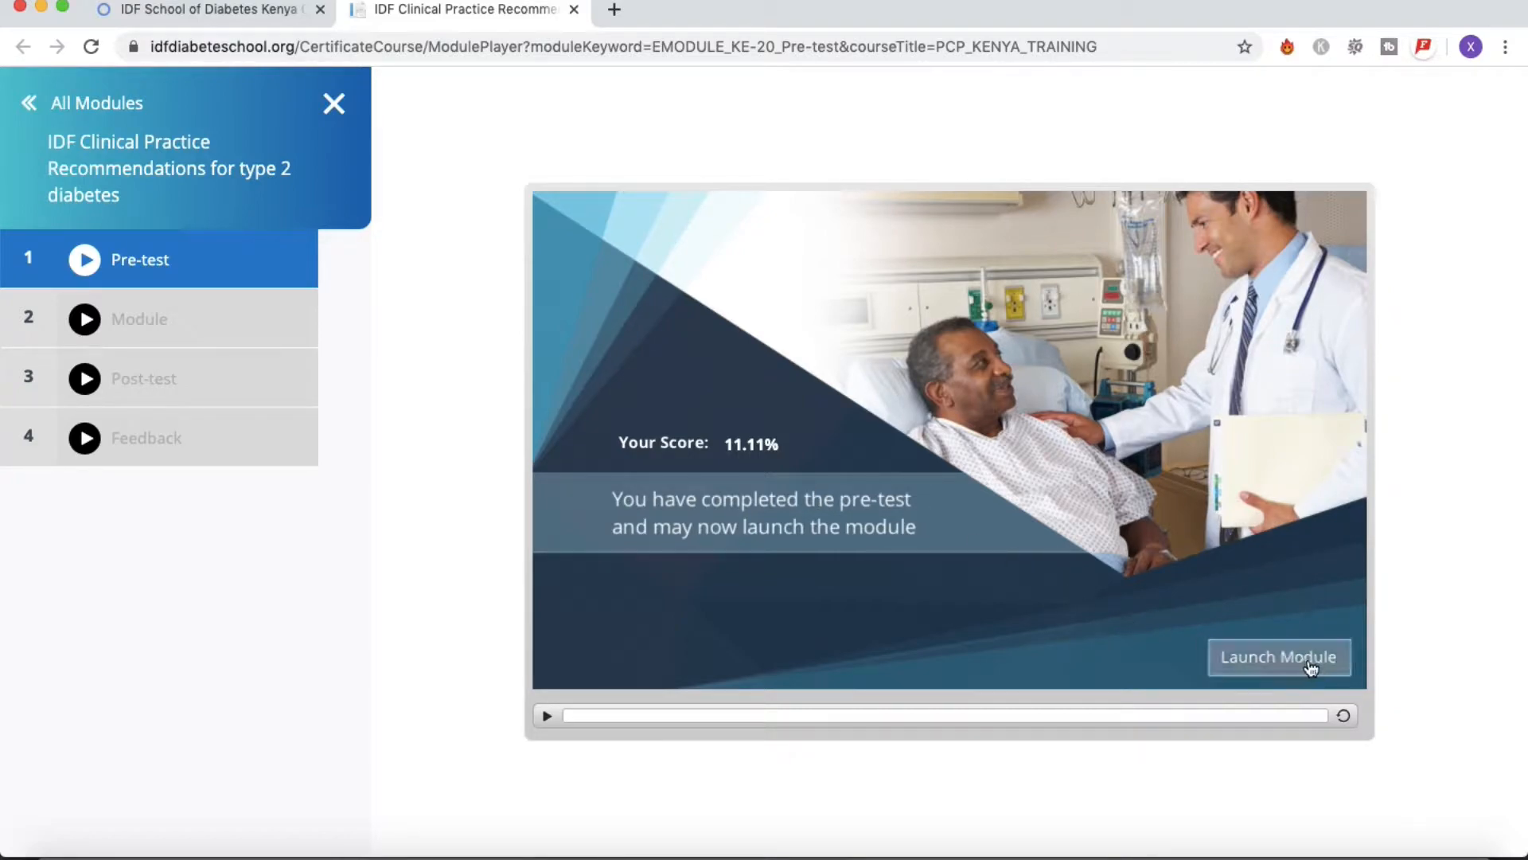
Launch the Module step from the pre-test score screen until its player loads
{"action": "left_click", "coordinate": [1279, 655]}
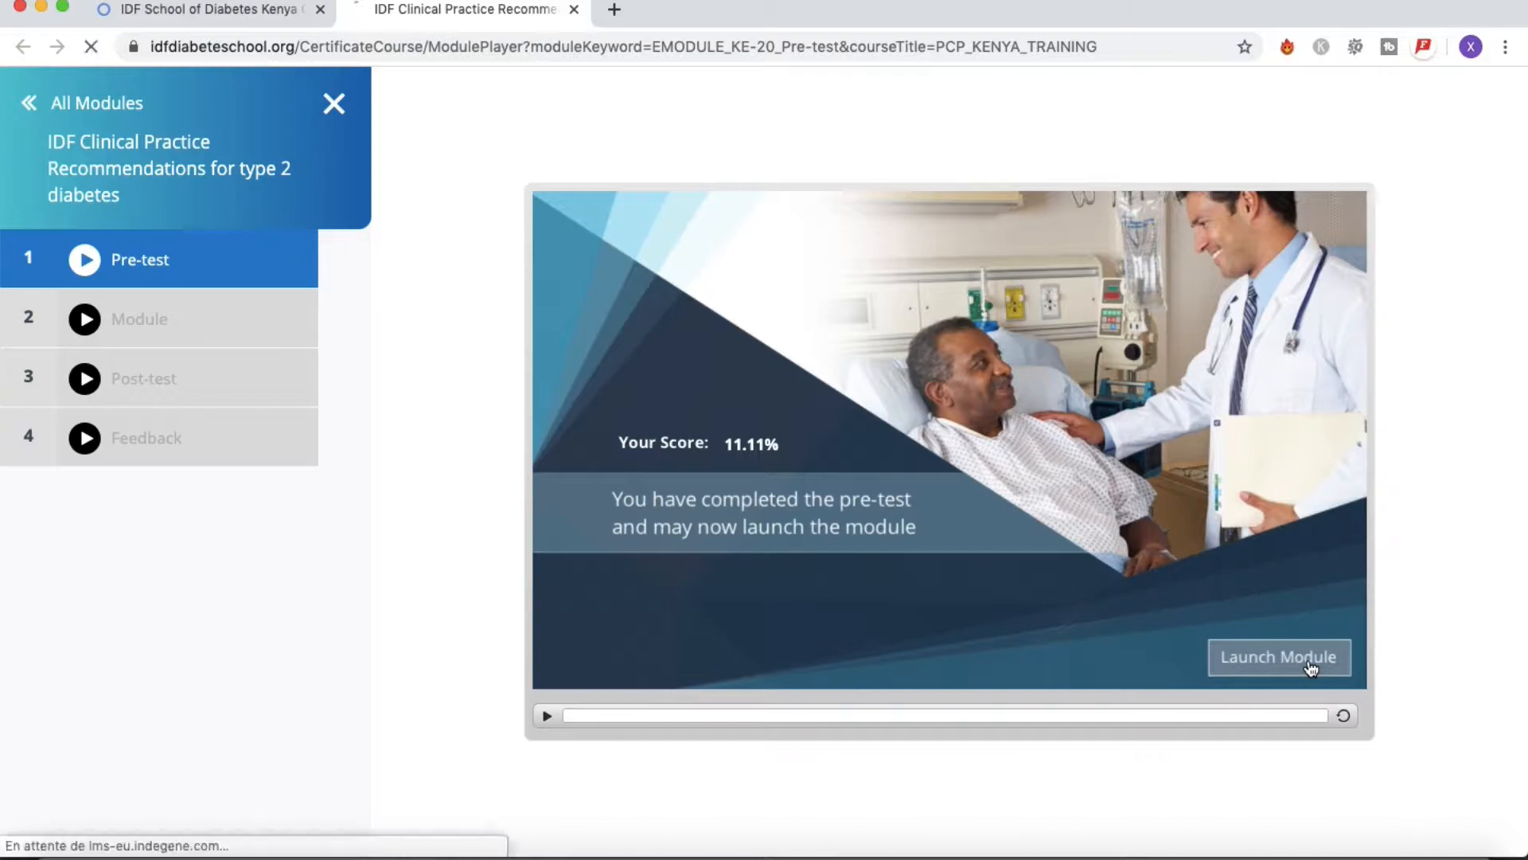
{"action": "left_click", "coordinate": [1279, 656]}
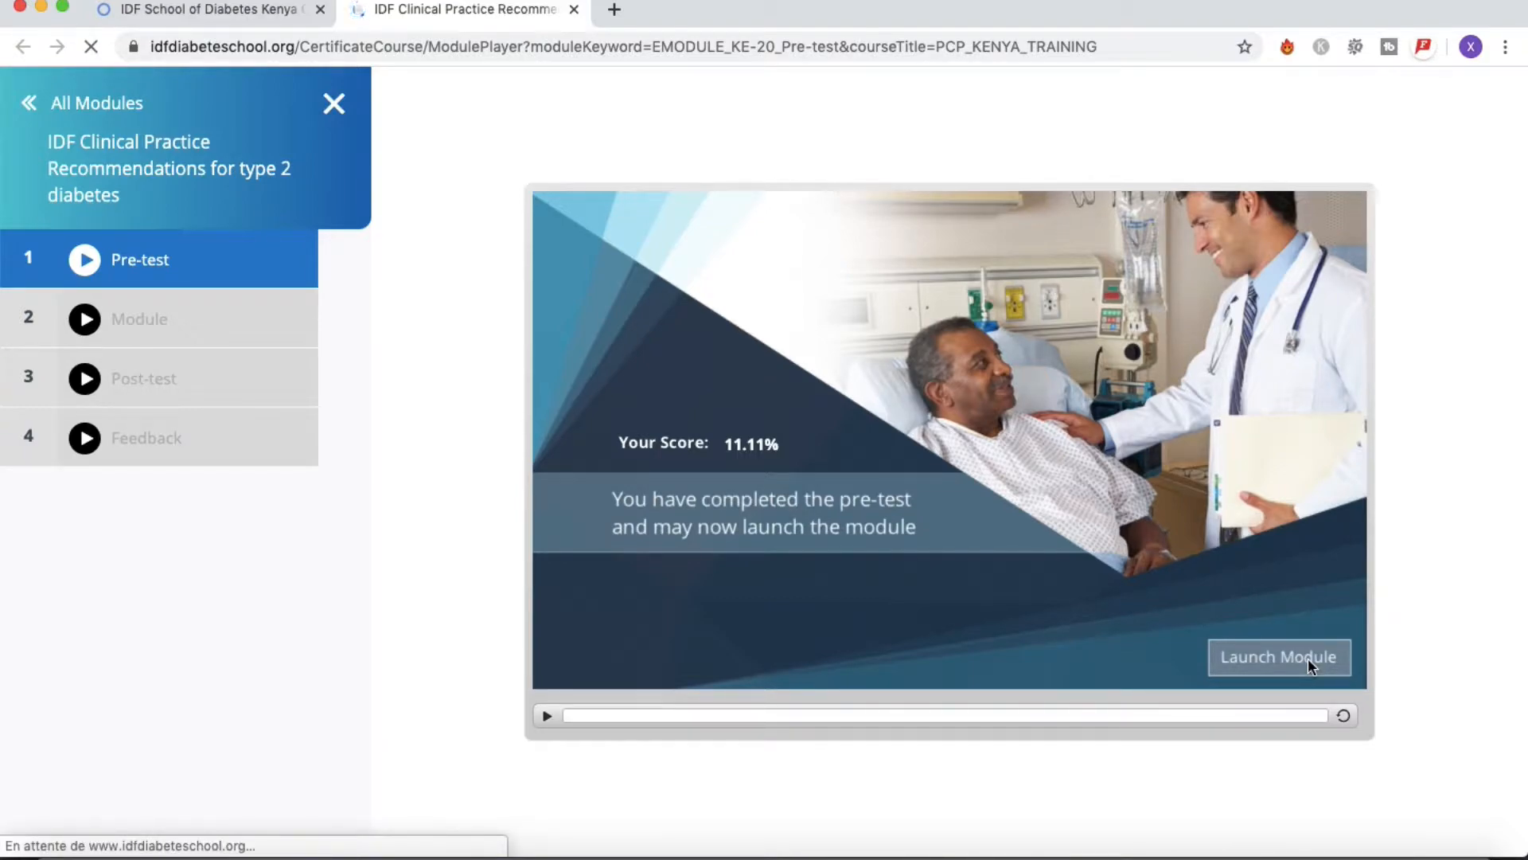
{"action": "left_click", "coordinate": [1279, 656]}
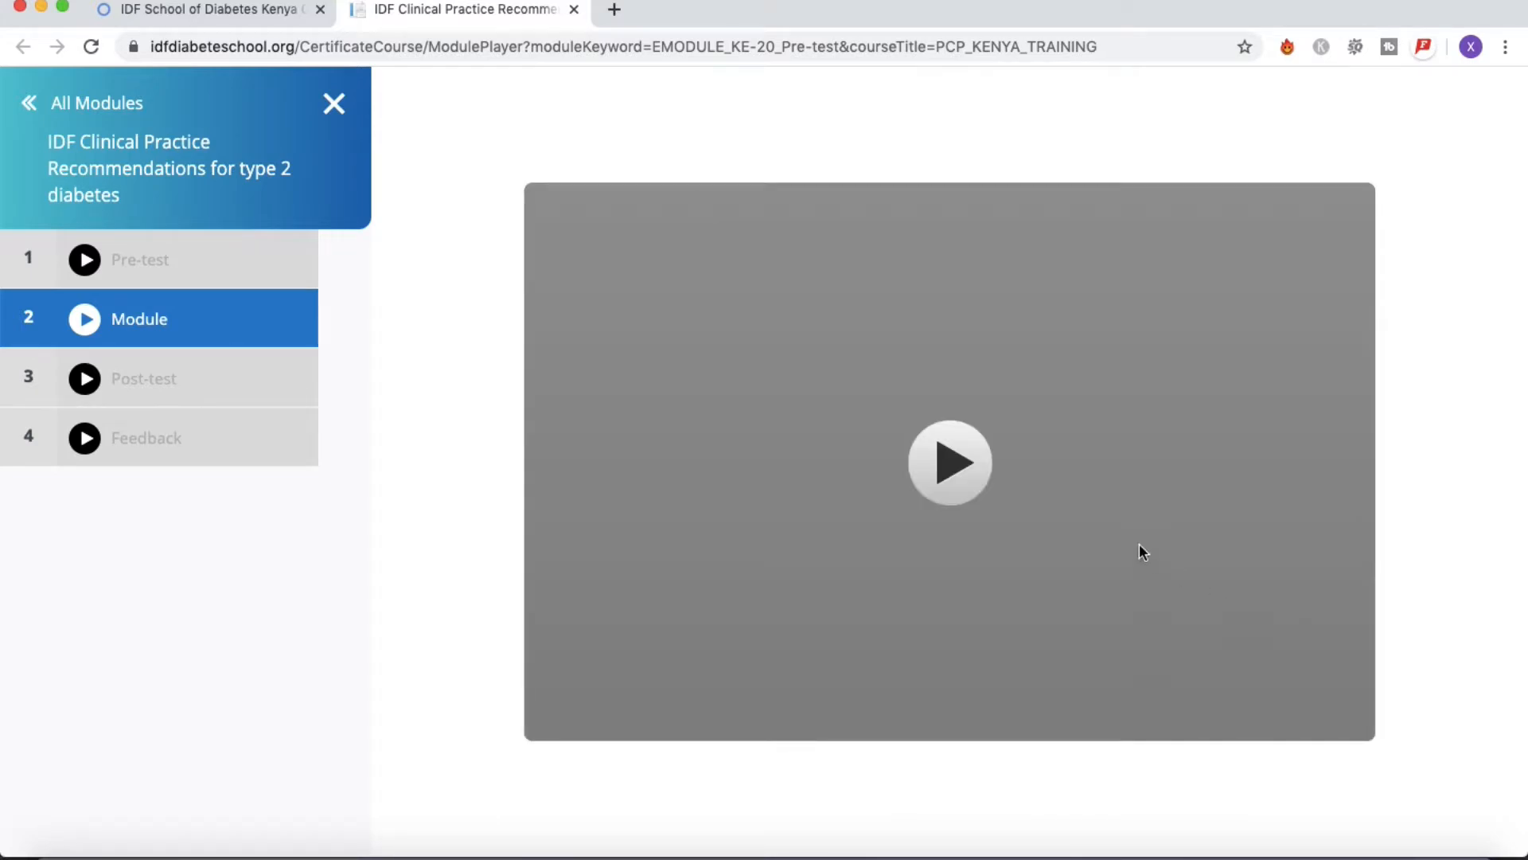
Start the module player and launch its slides to reach Learning Objectives, slide 1 of 38
{"action": "left_click", "coordinate": [949, 462]}
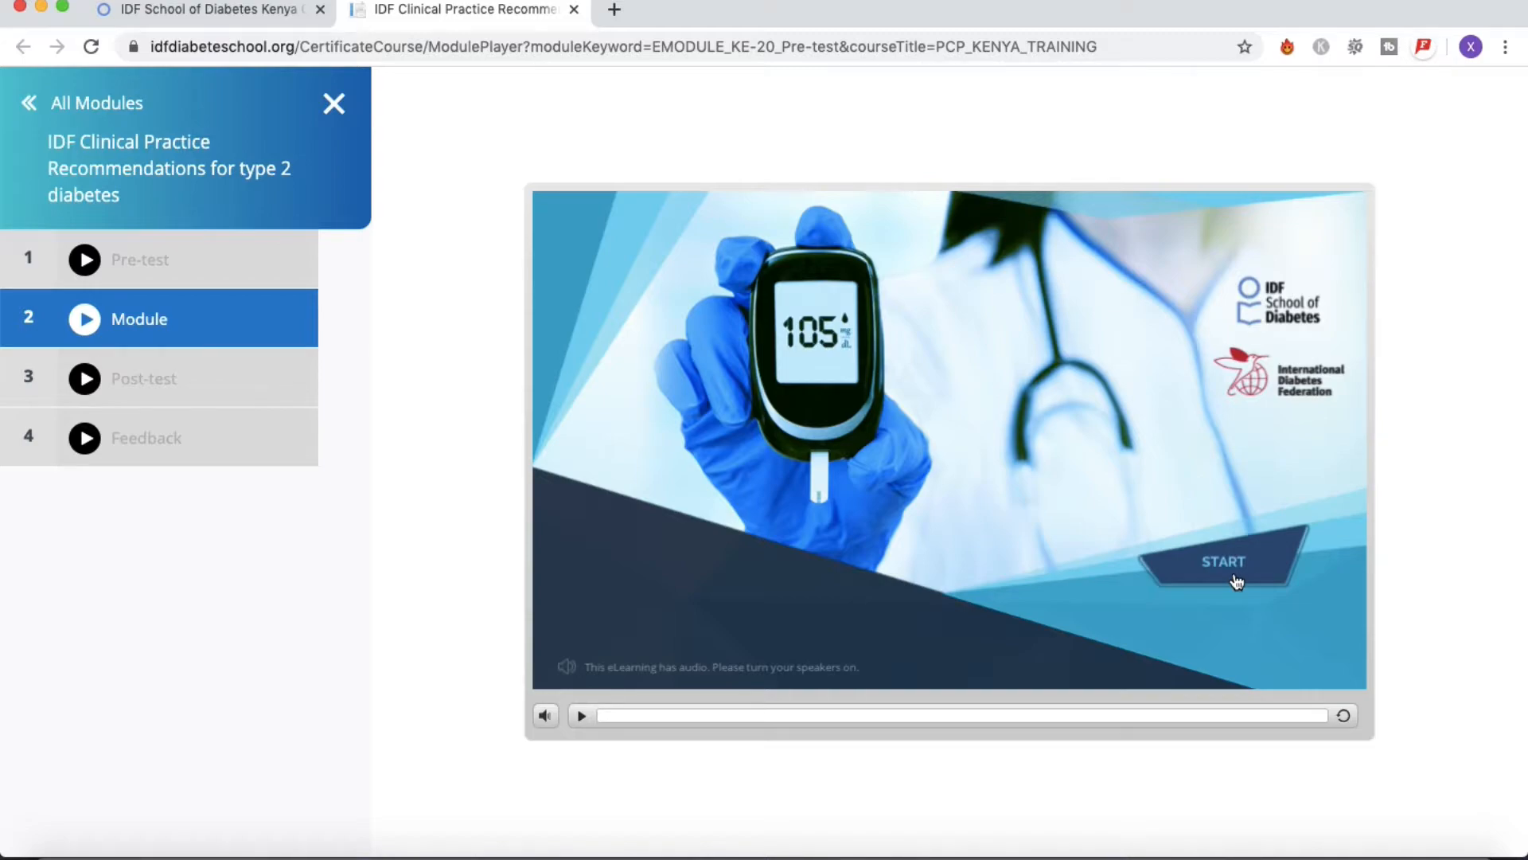
{"action": "left_click", "coordinate": [1223, 561]}
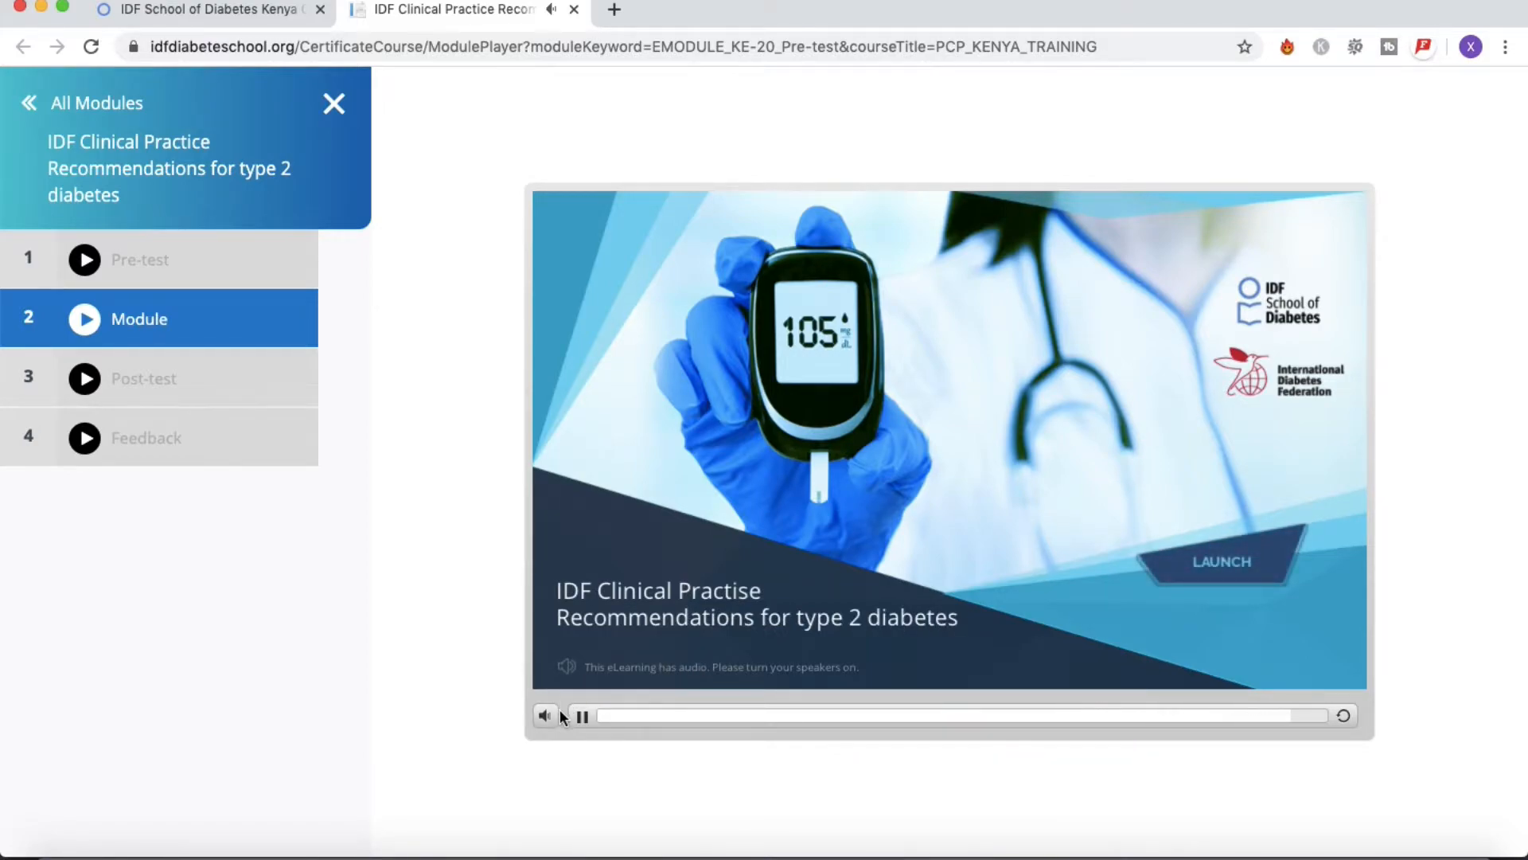
{"action": "left_click", "coordinate": [583, 715]}
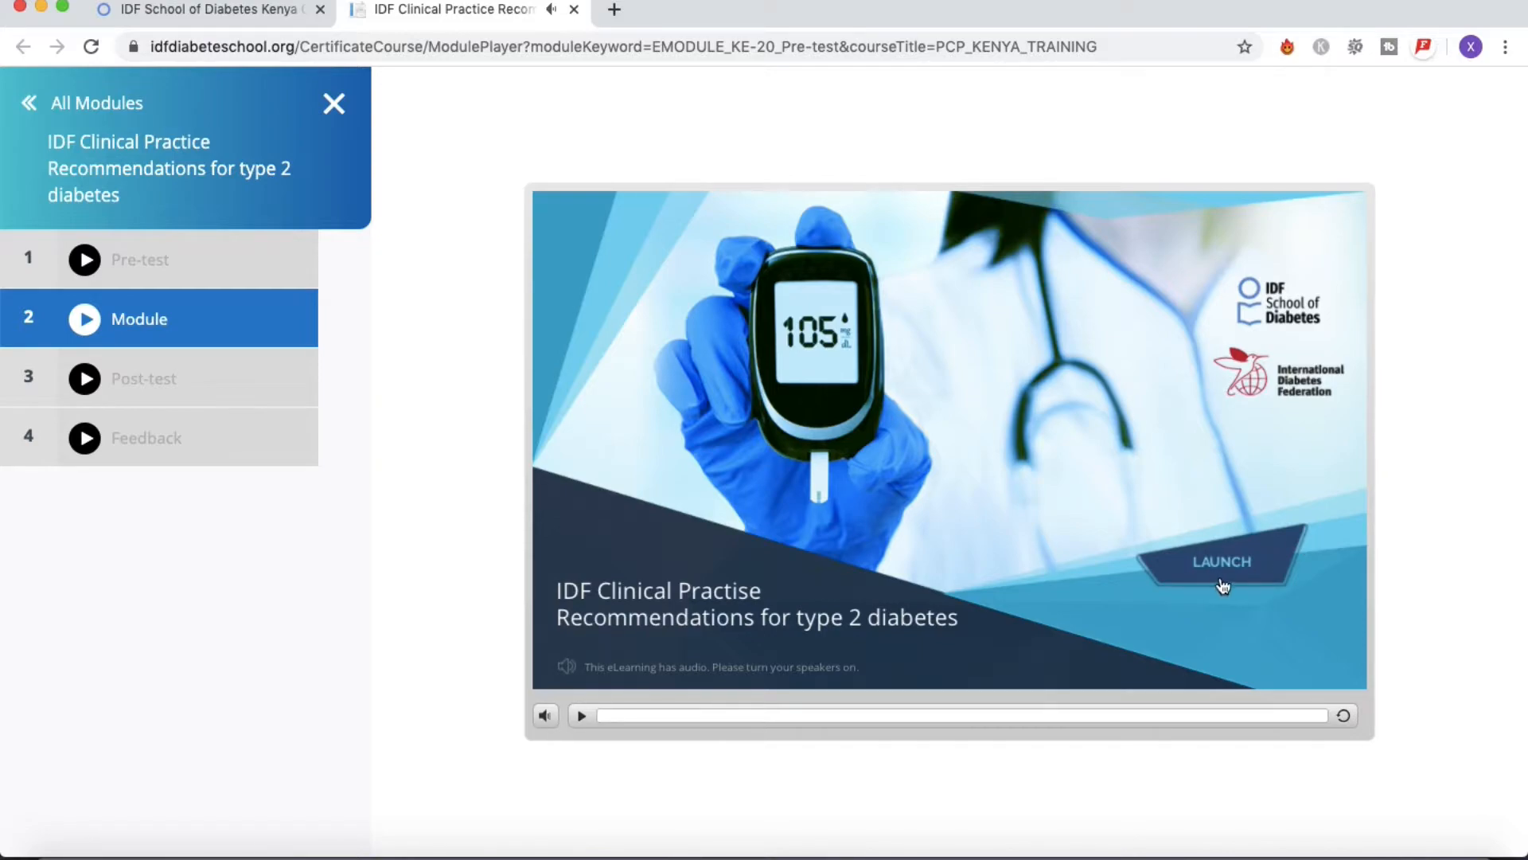
{"action": "left_click", "coordinate": [1219, 560]}
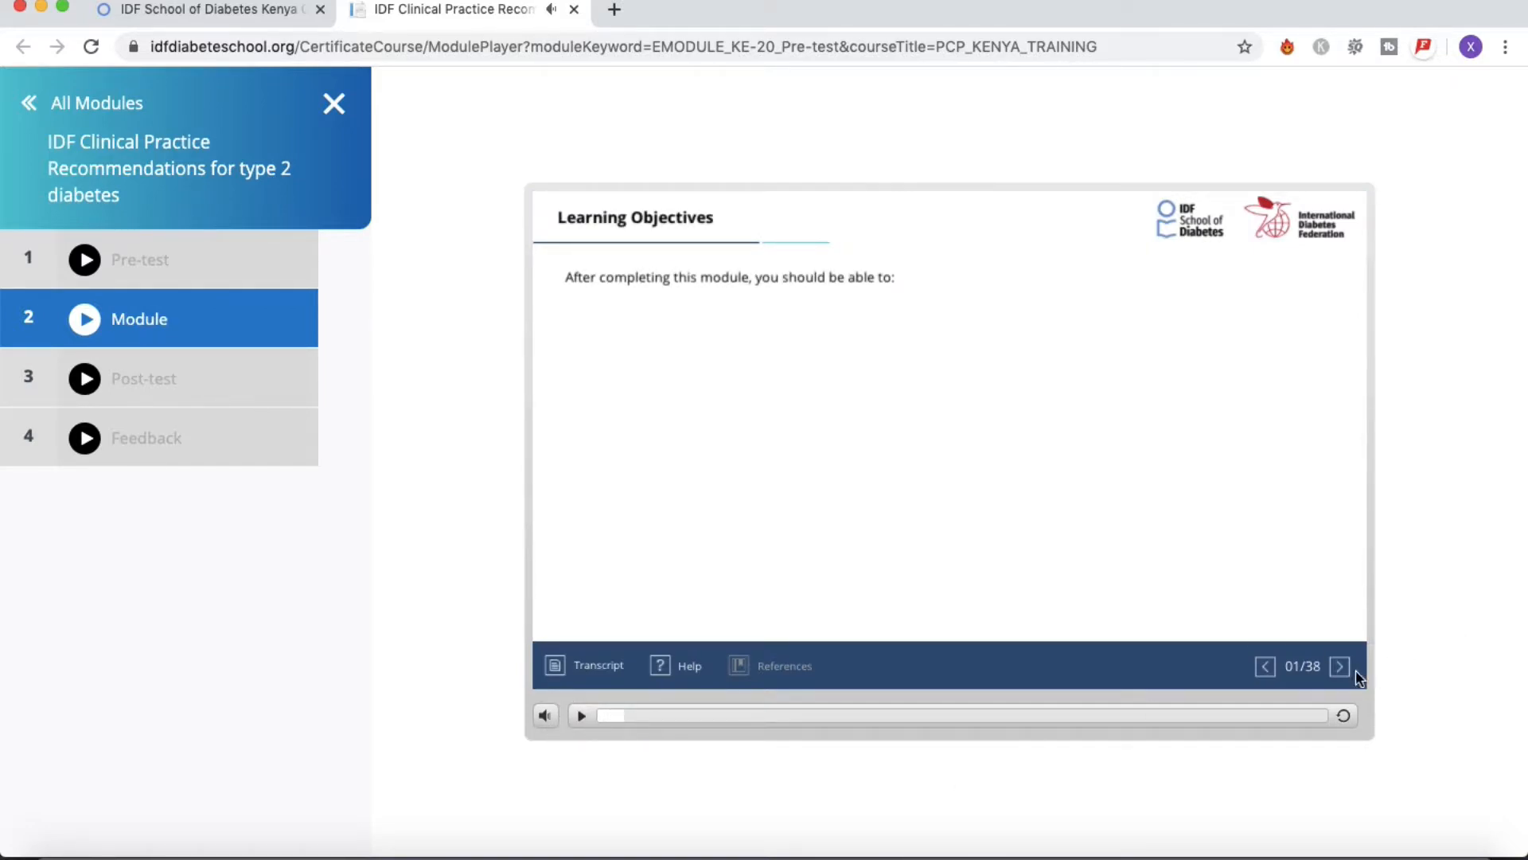
{"action": "mouse_move", "coordinate": [1341, 648]}
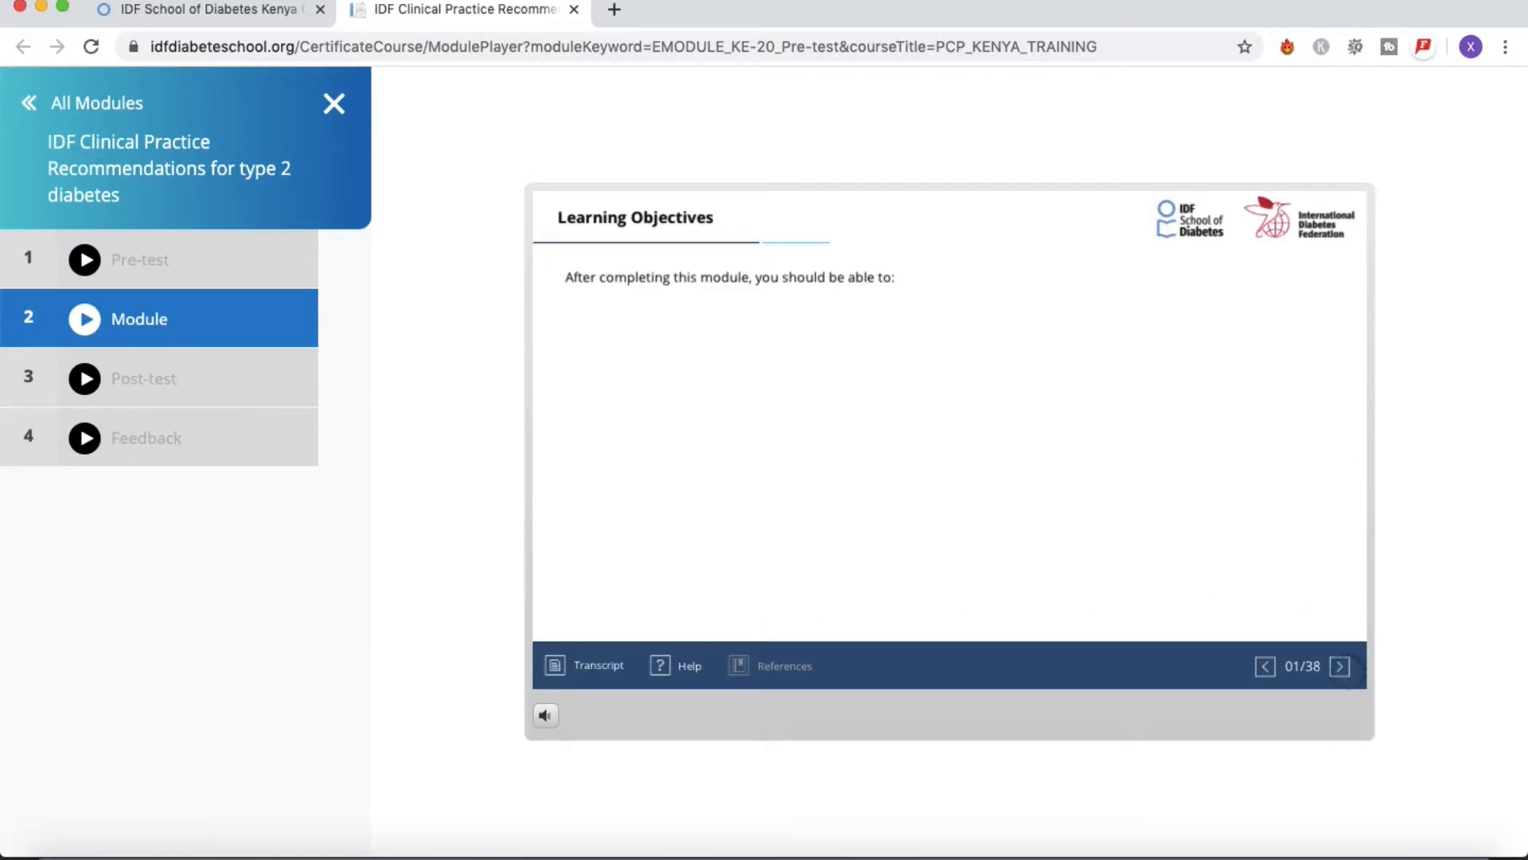
Advance the module to slide 3 of 38, Purpose and Scope
{"action": "left_click", "coordinate": [1339, 667]}
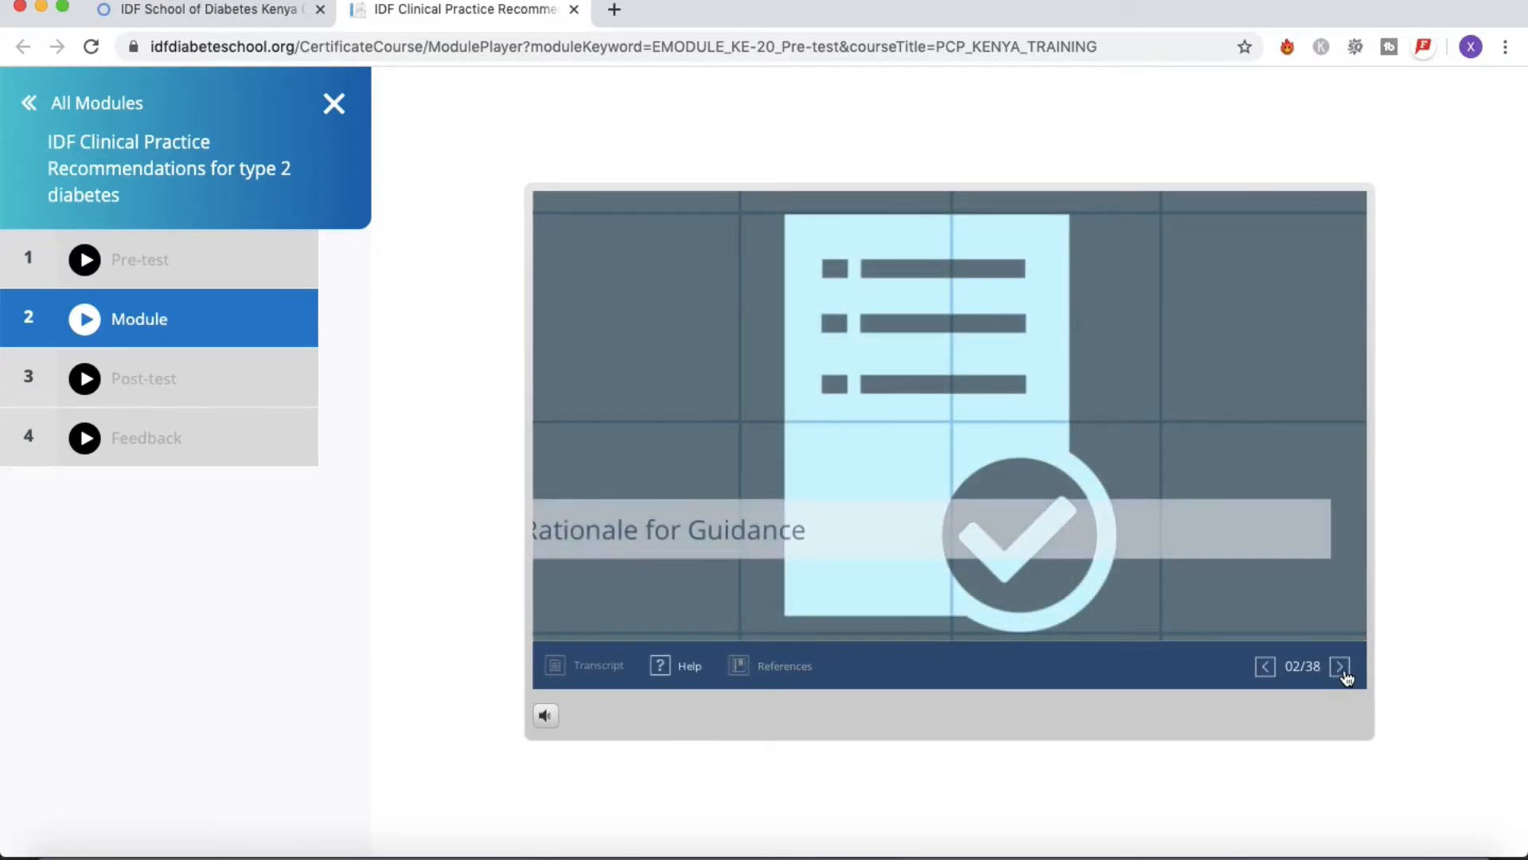
{"action": "left_click", "coordinate": [1339, 667]}
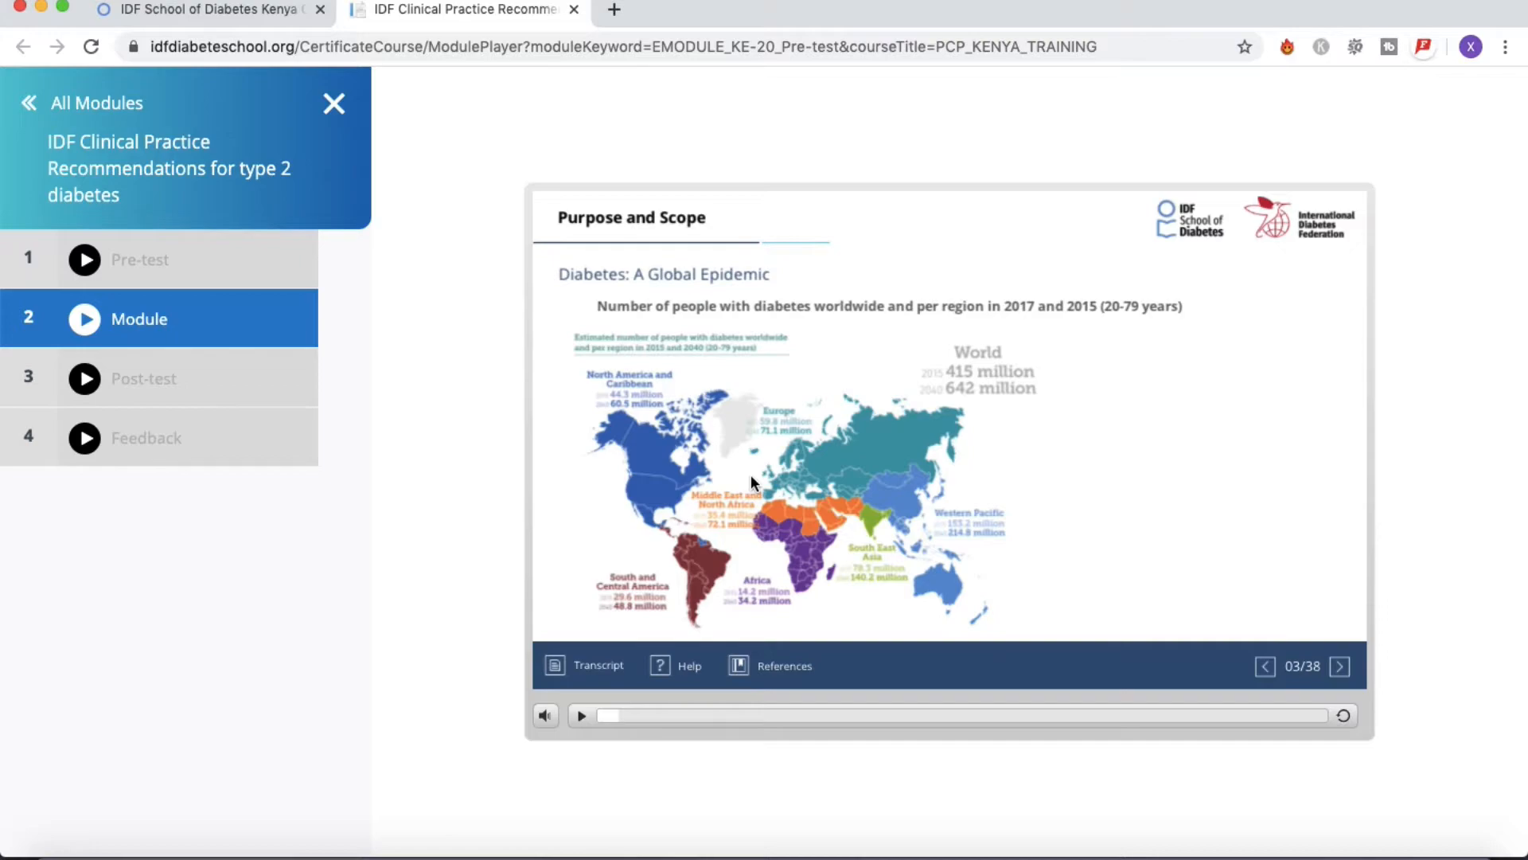
{"action": "mouse_move", "coordinate": [667, 400]}
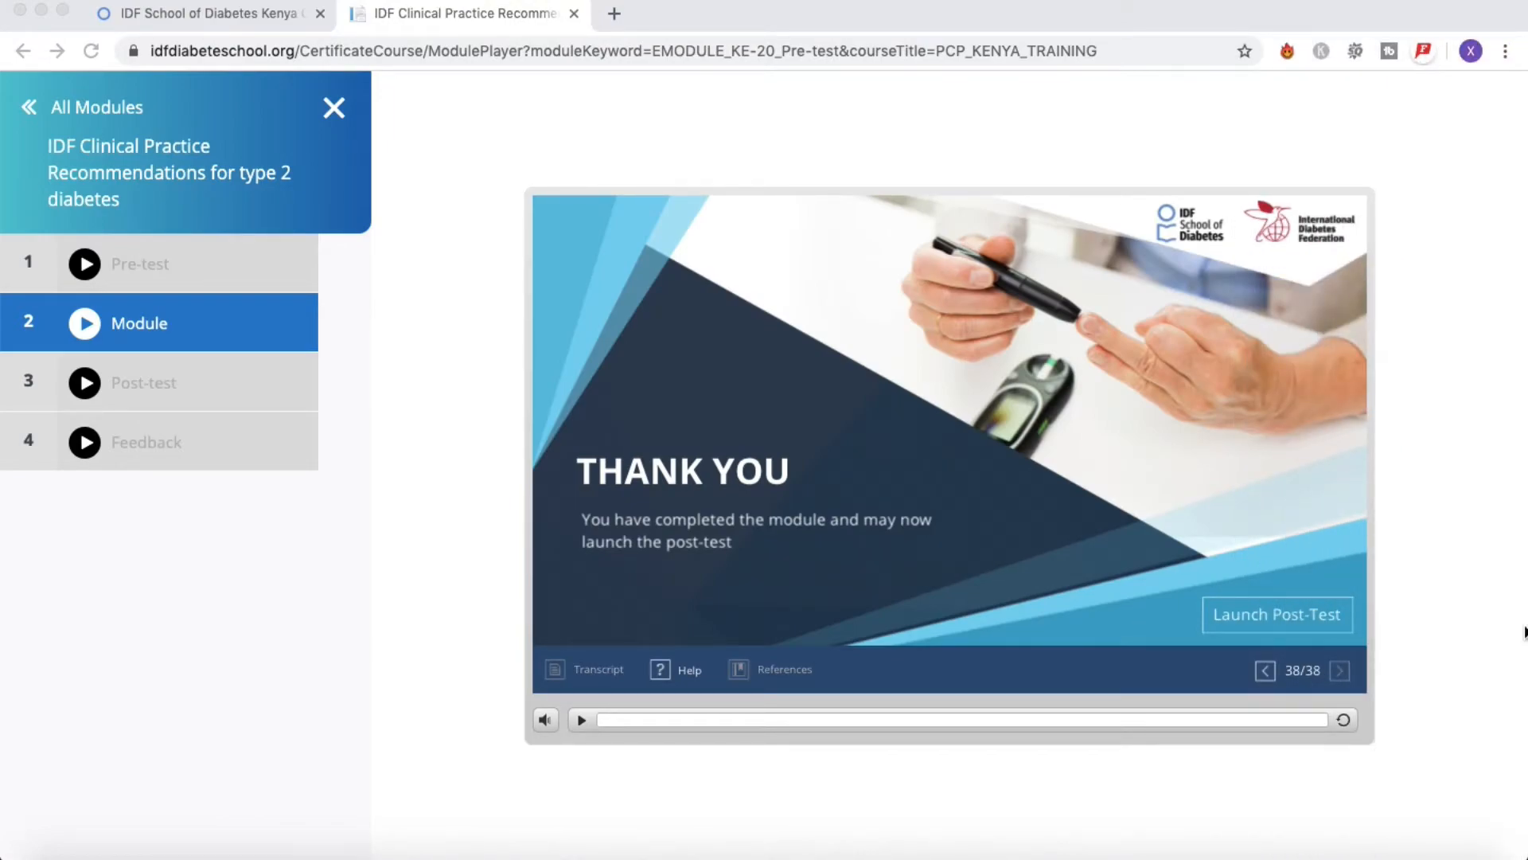
{"action": "mouse_move", "coordinate": [1490, 524]}
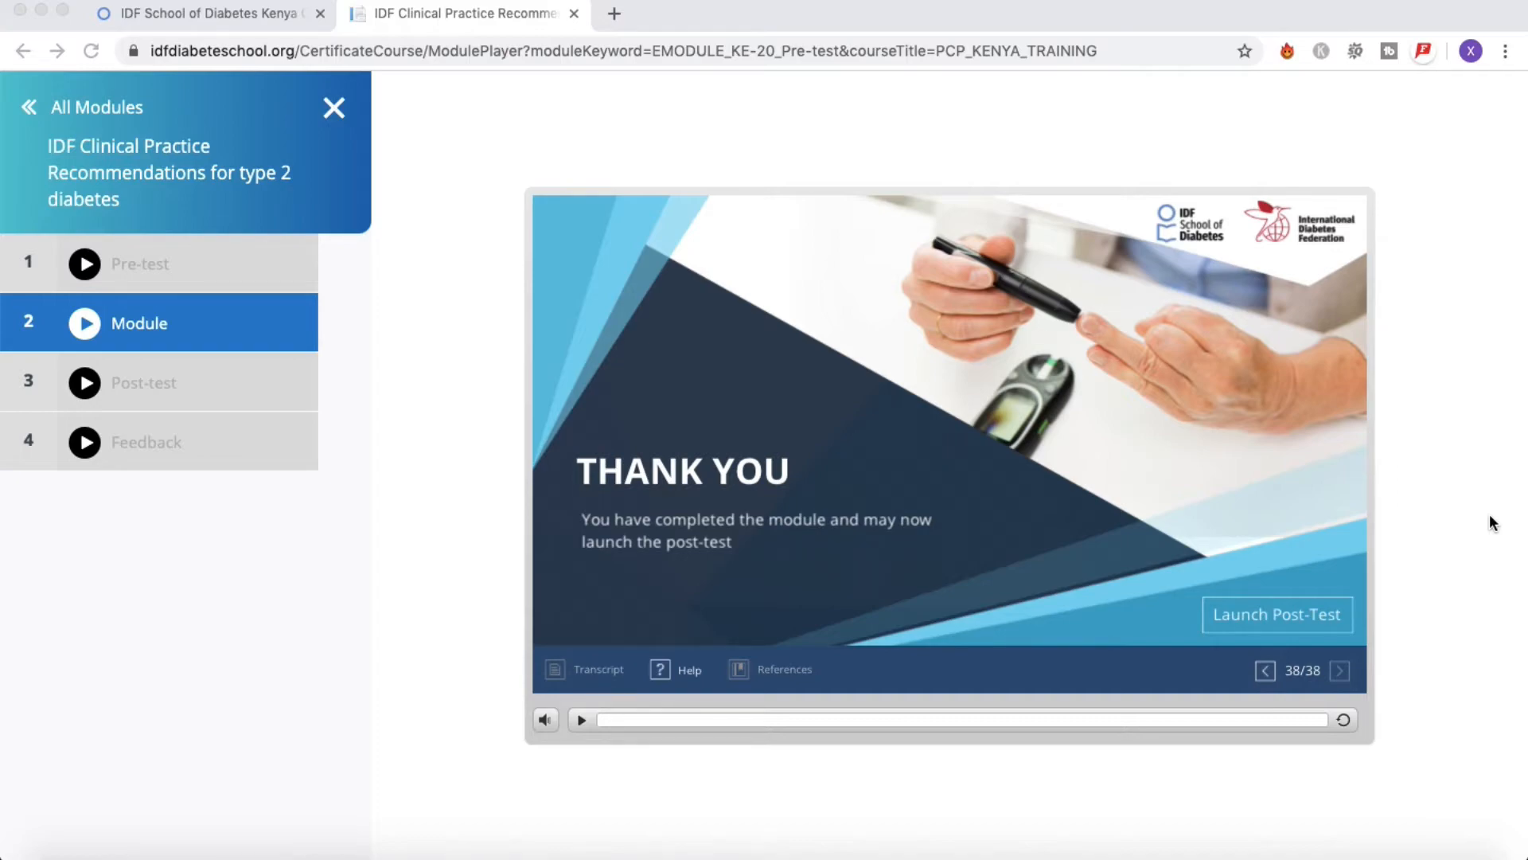
{"action": "mouse_move", "coordinate": [487, 665]}
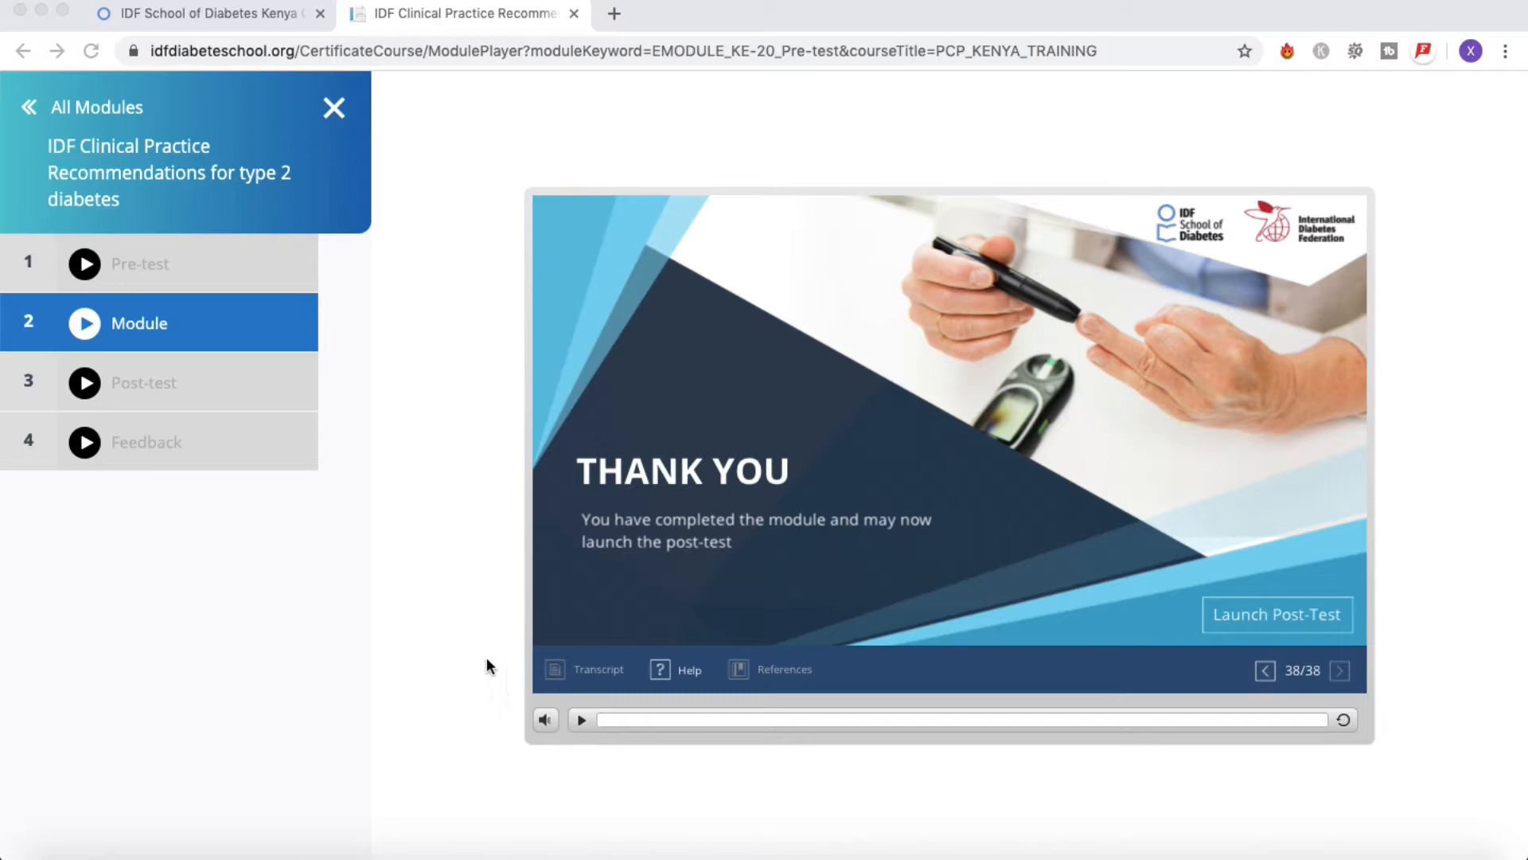
{"action": "mouse_move", "coordinate": [1322, 640]}
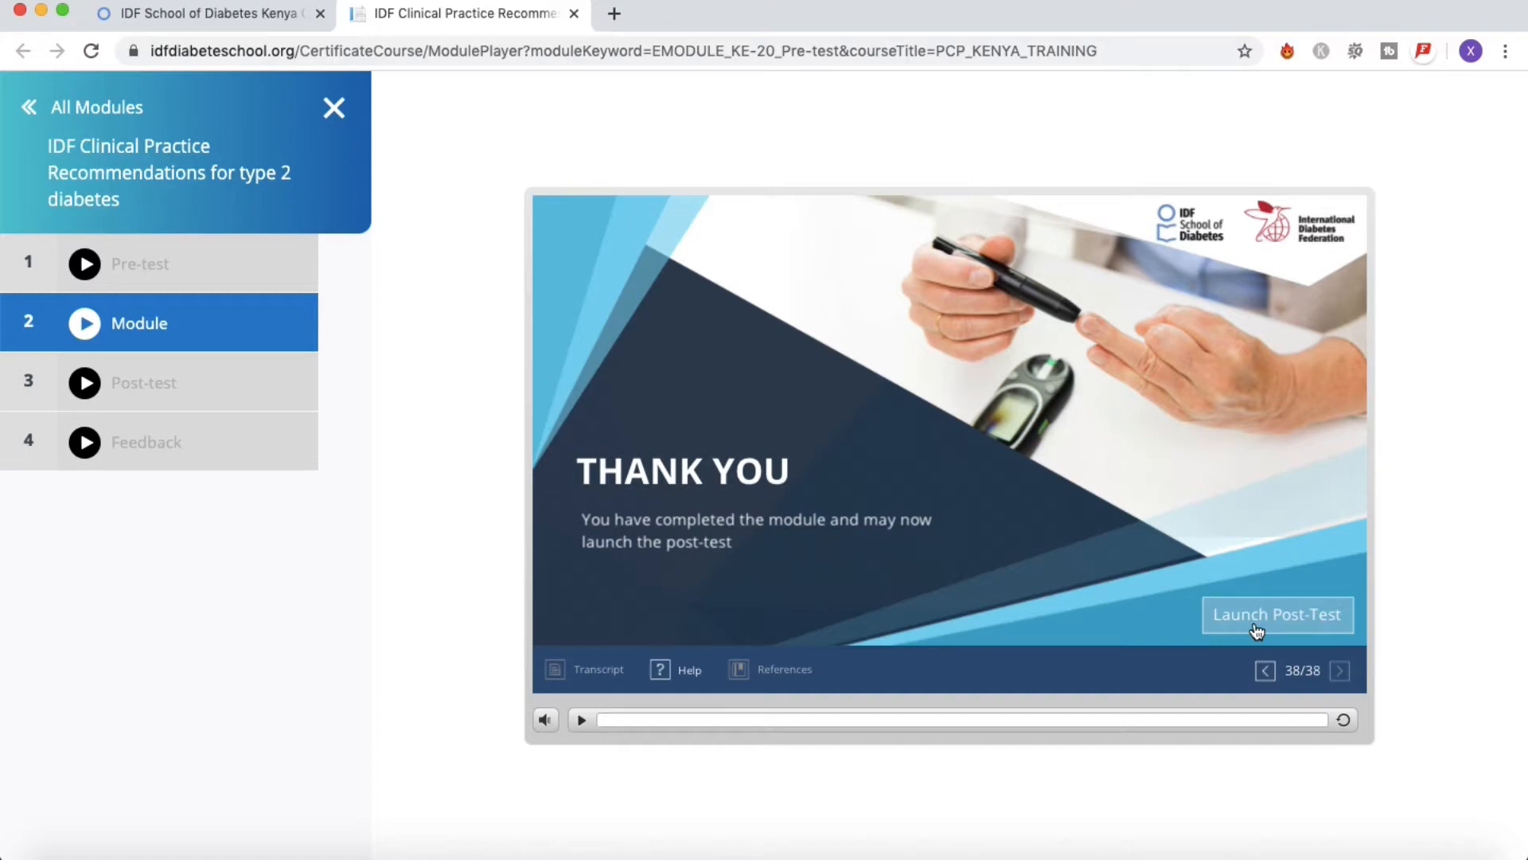
Launch the post-test from the final Thank You slide, 38 of 38
{"action": "left_click", "coordinate": [1275, 615]}
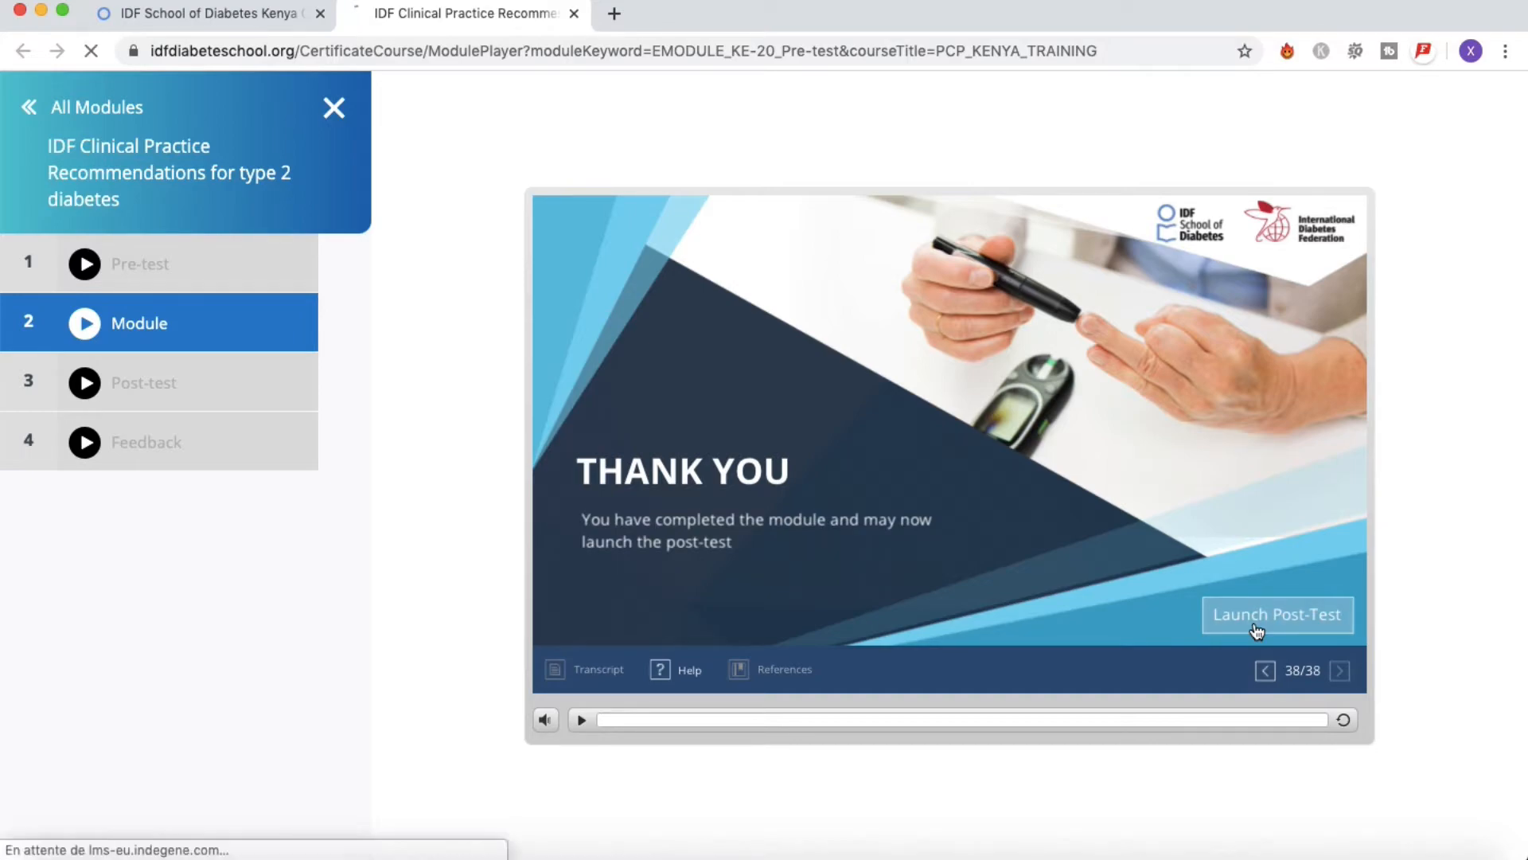
{"action": "left_click", "coordinate": [1275, 614]}
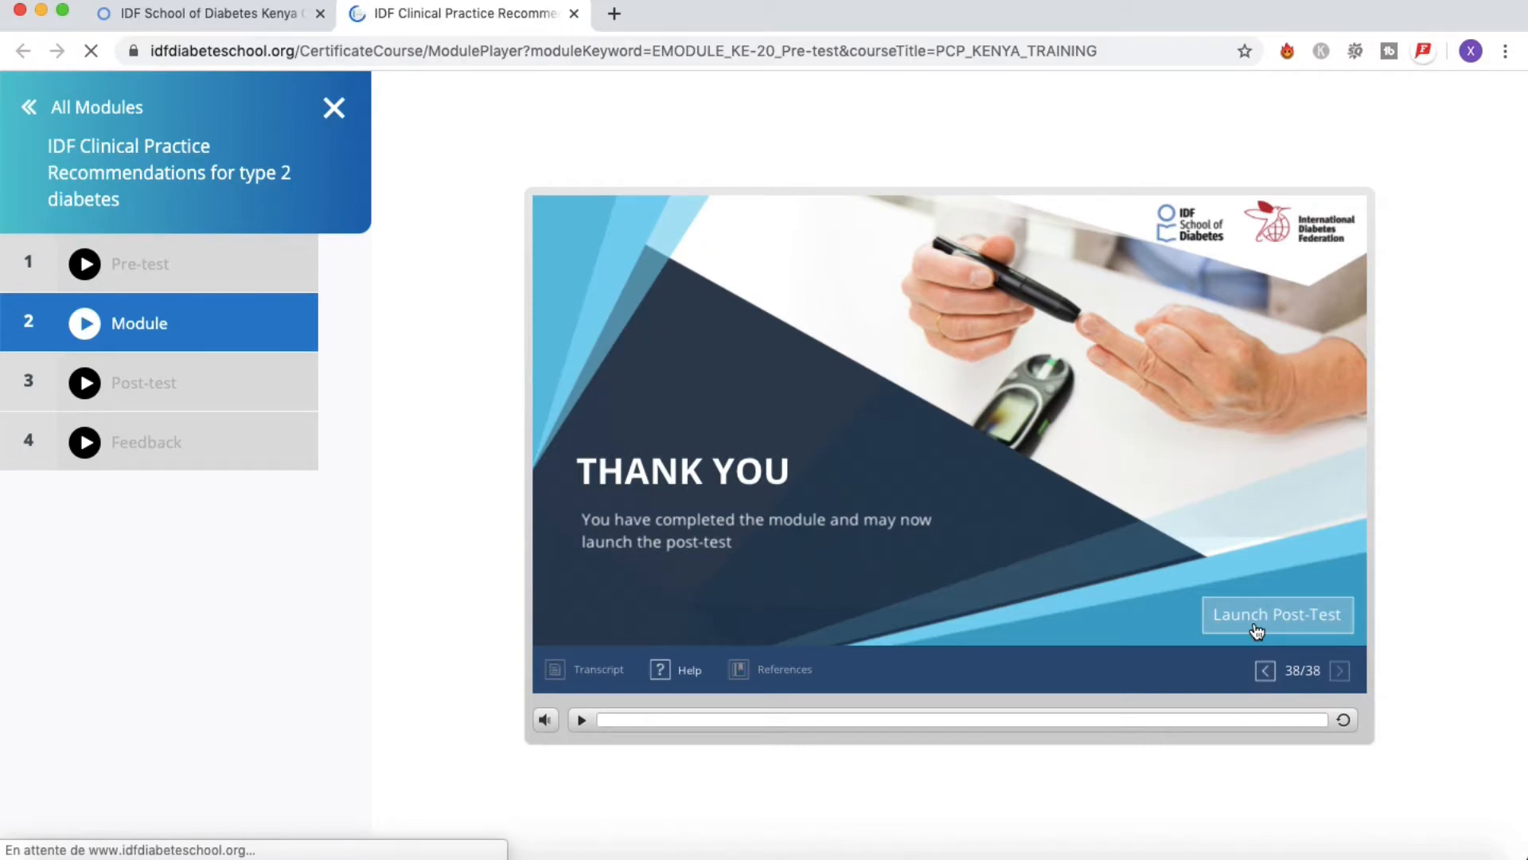
{"action": "left_click", "coordinate": [1276, 614]}
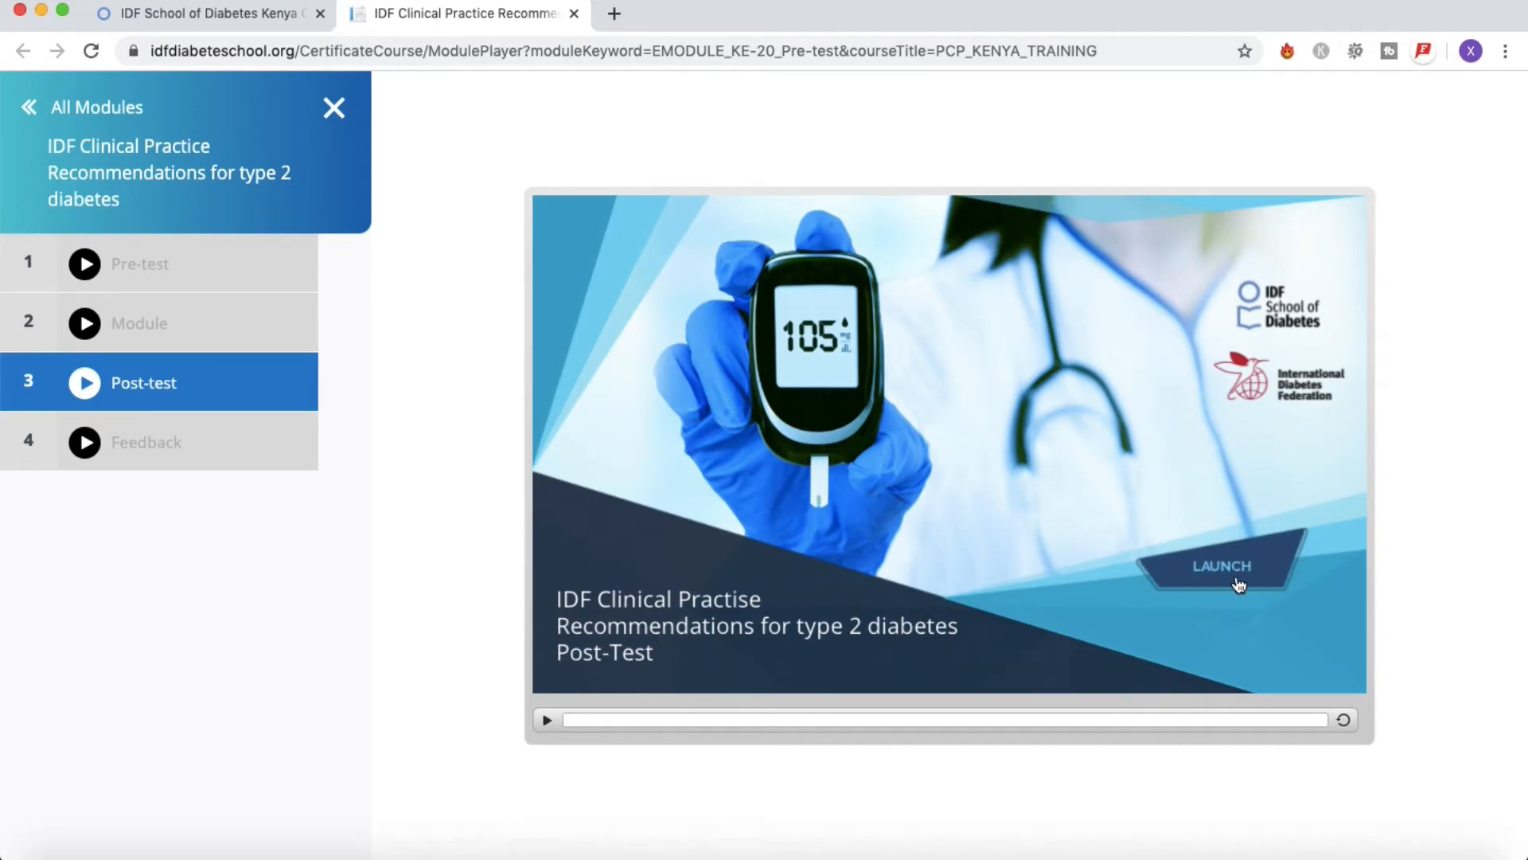
Launch the post-test and begin its 9 post-module test questions
{"action": "left_click", "coordinate": [1221, 565]}
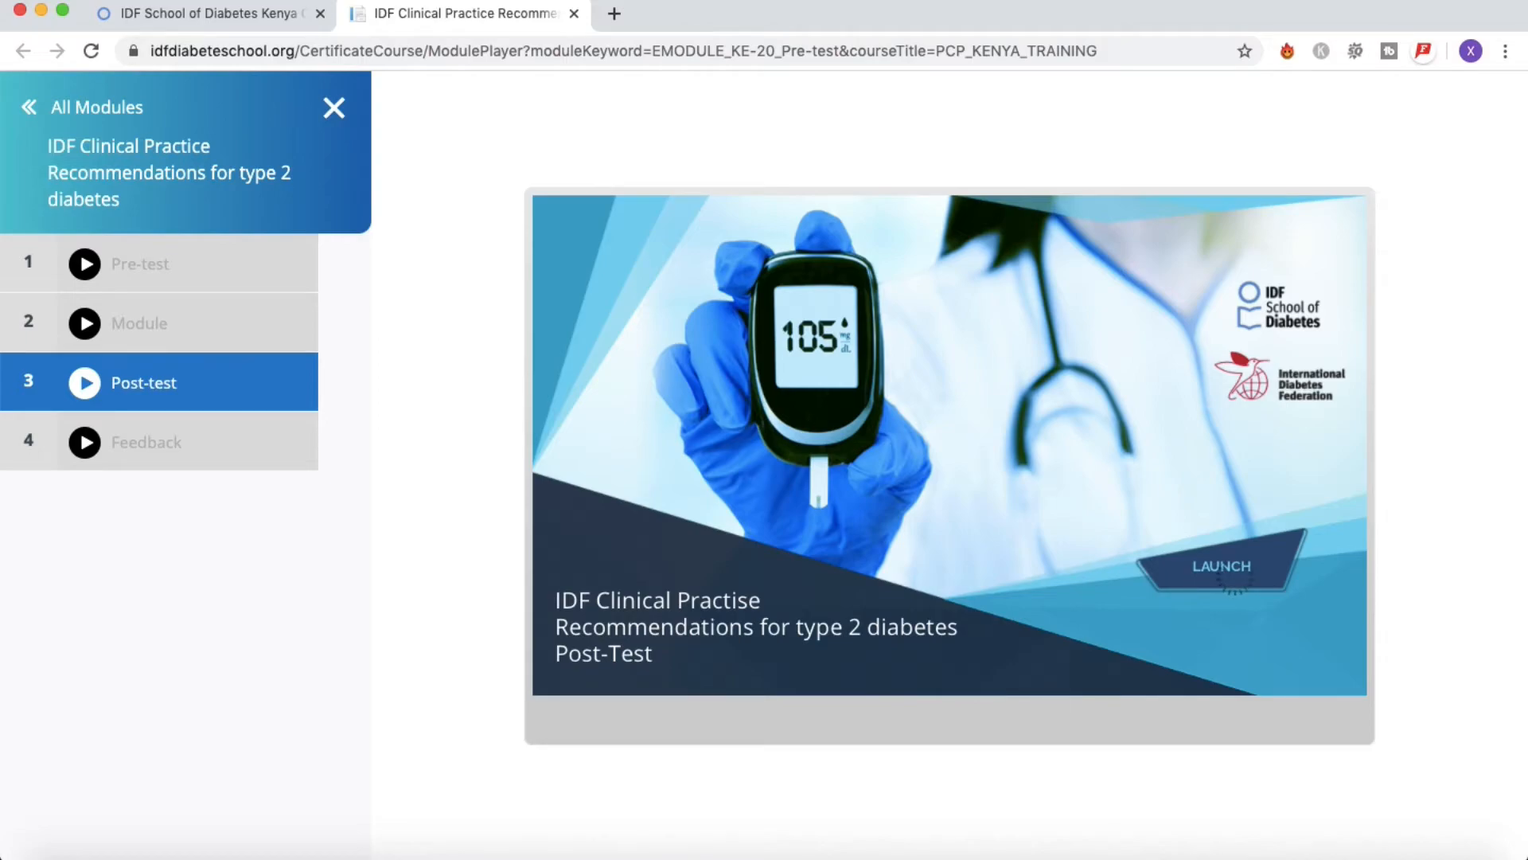
{"action": "left_click", "coordinate": [1219, 565]}
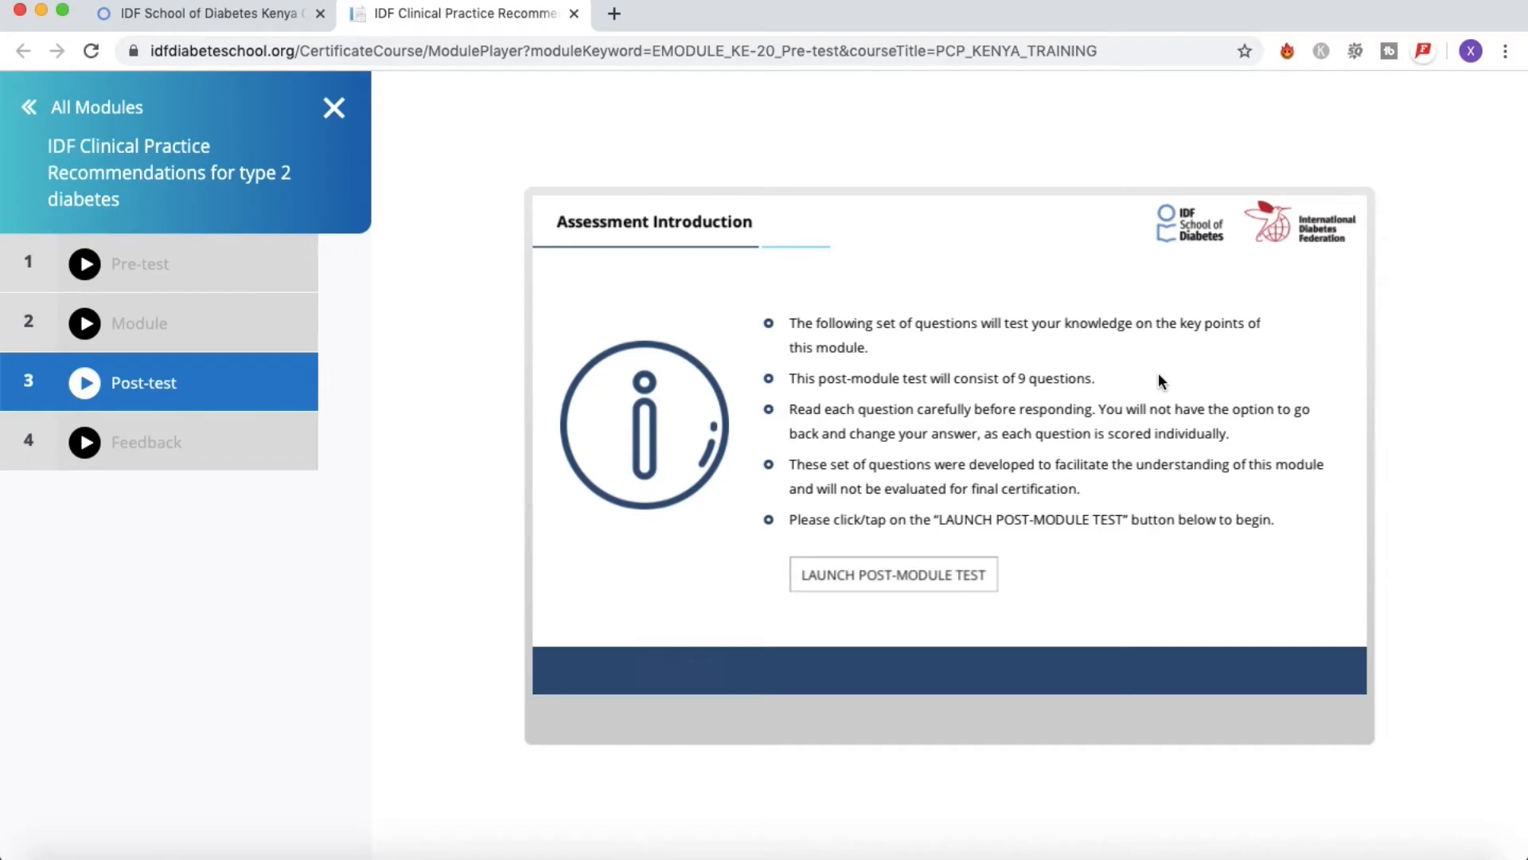
{"action": "mouse_move", "coordinate": [892, 573]}
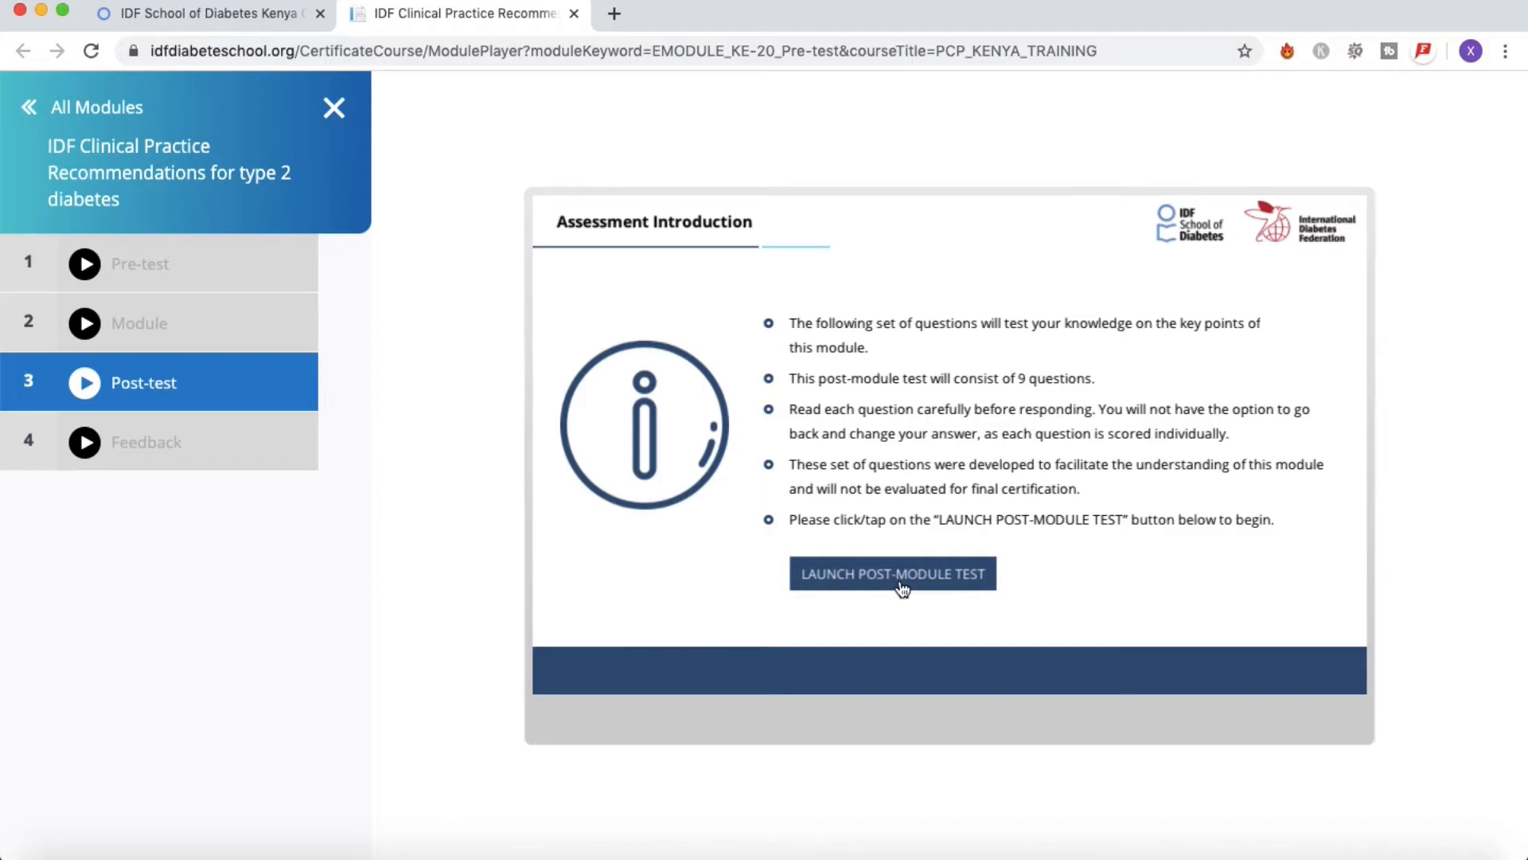
{"action": "left_click", "coordinate": [892, 573]}
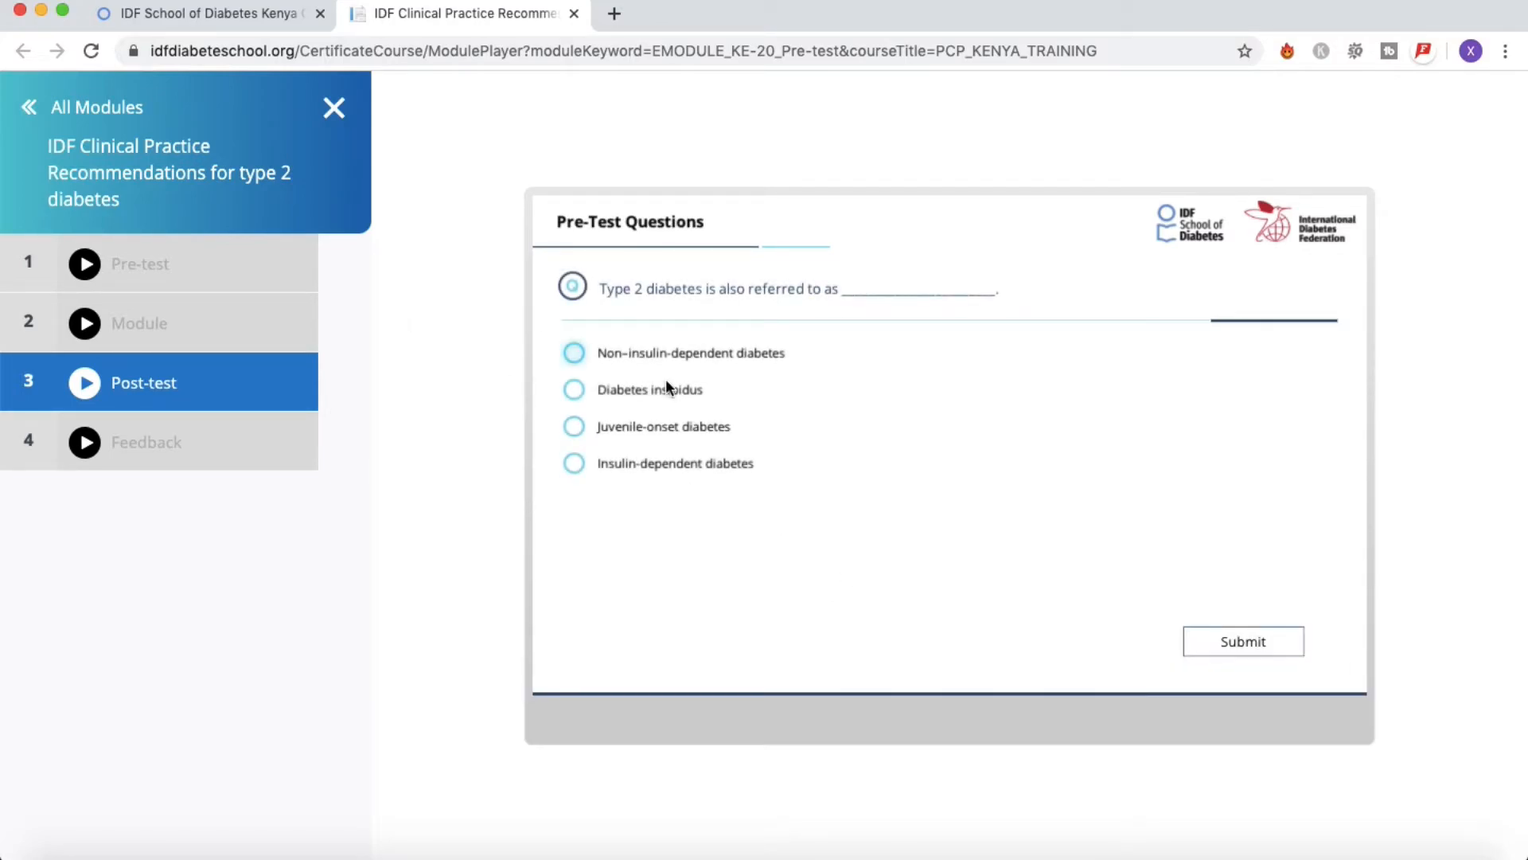
Answer the first post-test questions with Diabetes insipidus and Second-generation sulphonylureas, continuing past feedback
{"action": "left_click", "coordinate": [573, 388]}
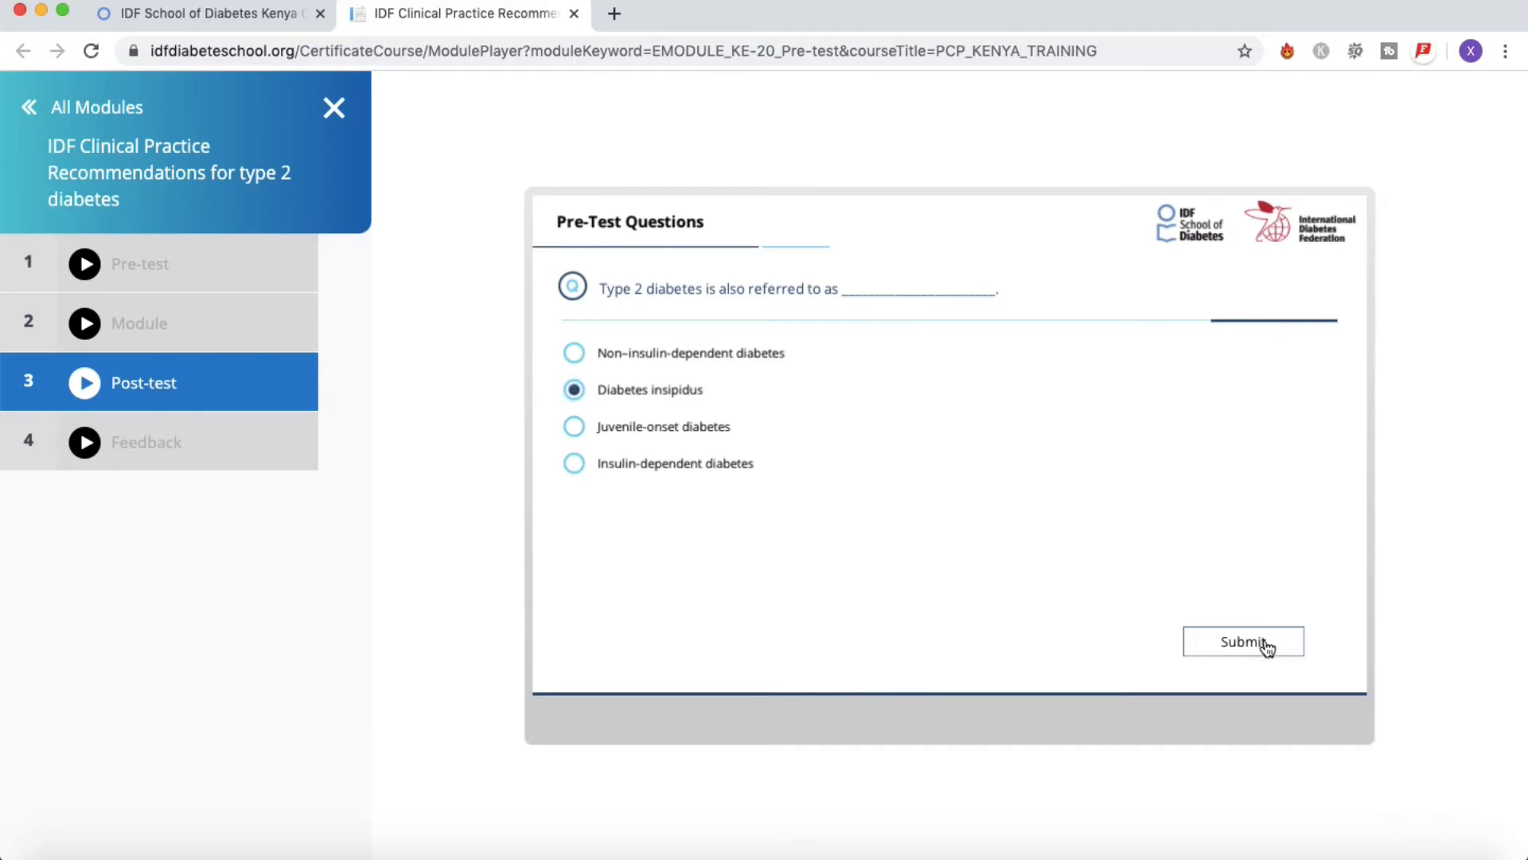
{"action": "left_click", "coordinate": [1244, 641]}
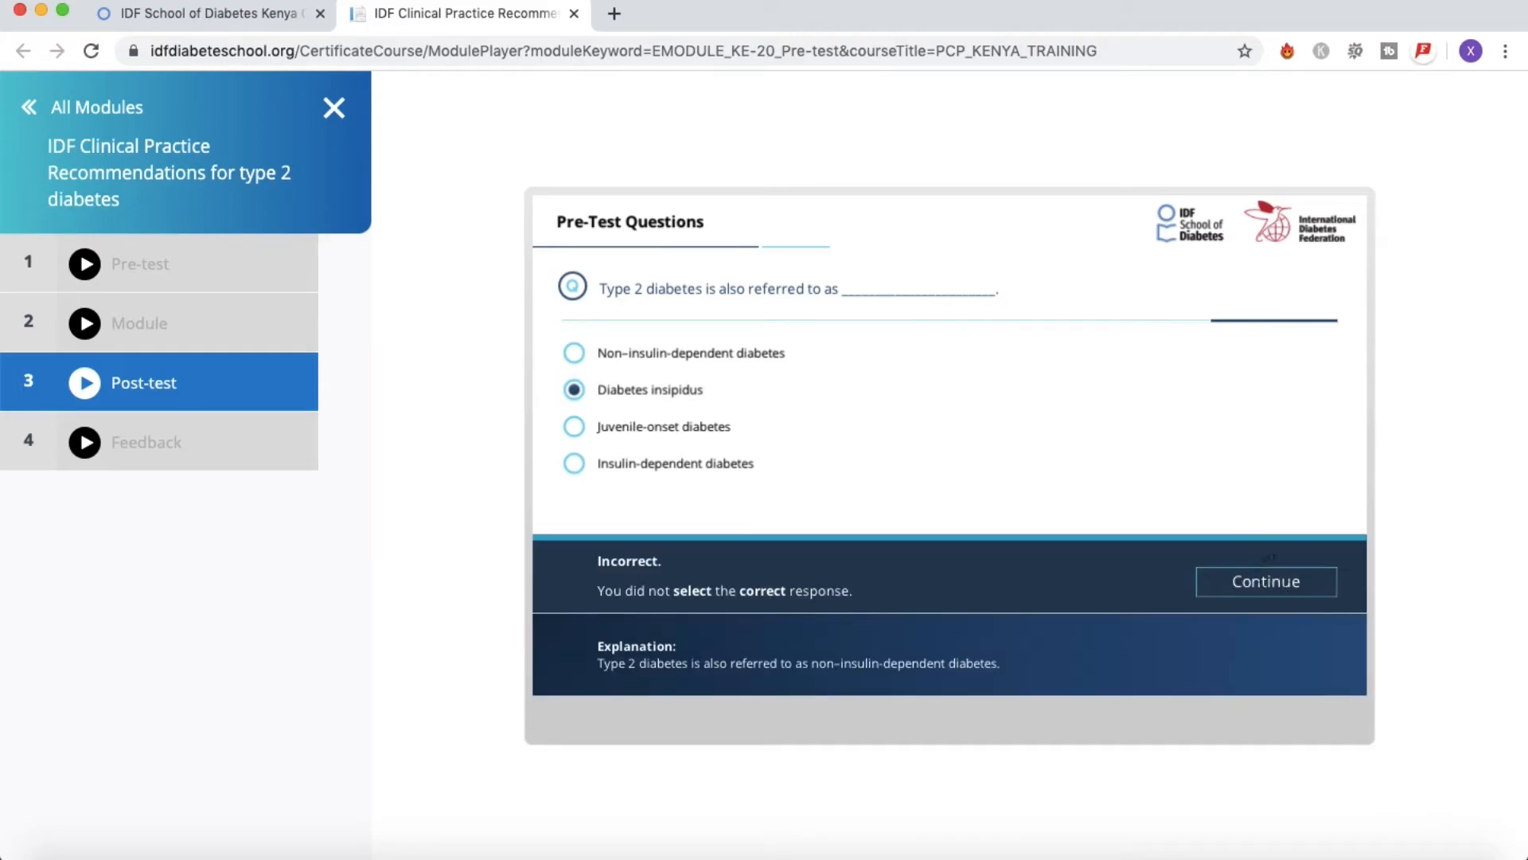
{"action": "left_click", "coordinate": [1265, 581]}
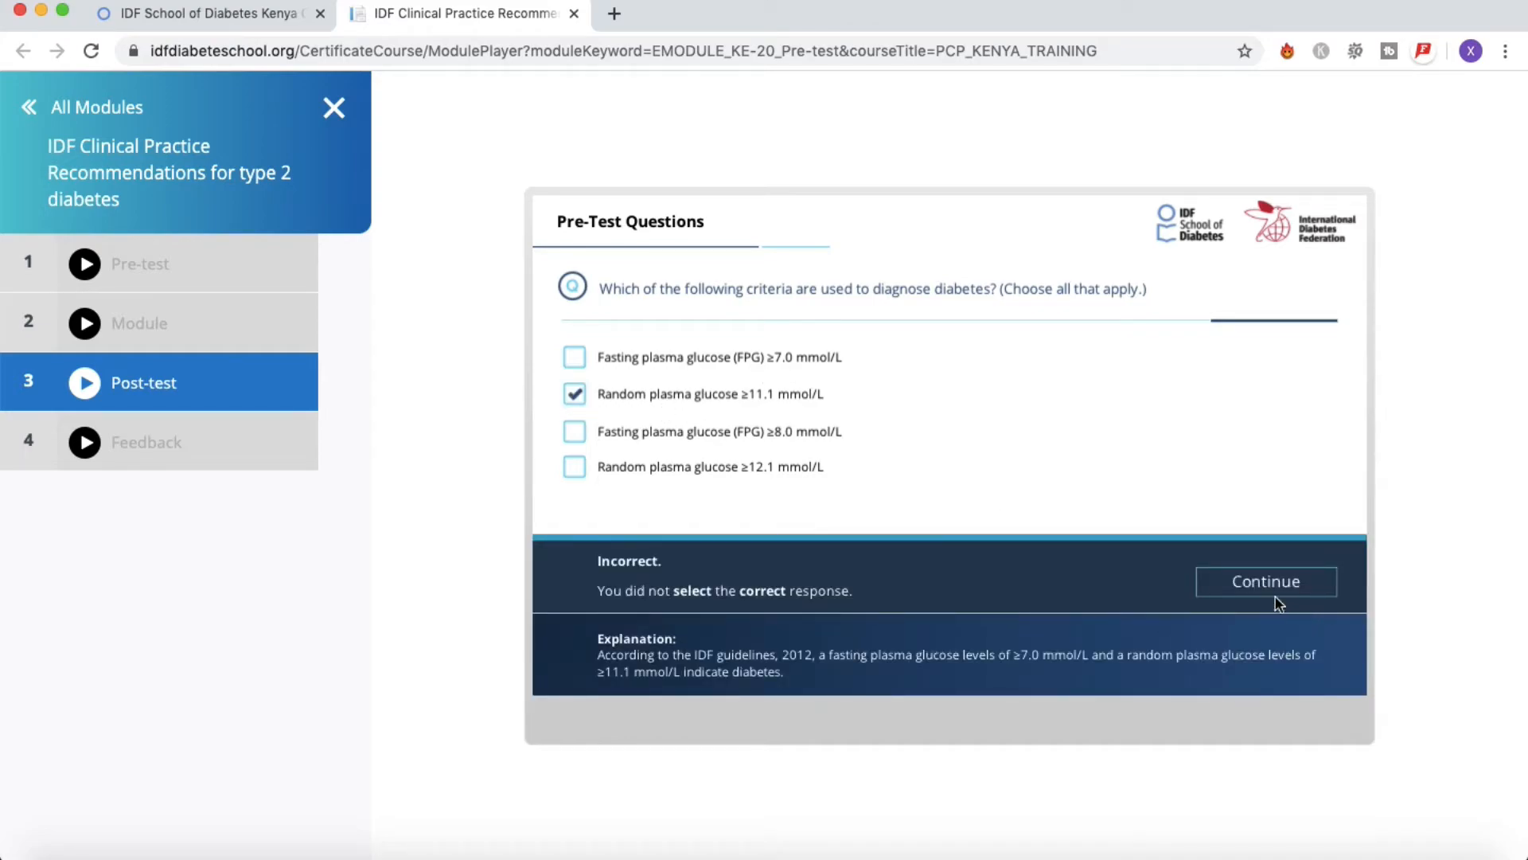
{"action": "left_click", "coordinate": [1265, 581]}
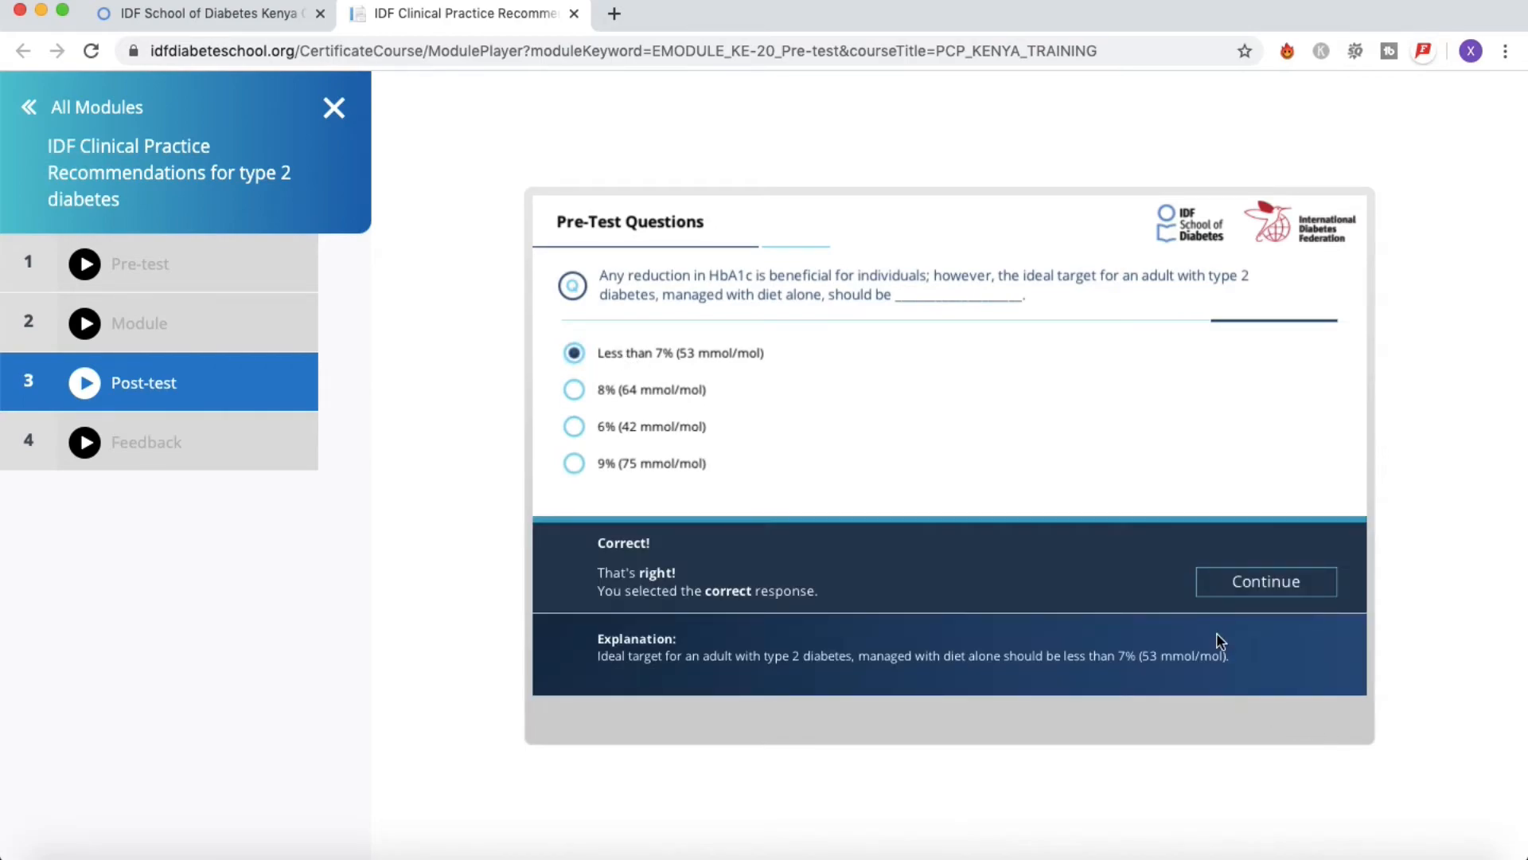
{"action": "left_click", "coordinate": [1266, 581]}
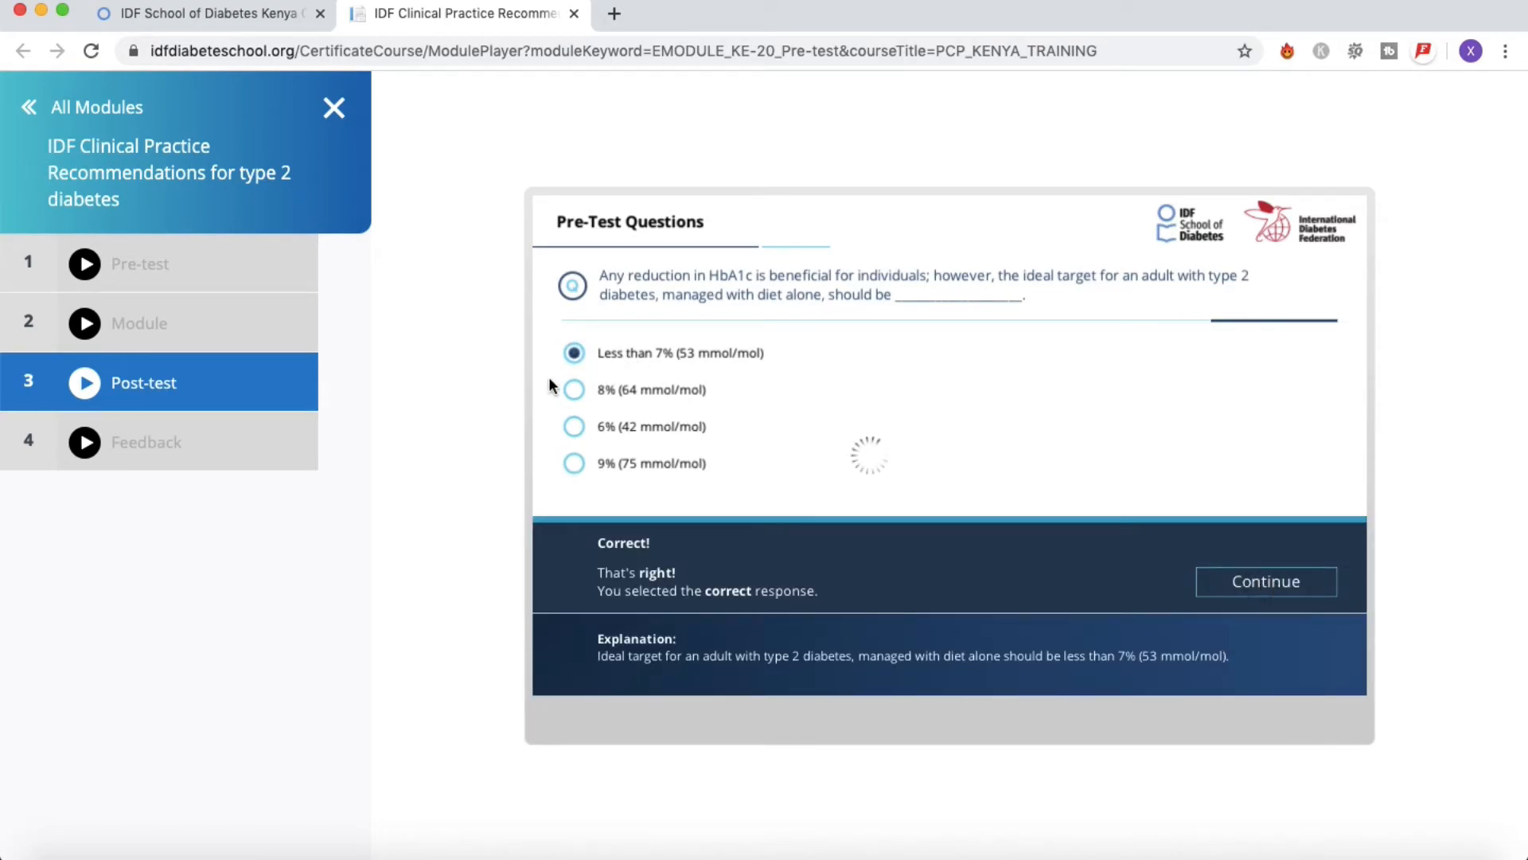
{"action": "left_click", "coordinate": [1265, 581]}
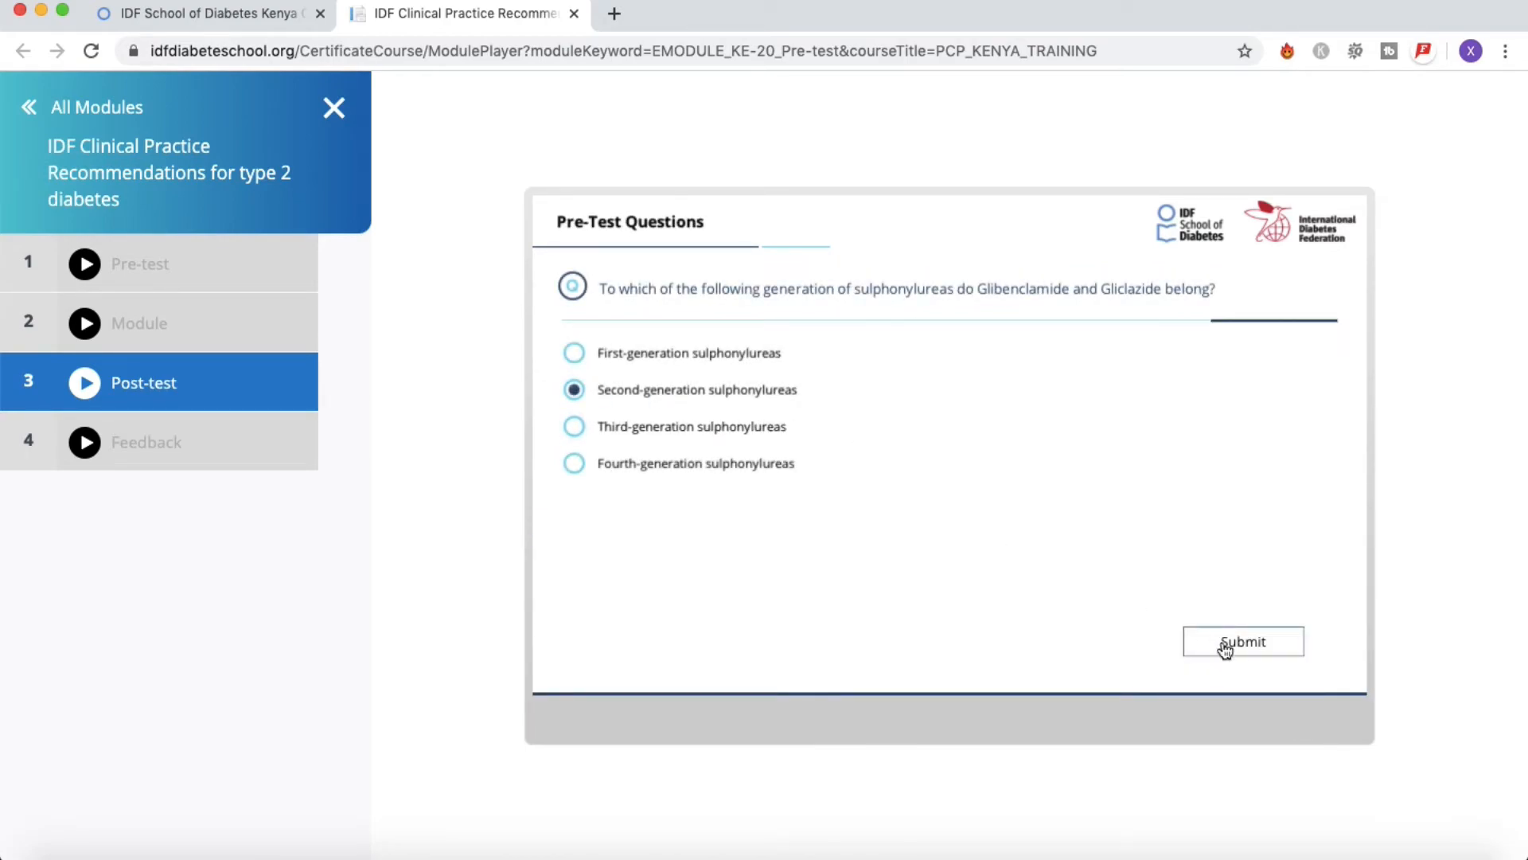
{"action": "left_click", "coordinate": [1243, 642]}
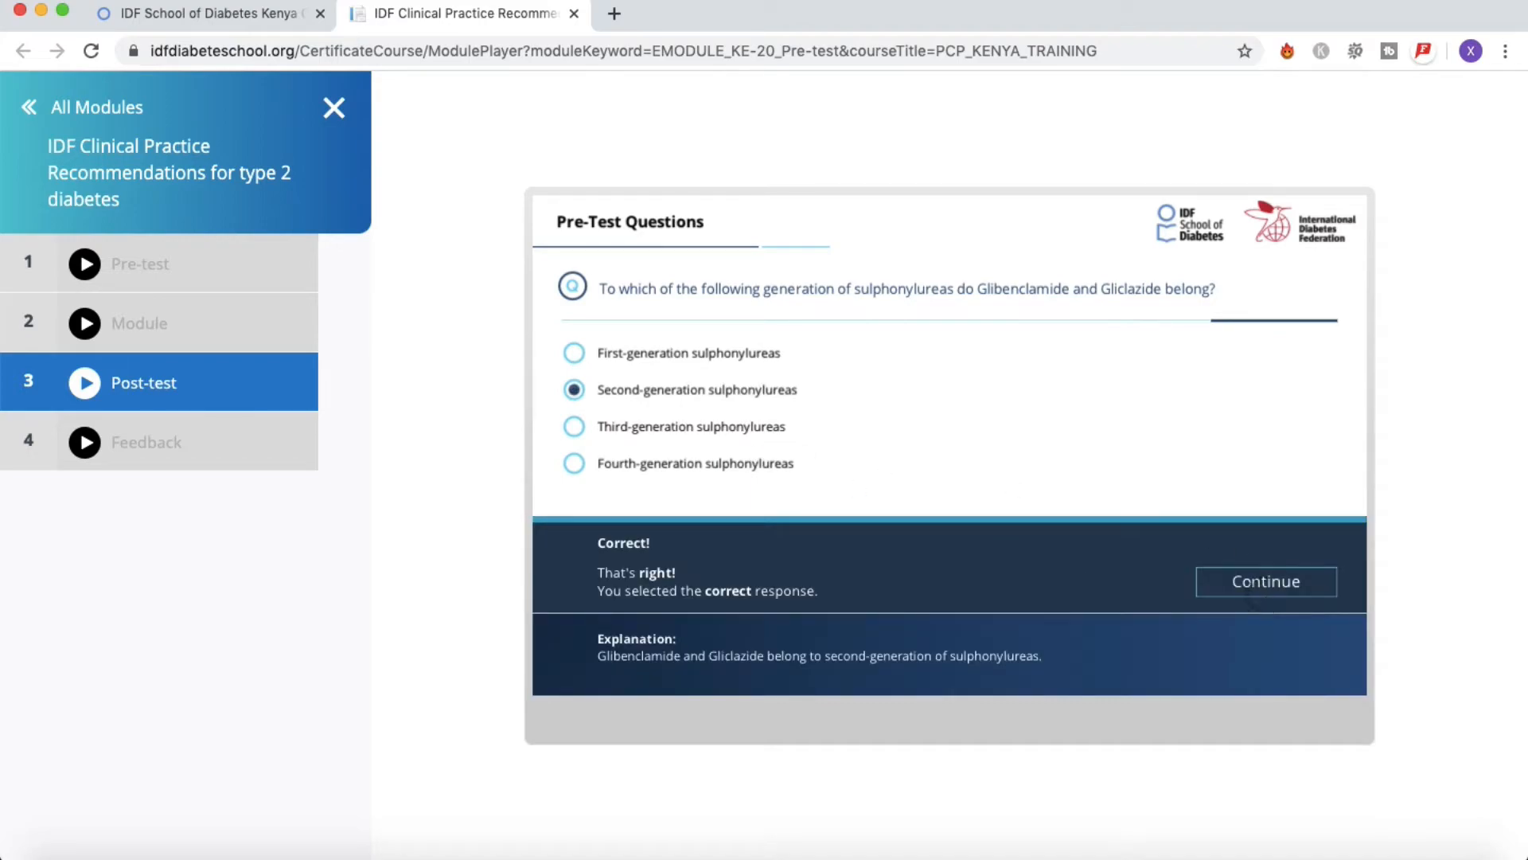
{"action": "left_click", "coordinate": [1266, 581]}
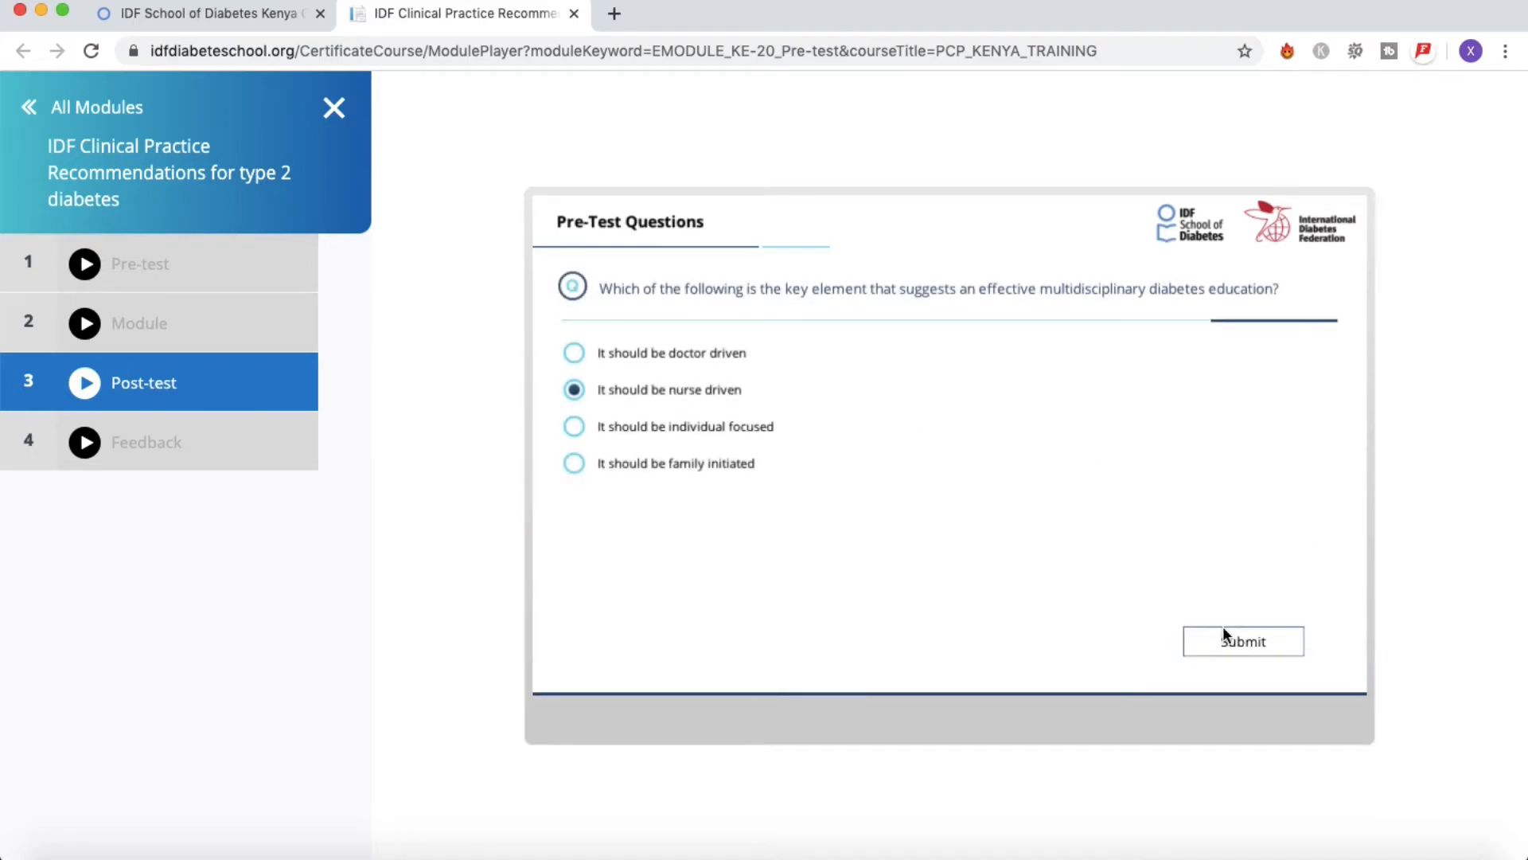
Submit the education, glucose target, body weight and complication matching answers and reach the 22.22% result
{"action": "left_click", "coordinate": [1243, 640]}
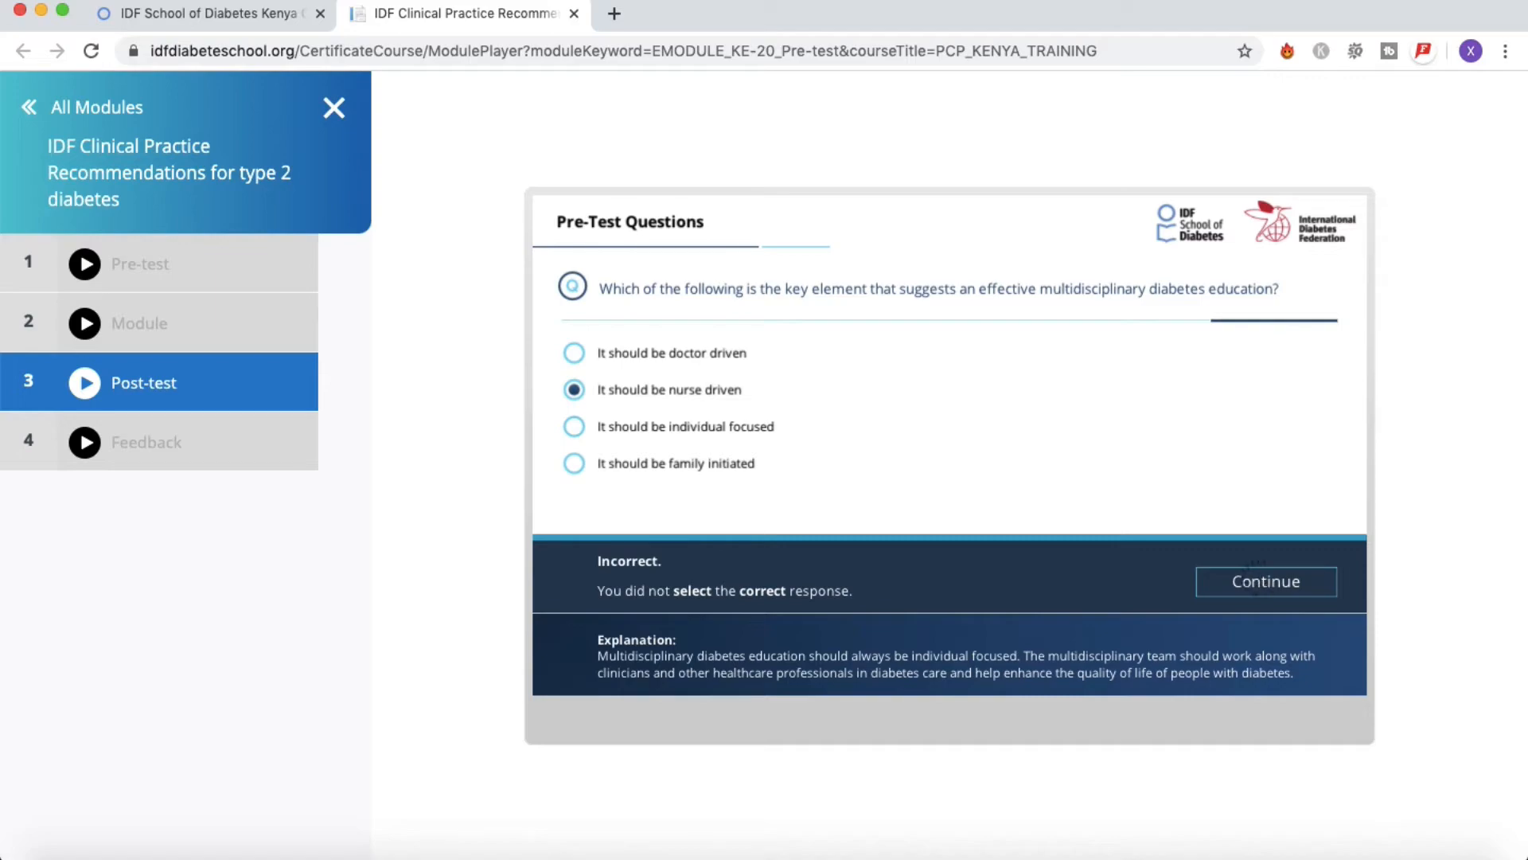
{"action": "left_click", "coordinate": [1265, 581]}
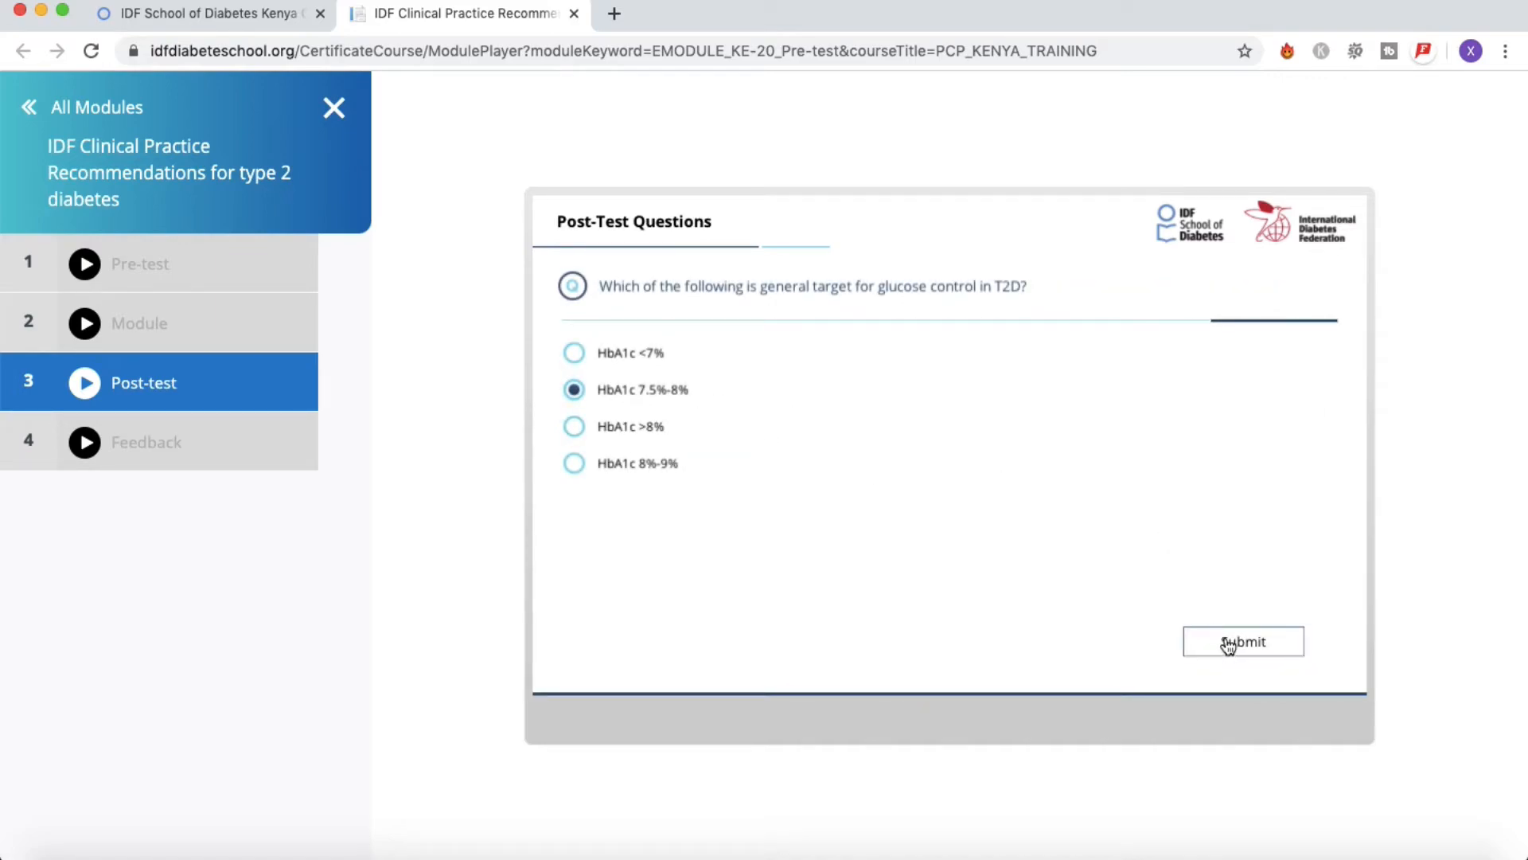
{"action": "left_click", "coordinate": [1243, 642]}
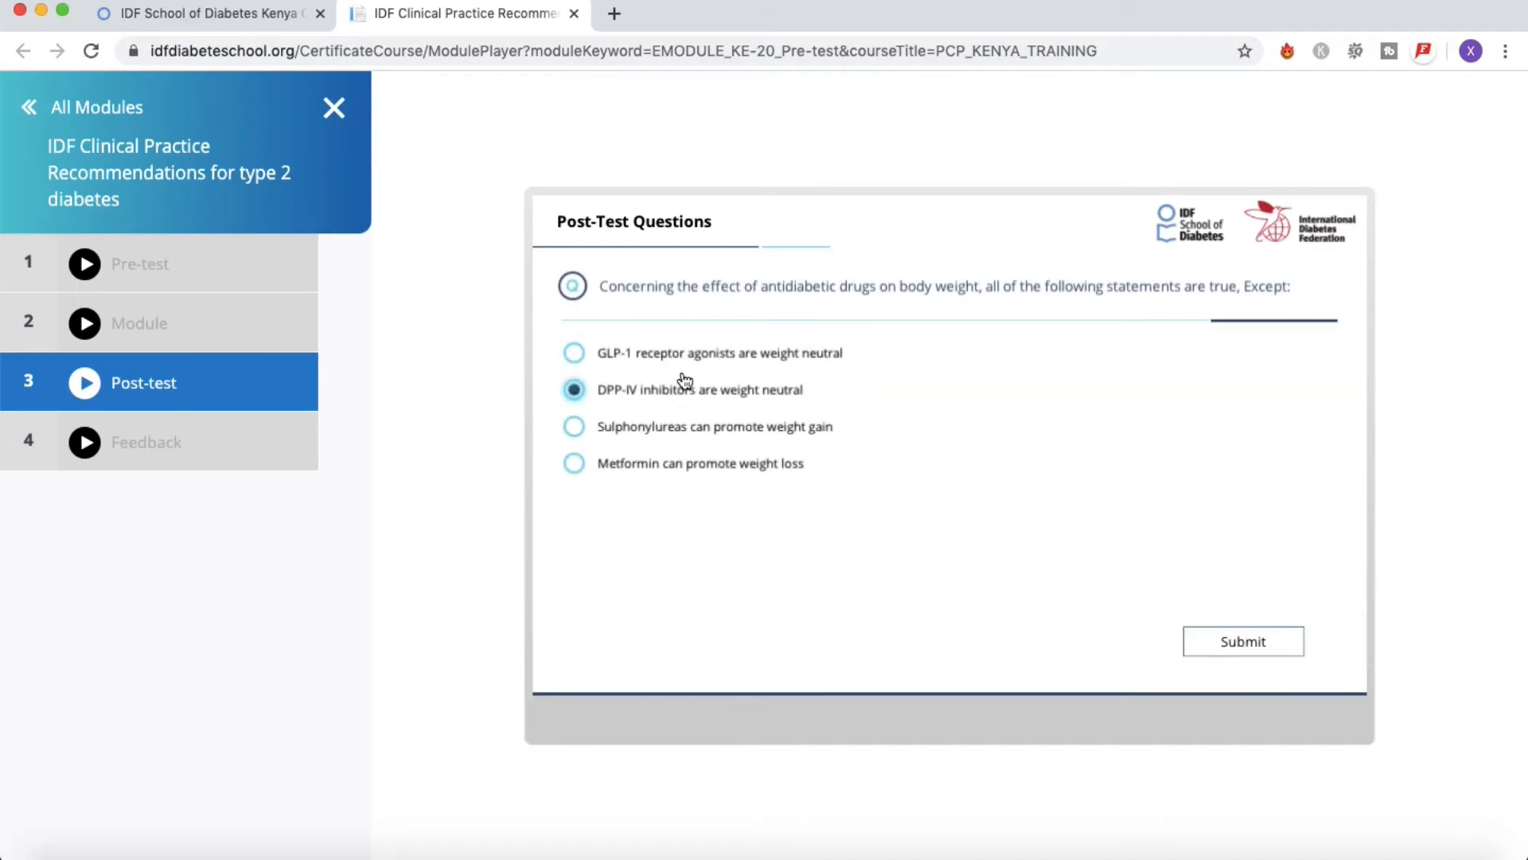
{"action": "left_click", "coordinate": [1243, 641]}
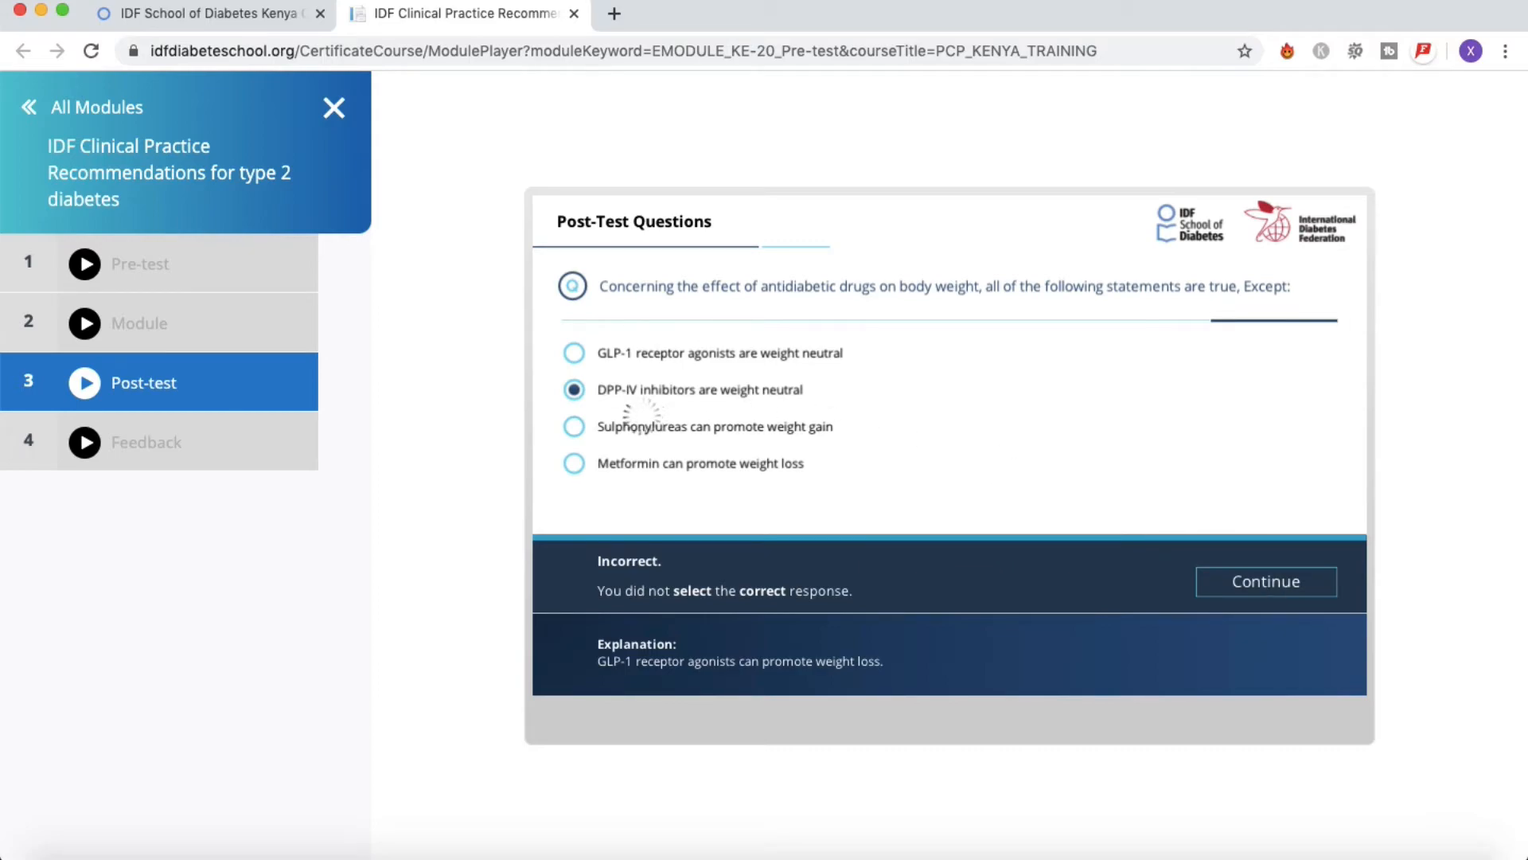
{"action": "left_click", "coordinate": [1266, 581]}
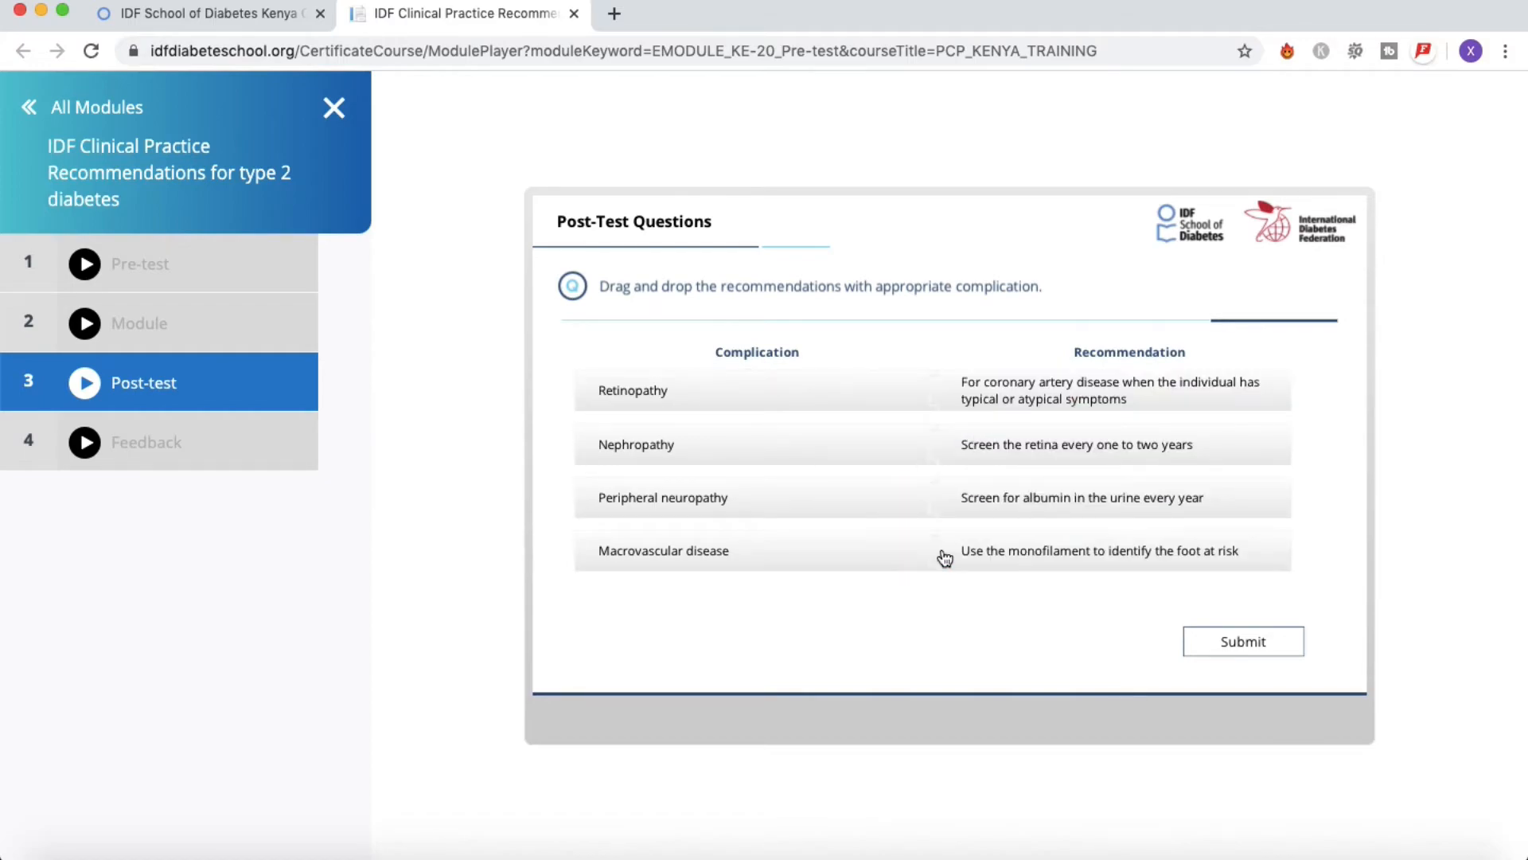
{"action": "left_click", "coordinate": [1244, 642]}
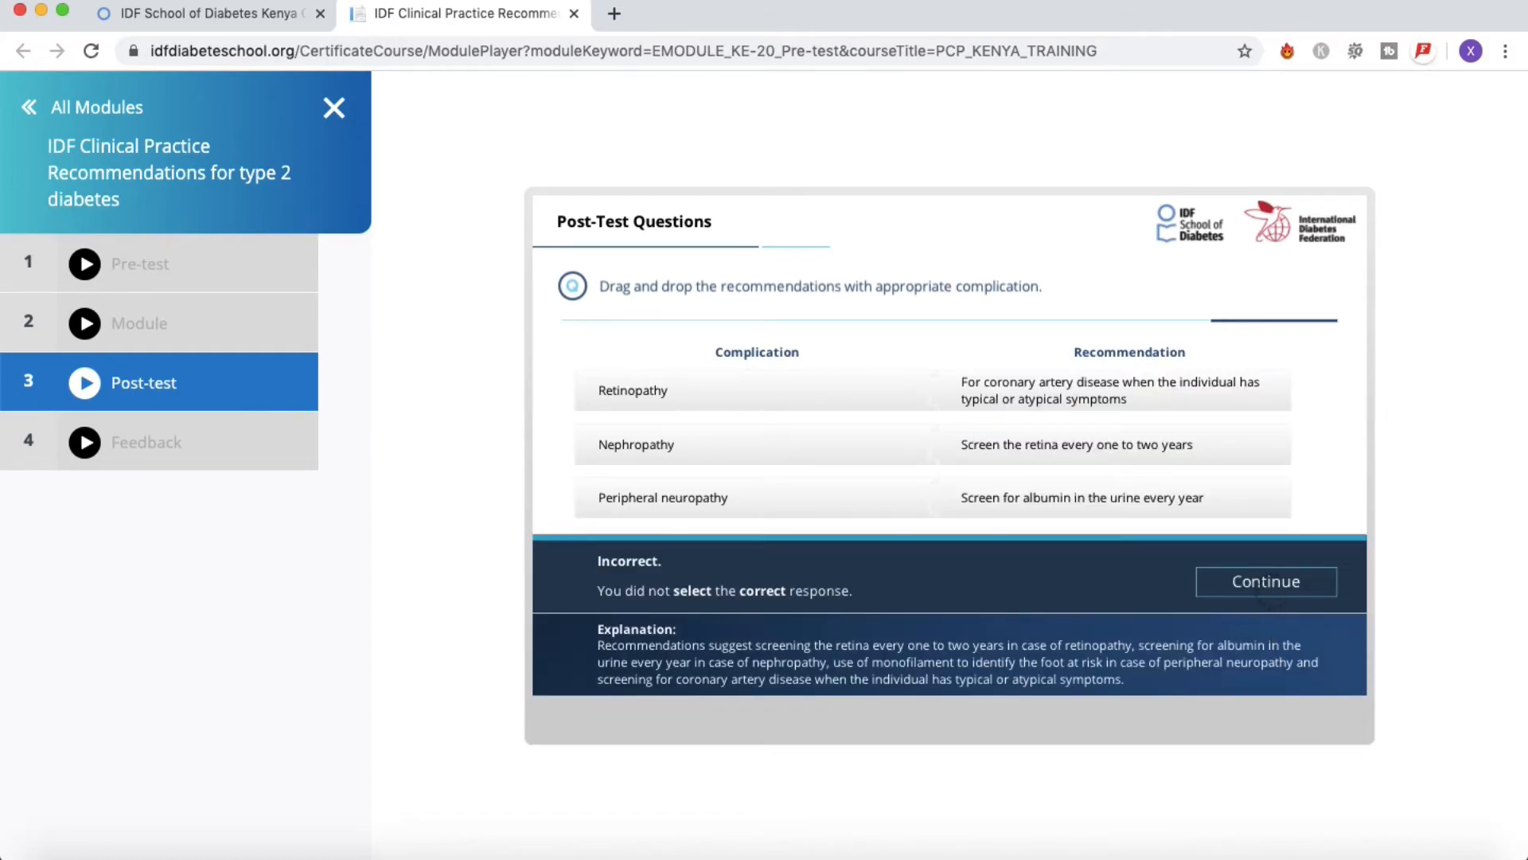
{"action": "left_click", "coordinate": [1264, 581]}
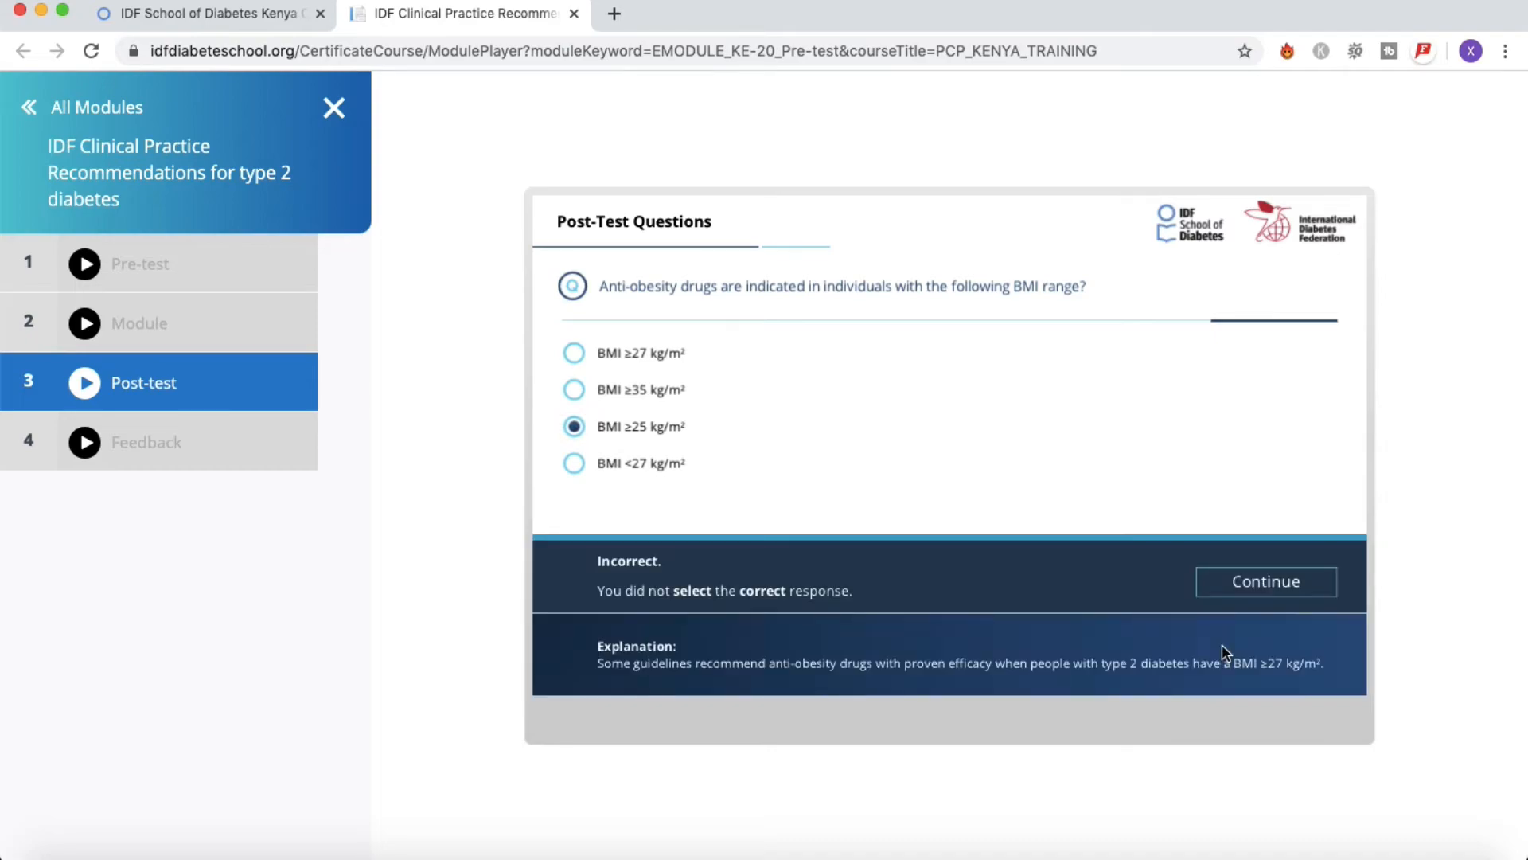
{"action": "left_click", "coordinate": [1265, 581]}
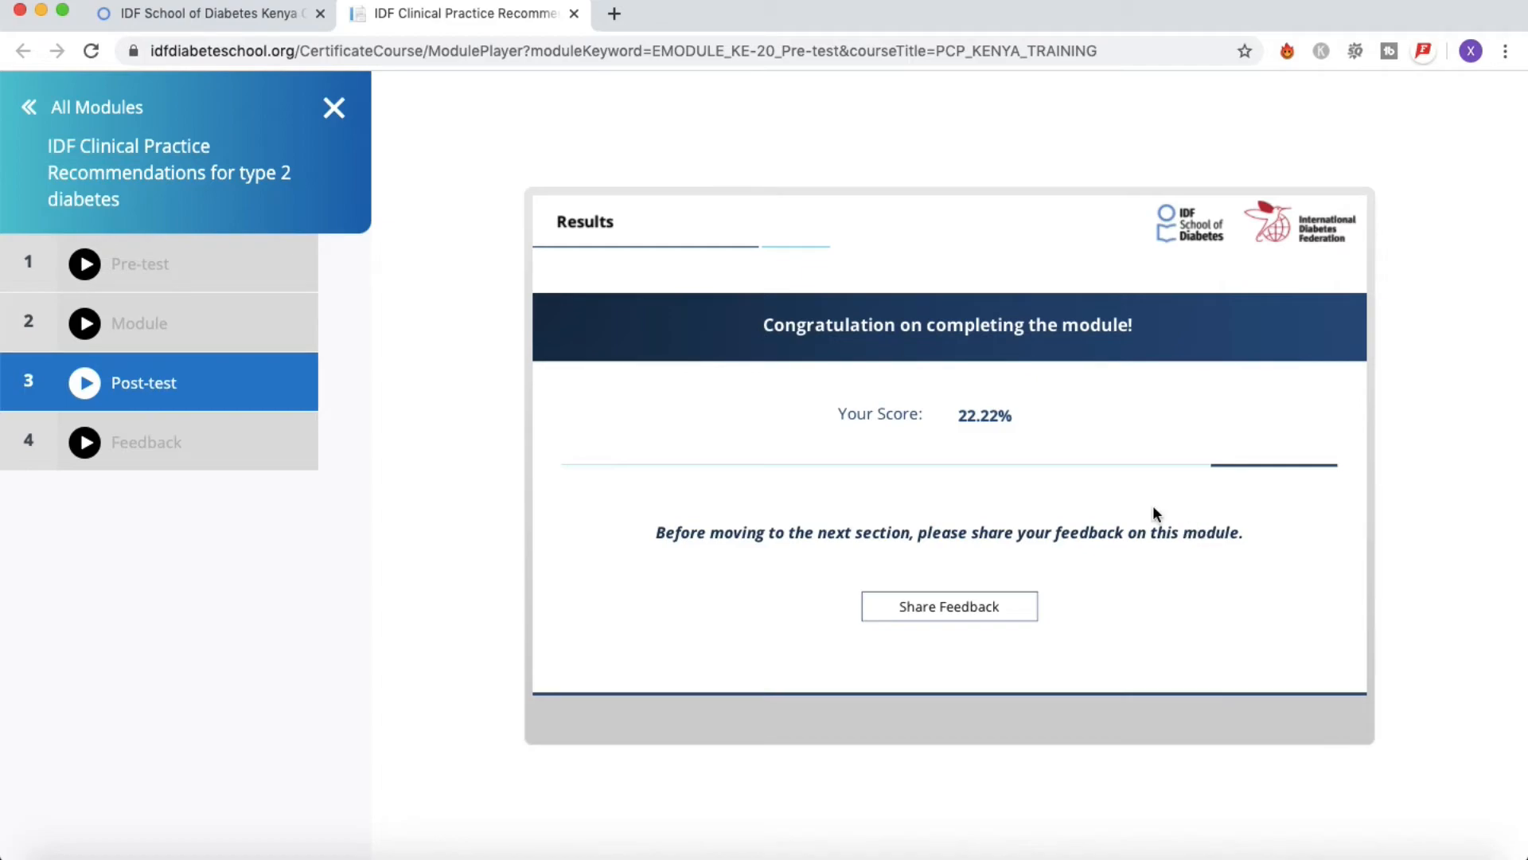
{"action": "mouse_move", "coordinate": [710, 522]}
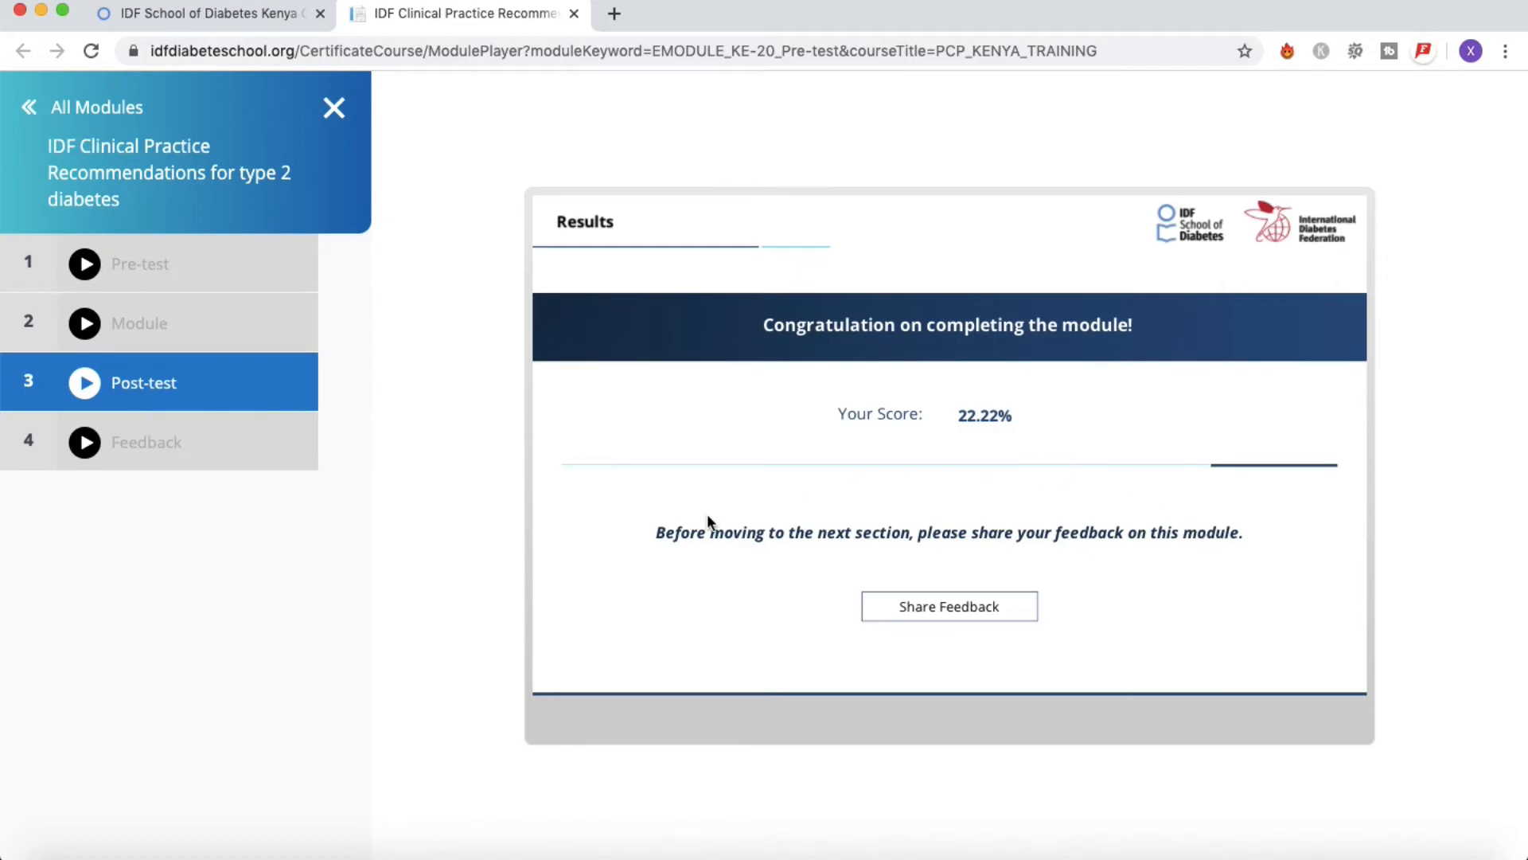
{"action": "mouse_move", "coordinate": [858, 616]}
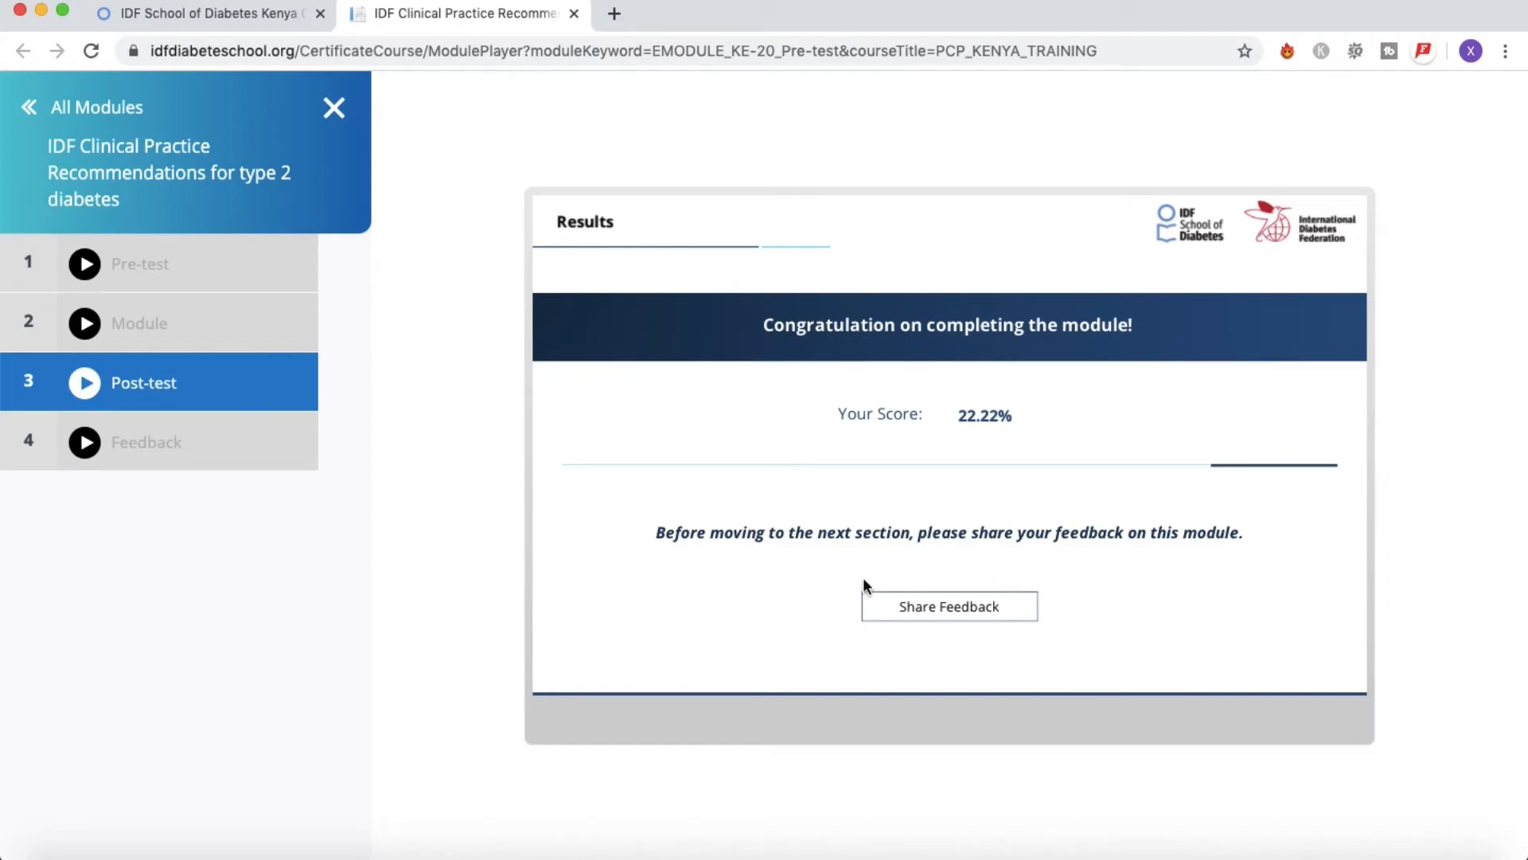
{"action": "mouse_move", "coordinate": [967, 618]}
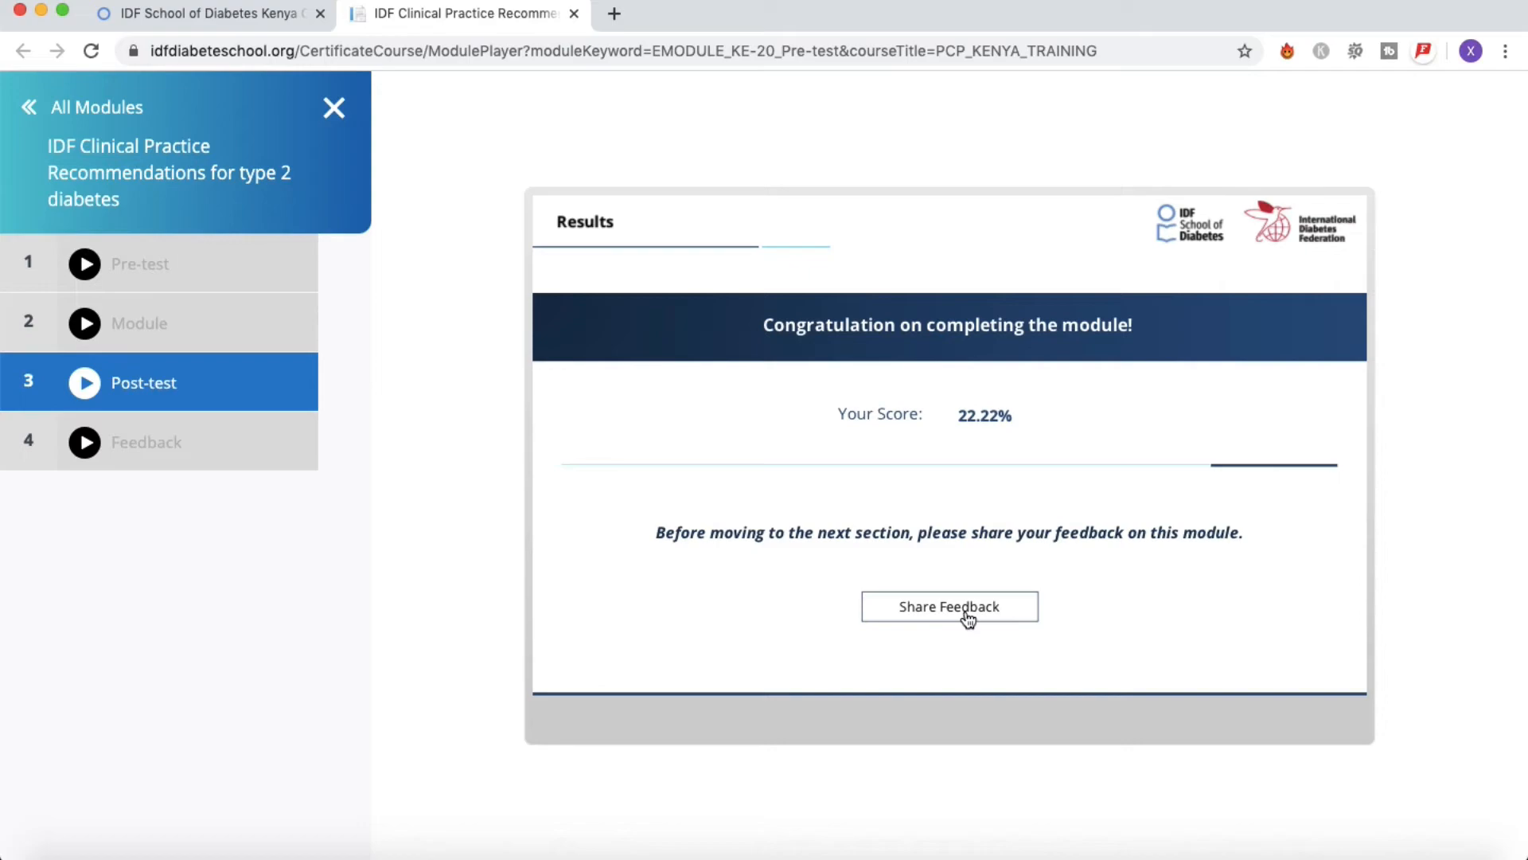
Proceed from the 22.22% results page to the module feedback form
{"action": "left_click", "coordinate": [947, 605]}
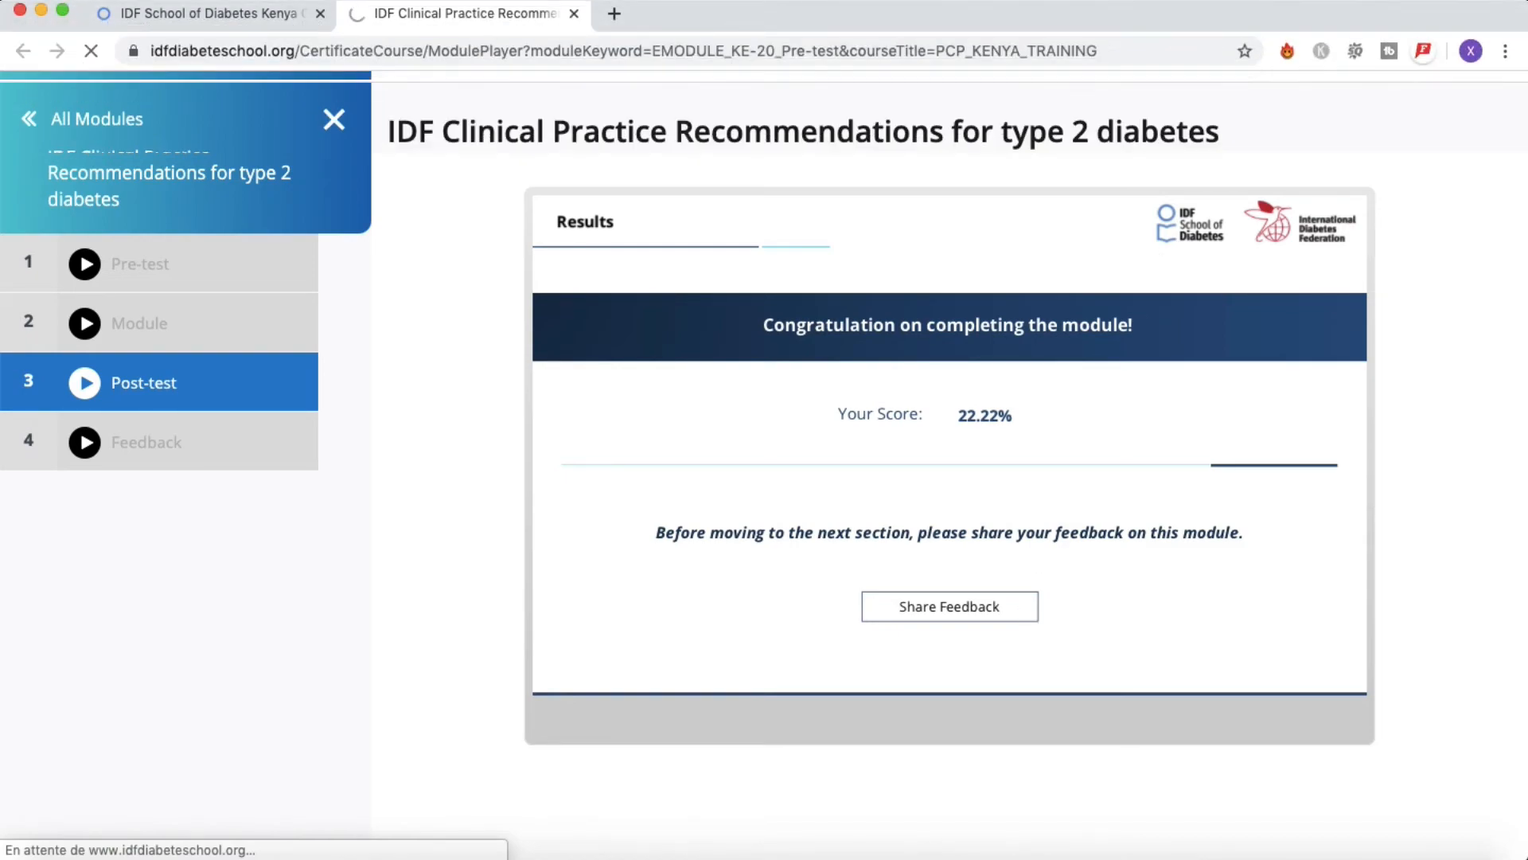
Rate the module objectives Unclear and the overall impression Excellent in the feedback form
{"action": "left_click", "coordinate": [947, 607]}
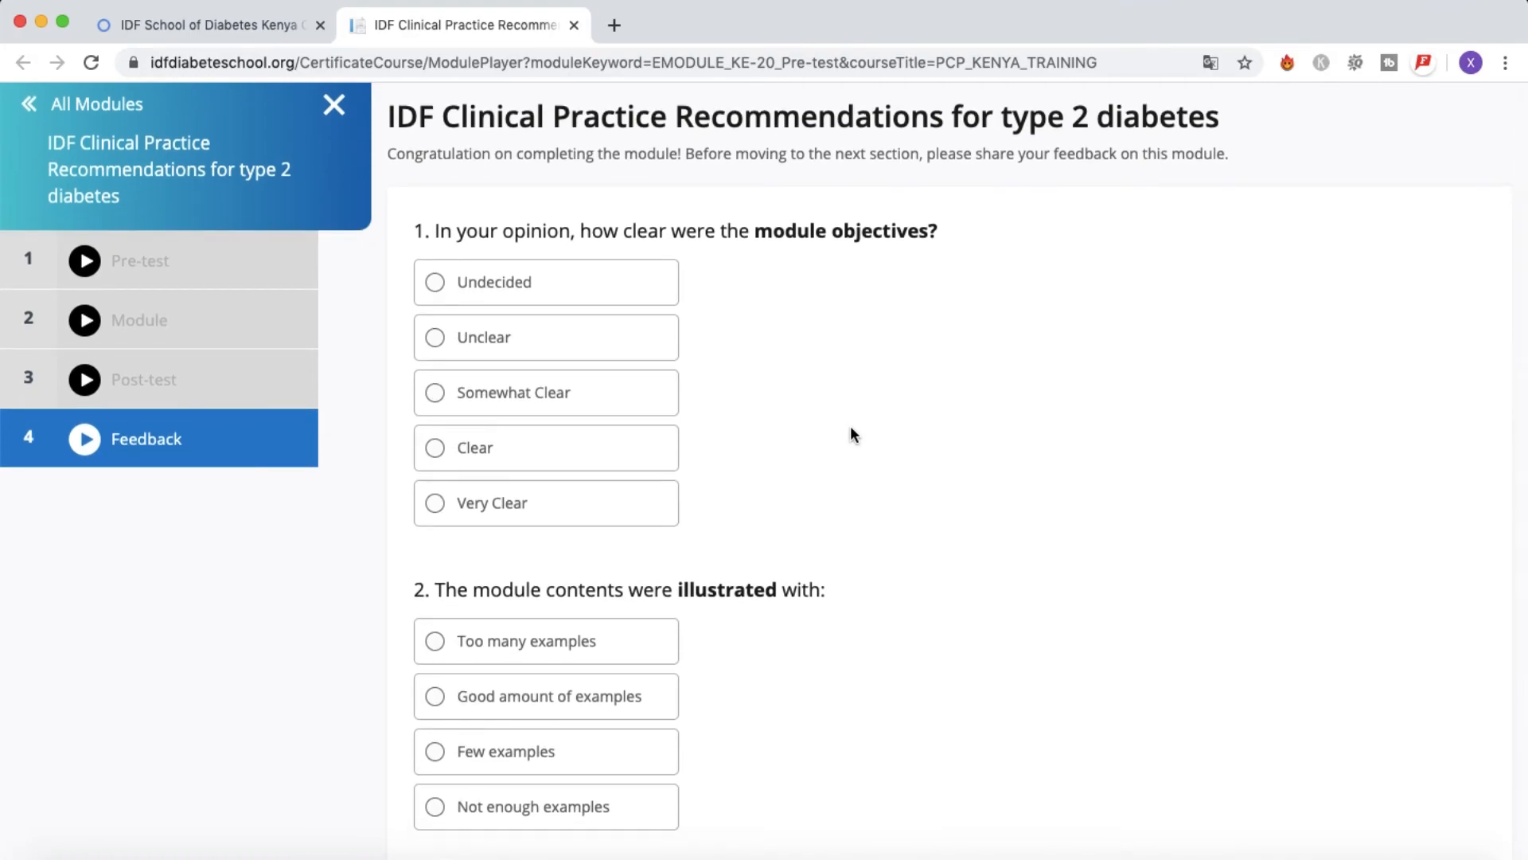
{"action": "mouse_move", "coordinate": [859, 340]}
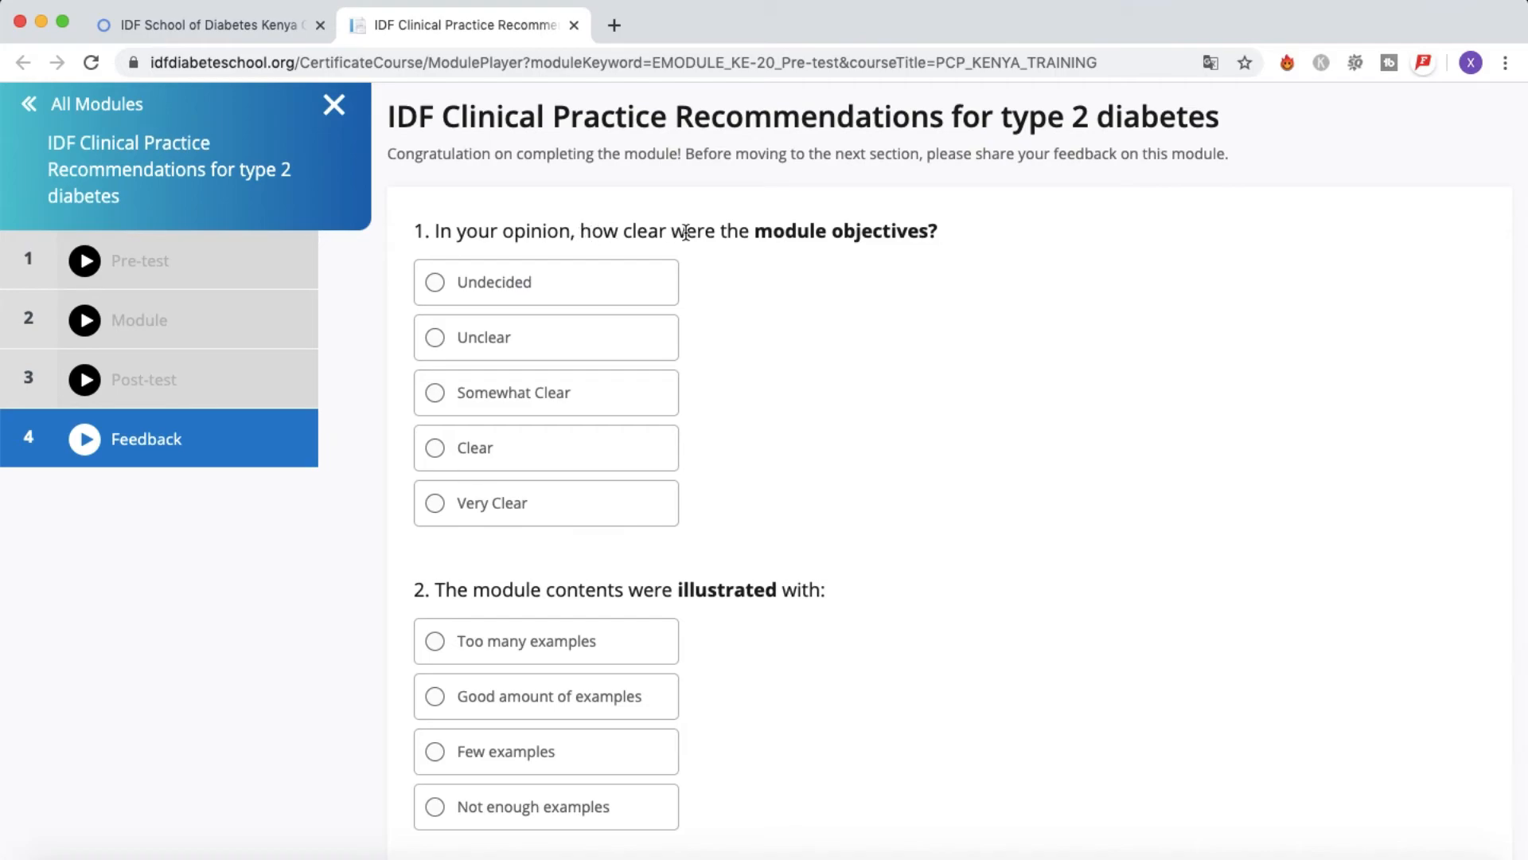
{"action": "scroll", "scroll_direction": "down", "scroll_amount": 3}
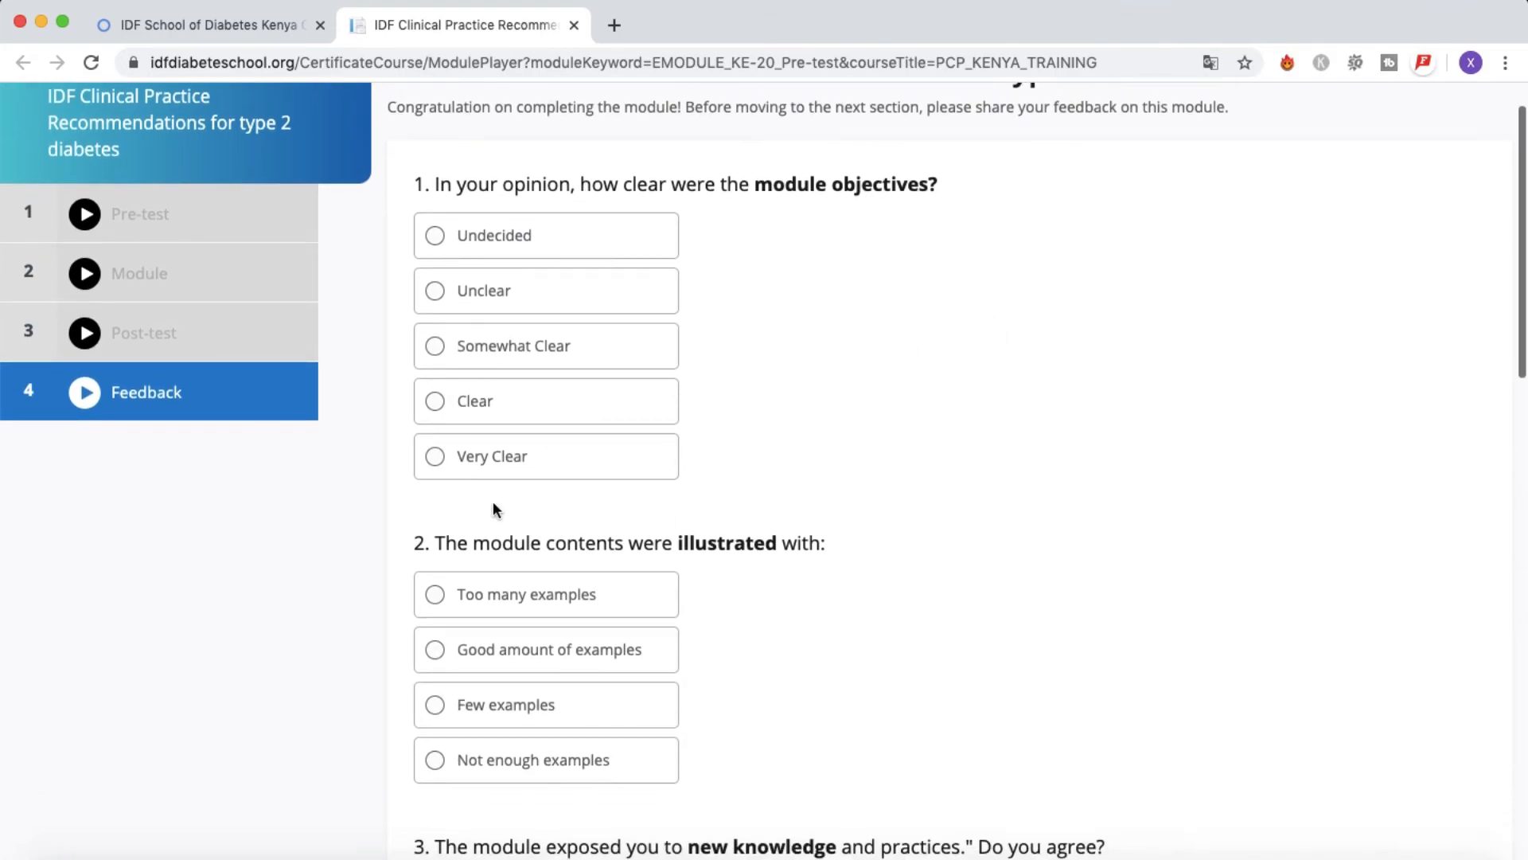
{"action": "scroll", "scroll_direction": "down", "scroll_amount": 3}
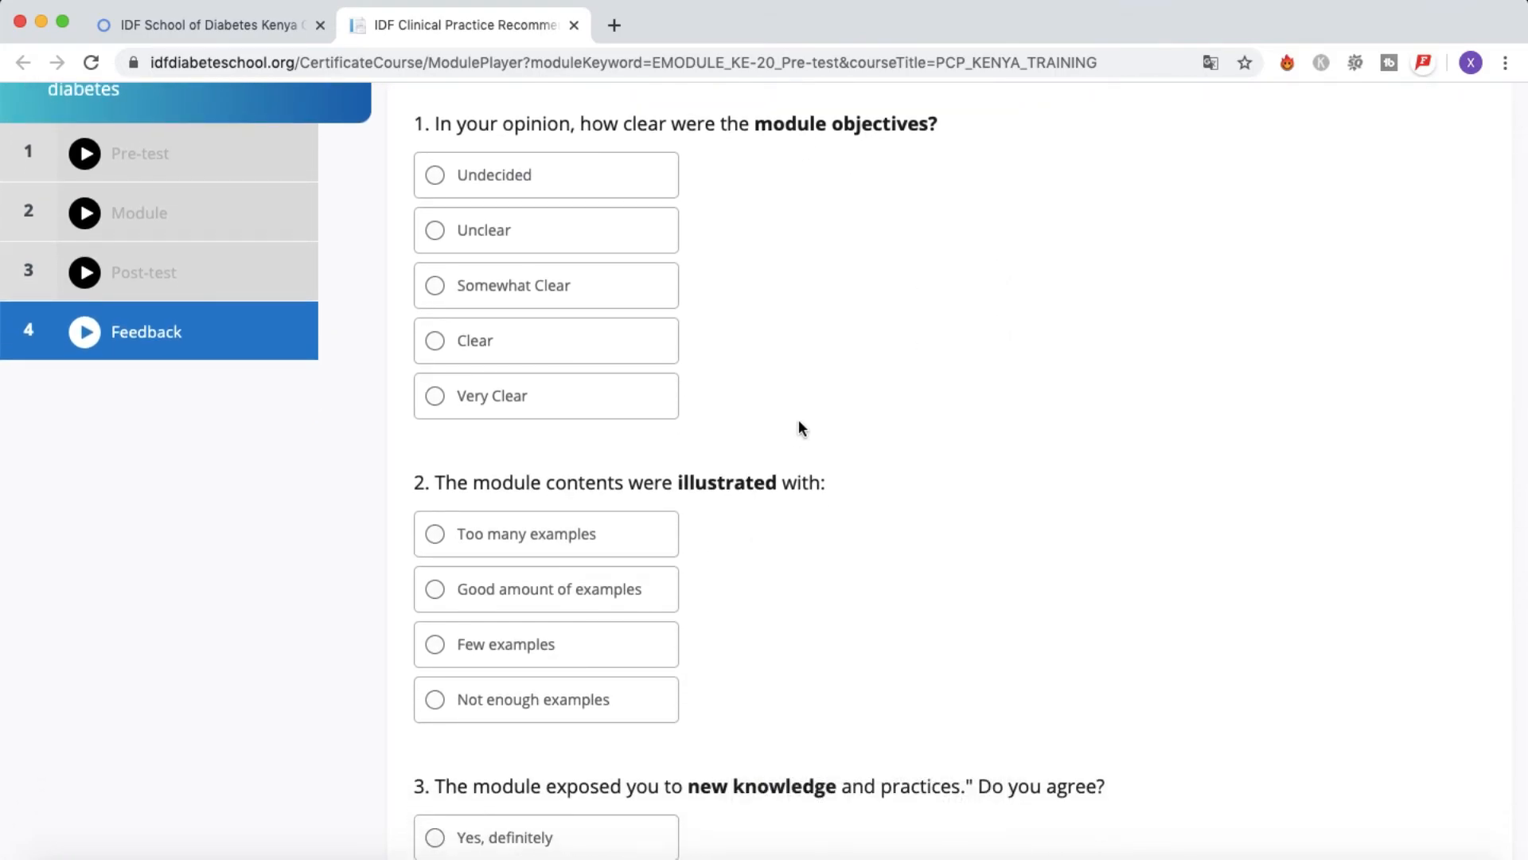
{"action": "left_click", "coordinate": [433, 229]}
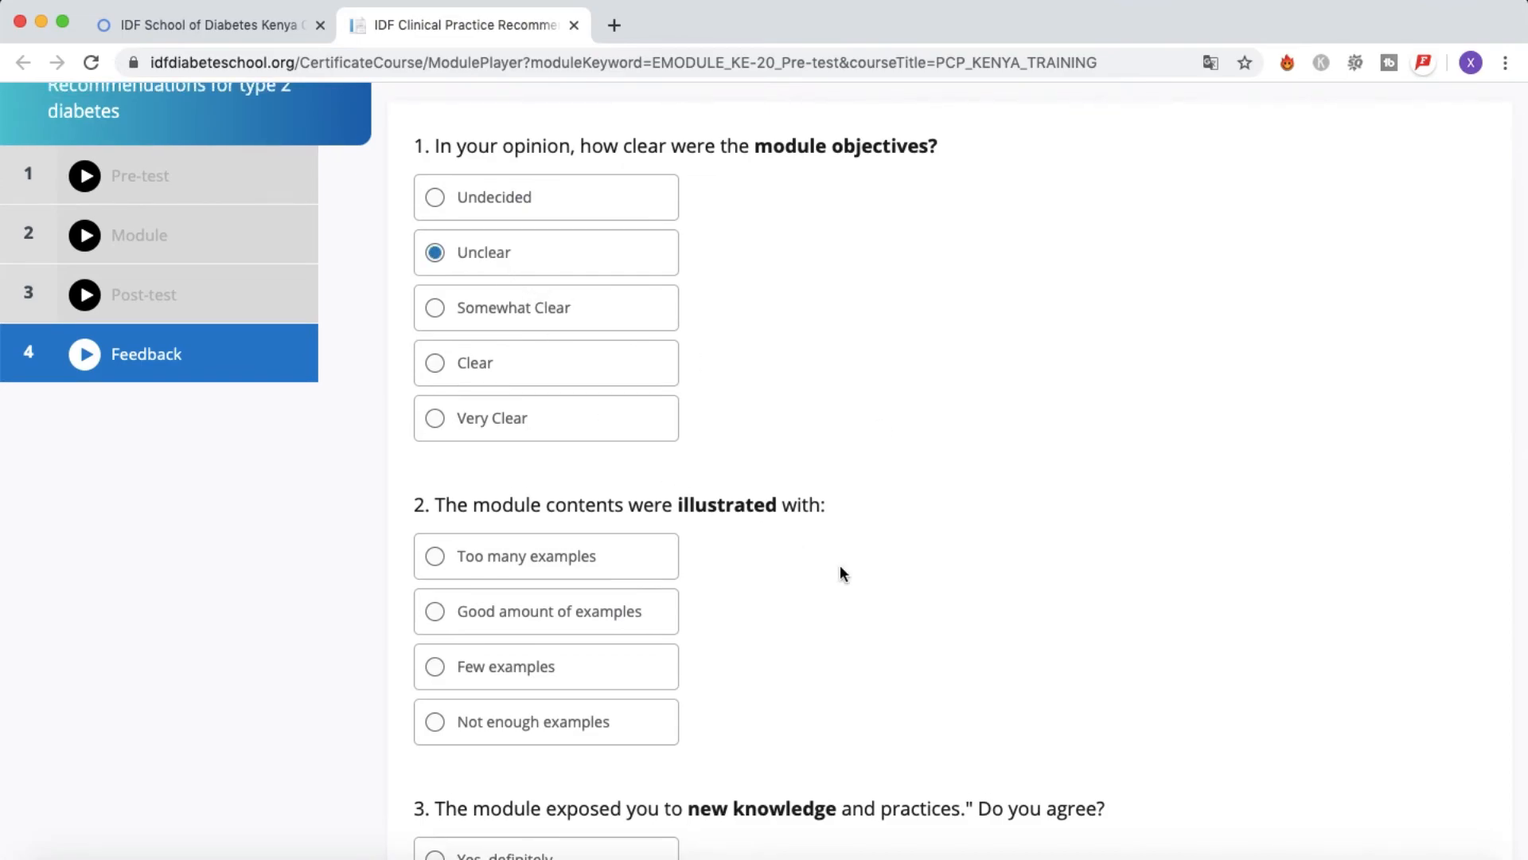
{"action": "scroll", "scroll_direction": "down", "scroll_amount": 3}
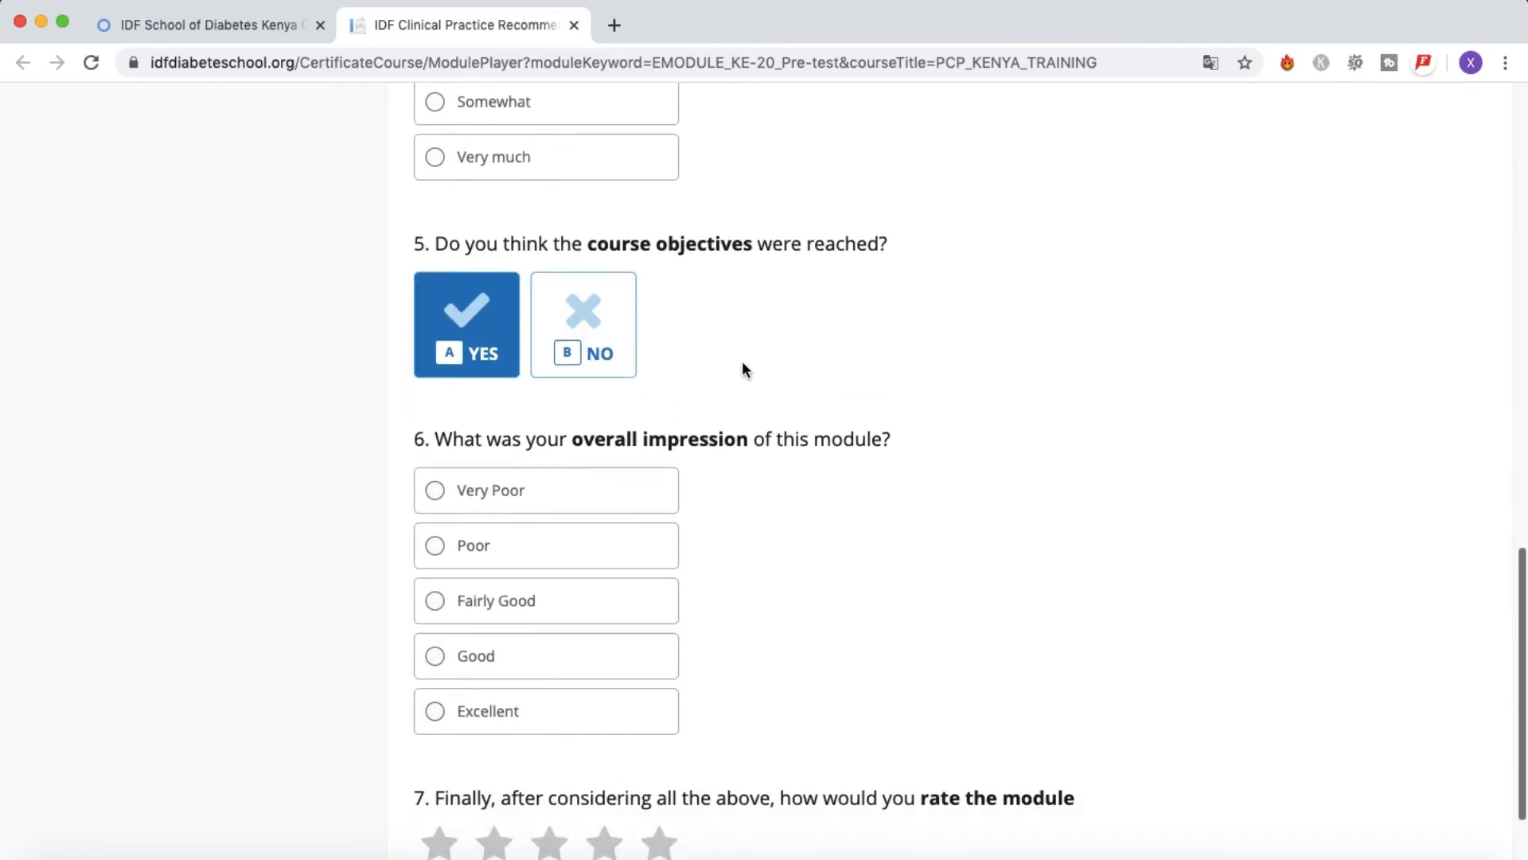
{"action": "scroll", "scroll_direction": "down", "scroll_amount": 3}
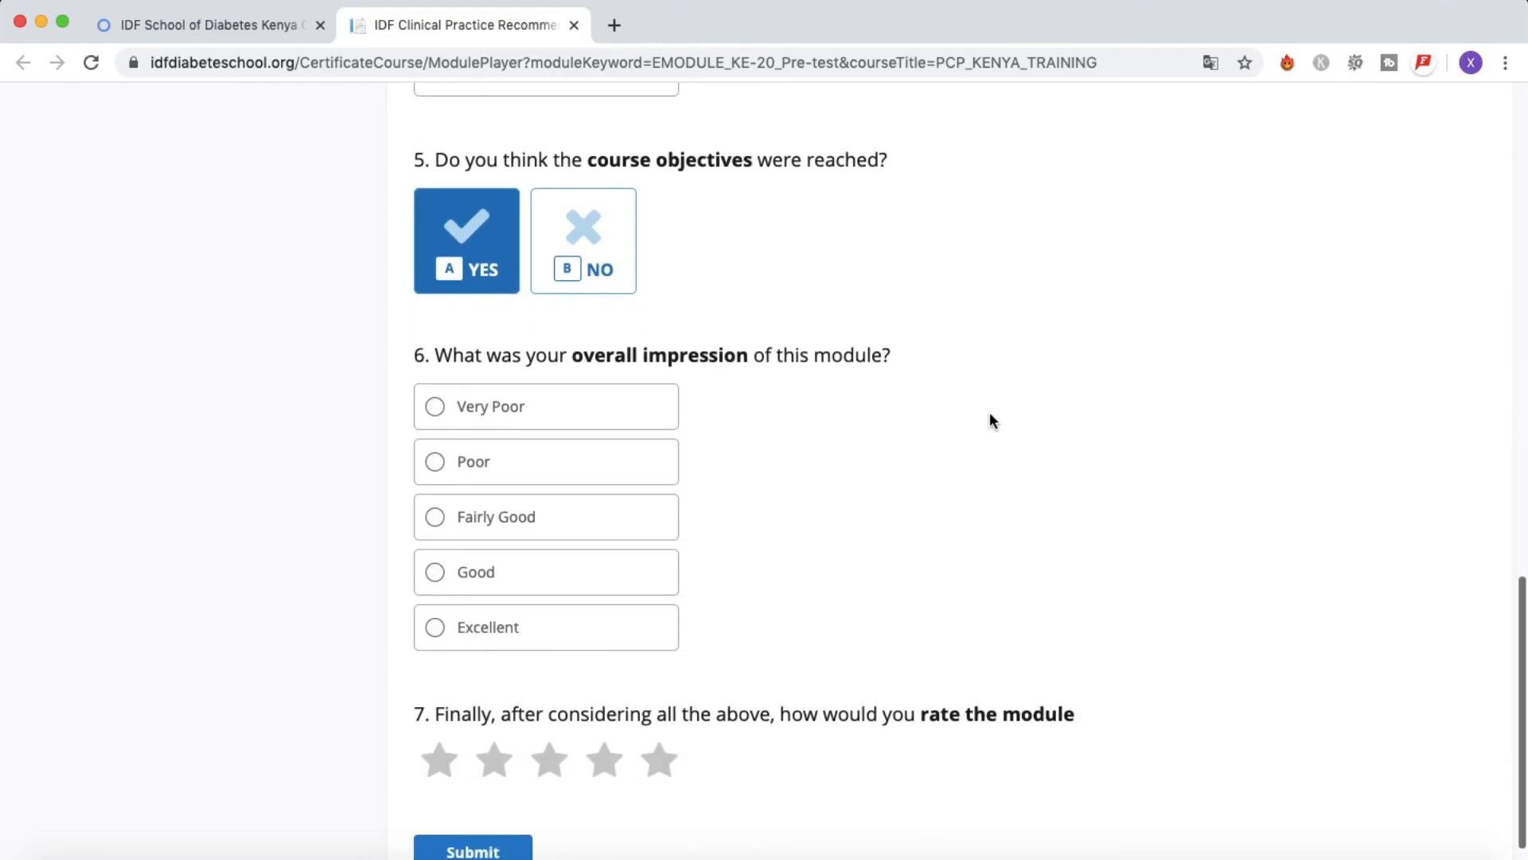
{"action": "mouse_move", "coordinate": [476, 645]}
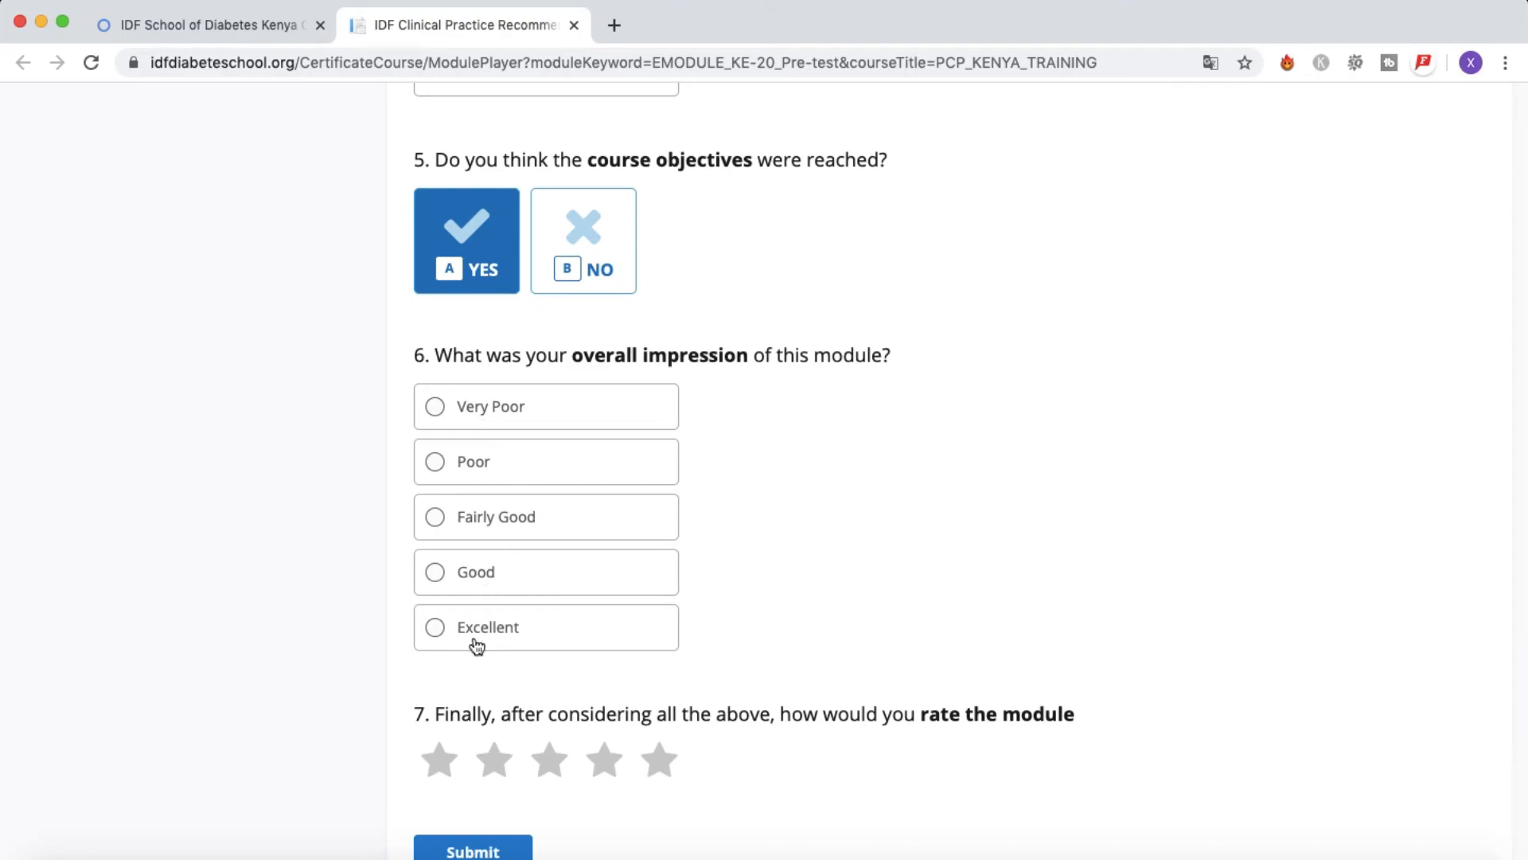
{"action": "left_click", "coordinate": [659, 761]}
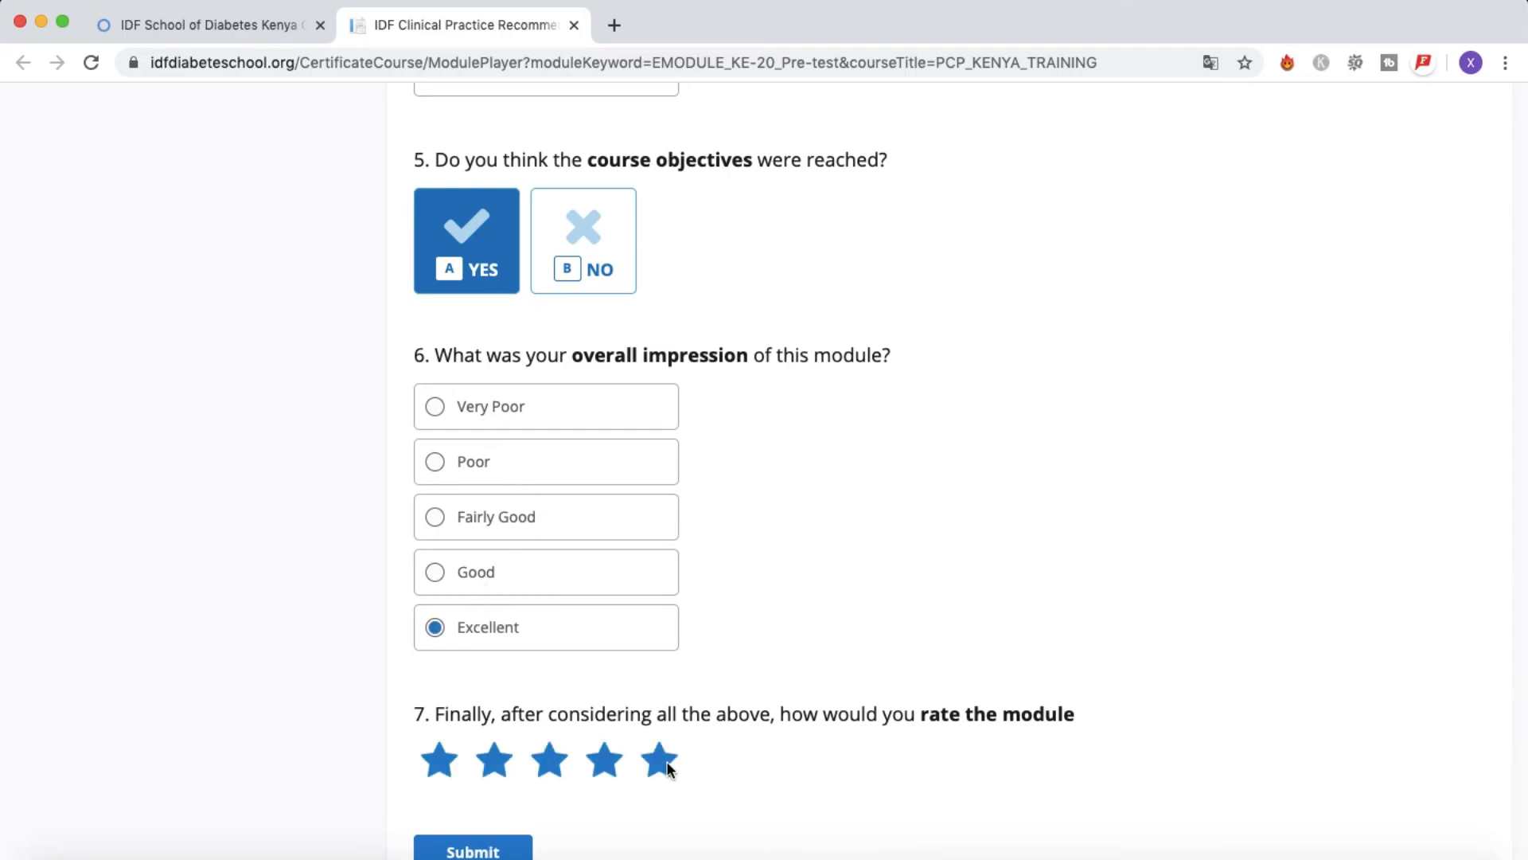
Submit the completed module feedback form and get the success confirmation
{"action": "scroll", "scroll_direction": "down", "scroll_amount": 3}
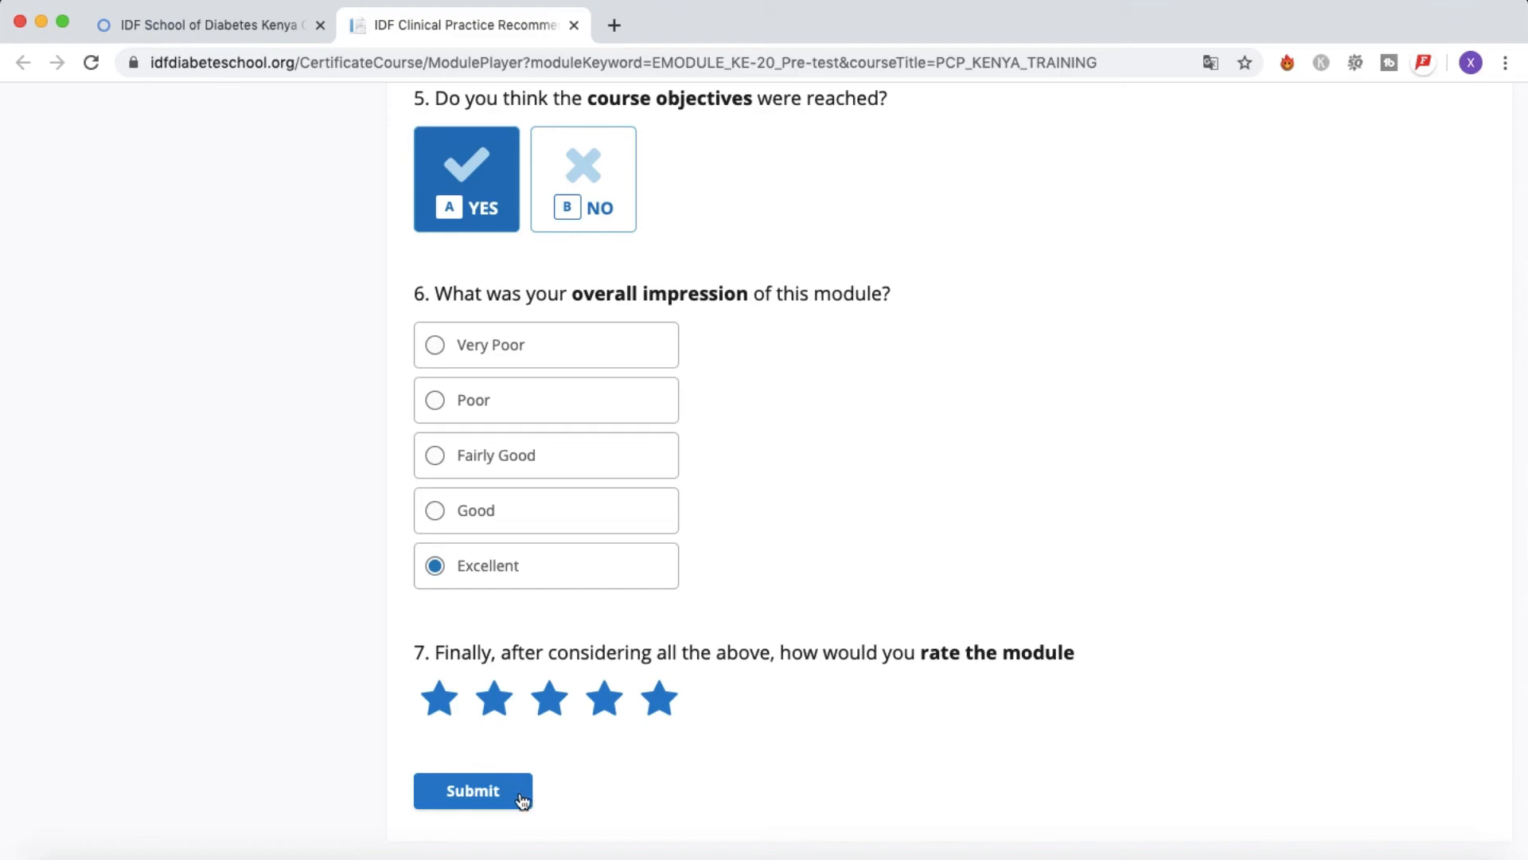
{"action": "mouse_move", "coordinate": [498, 799]}
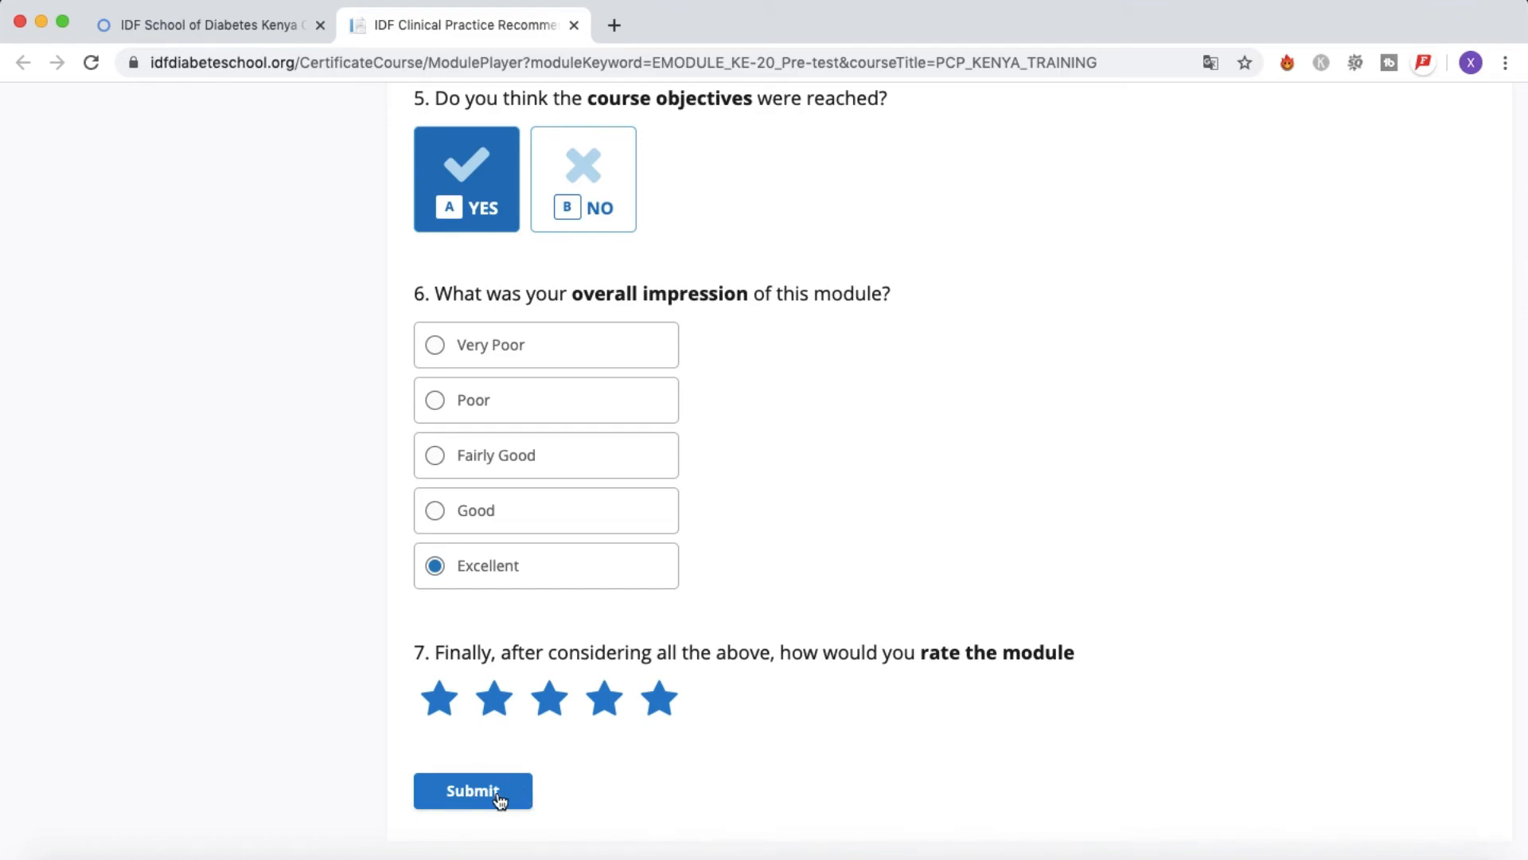
{"action": "left_click", "coordinate": [473, 791]}
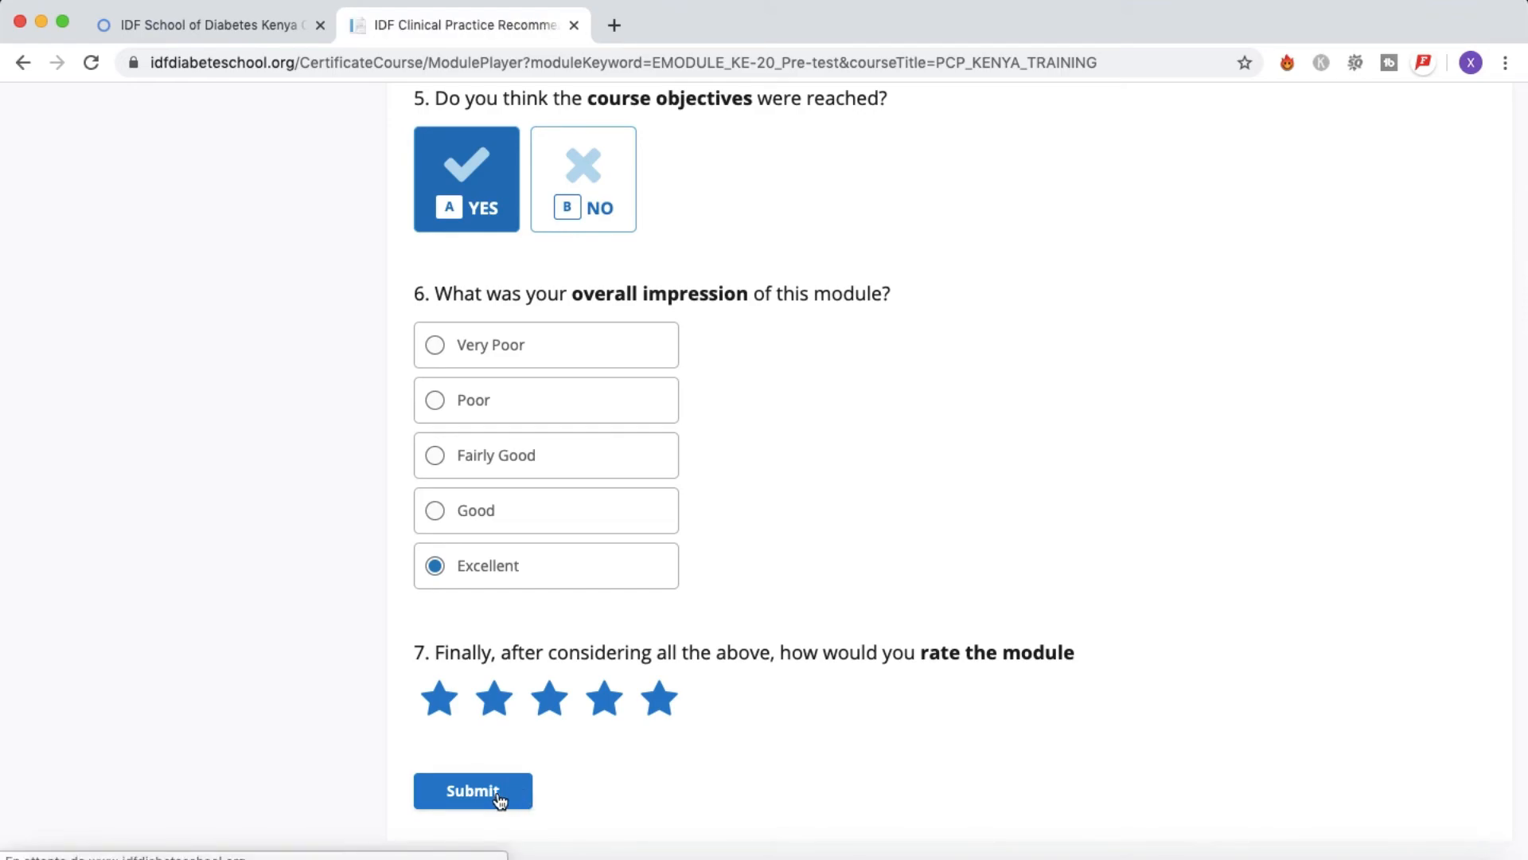
{"action": "left_click", "coordinate": [473, 791]}
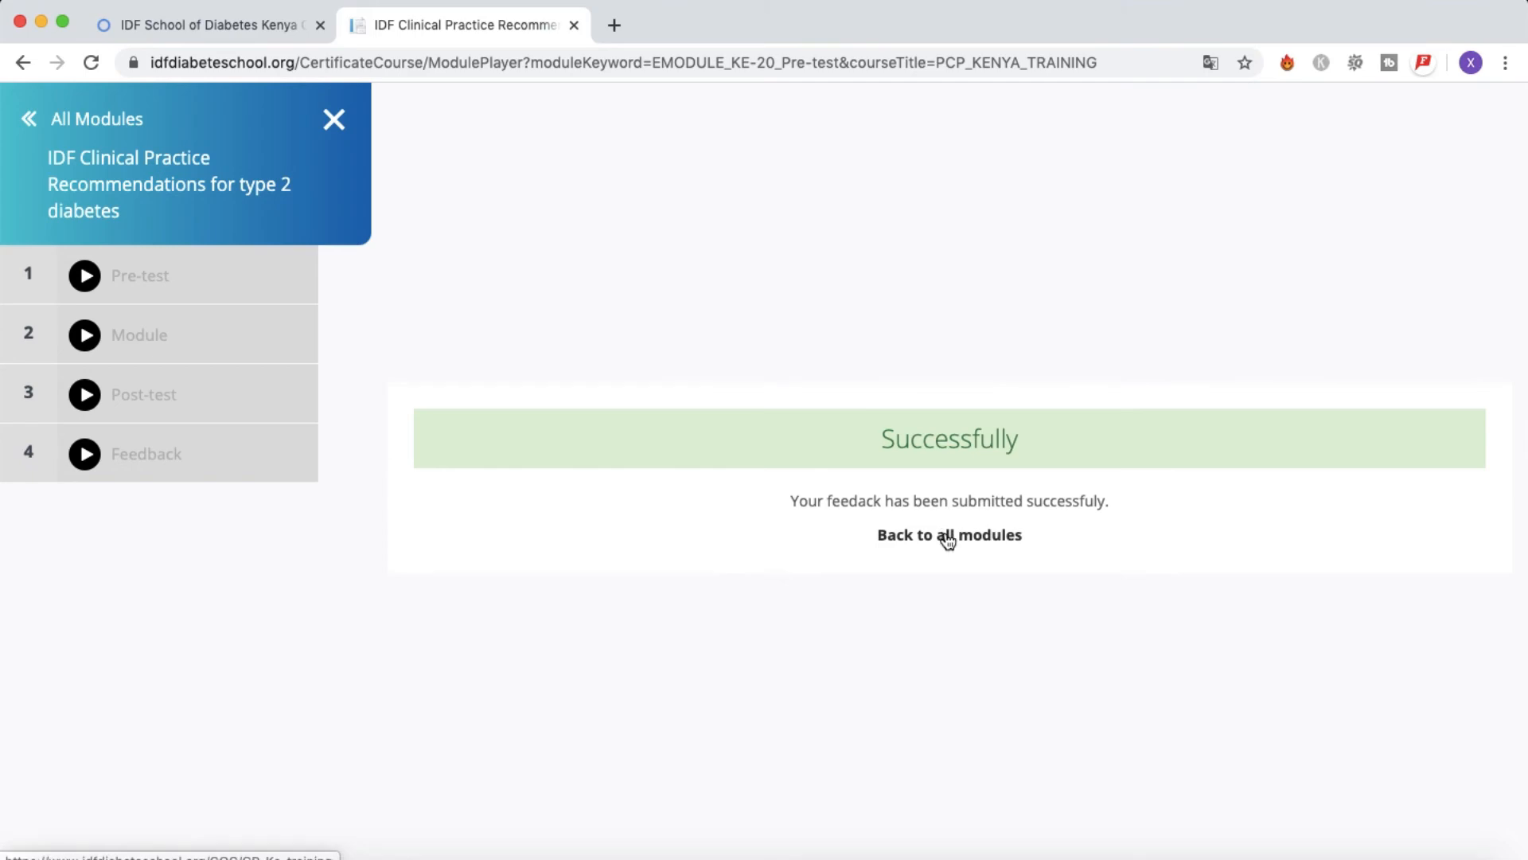
Return to the Kenya Clinical and Medical Officers course page via 'Back to all modules'
{"action": "left_click", "coordinate": [947, 534]}
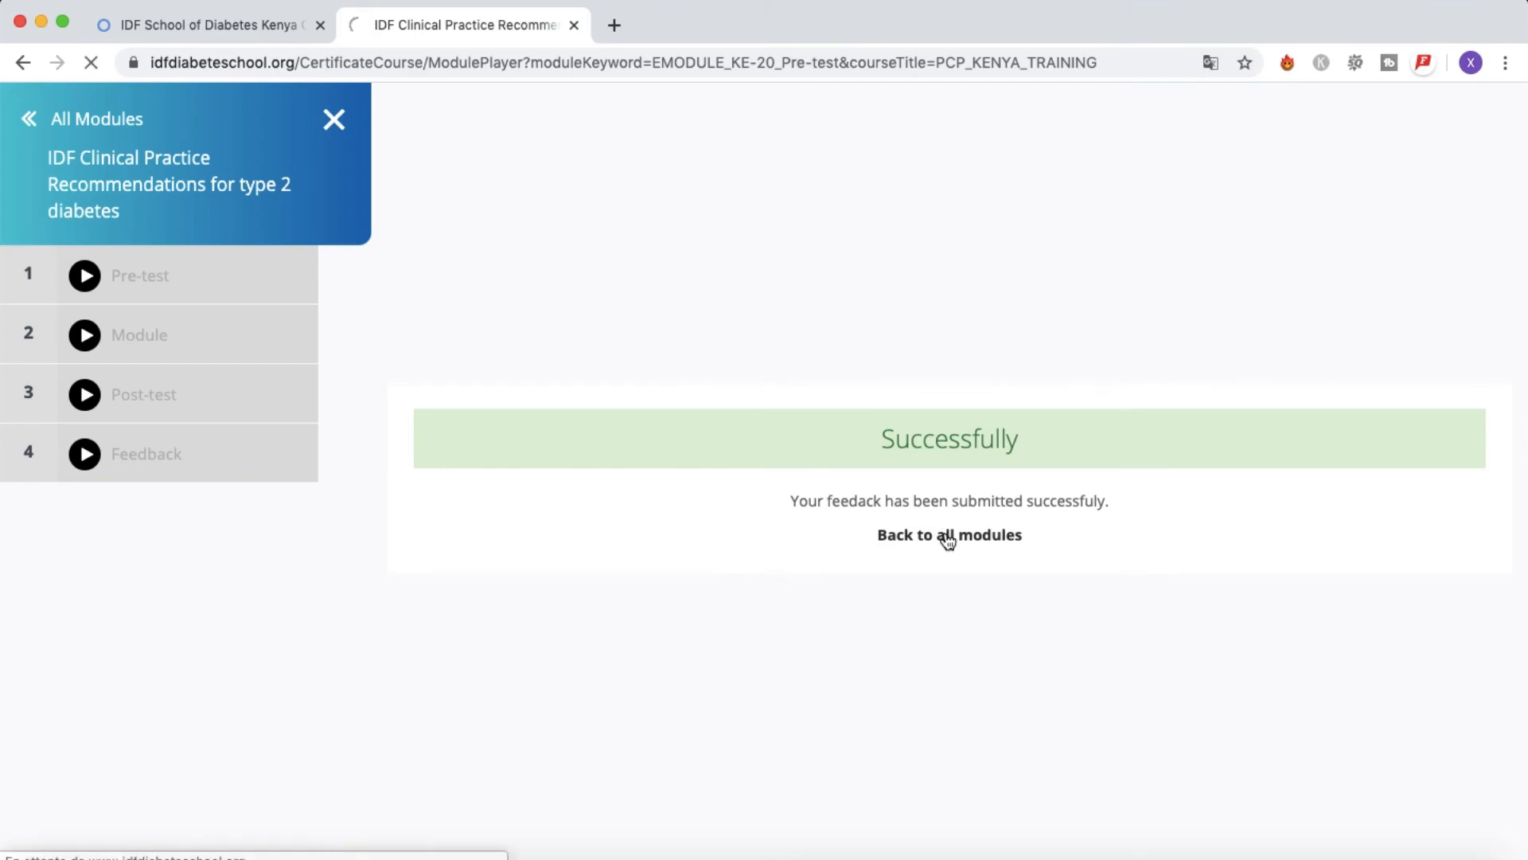
{"action": "left_click", "coordinate": [947, 535]}
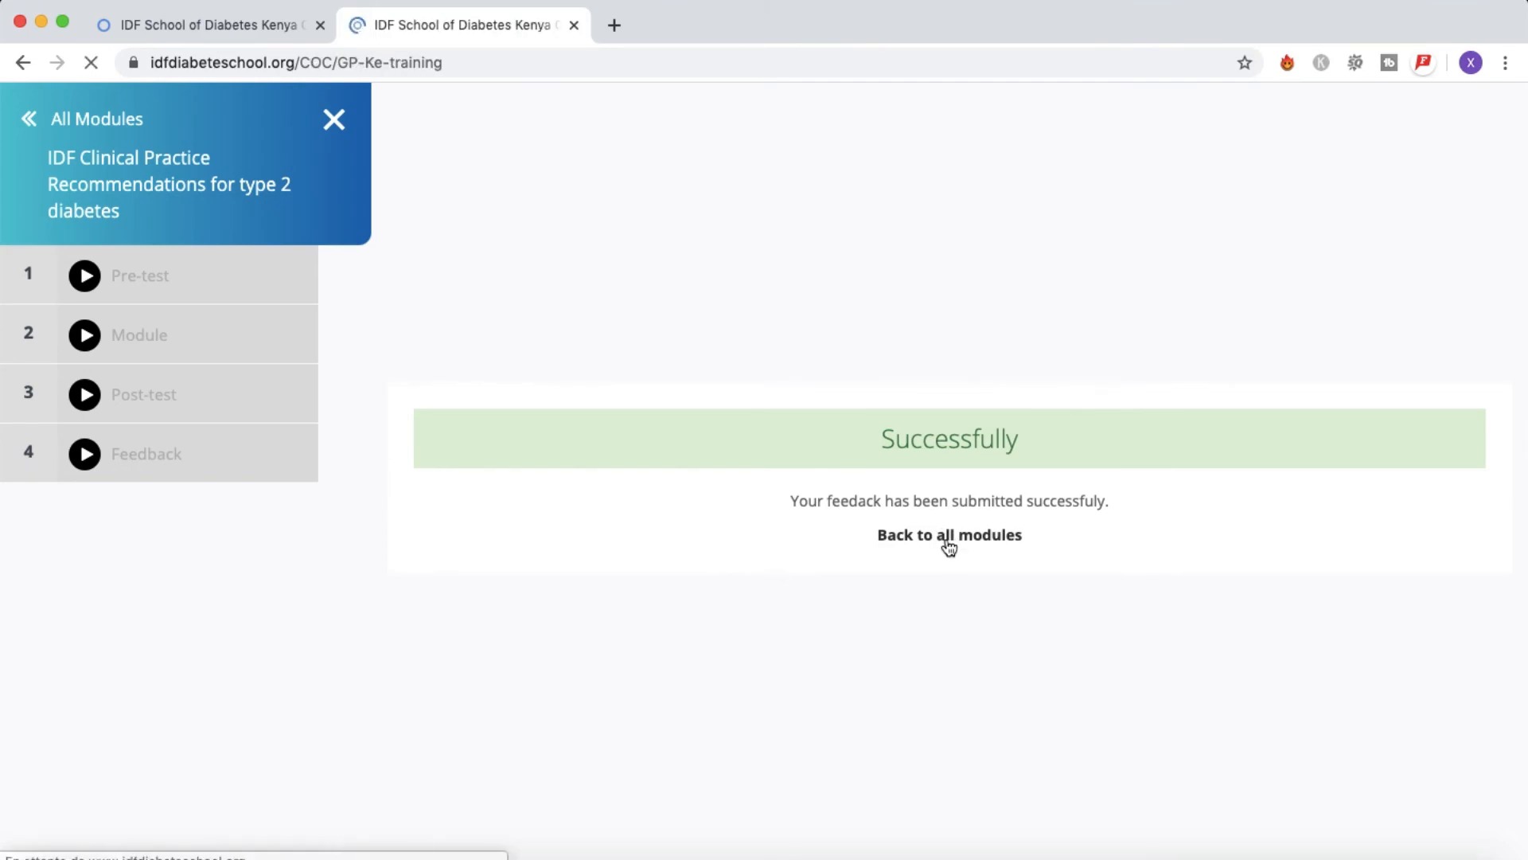
{"action": "left_click", "coordinate": [948, 535]}
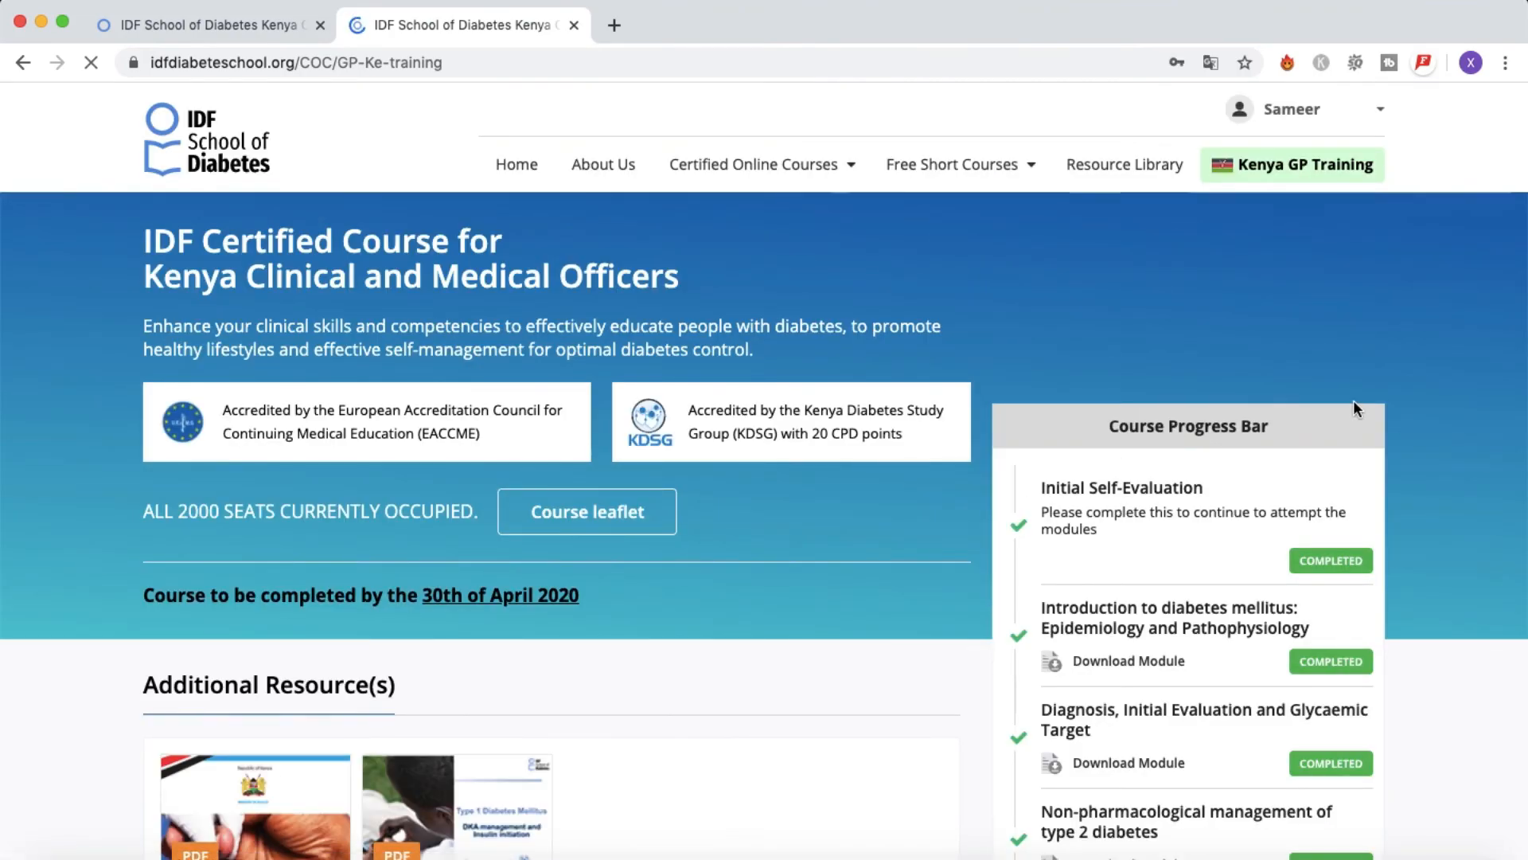
{"action": "scroll", "scroll_direction": "down", "scroll_amount": 3}
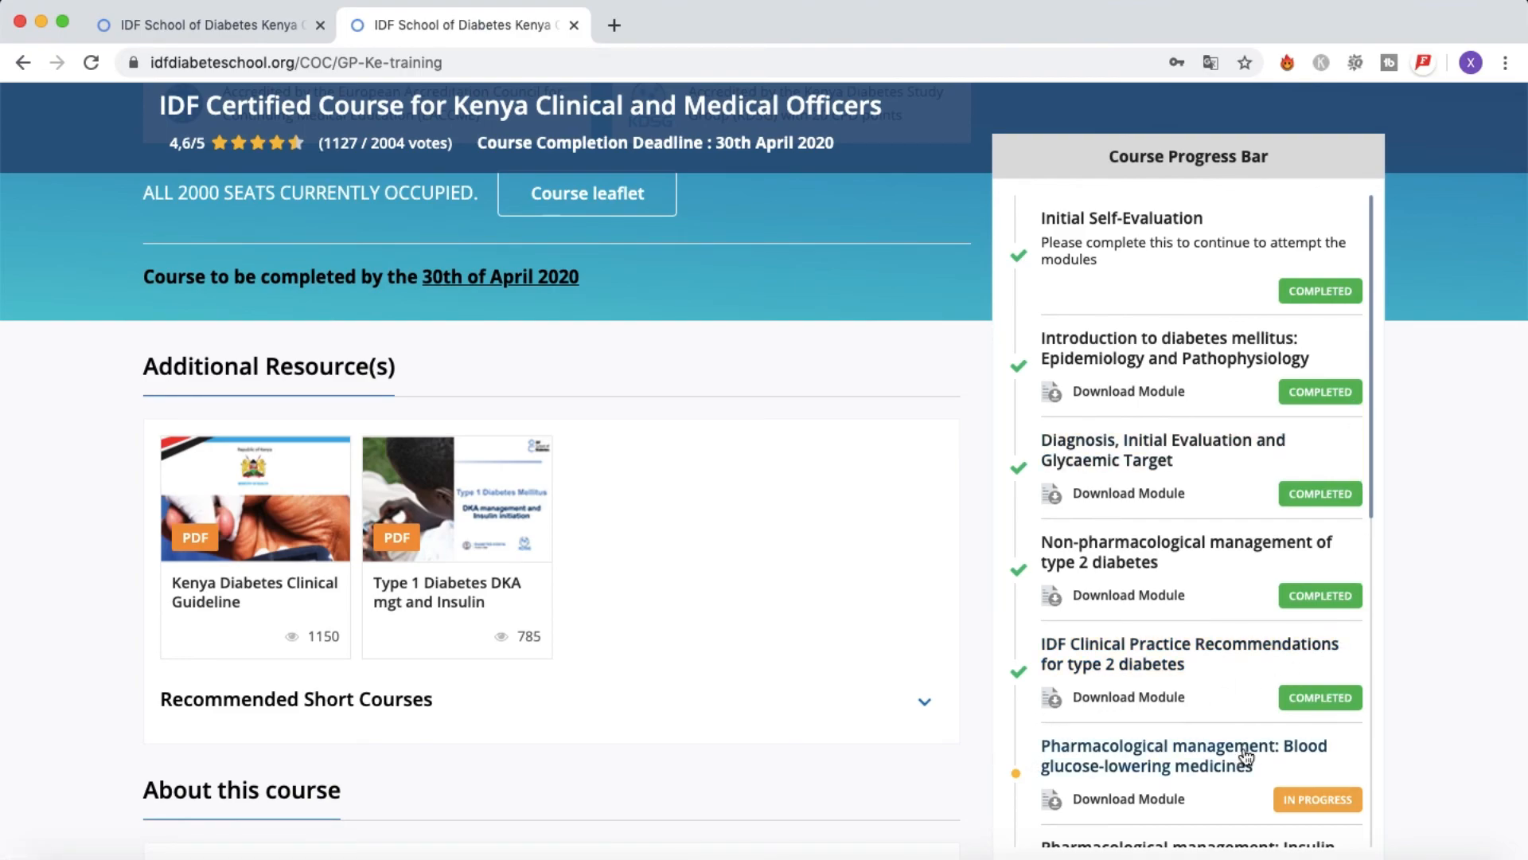
{"action": "mouse_move", "coordinate": [1185, 755]}
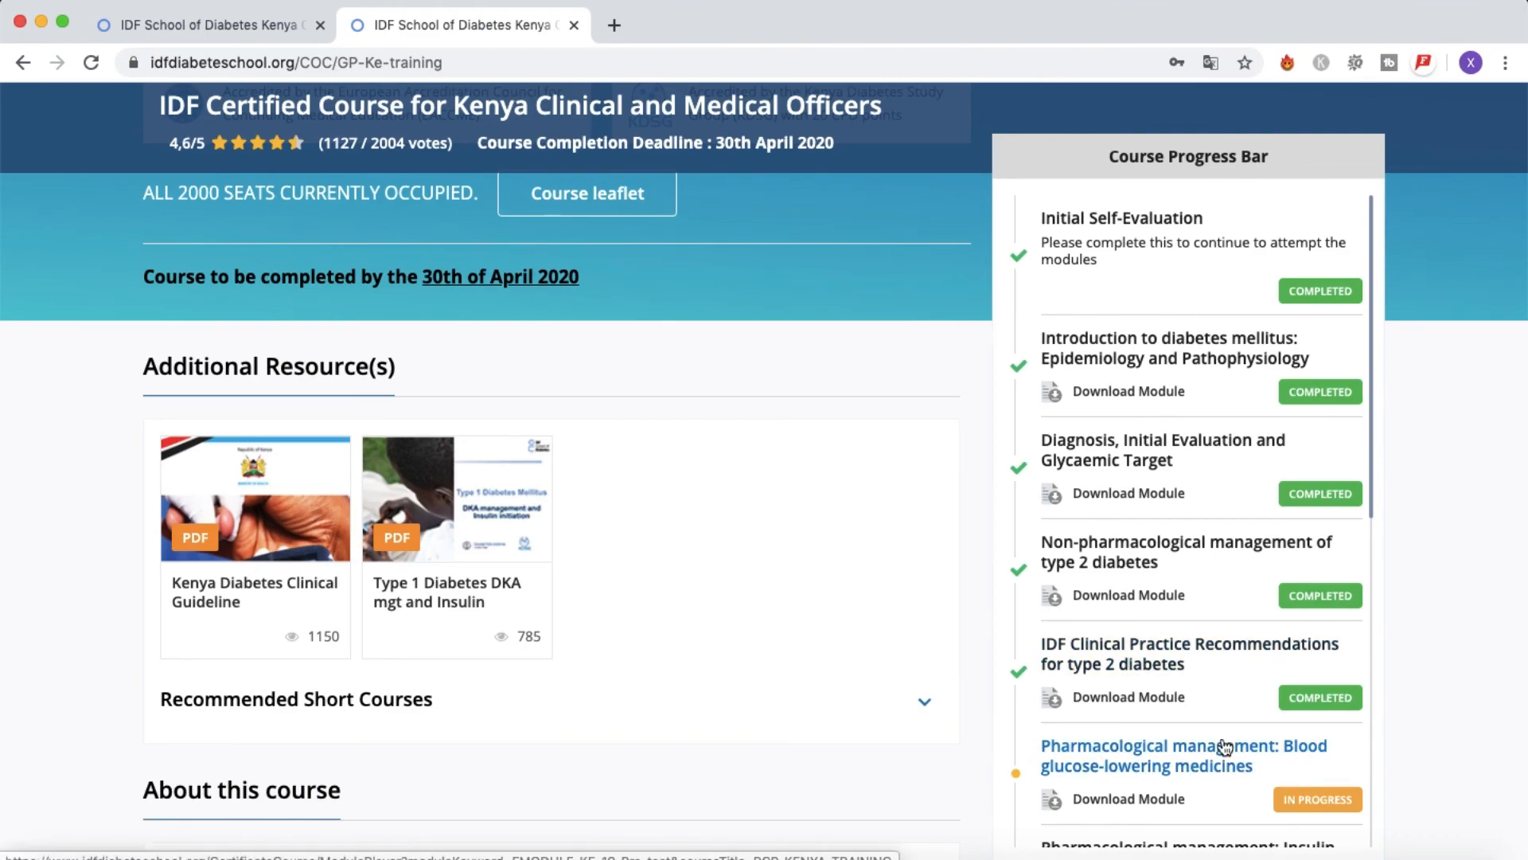
{"action": "scroll", "scroll_direction": "down", "scroll_amount": 3}
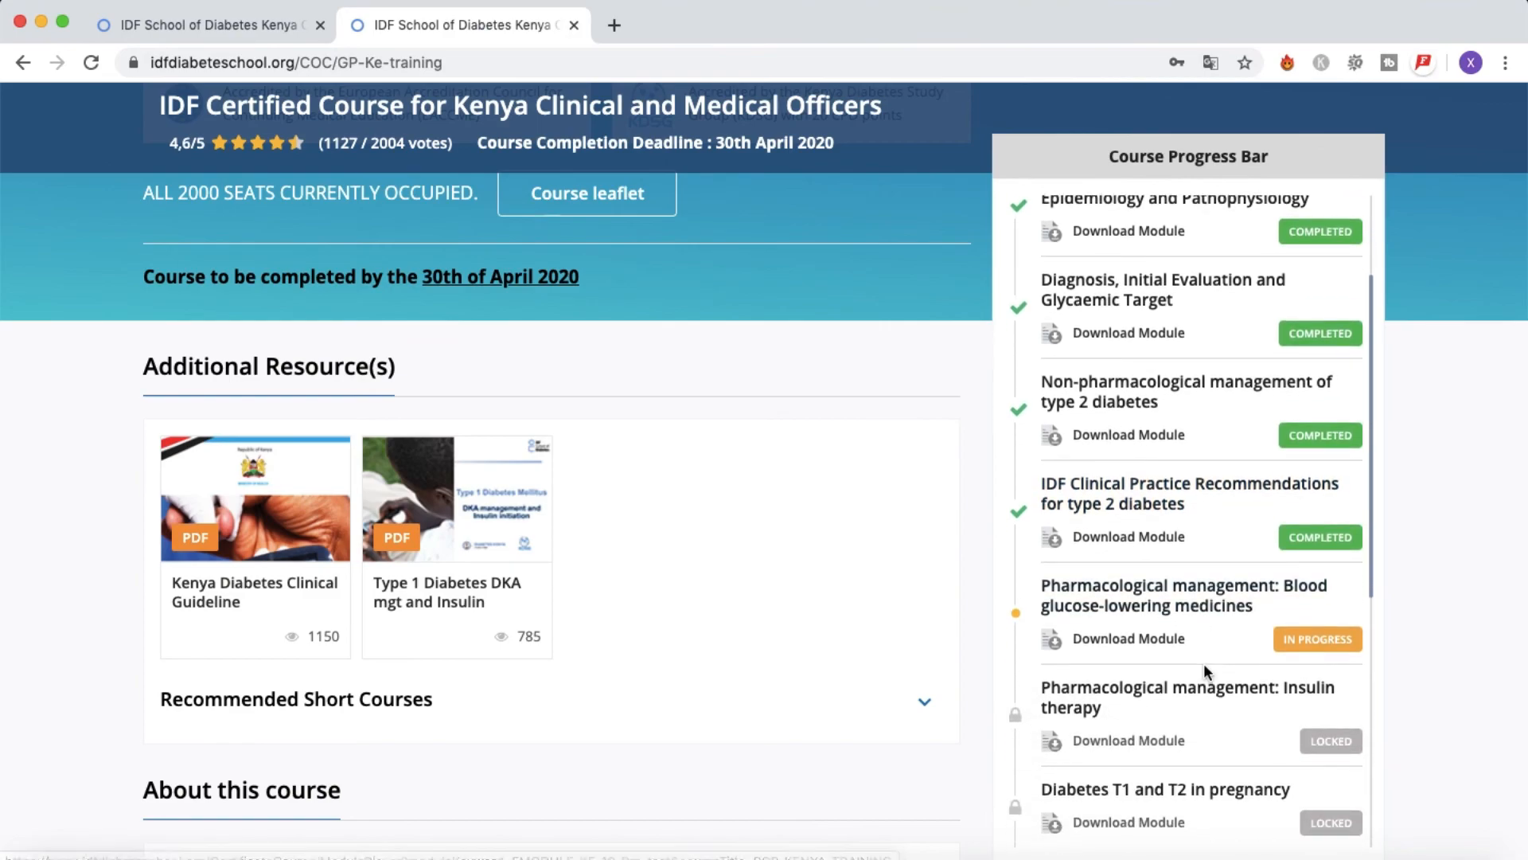
{"action": "scroll", "scroll_direction": "down", "scroll_amount": 3}
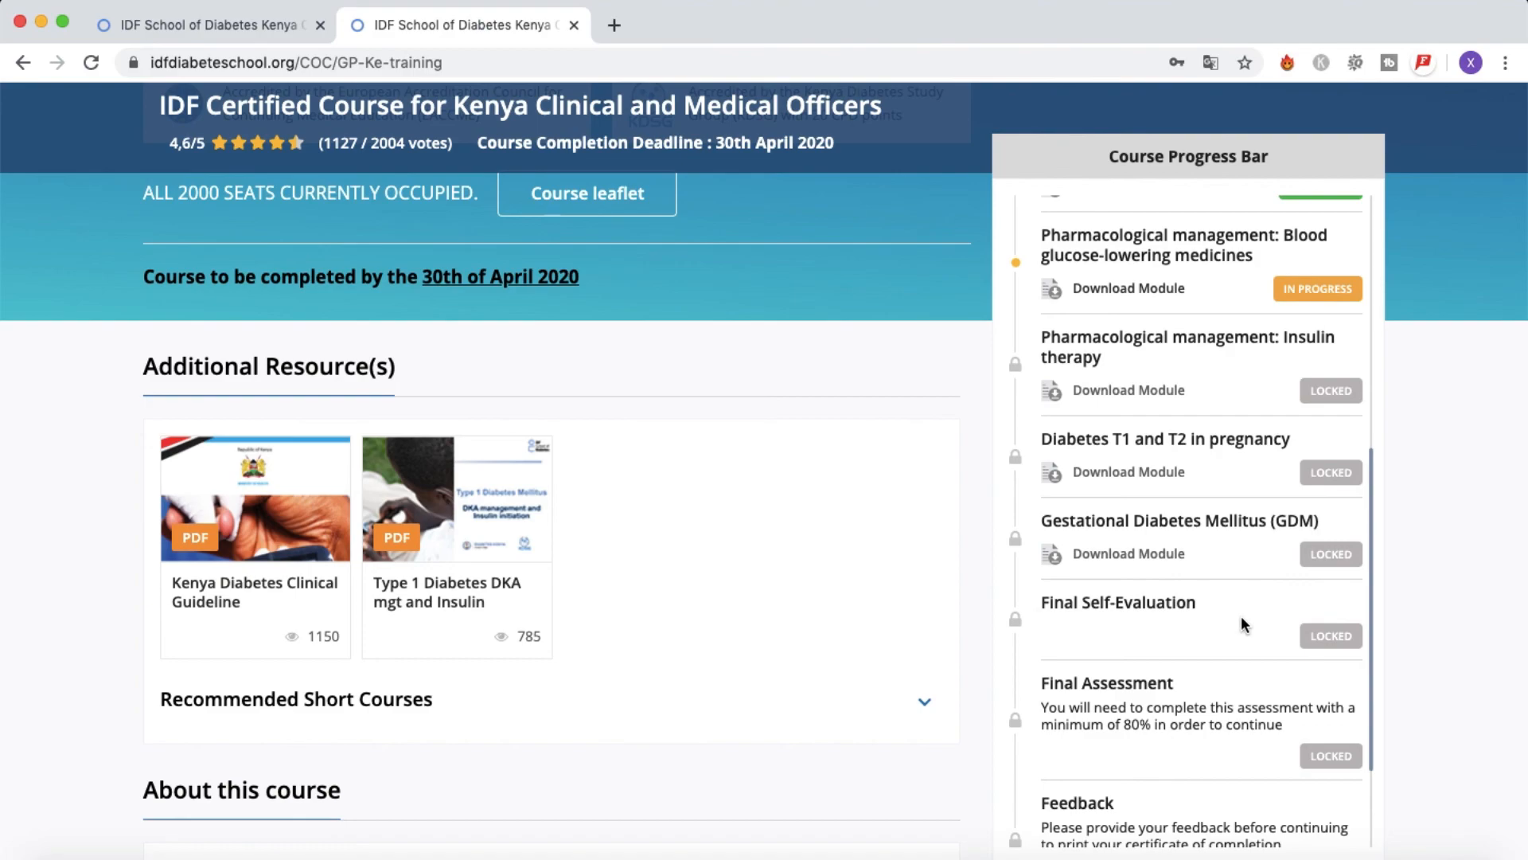
{"action": "scroll", "scroll_direction": "down", "scroll_amount": 3}
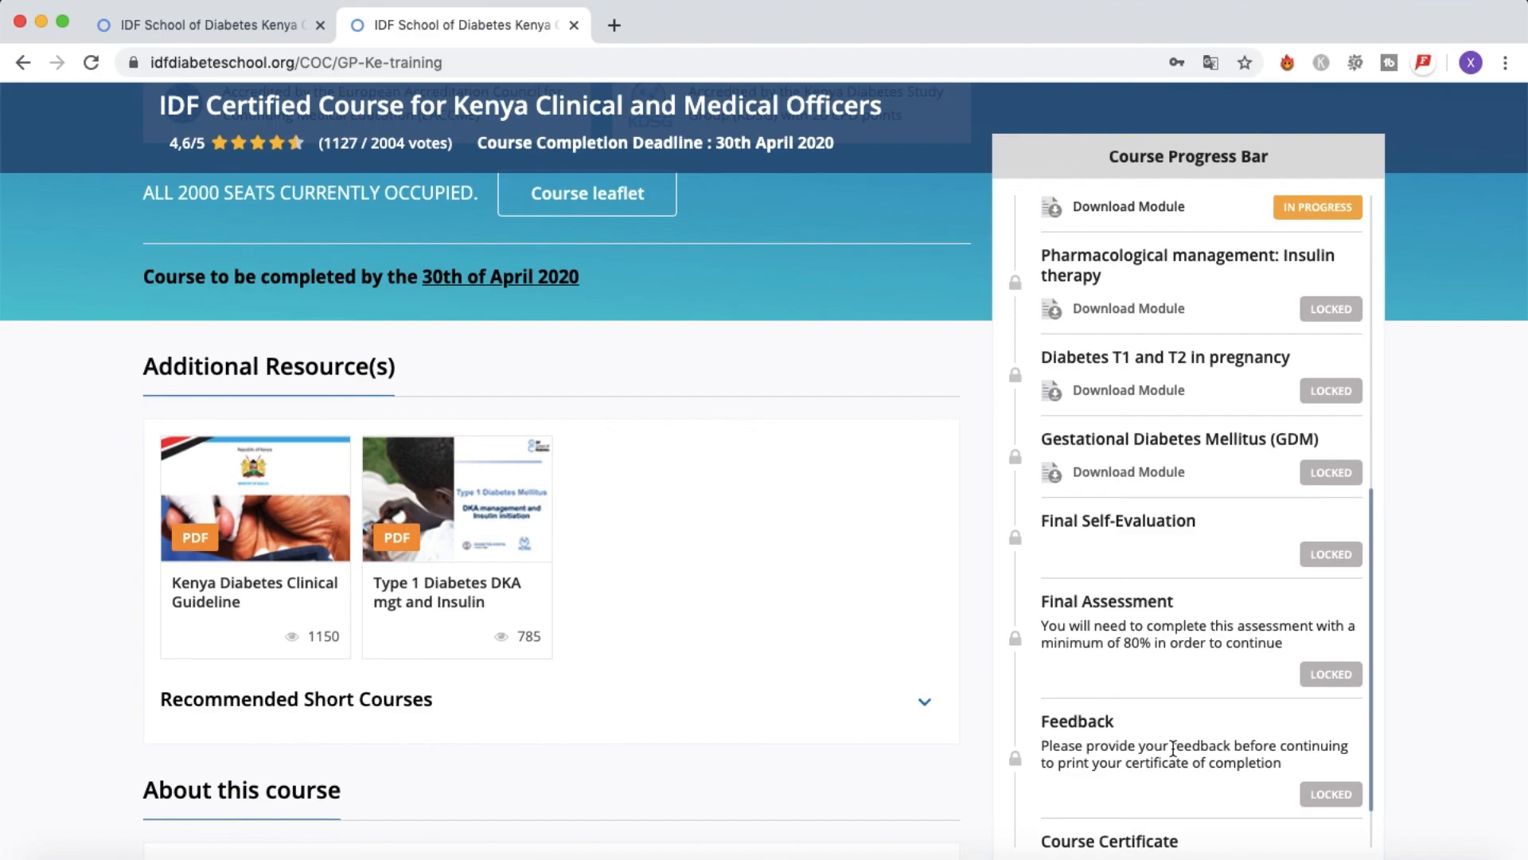
{"action": "scroll", "scroll_direction": "down", "scroll_amount": 3}
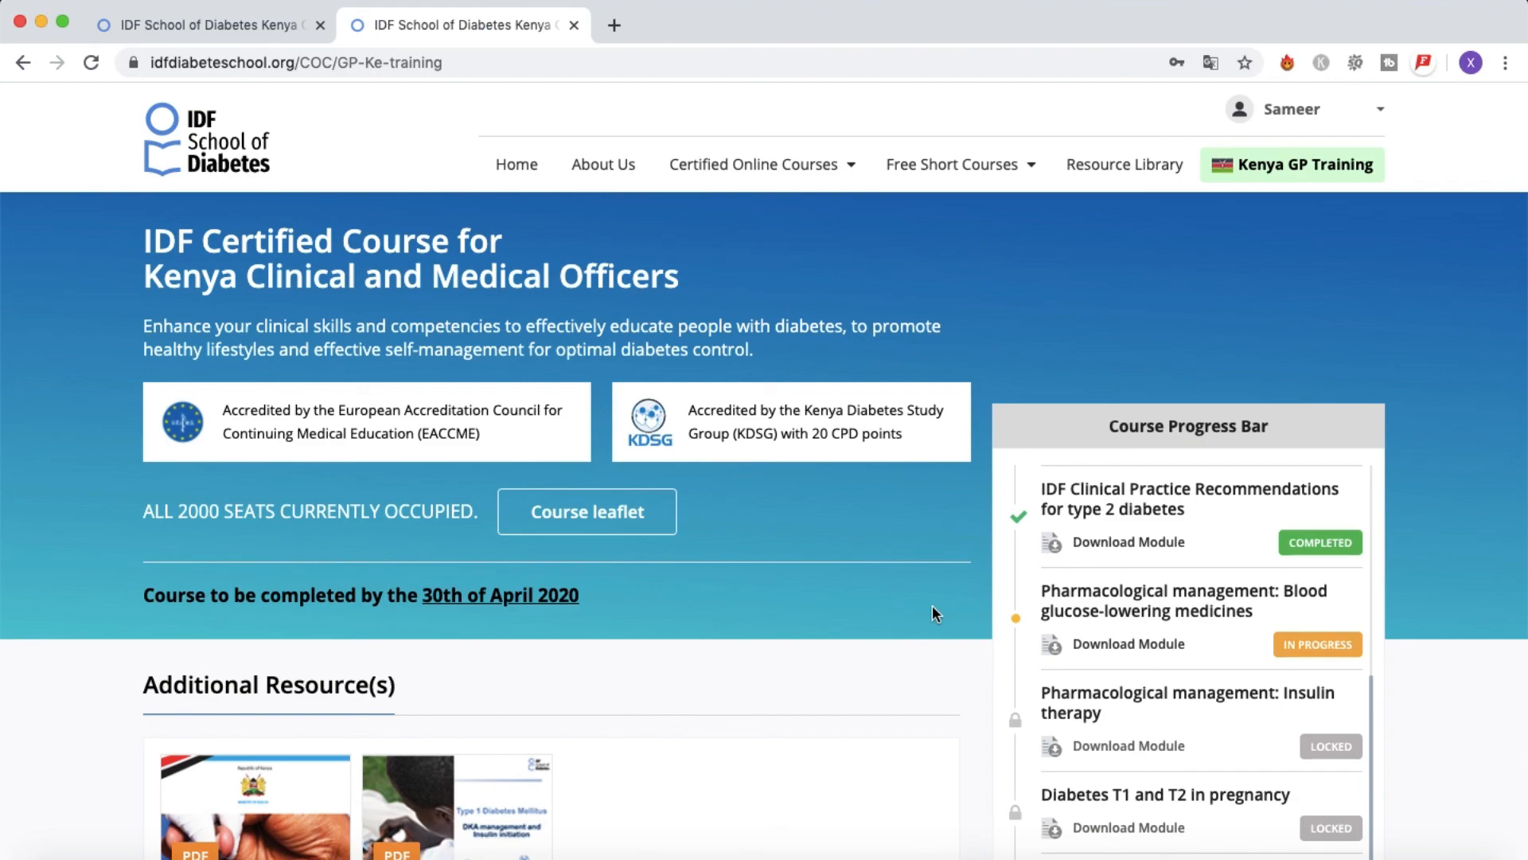
{"action": "scroll", "scroll_direction": "down", "scroll_amount": 3}
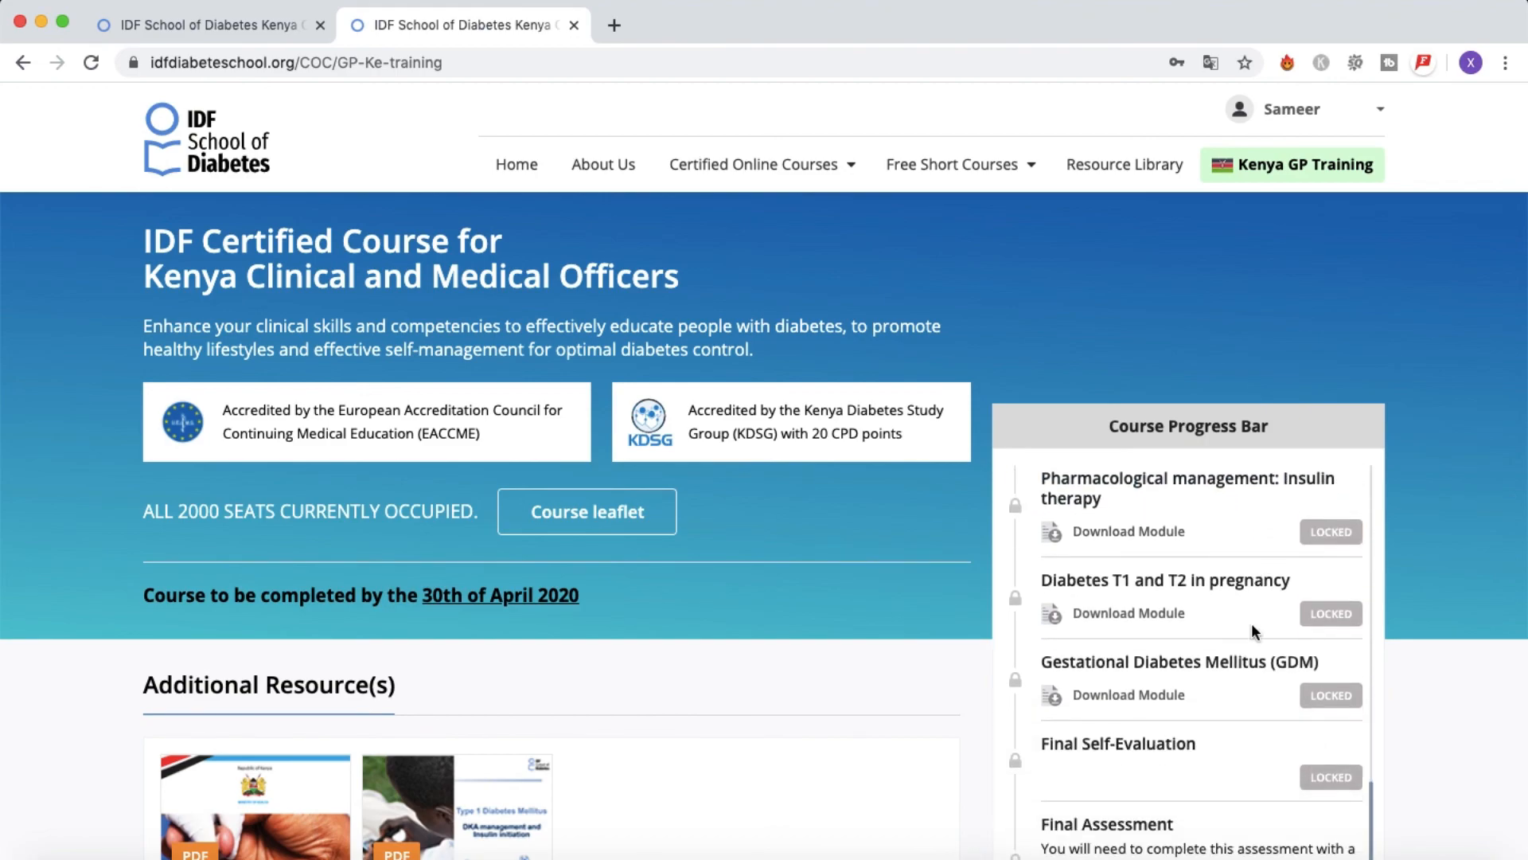